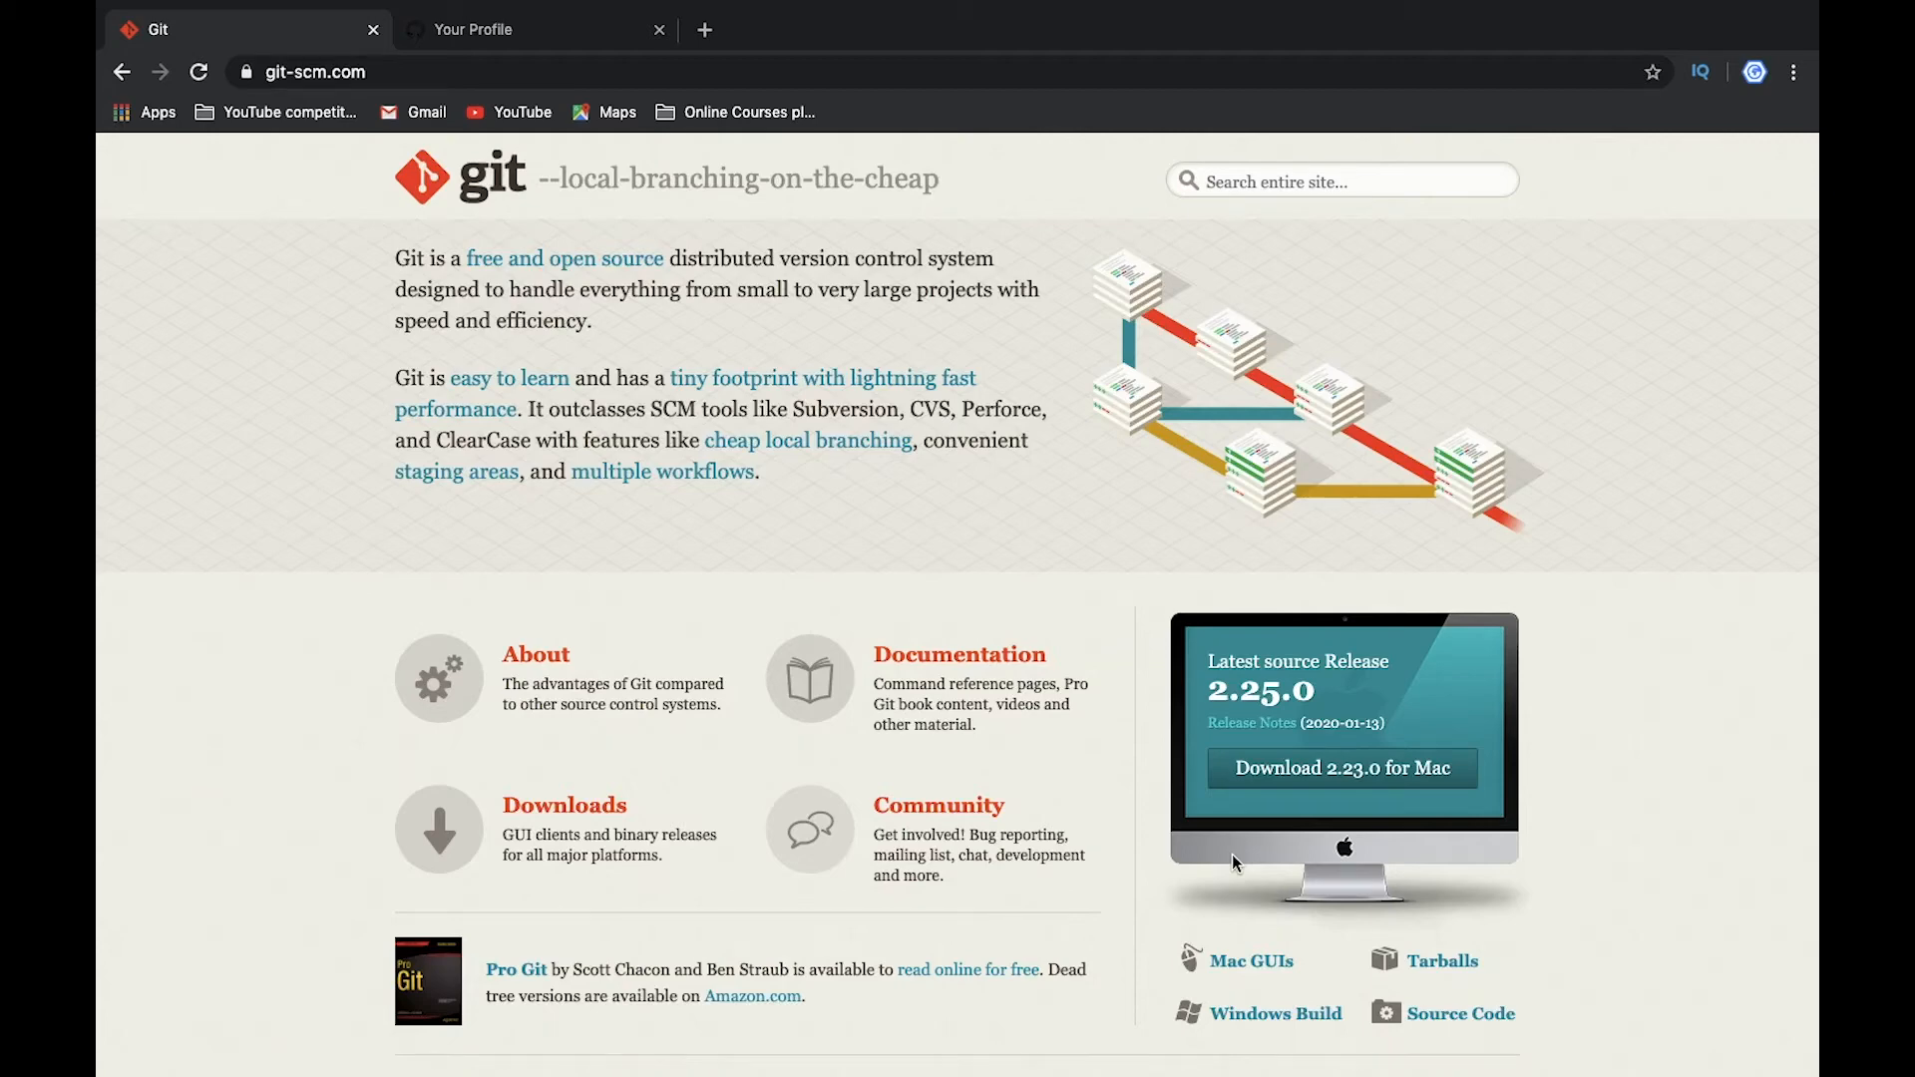
{"action": "mouse_move", "coordinate": [983, 586]}
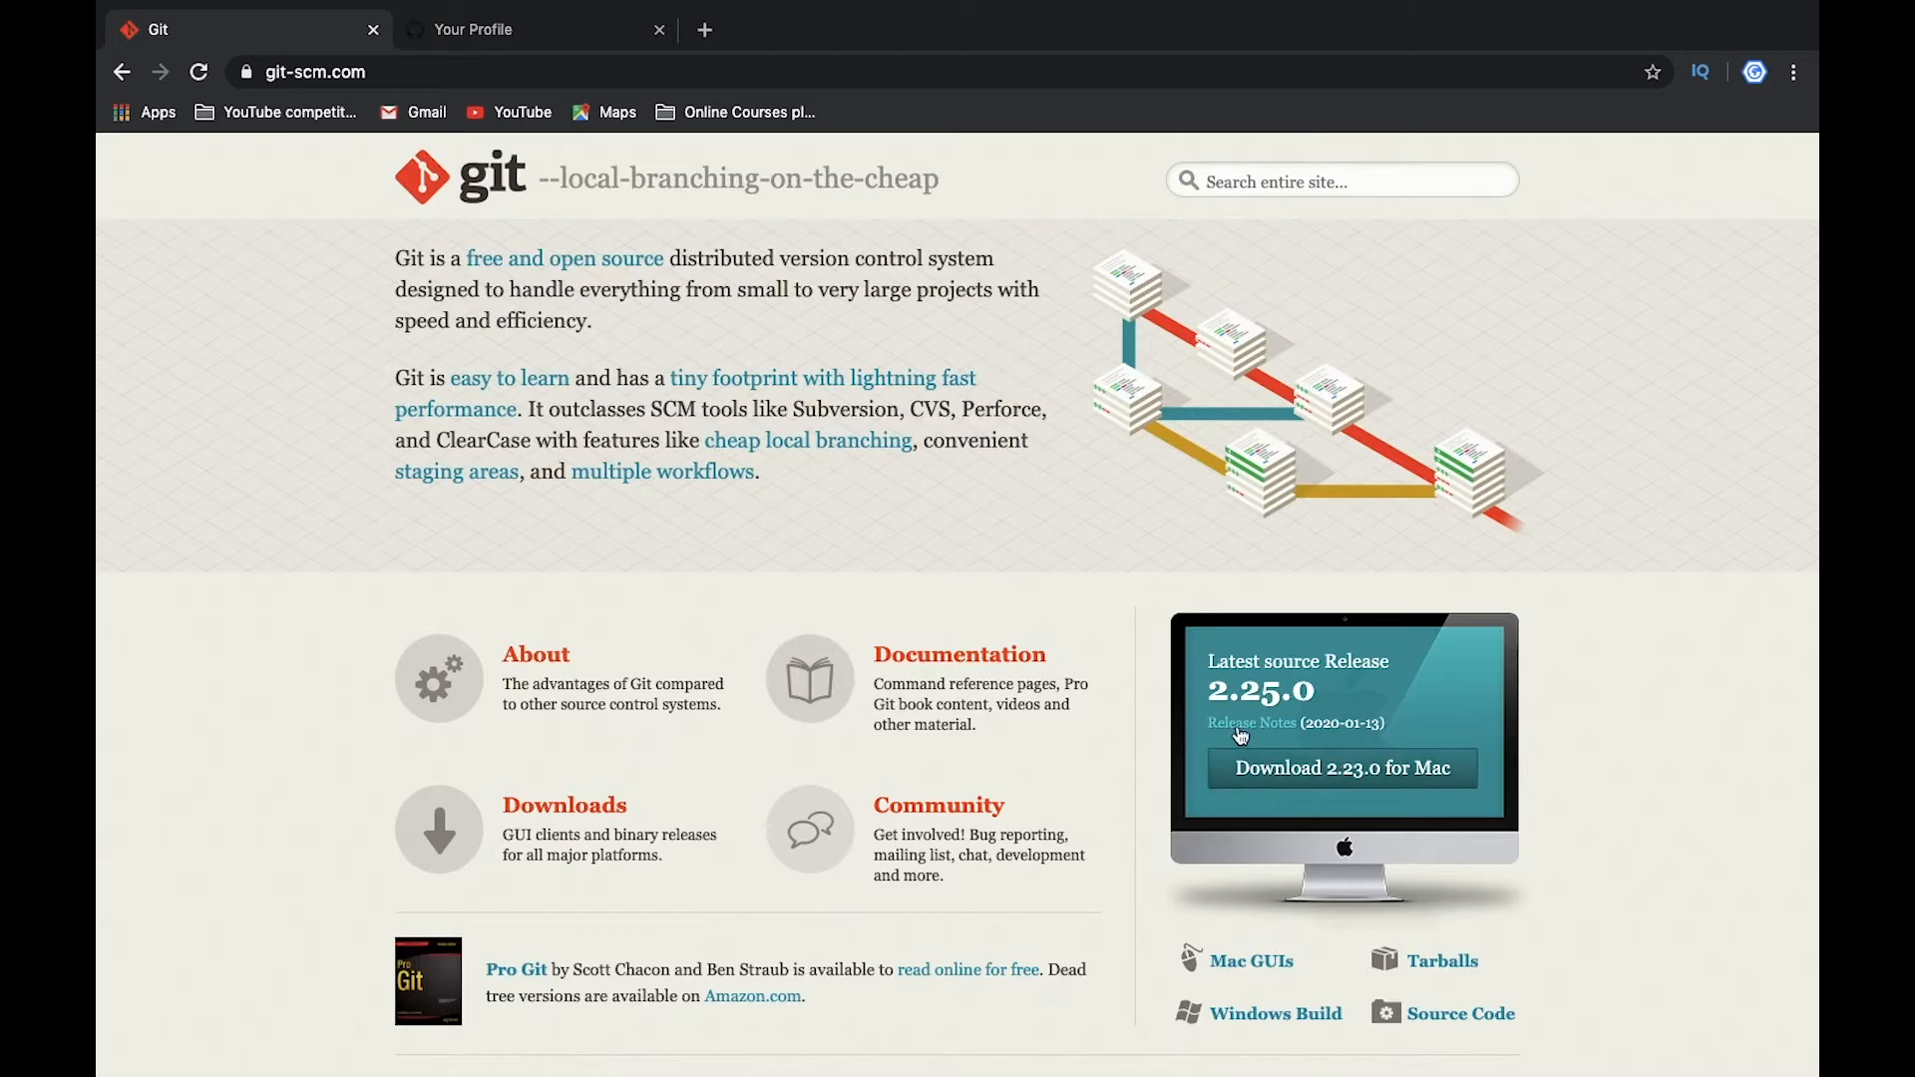
{"action": "mouse_move", "coordinate": [953, 539]}
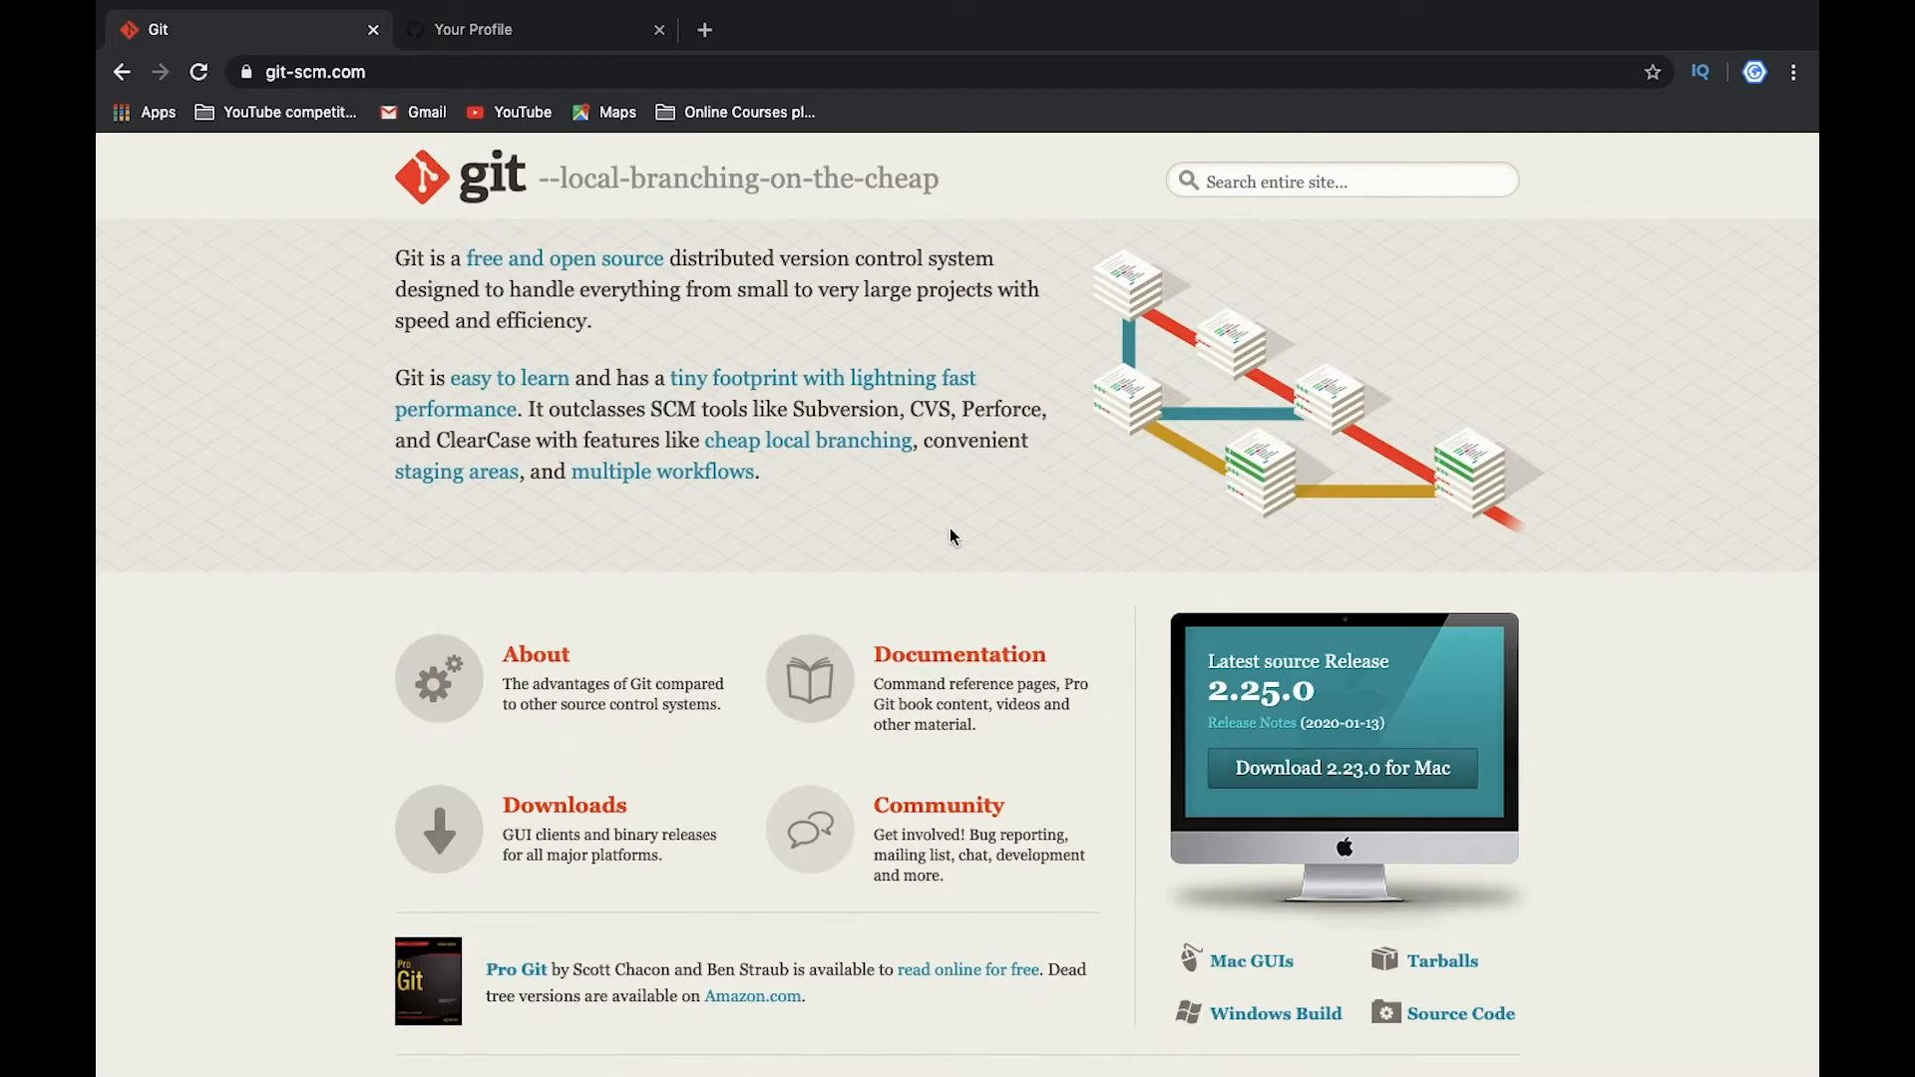
{"action": "mouse_move", "coordinate": [1250, 730]}
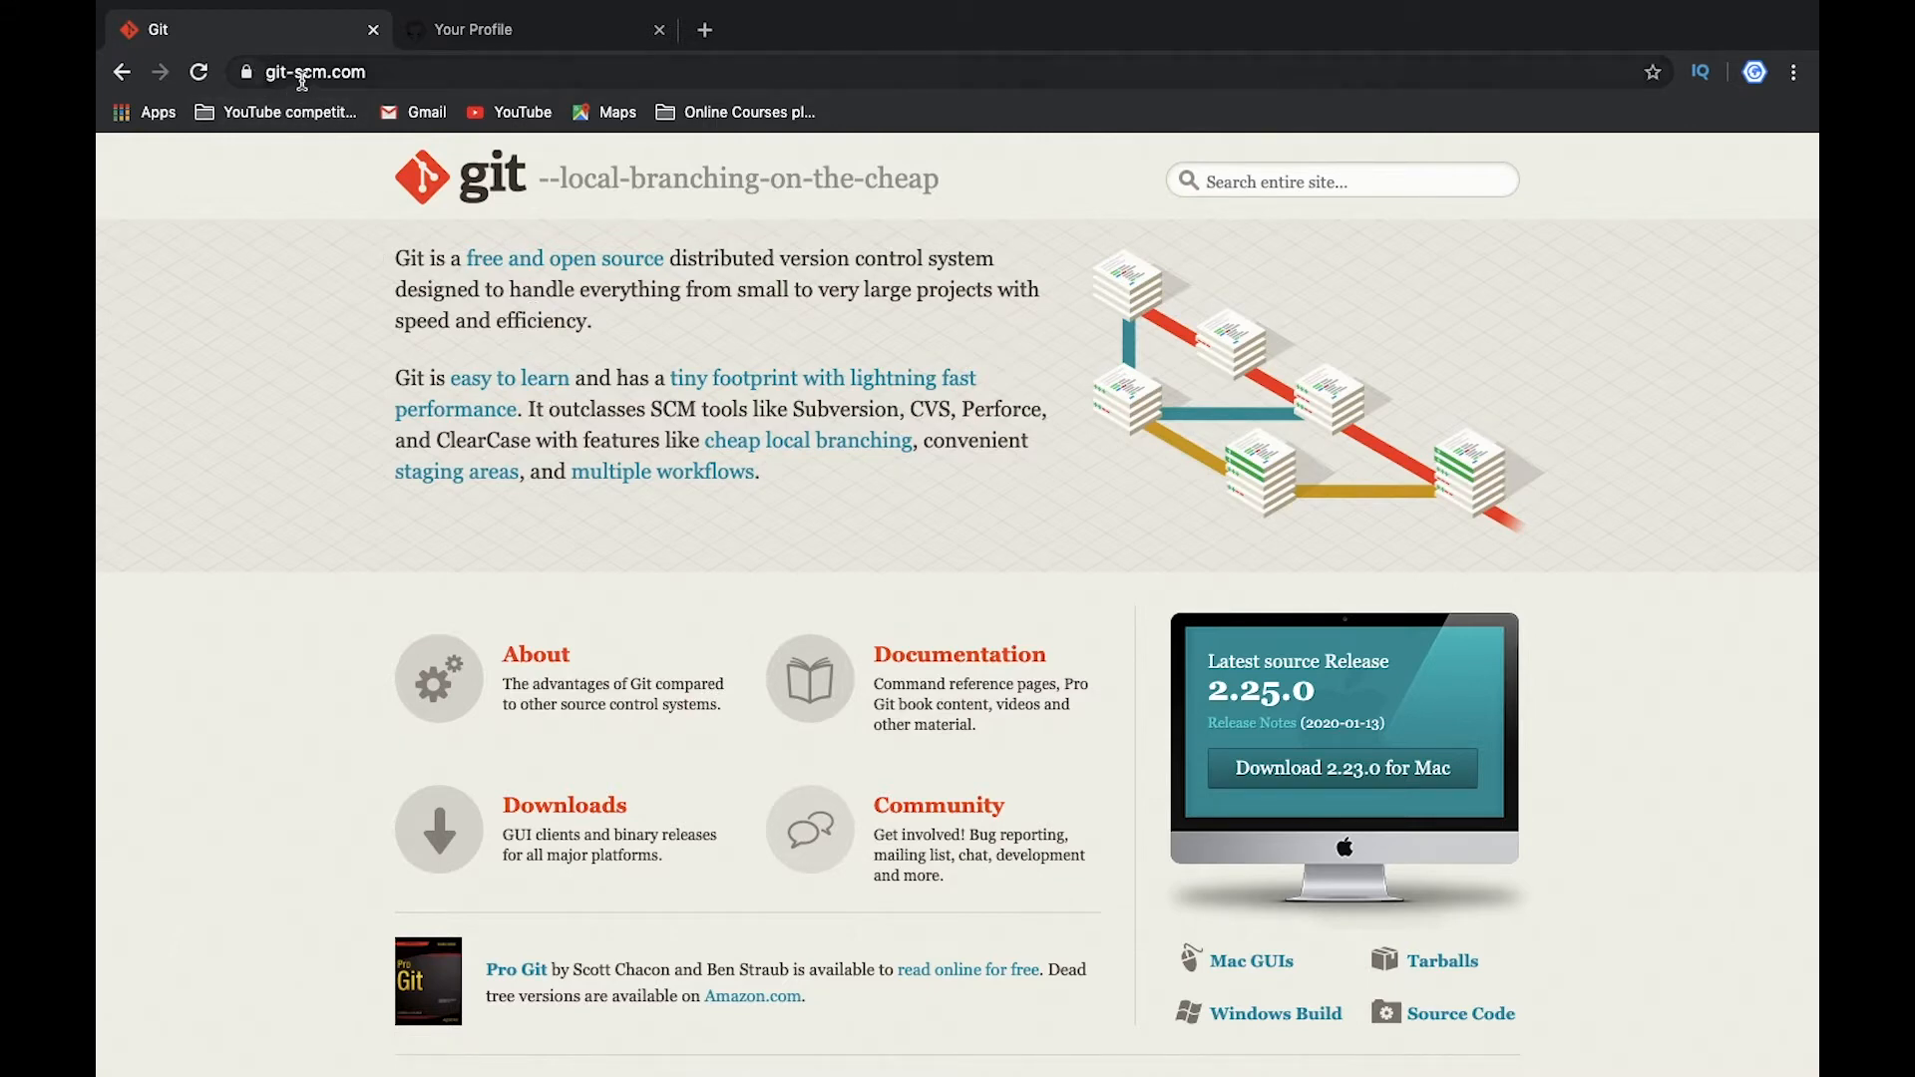
{"action": "mouse_move", "coordinate": [540, 397]}
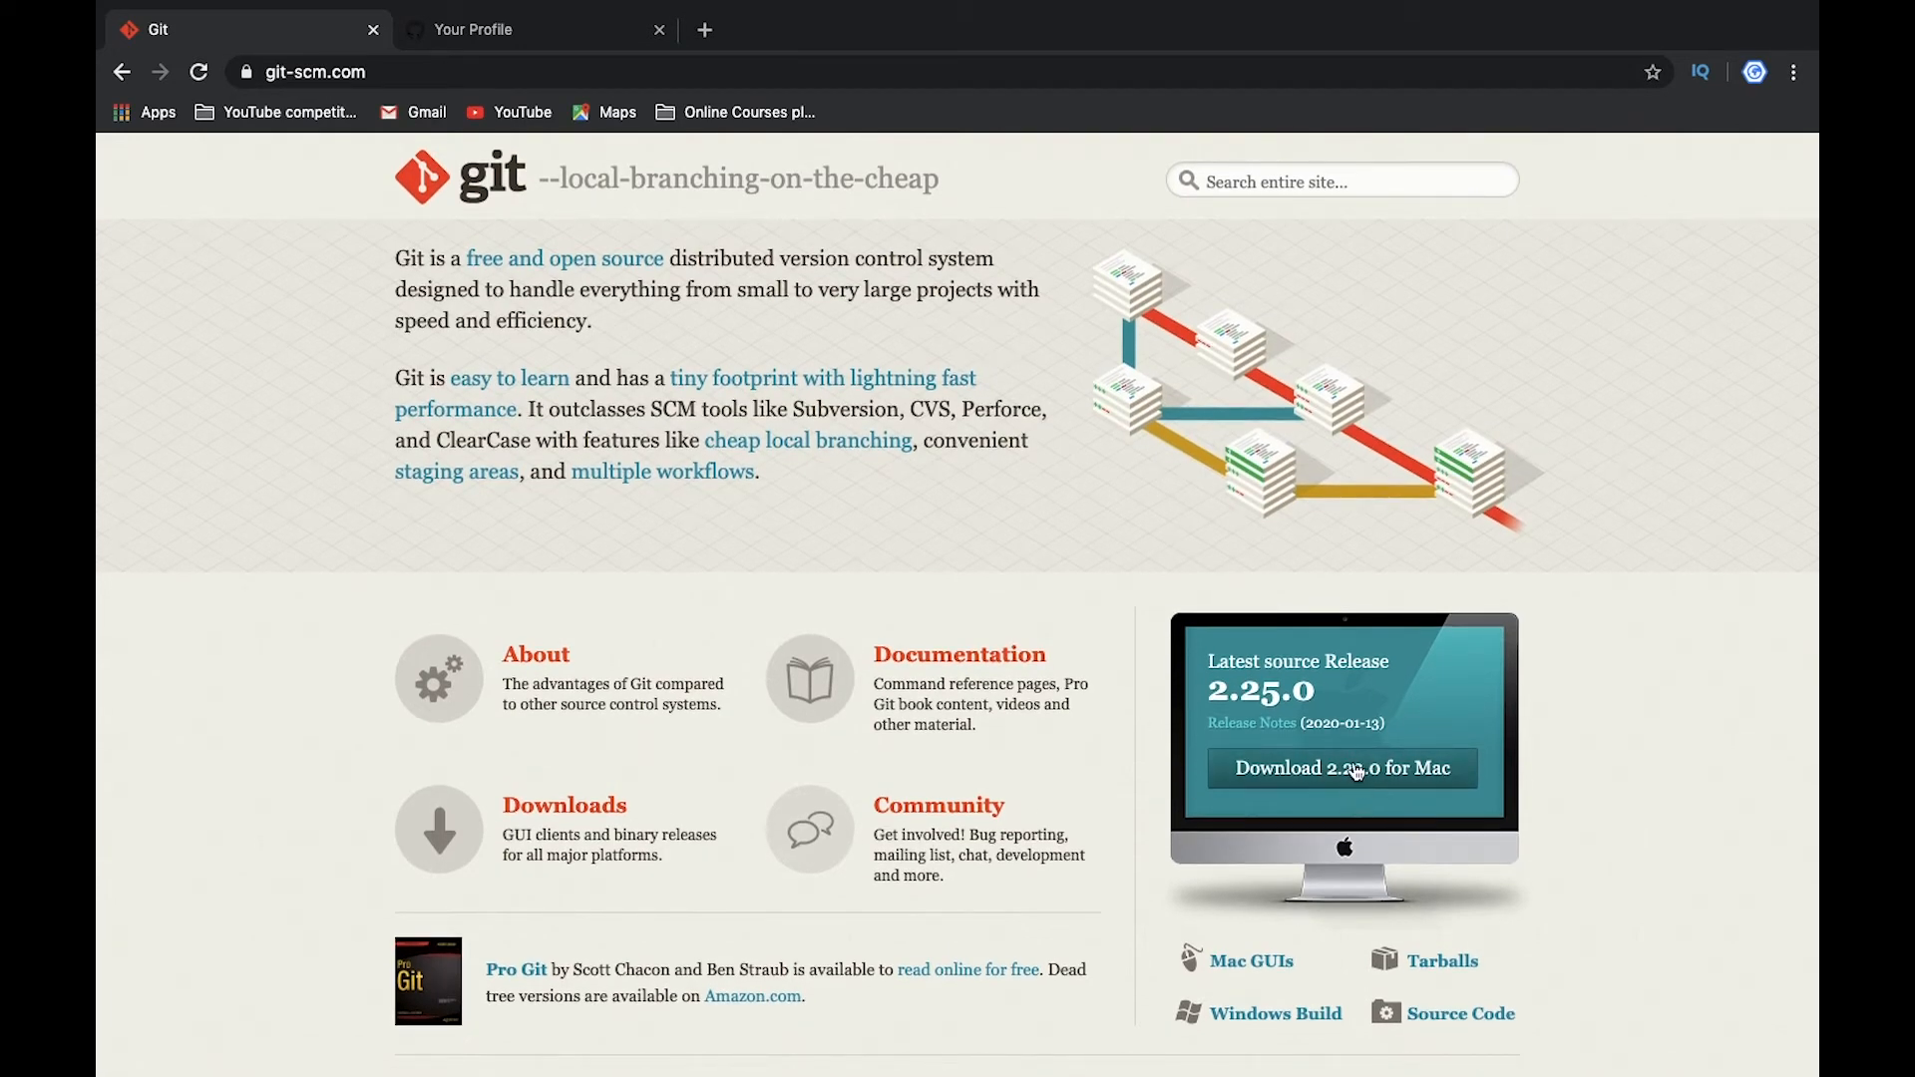
Step: Download the Git 2.23.0 installer for Mac from git-scm.com
{"action": "left_click", "coordinate": [1340, 767]}
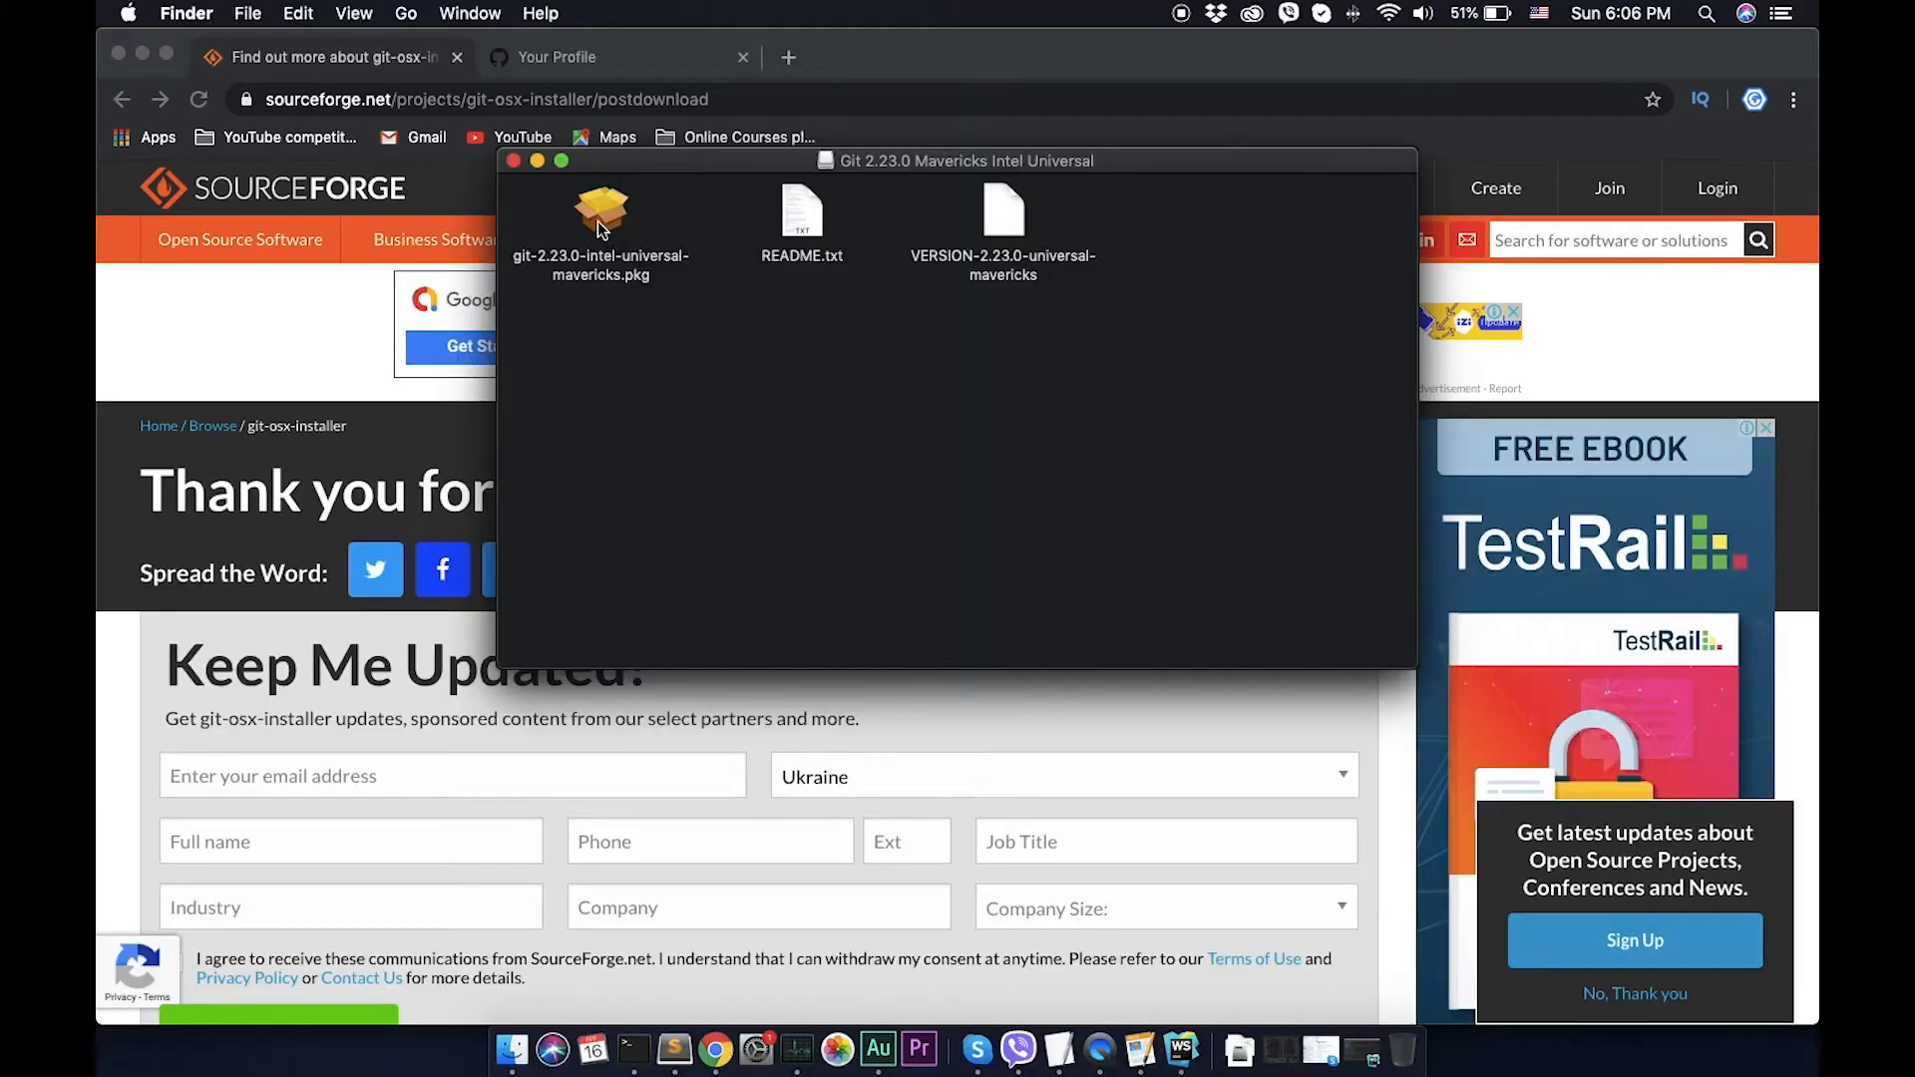
Step: Bypass the unidentified-developer warning by opening the Git .pkg with Installer
{"action": "double_click", "coordinate": [600, 214]}
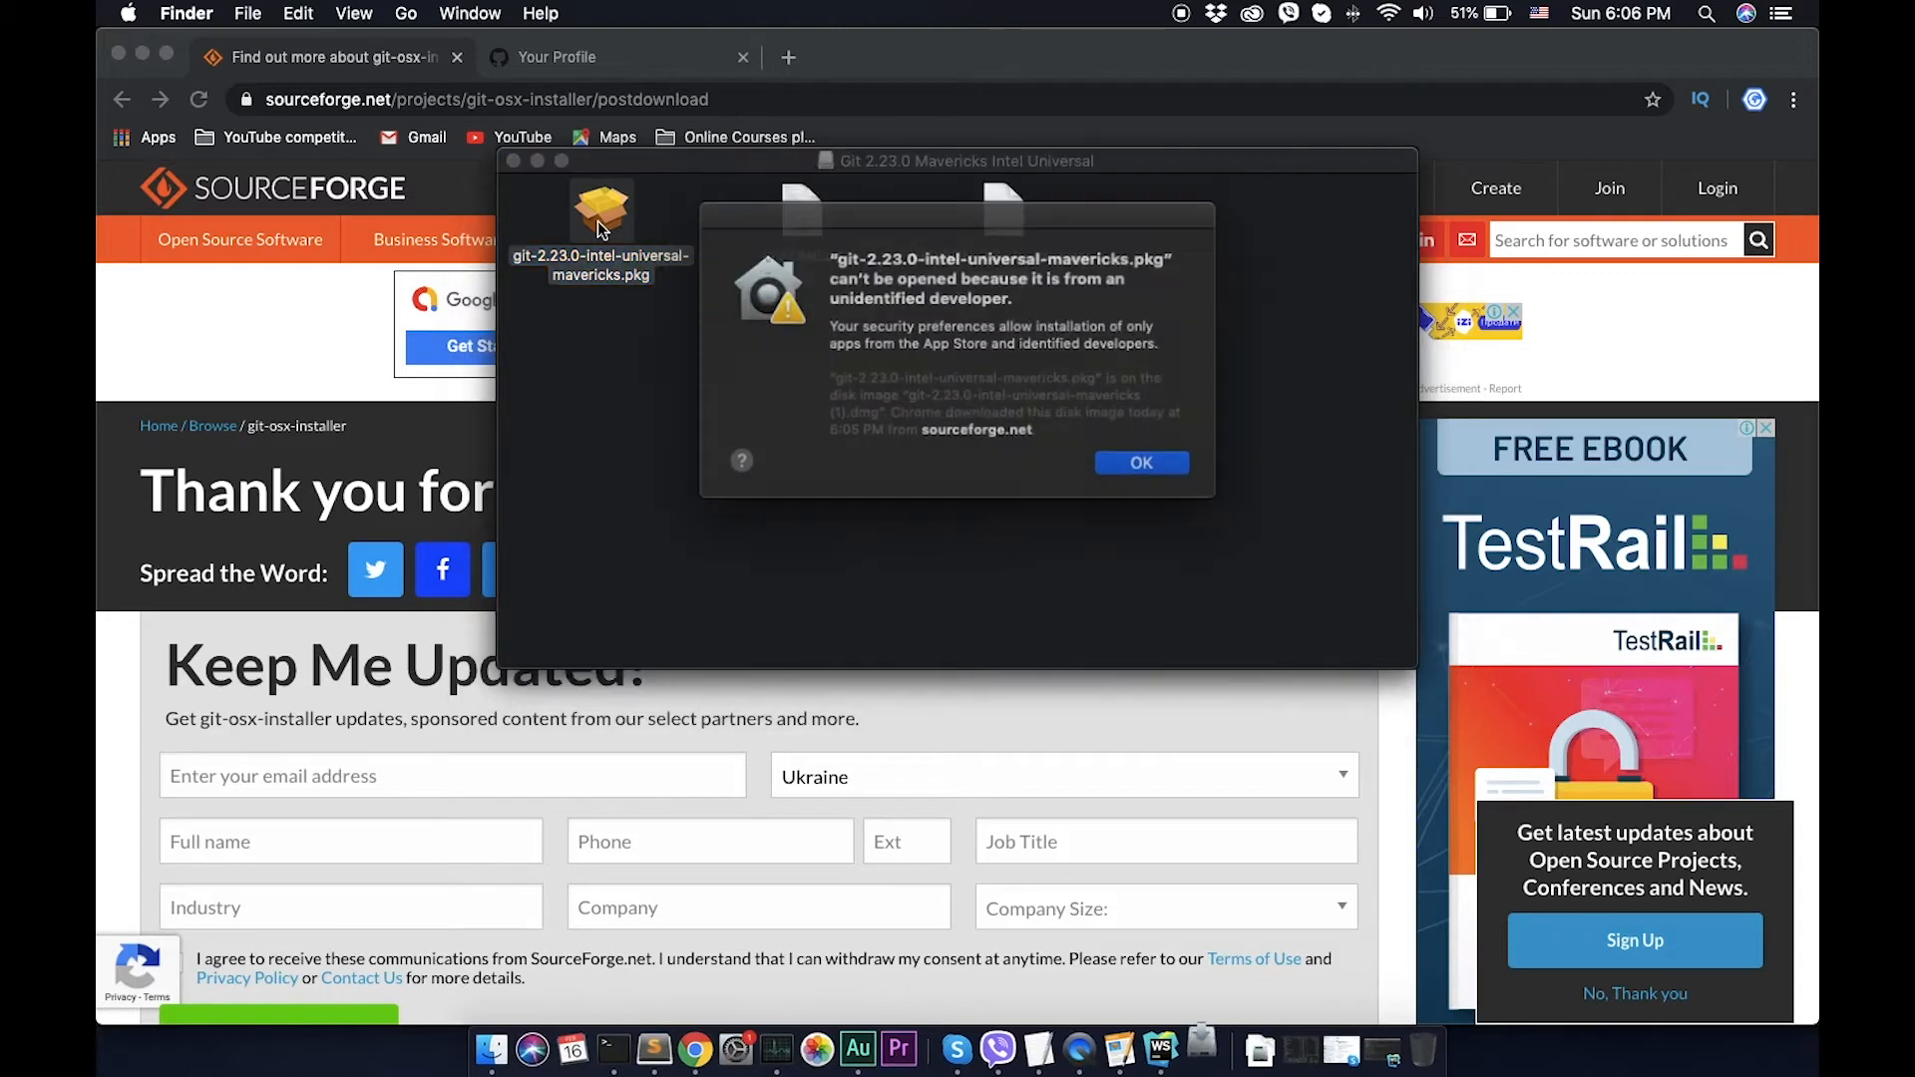
{"action": "left_click", "coordinate": [1139, 461]}
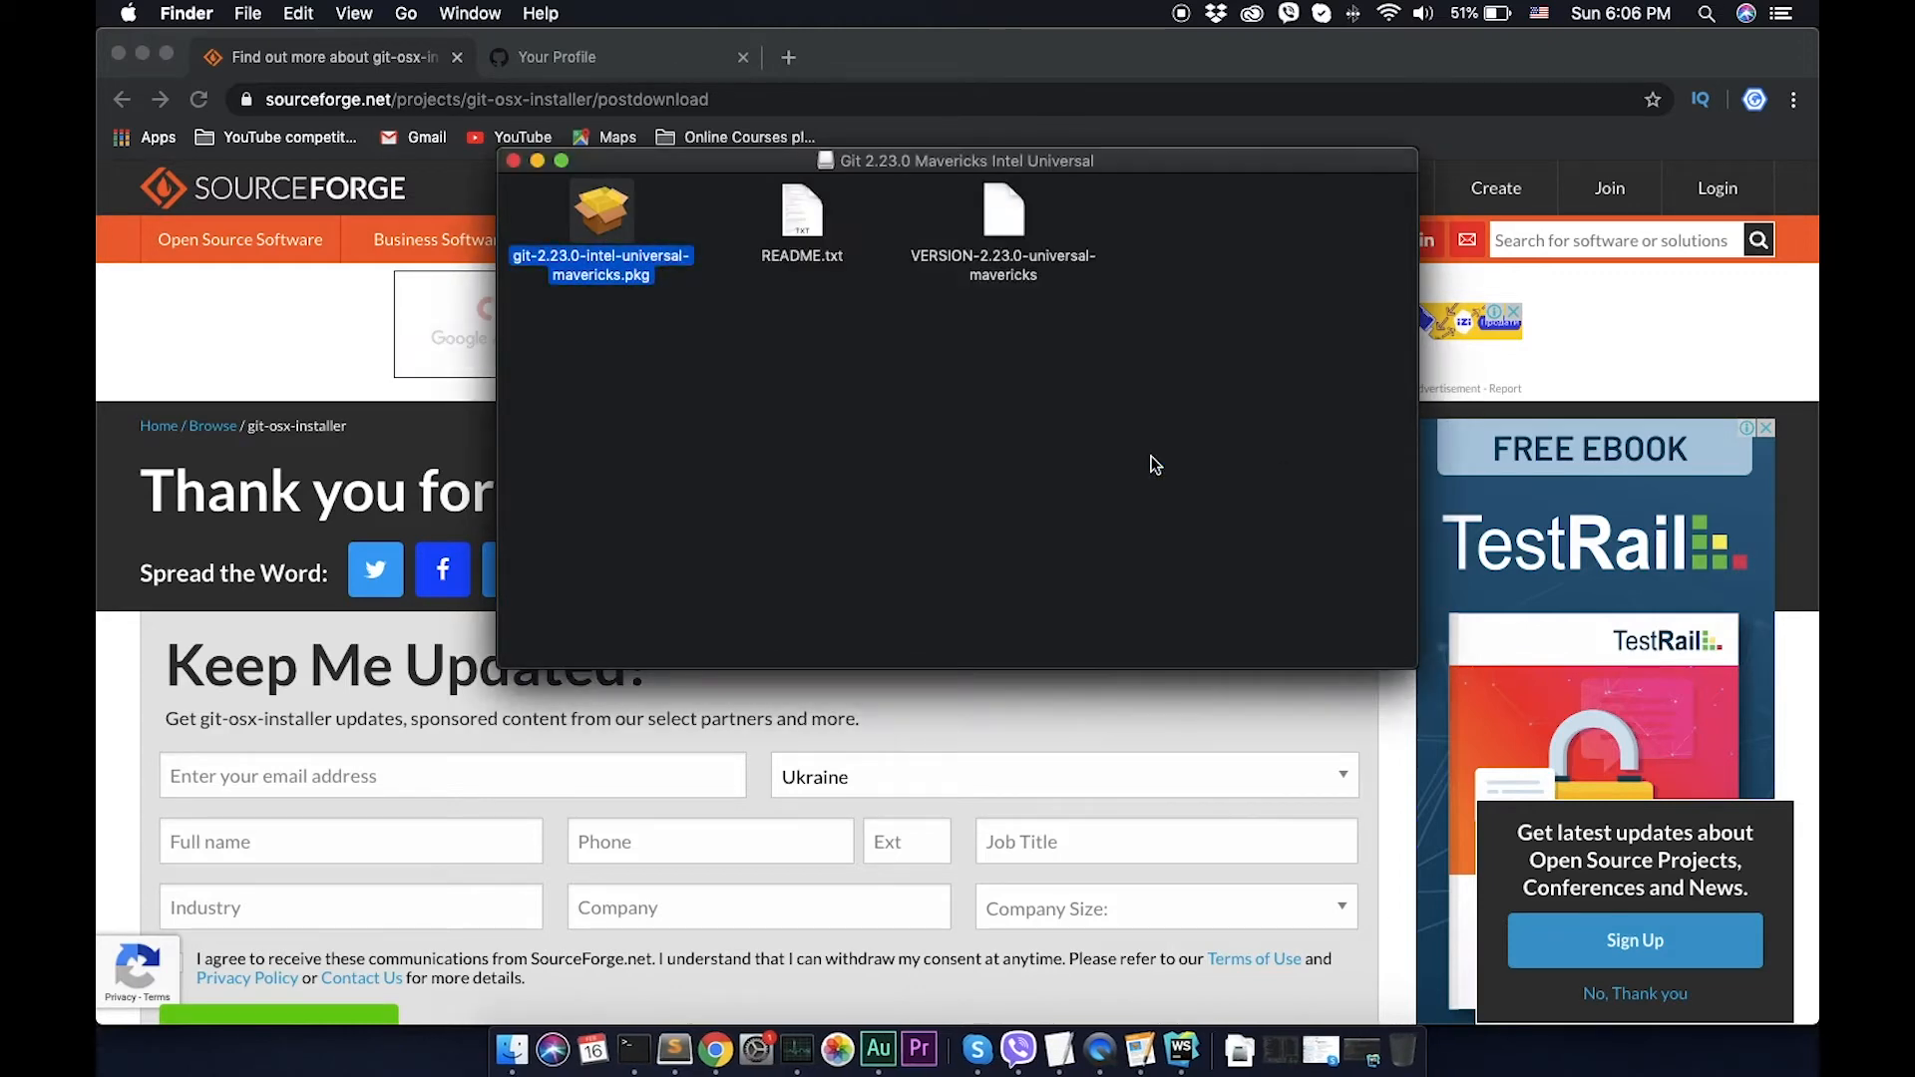
{"action": "right_click", "coordinate": [600, 214]}
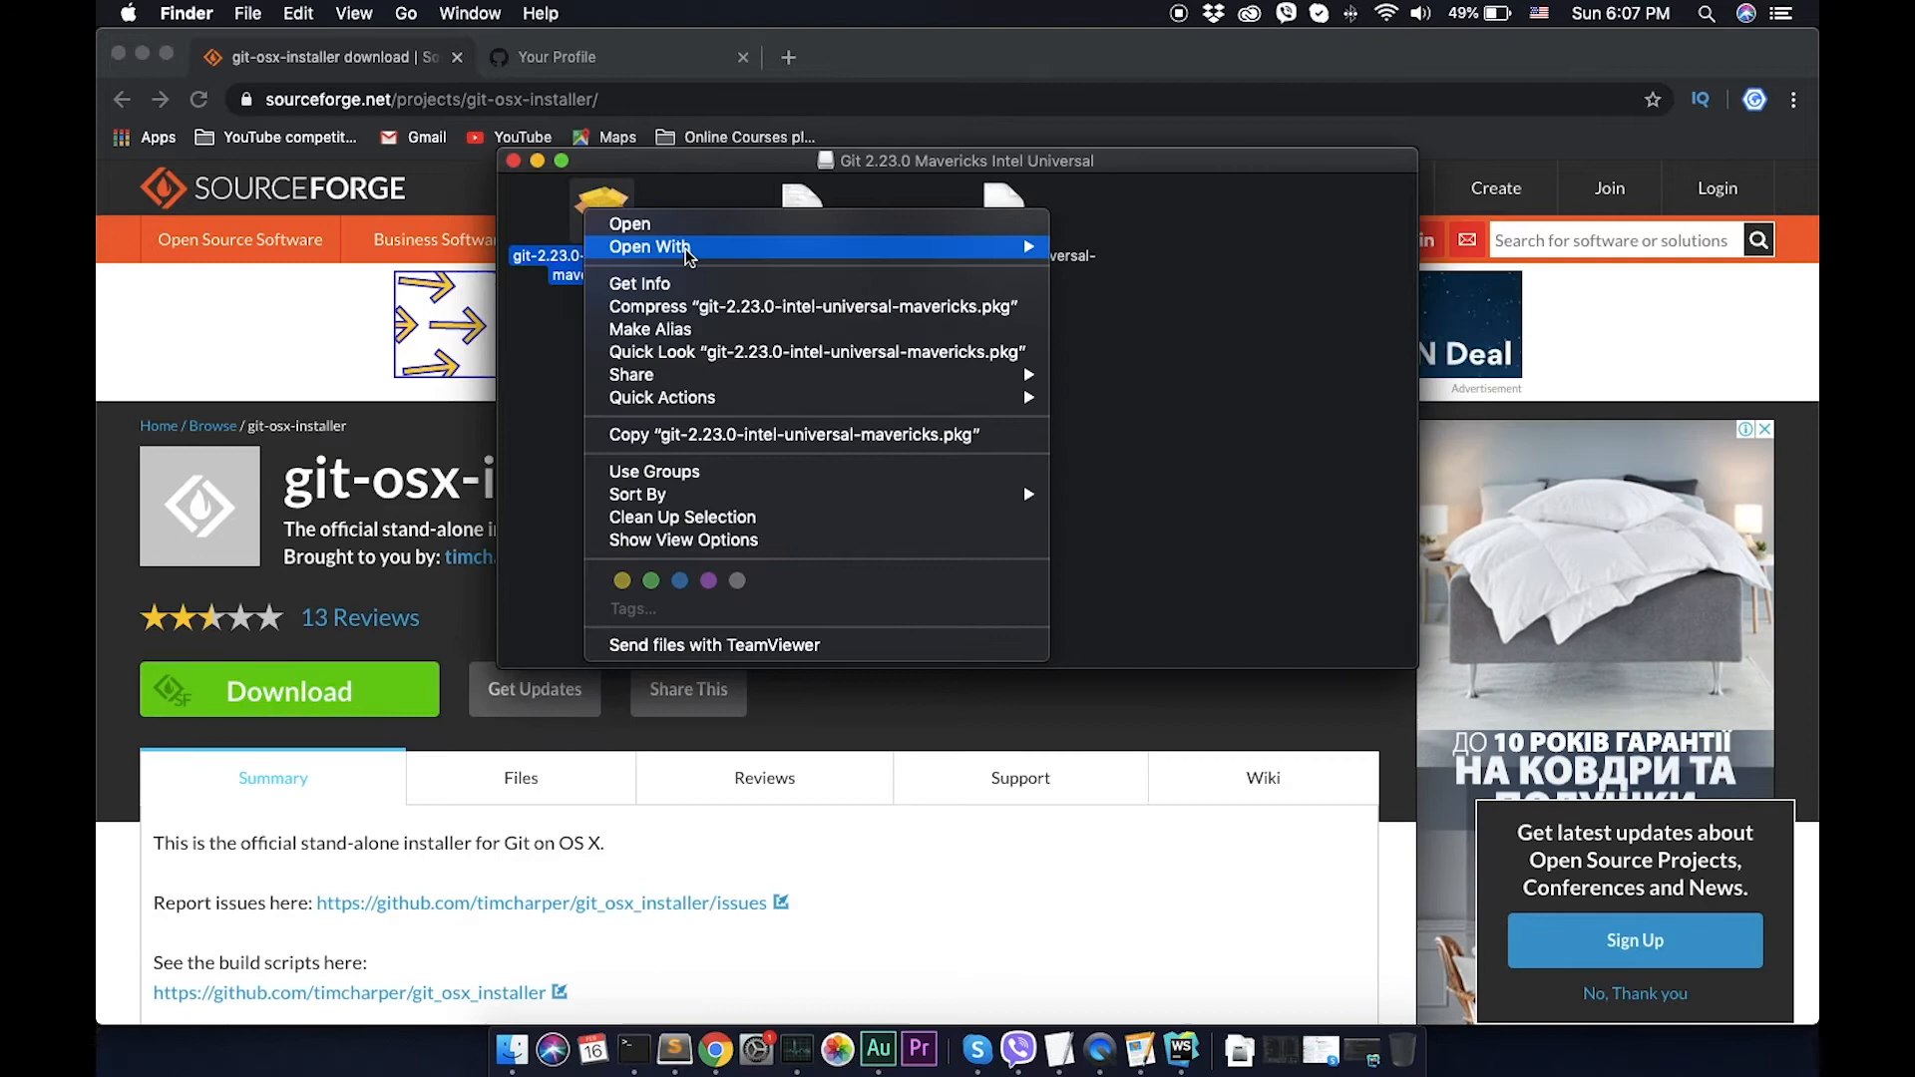
{"action": "mouse_move", "coordinate": [650, 248]}
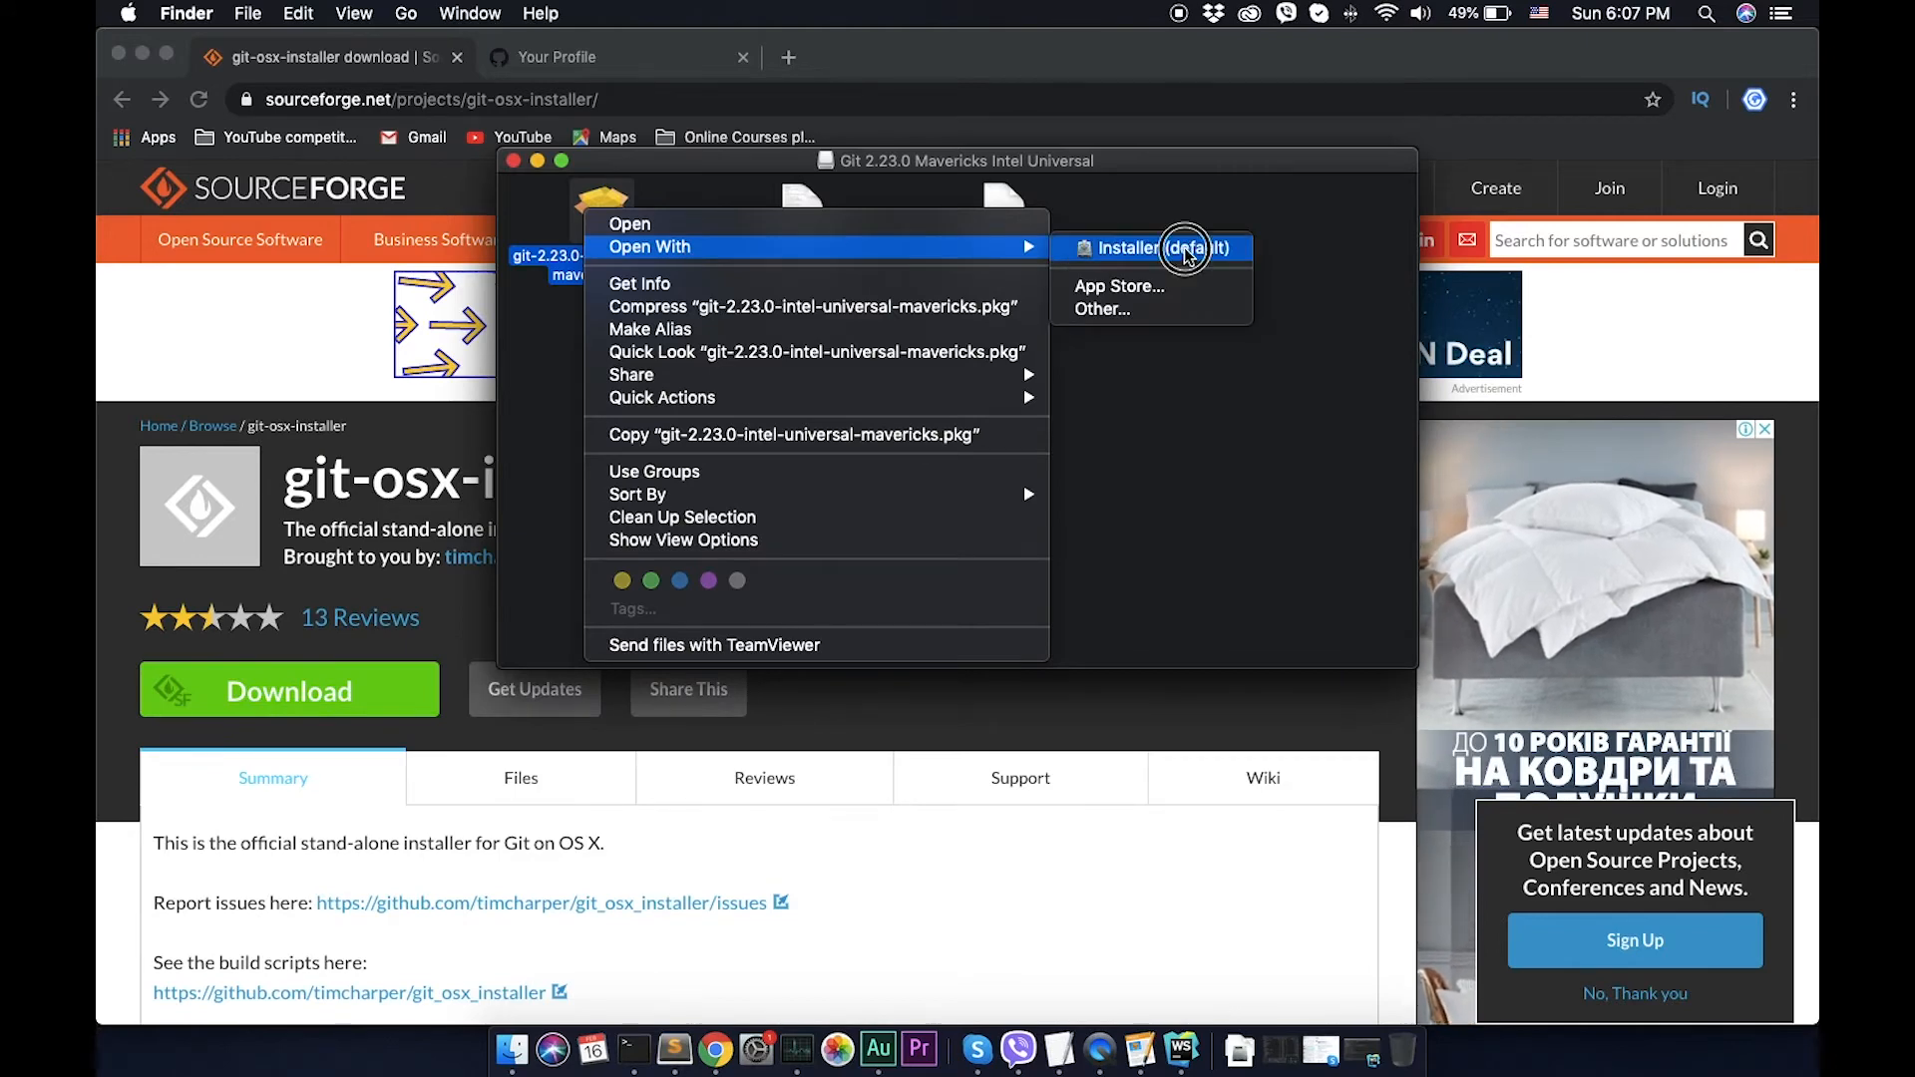
{"action": "left_click", "coordinate": [1135, 247]}
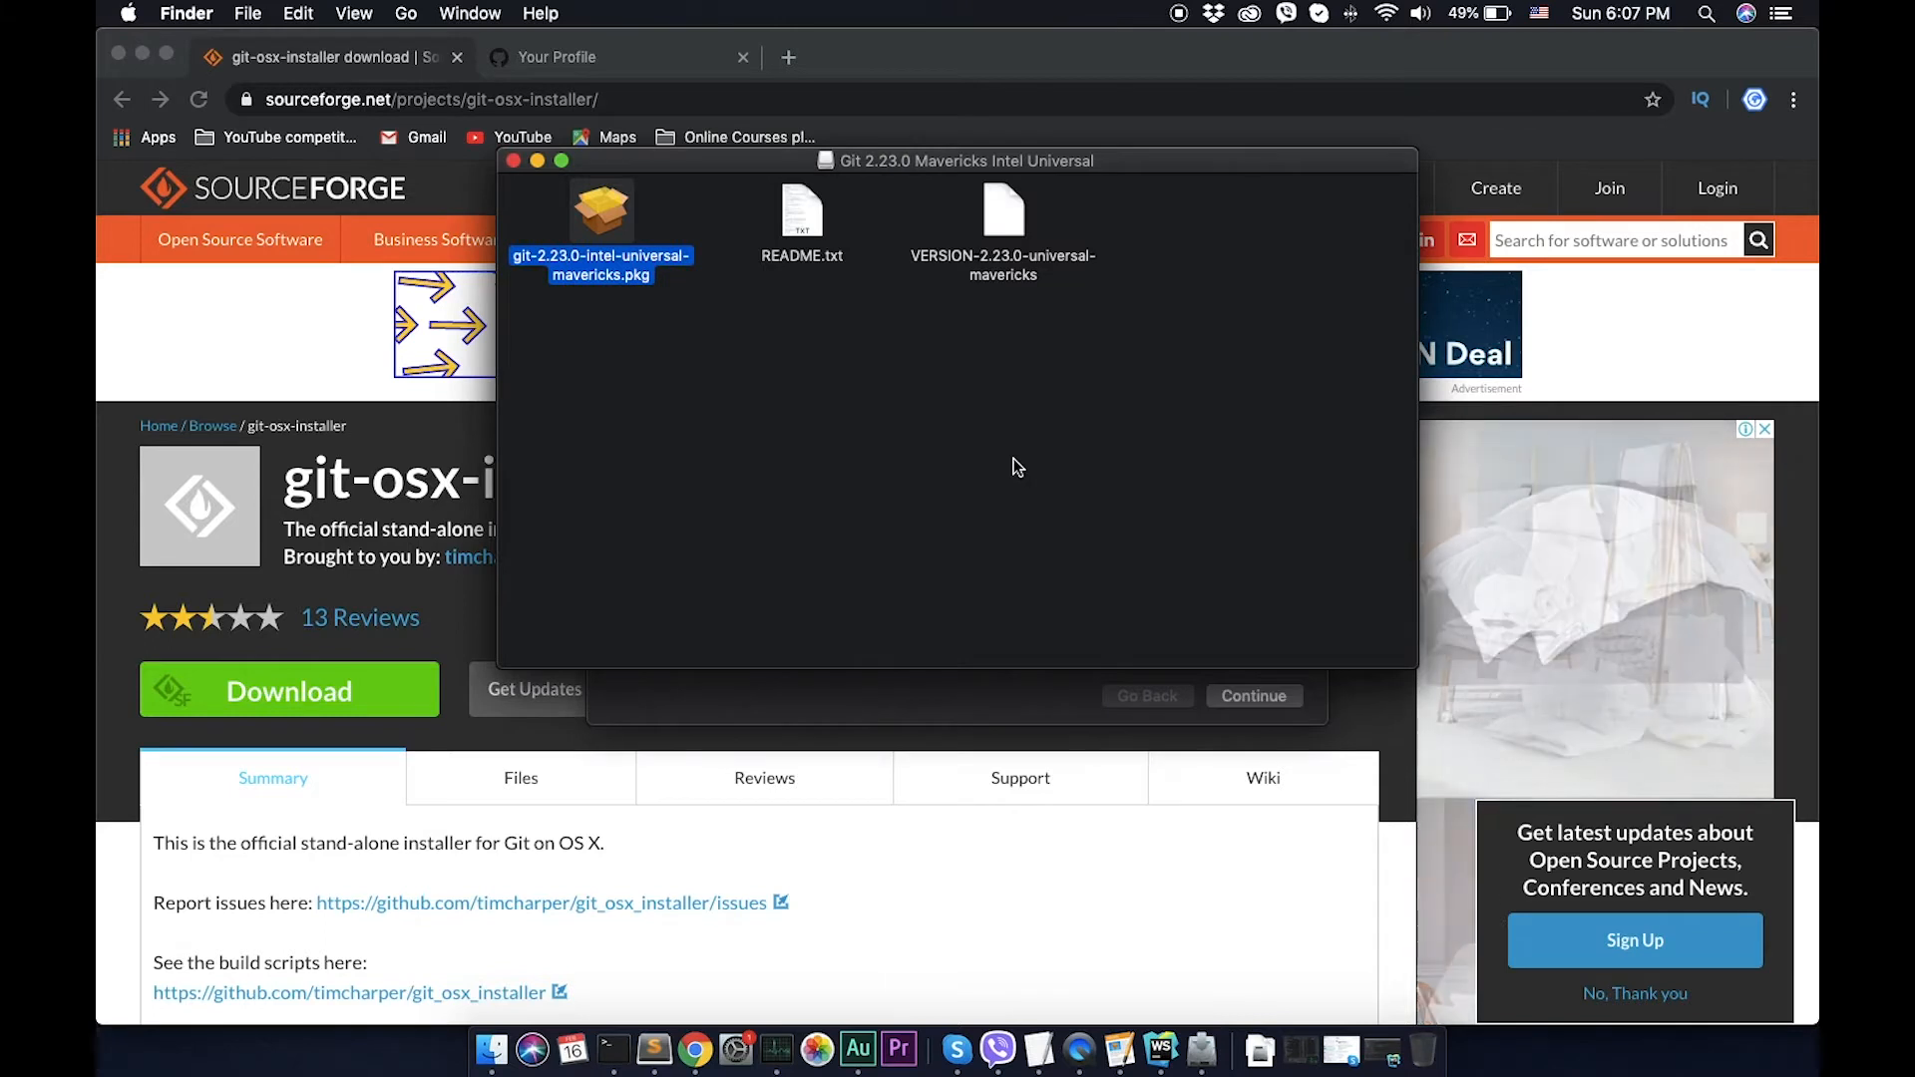
{"action": "mouse_move", "coordinate": [874, 704]}
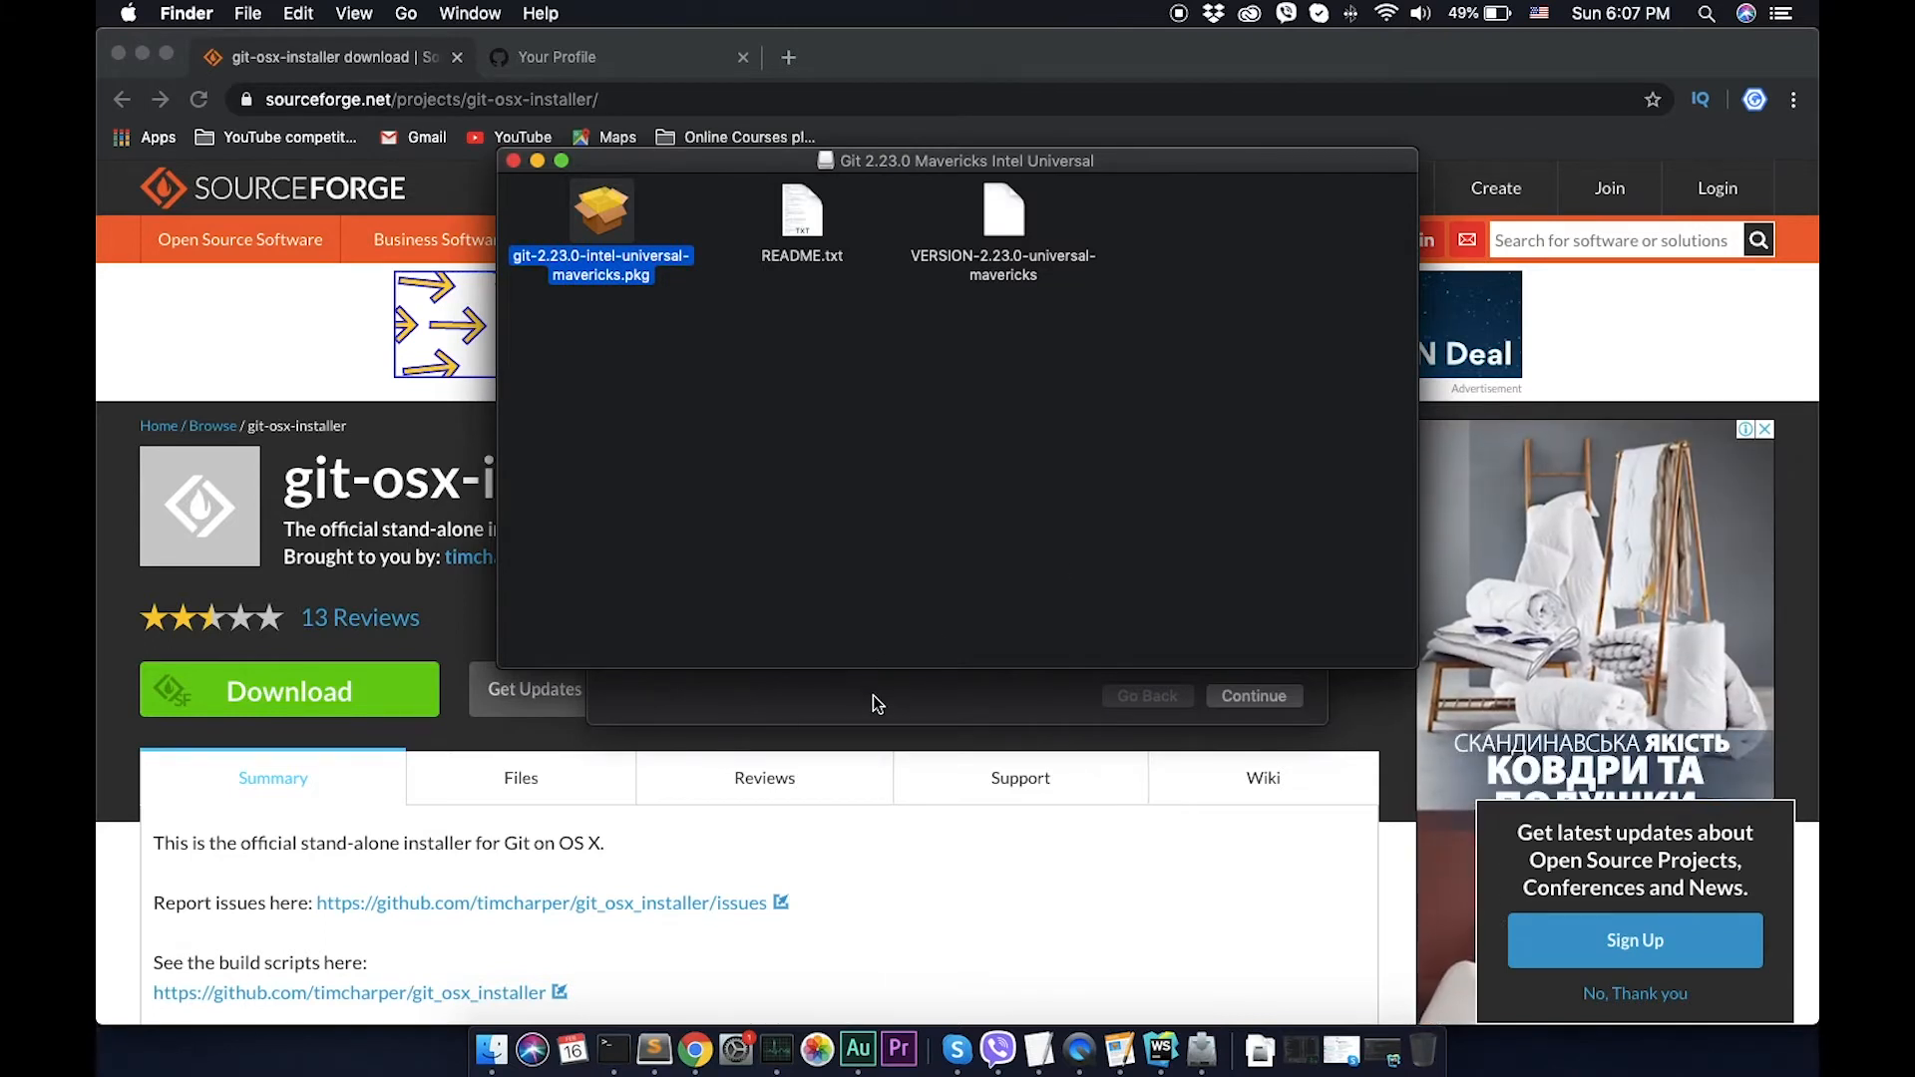
Step: Run the standard Git 2.23.0 install on Macintosh HD, authorizing with the admin password
{"action": "double_click", "coordinate": [601, 209]}
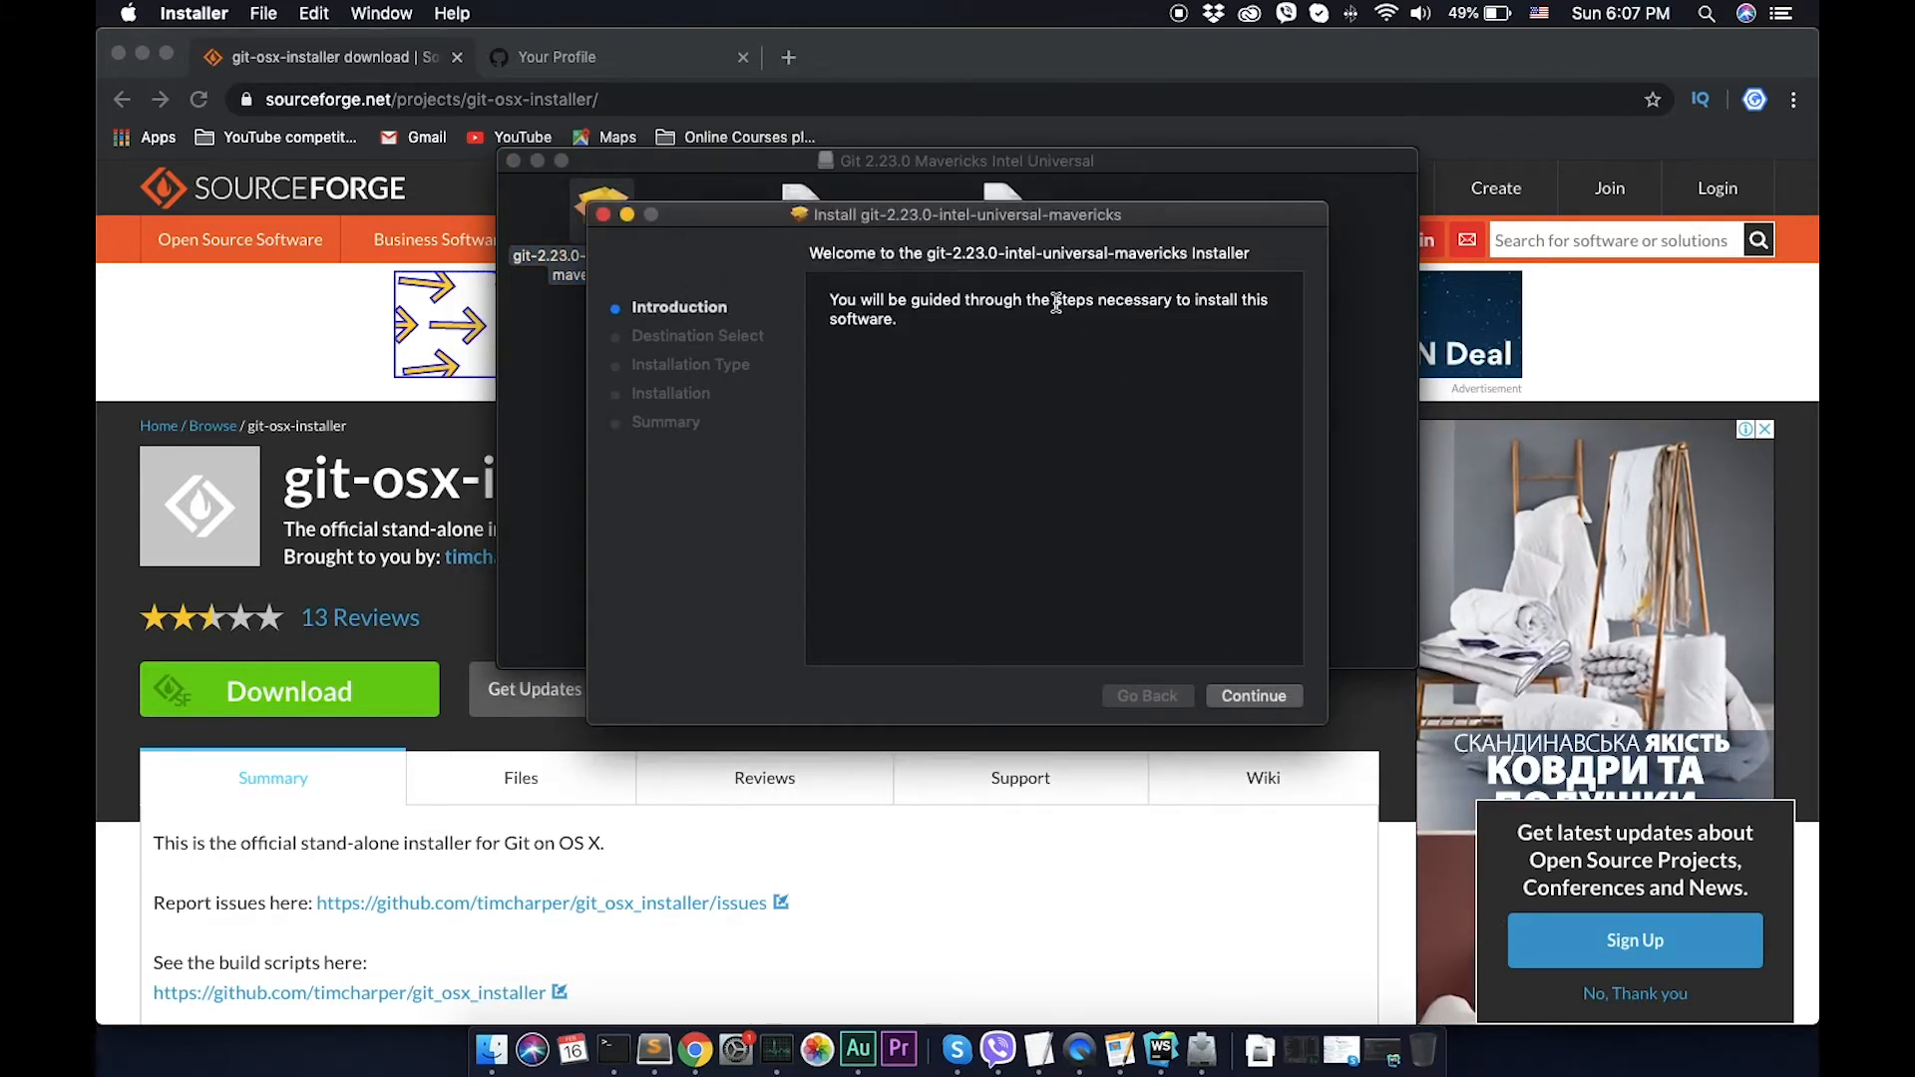
{"action": "left_click", "coordinate": [1253, 696]}
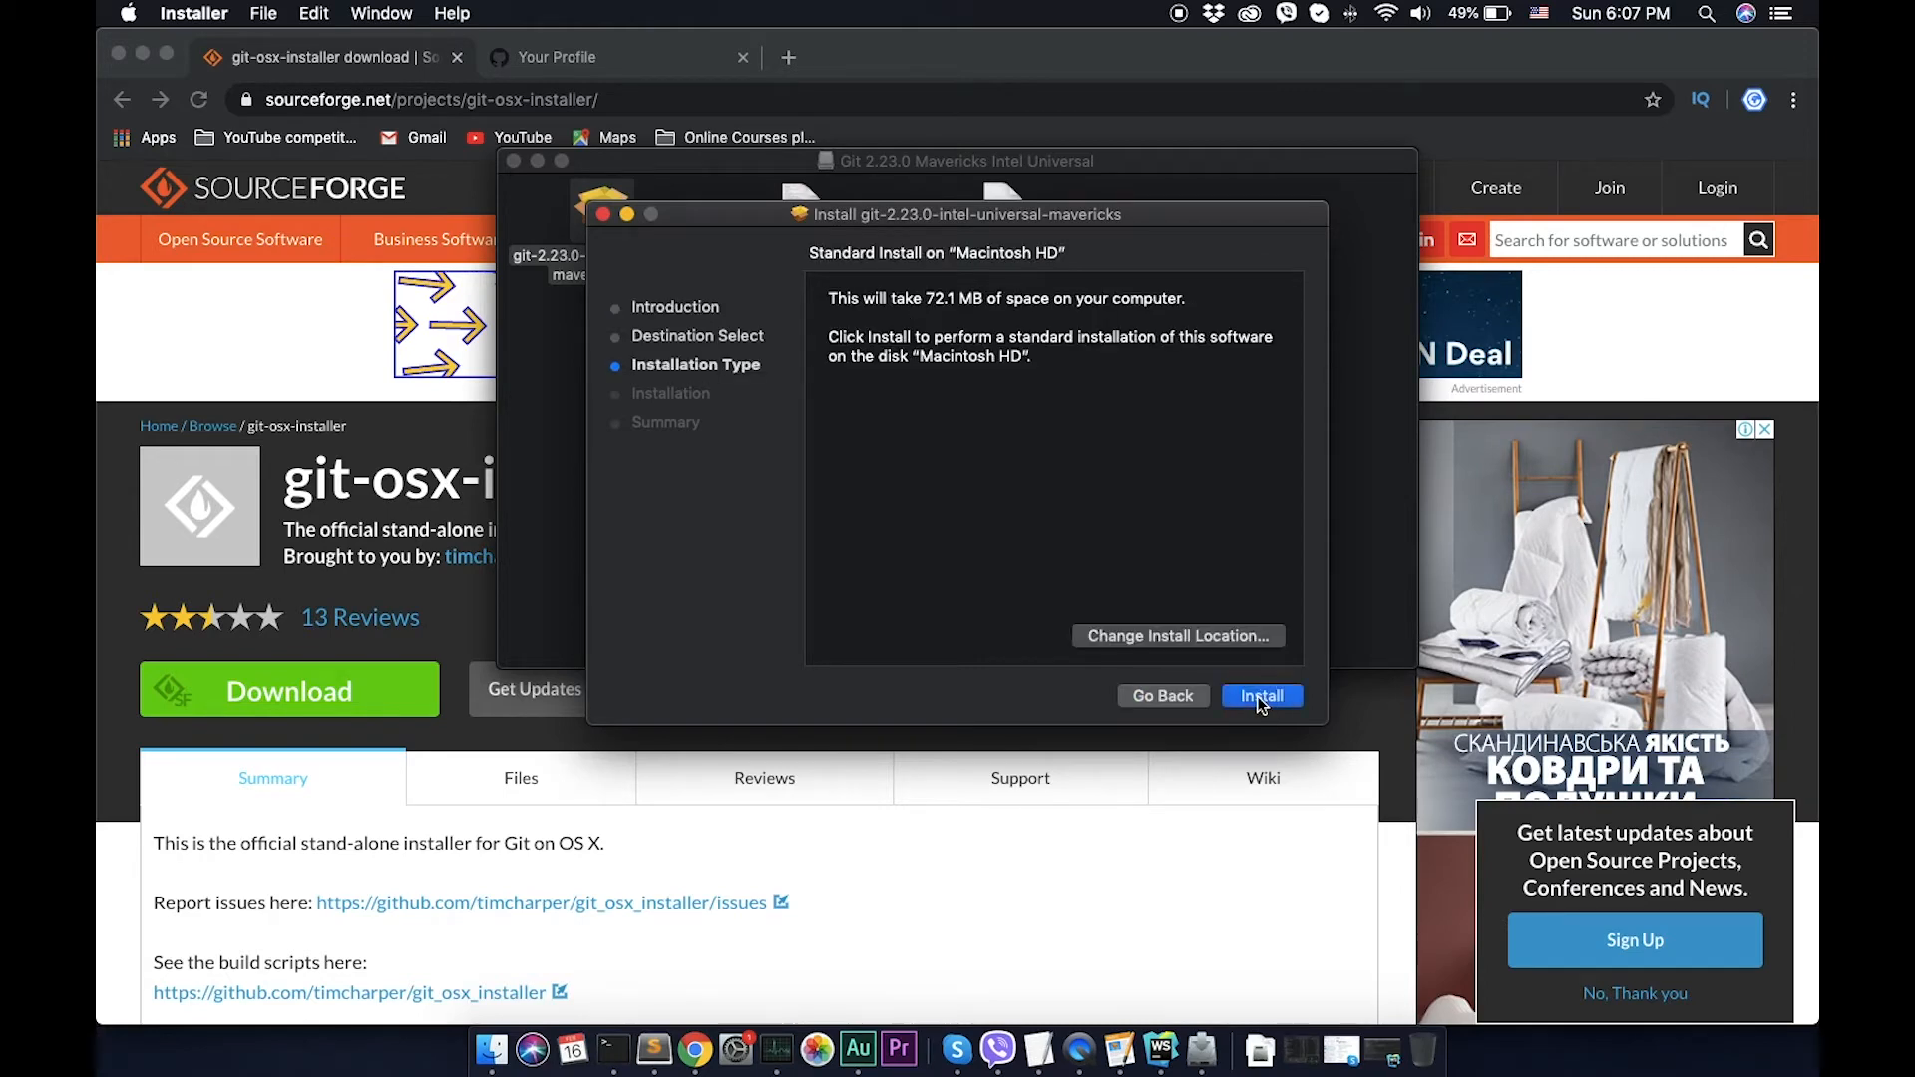
{"action": "left_click", "coordinate": [1261, 694]}
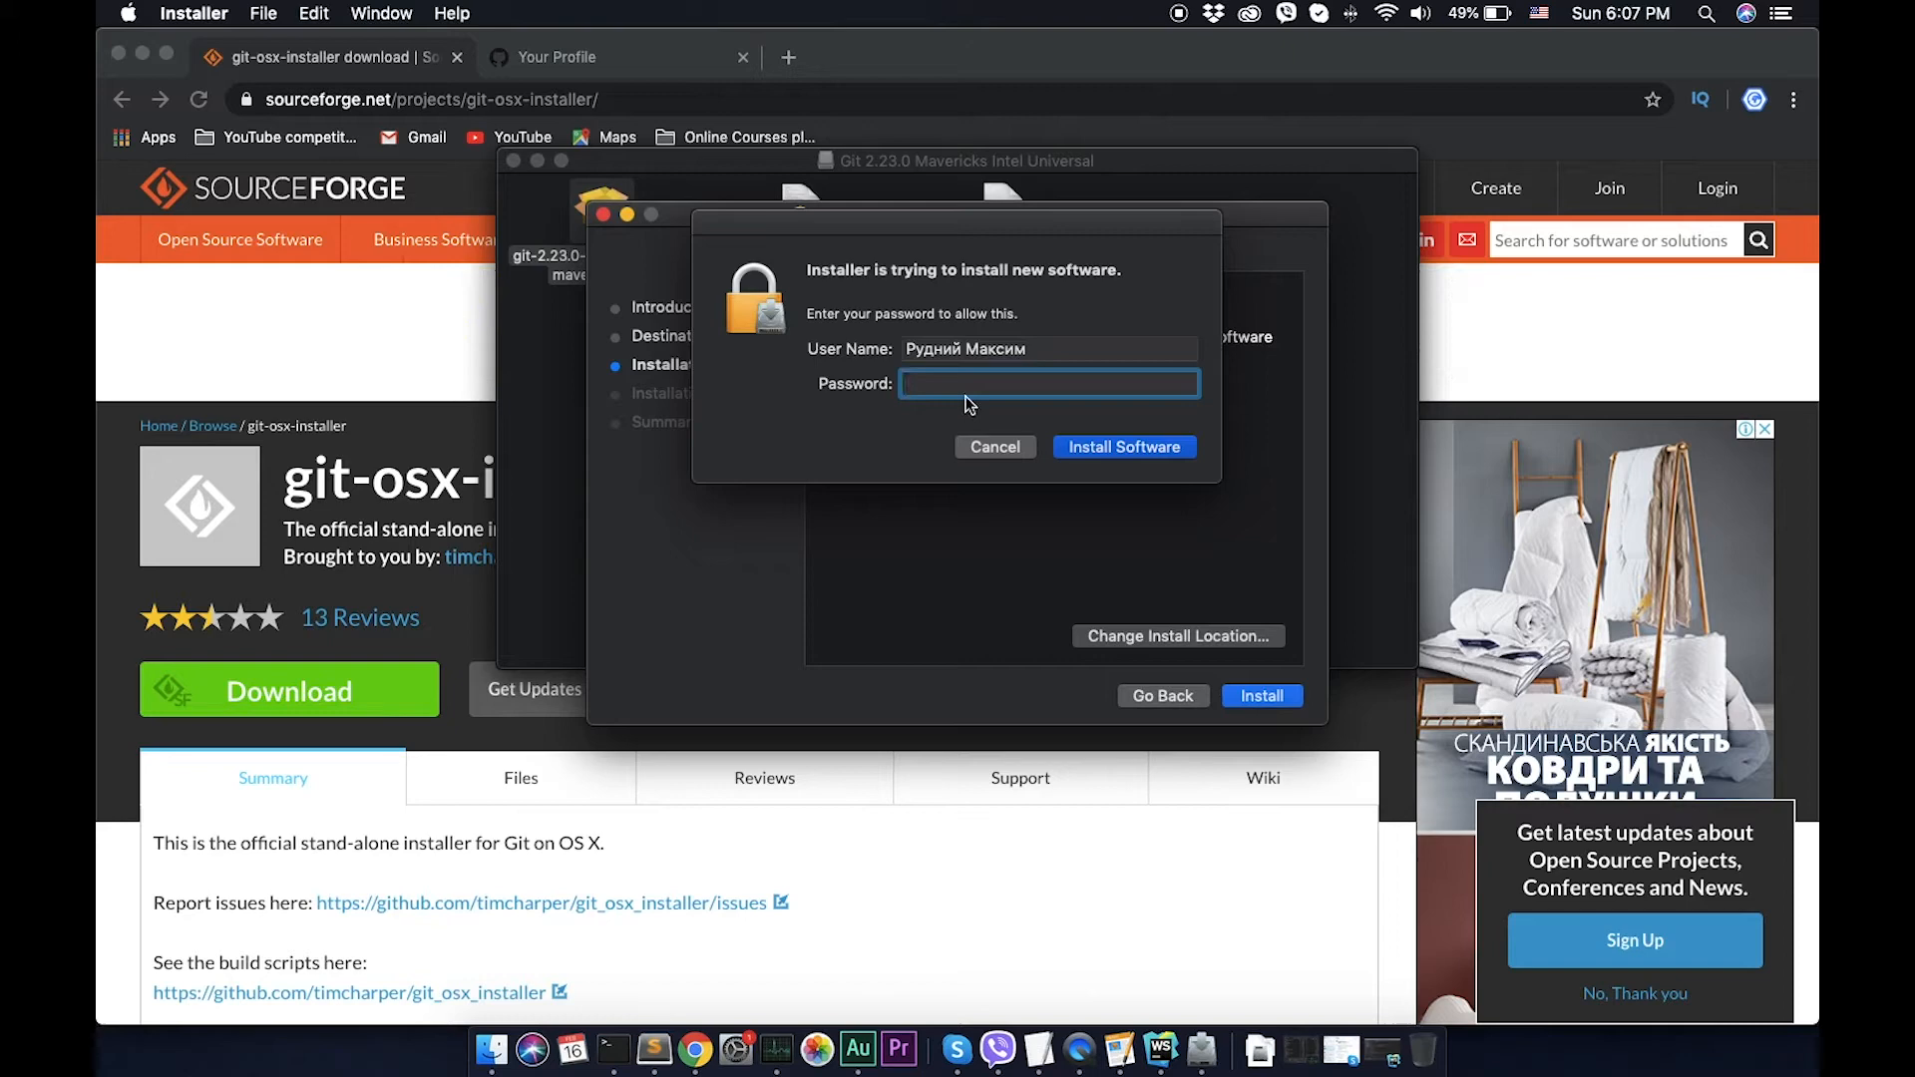
{"action": "type", "text": "password"}
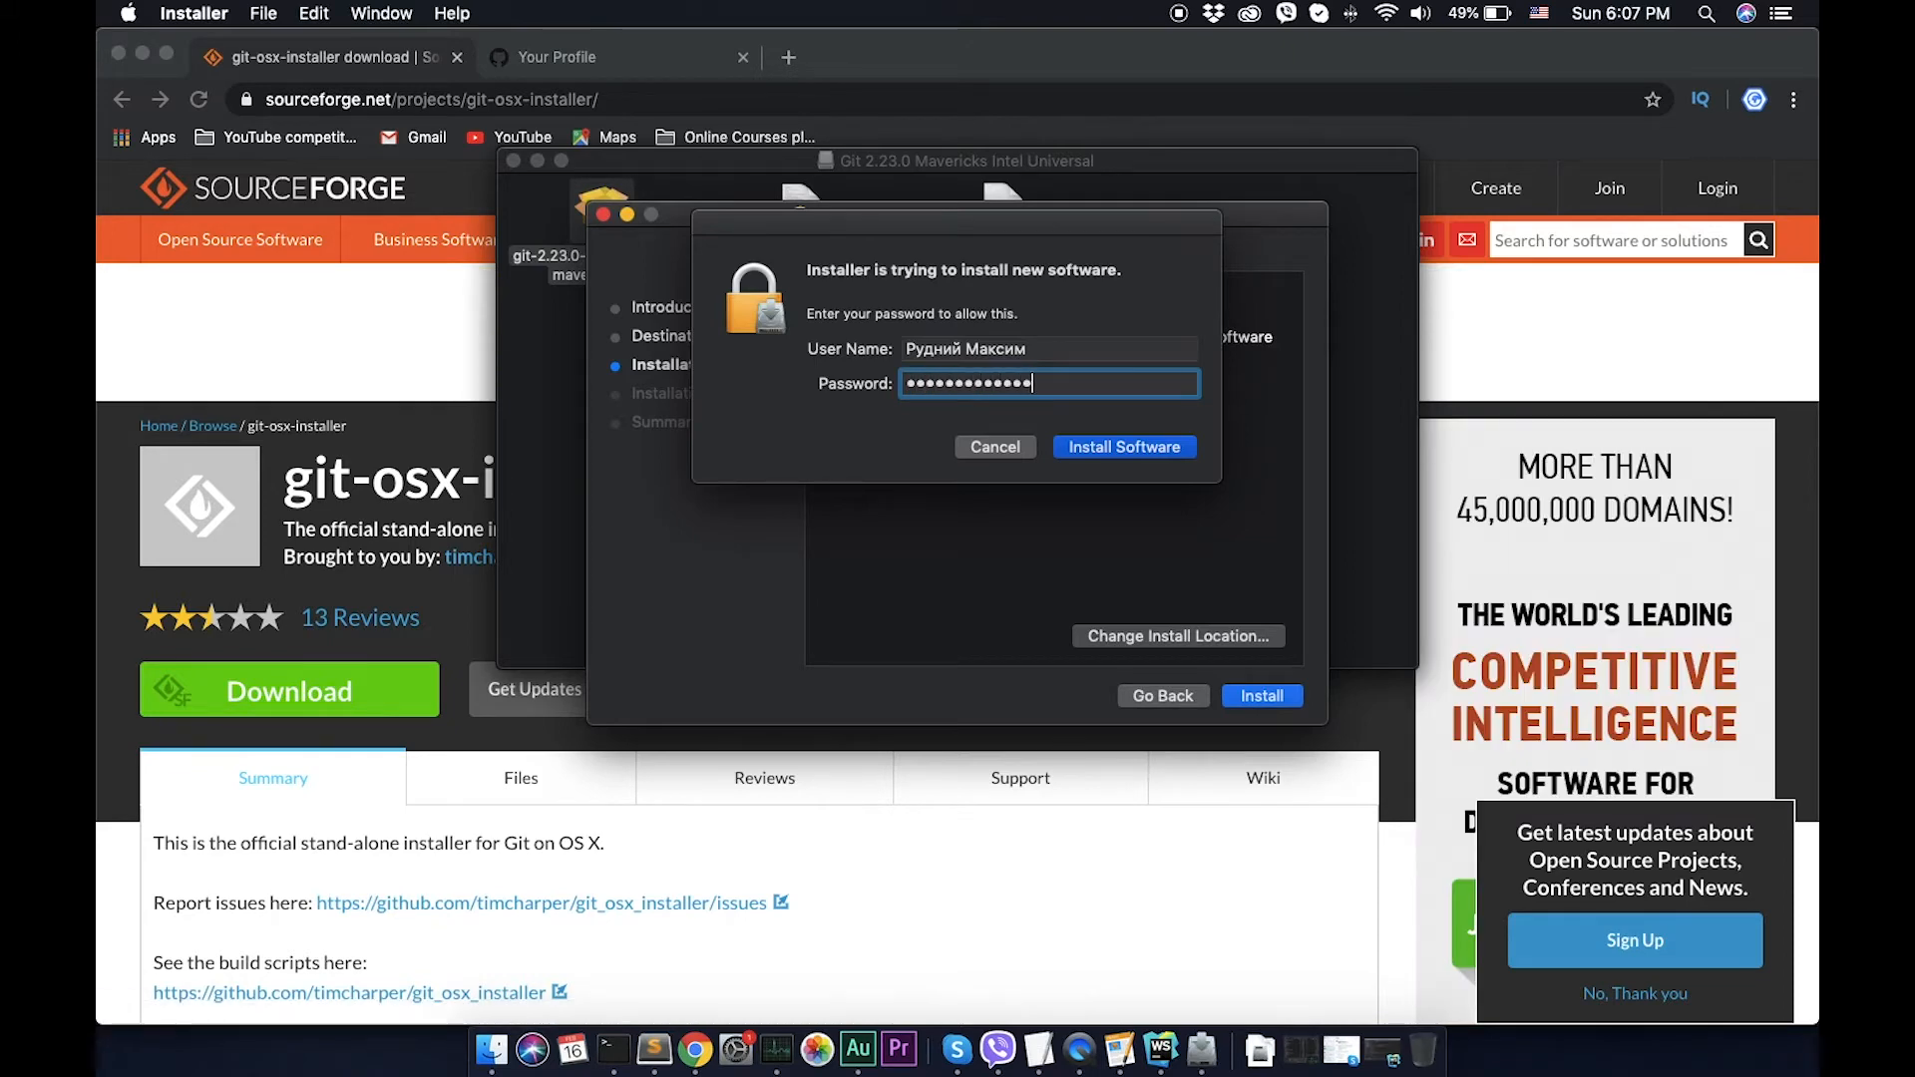
{"action": "left_click", "coordinate": [1121, 445]}
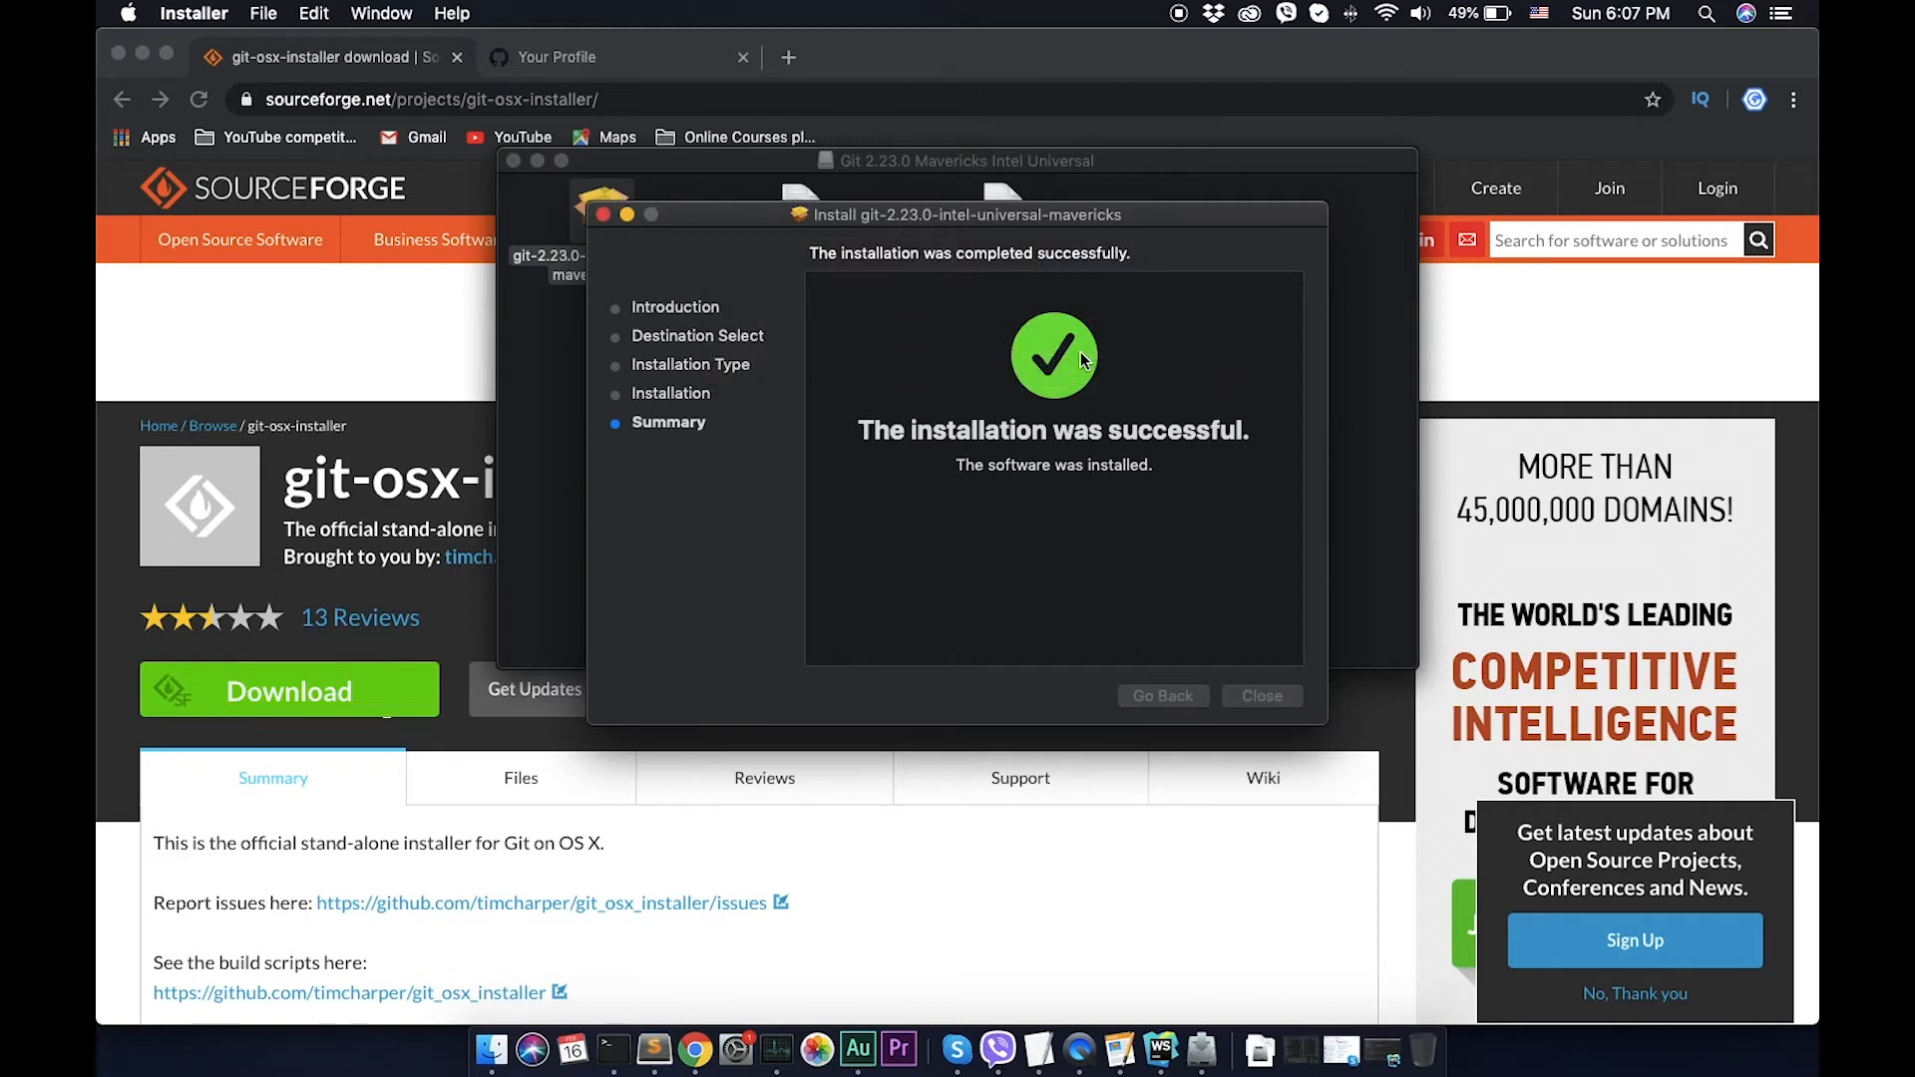
{"action": "mouse_move", "coordinate": [610, 1047]}
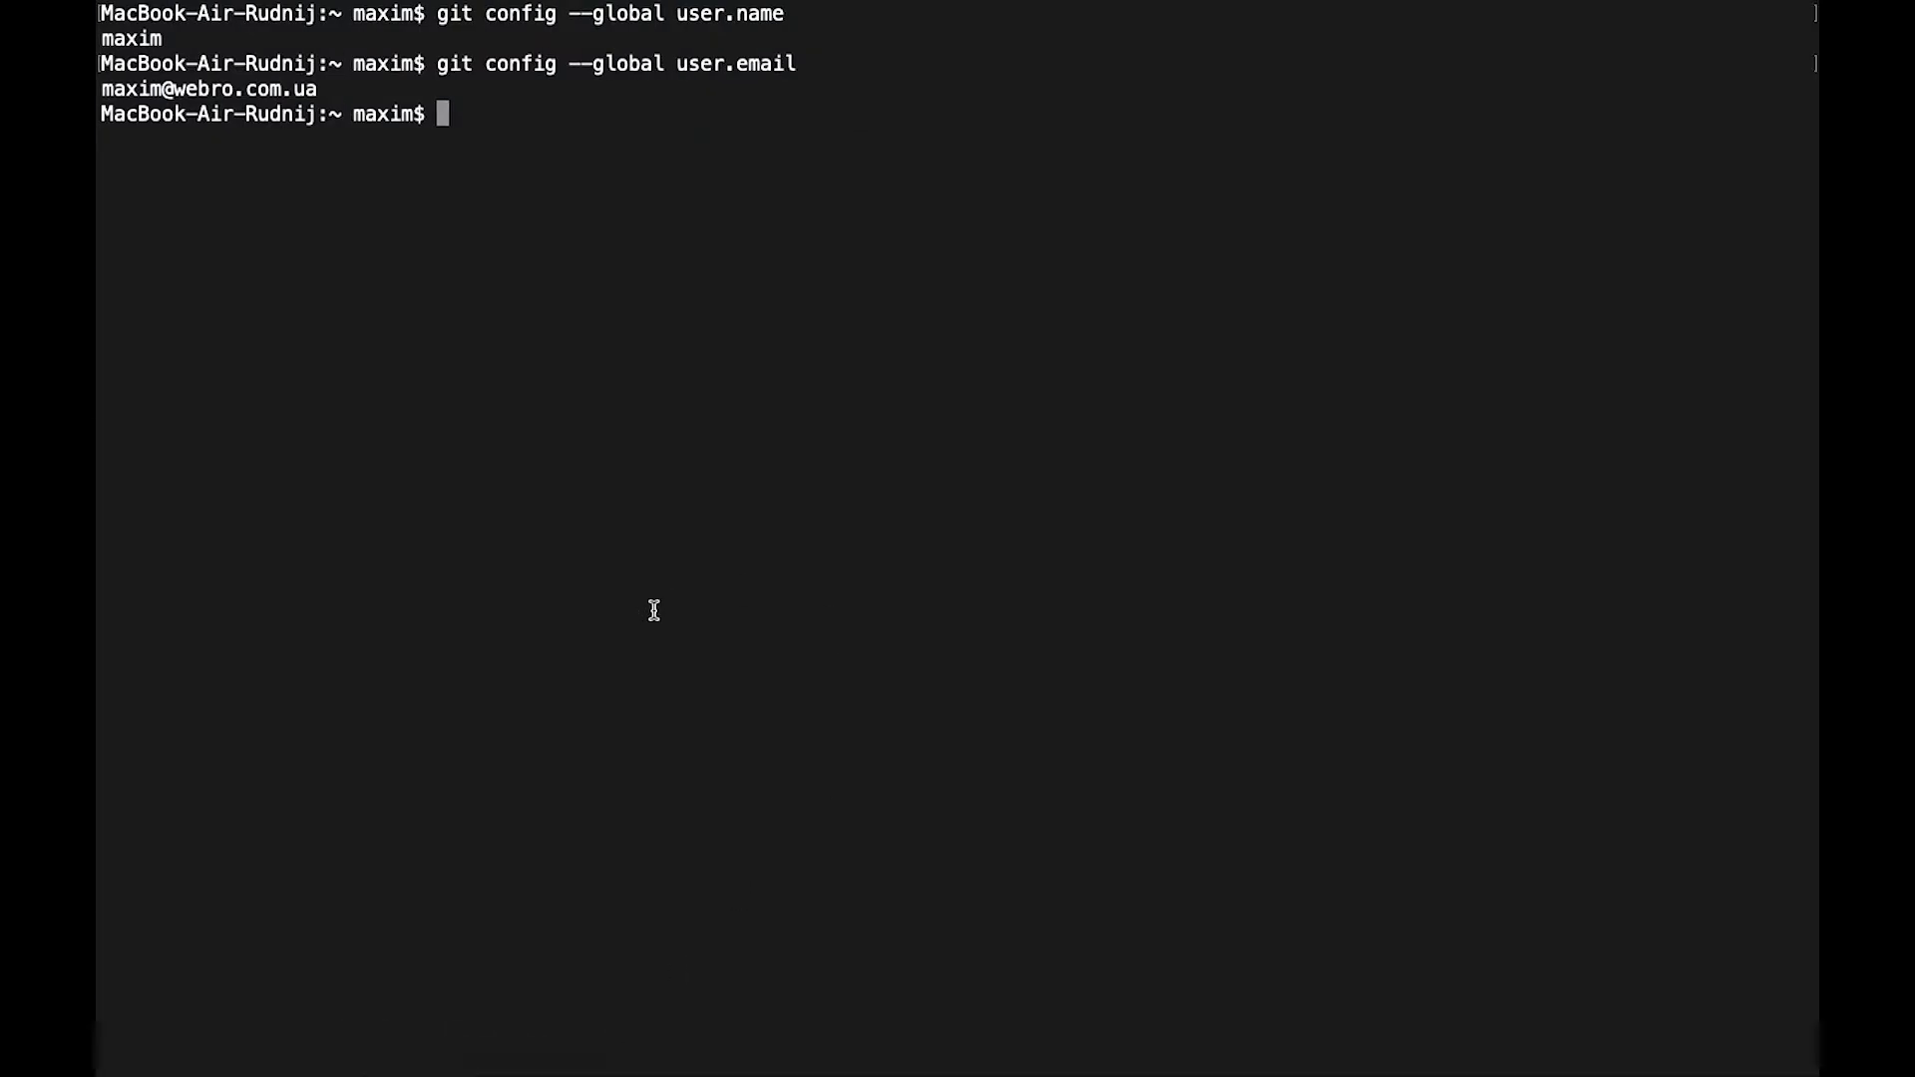
Step: Verify Git reports version 2.23.0 with git --version after a mistyped git -version
{"action": "type", "text": "git -version"}
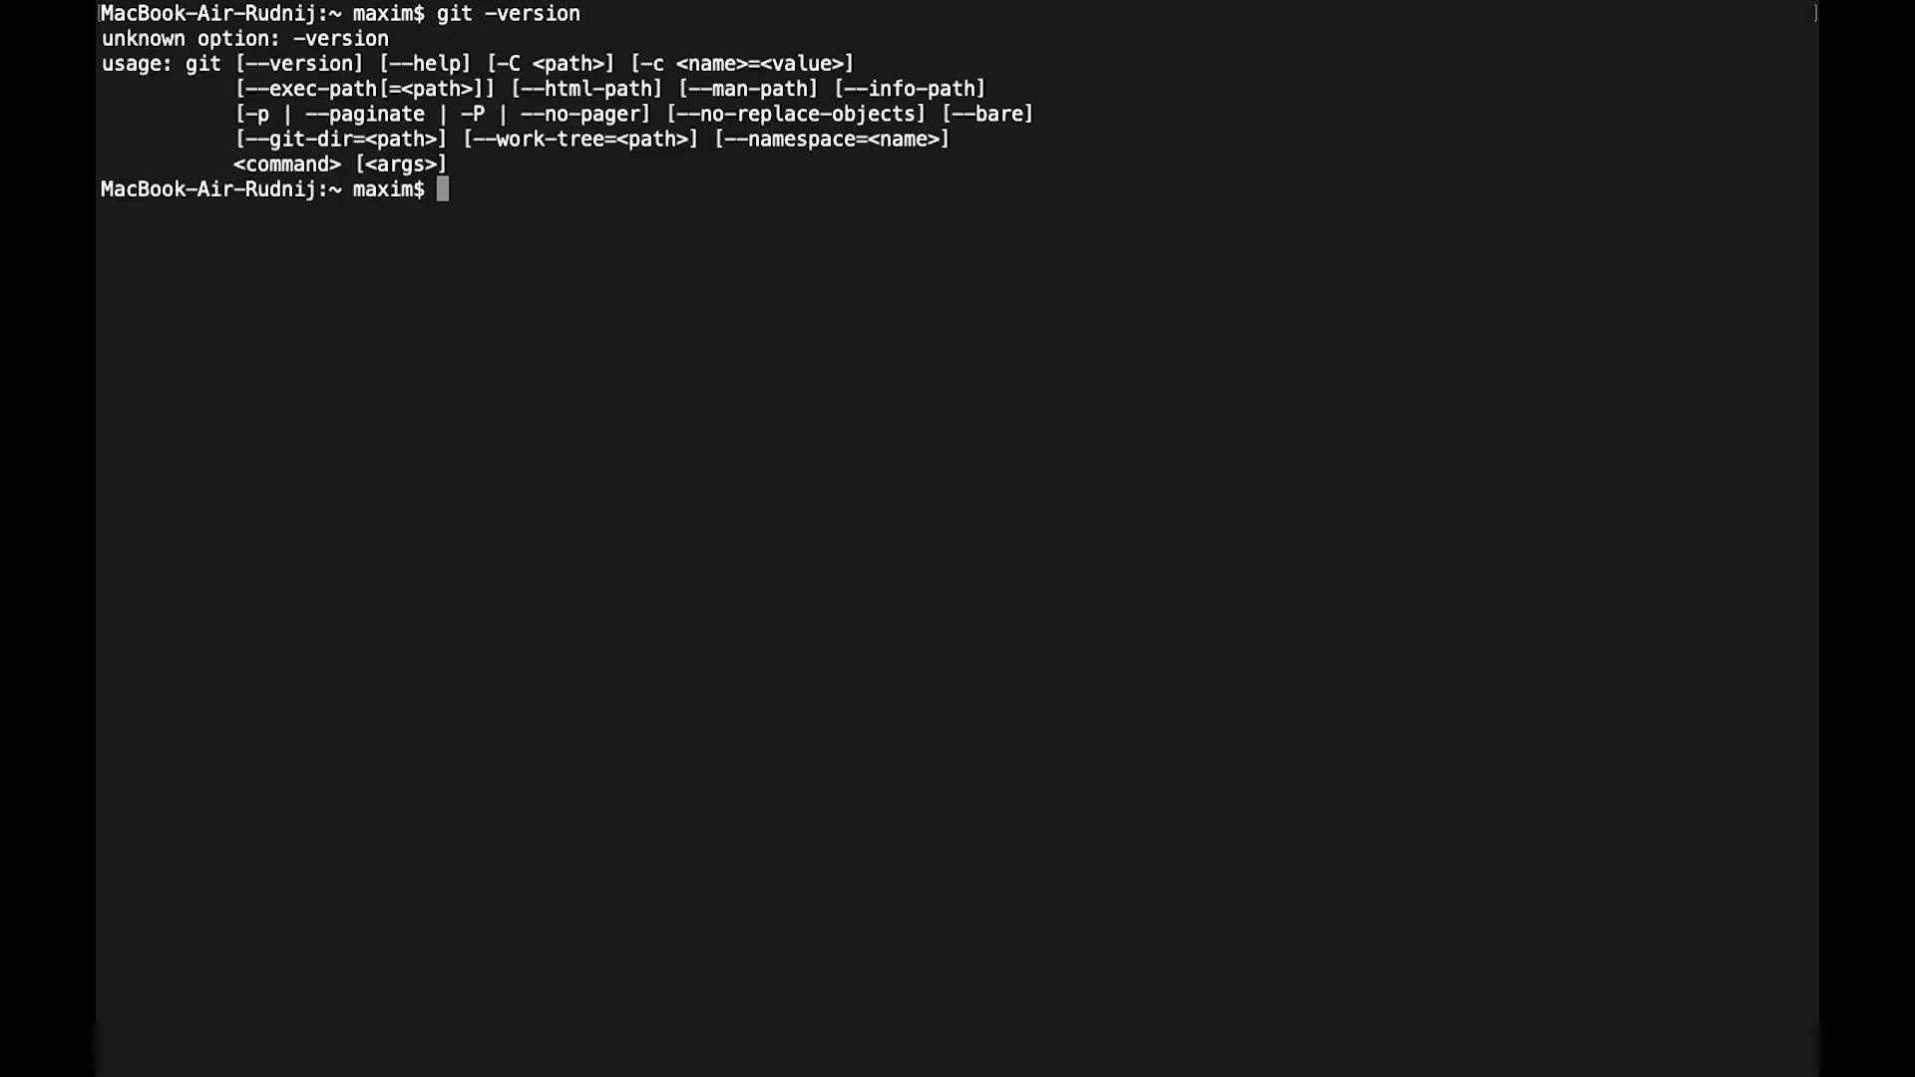
{"action": "type", "text": "git --version"}
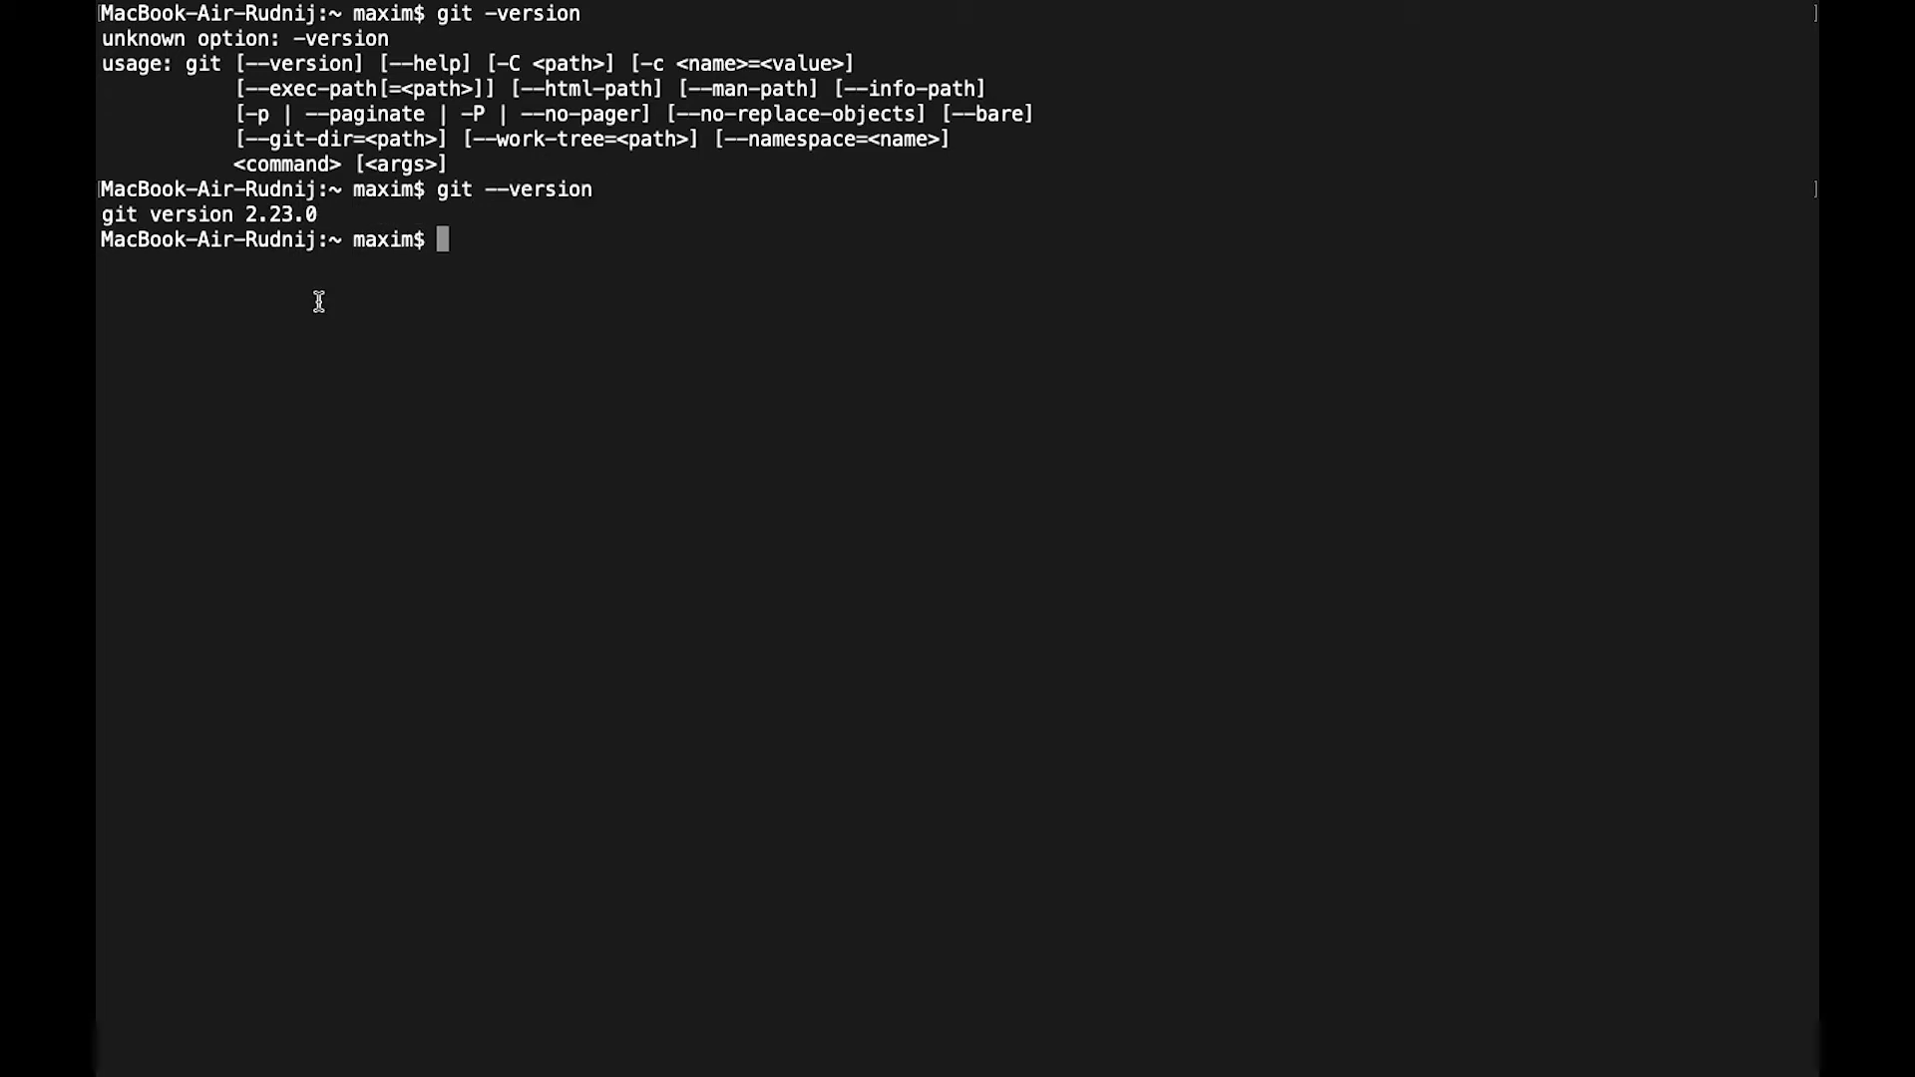
{"action": "mouse_move", "coordinate": [297, 227]}
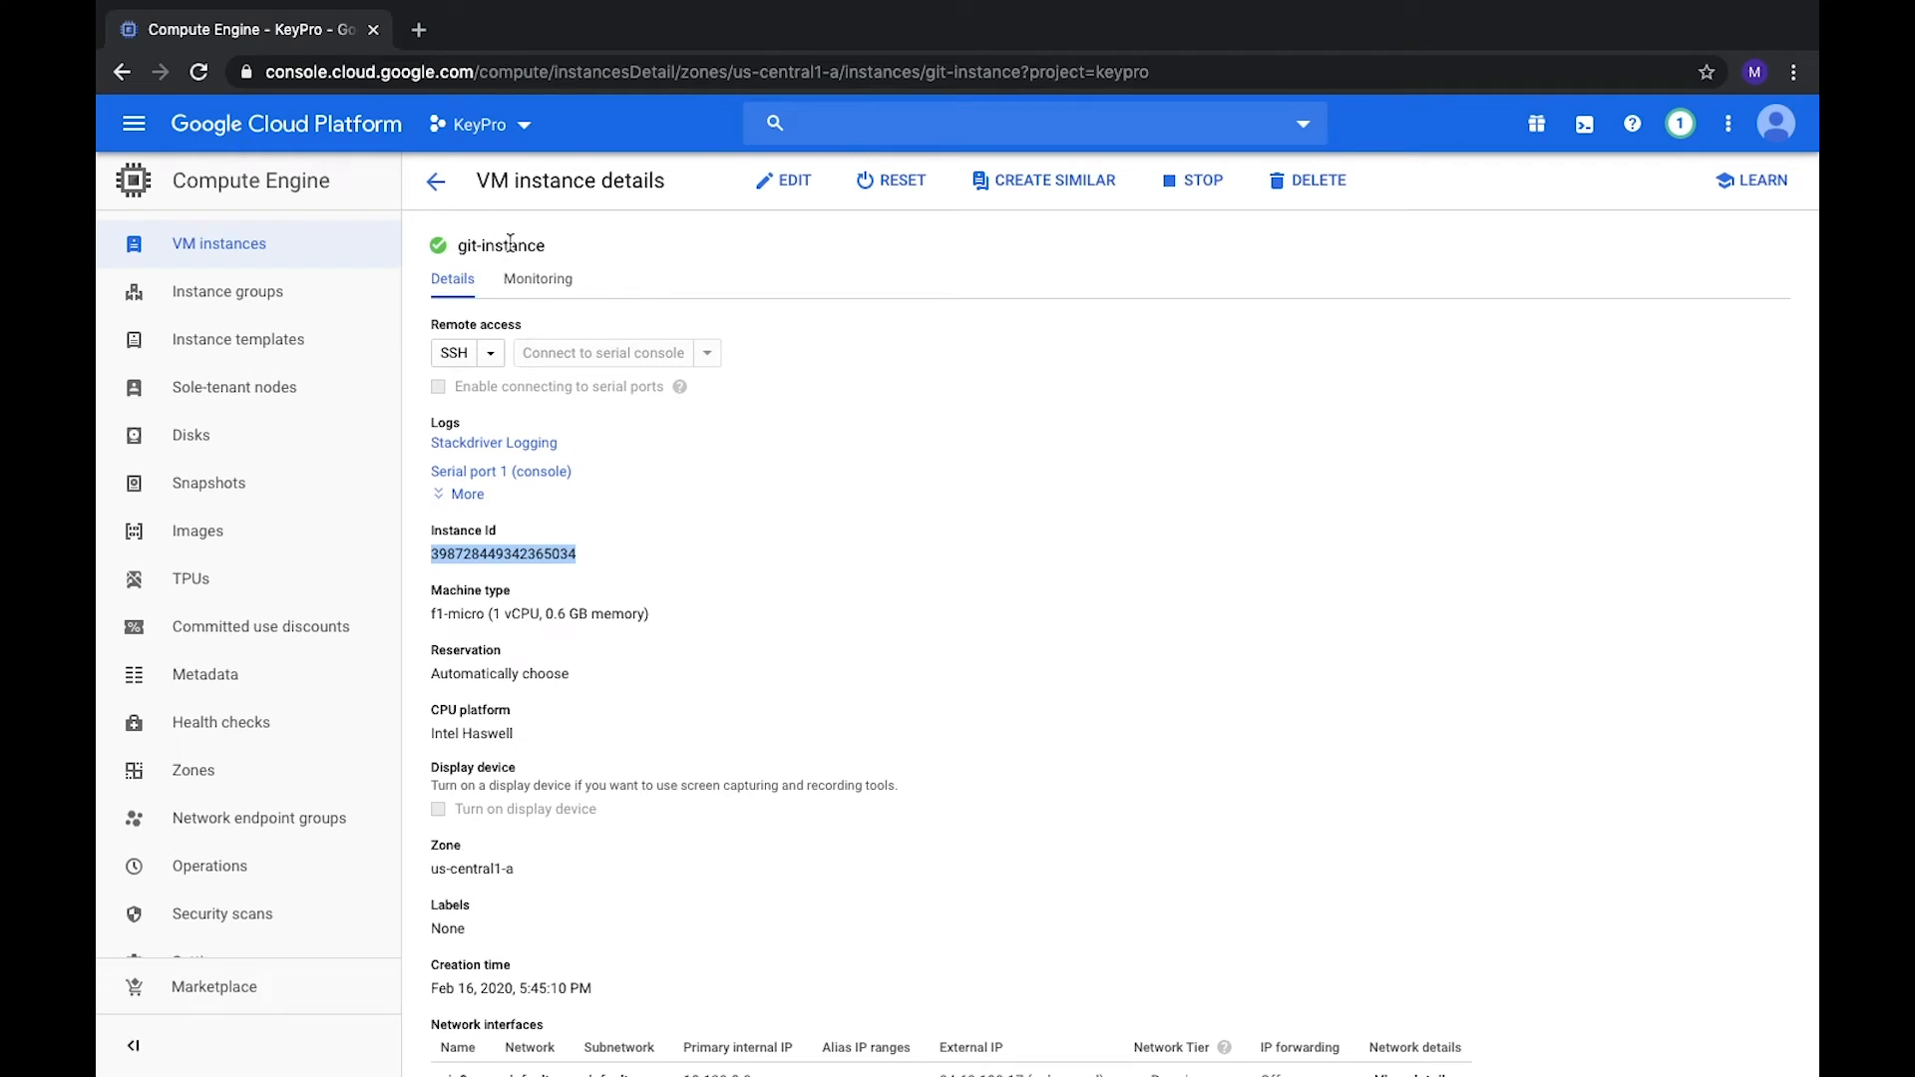
{"action": "mouse_move", "coordinate": [610, 266]}
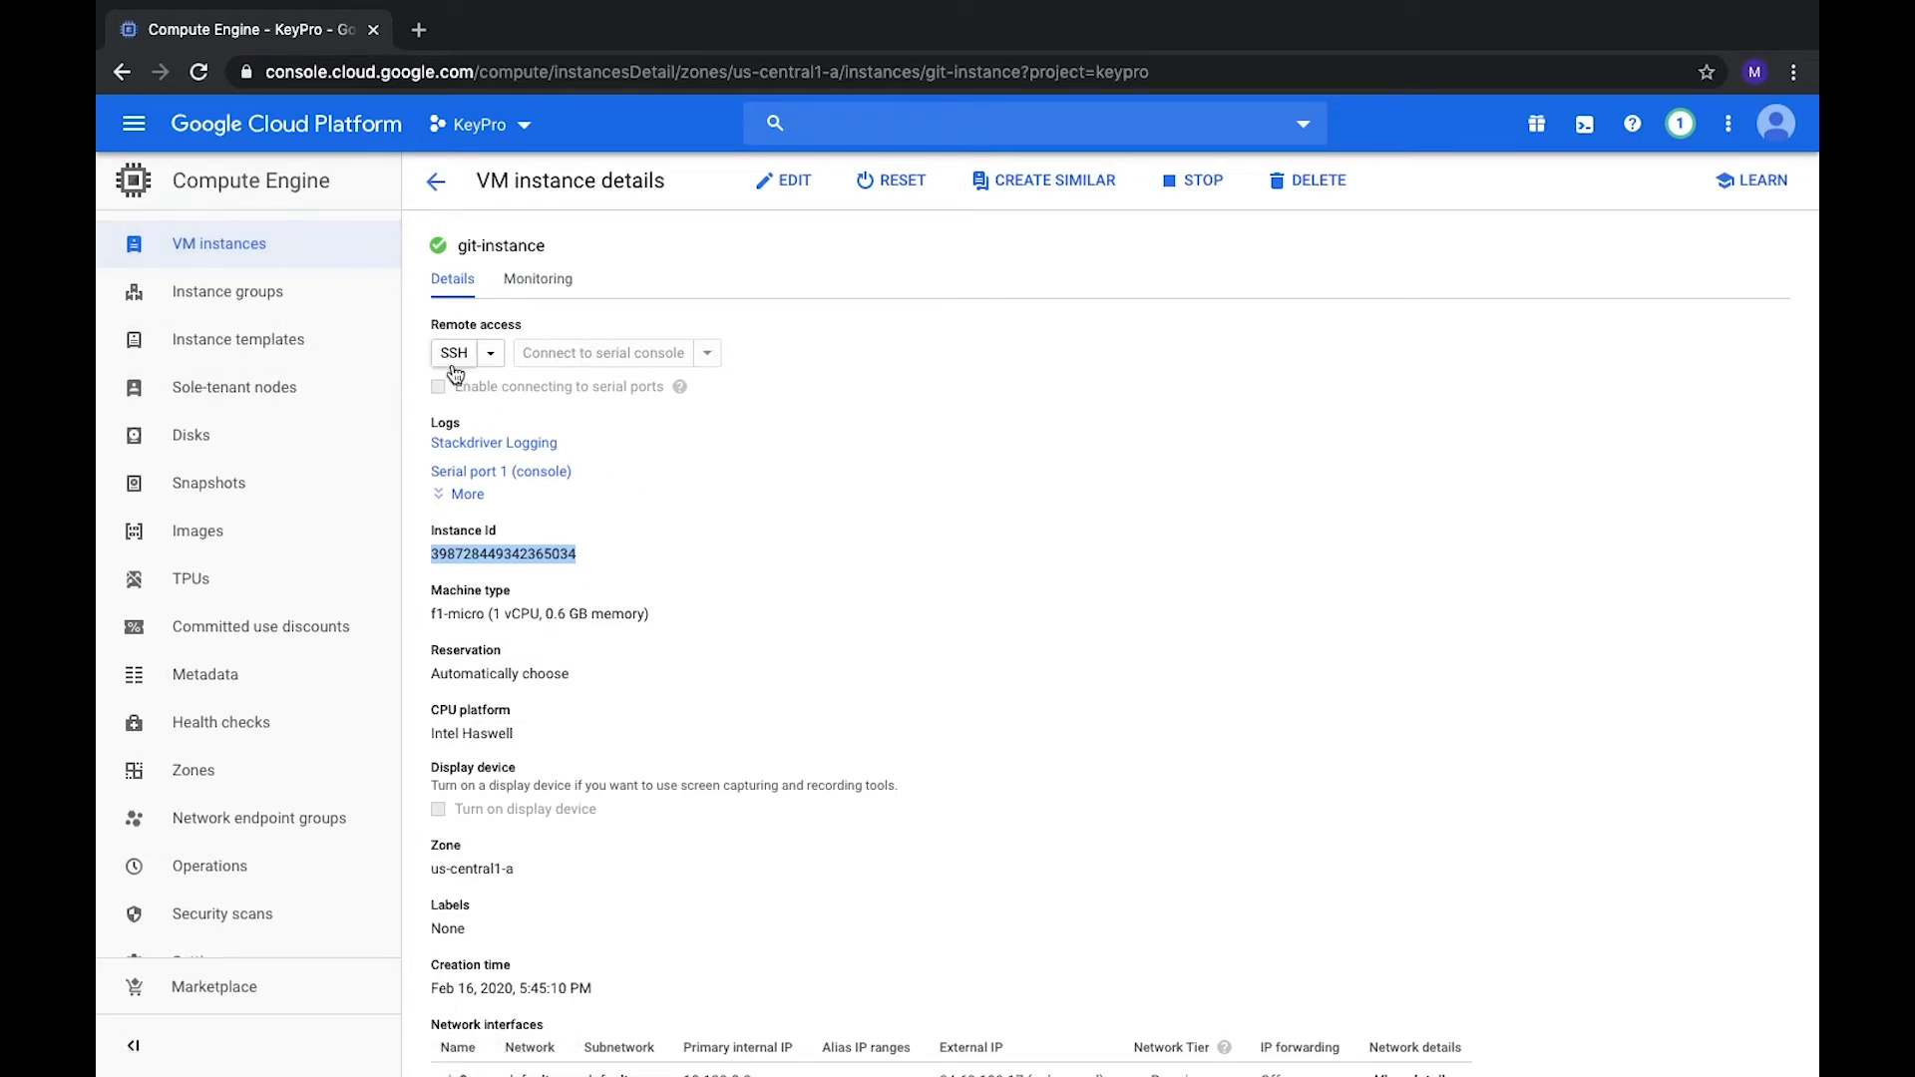
Step: Start a browser SSH session to the git-instance VM from its details page
{"action": "left_click", "coordinate": [453, 353]}
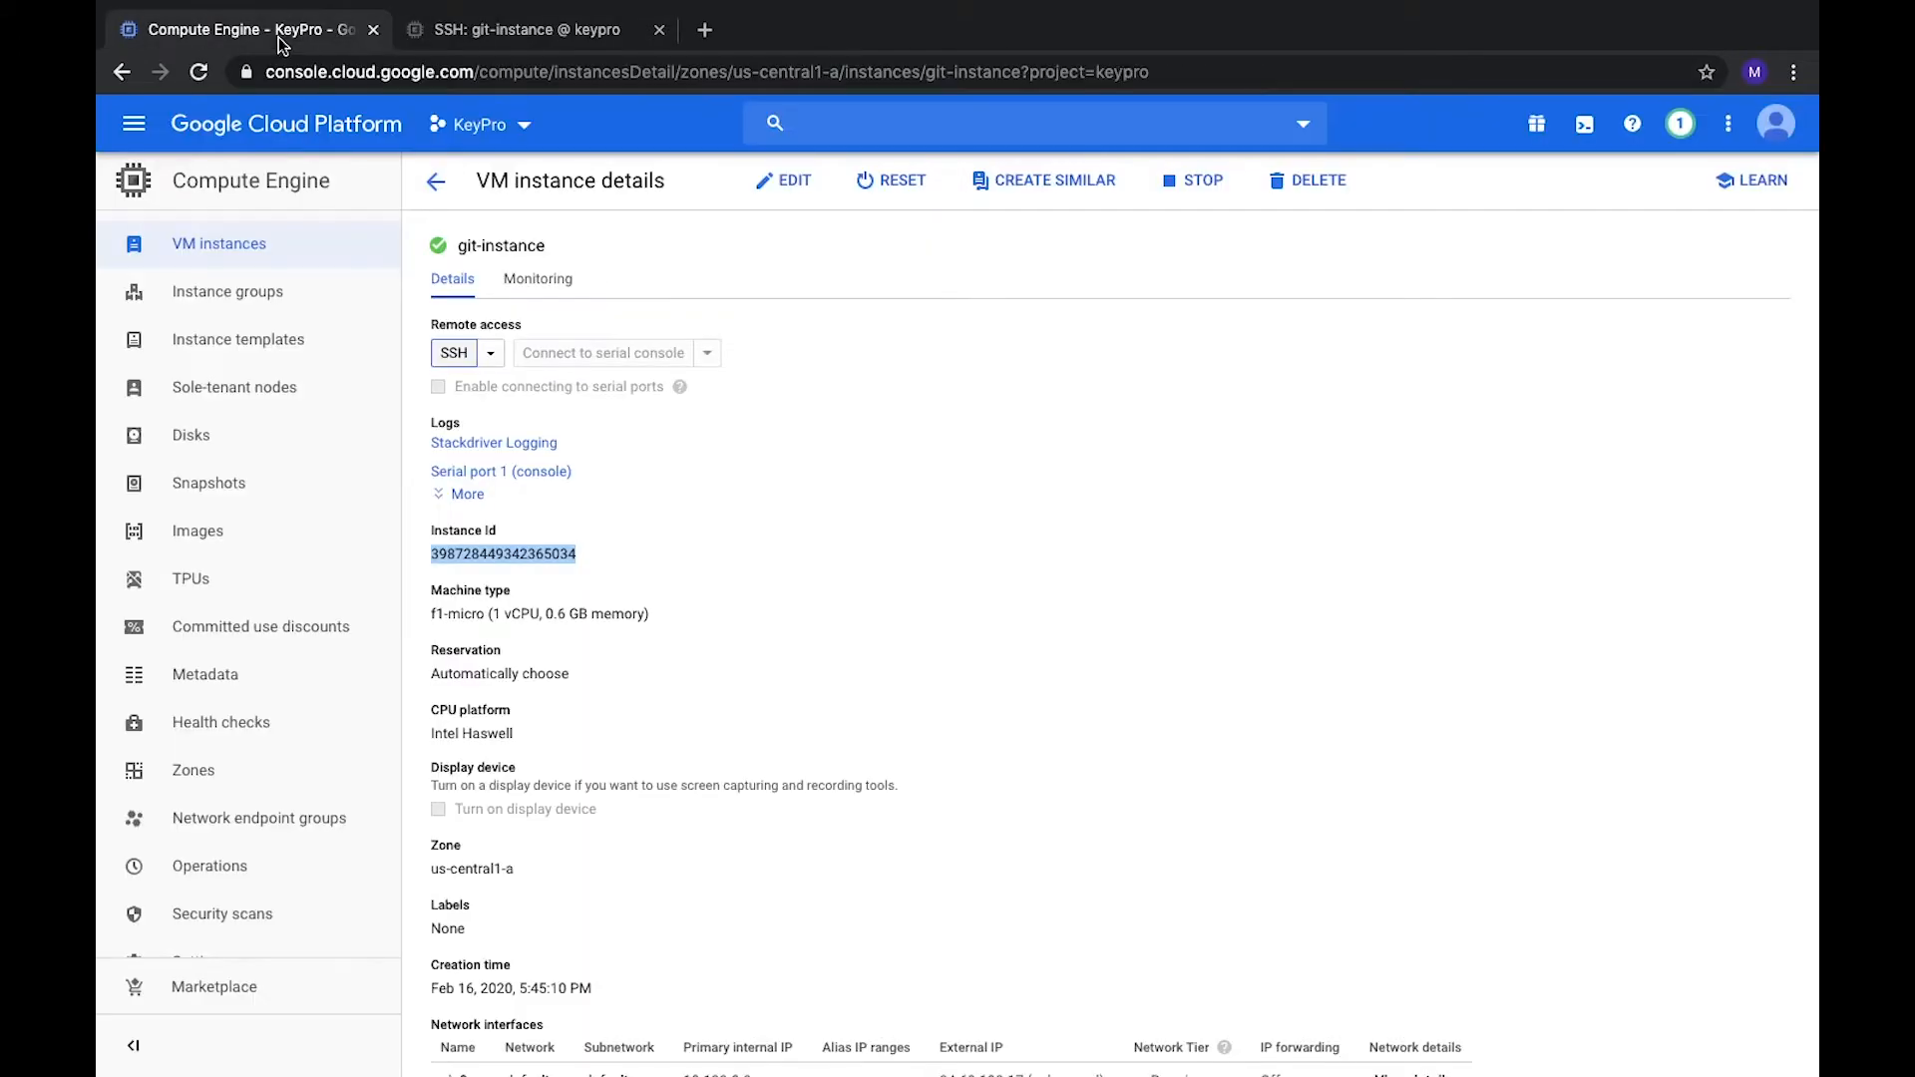
{"action": "scroll", "scroll_direction": "down", "scroll_amount": 3}
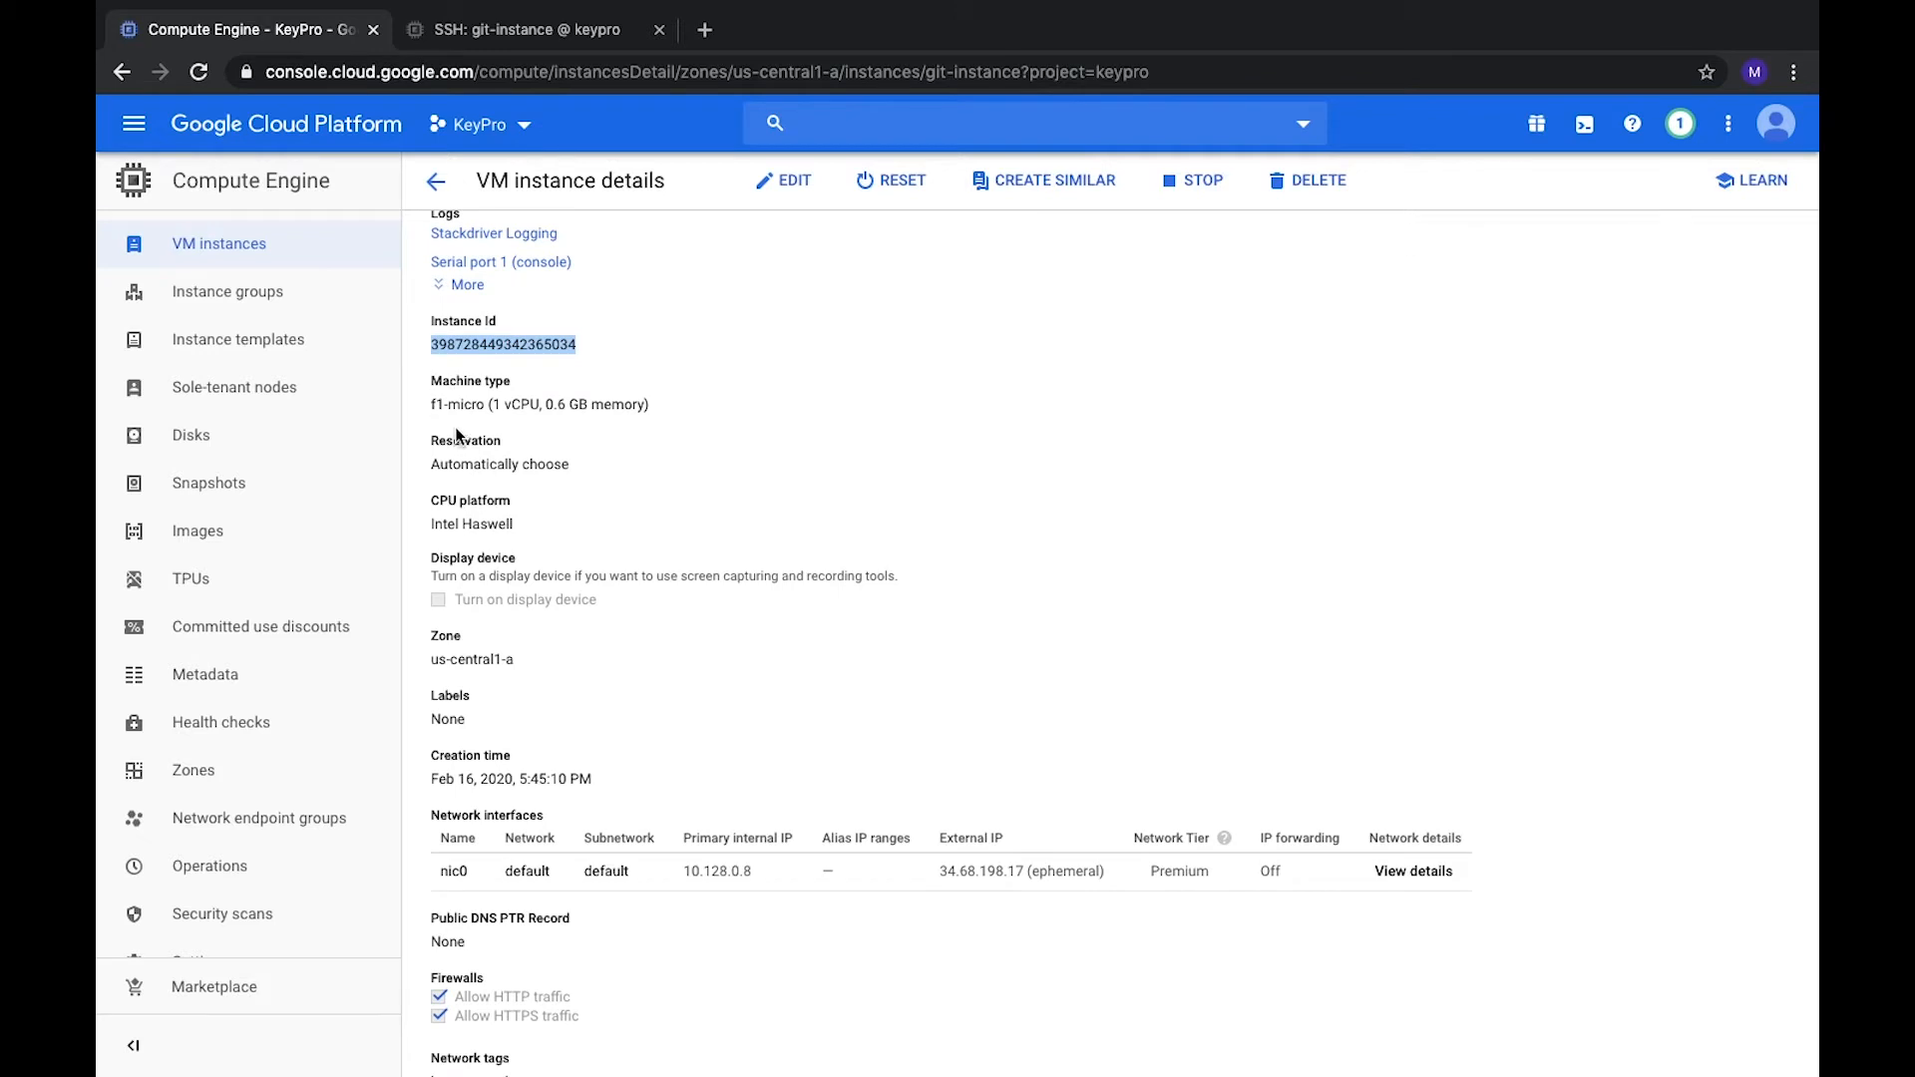
{"action": "scroll", "scroll_direction": "down", "scroll_amount": 3}
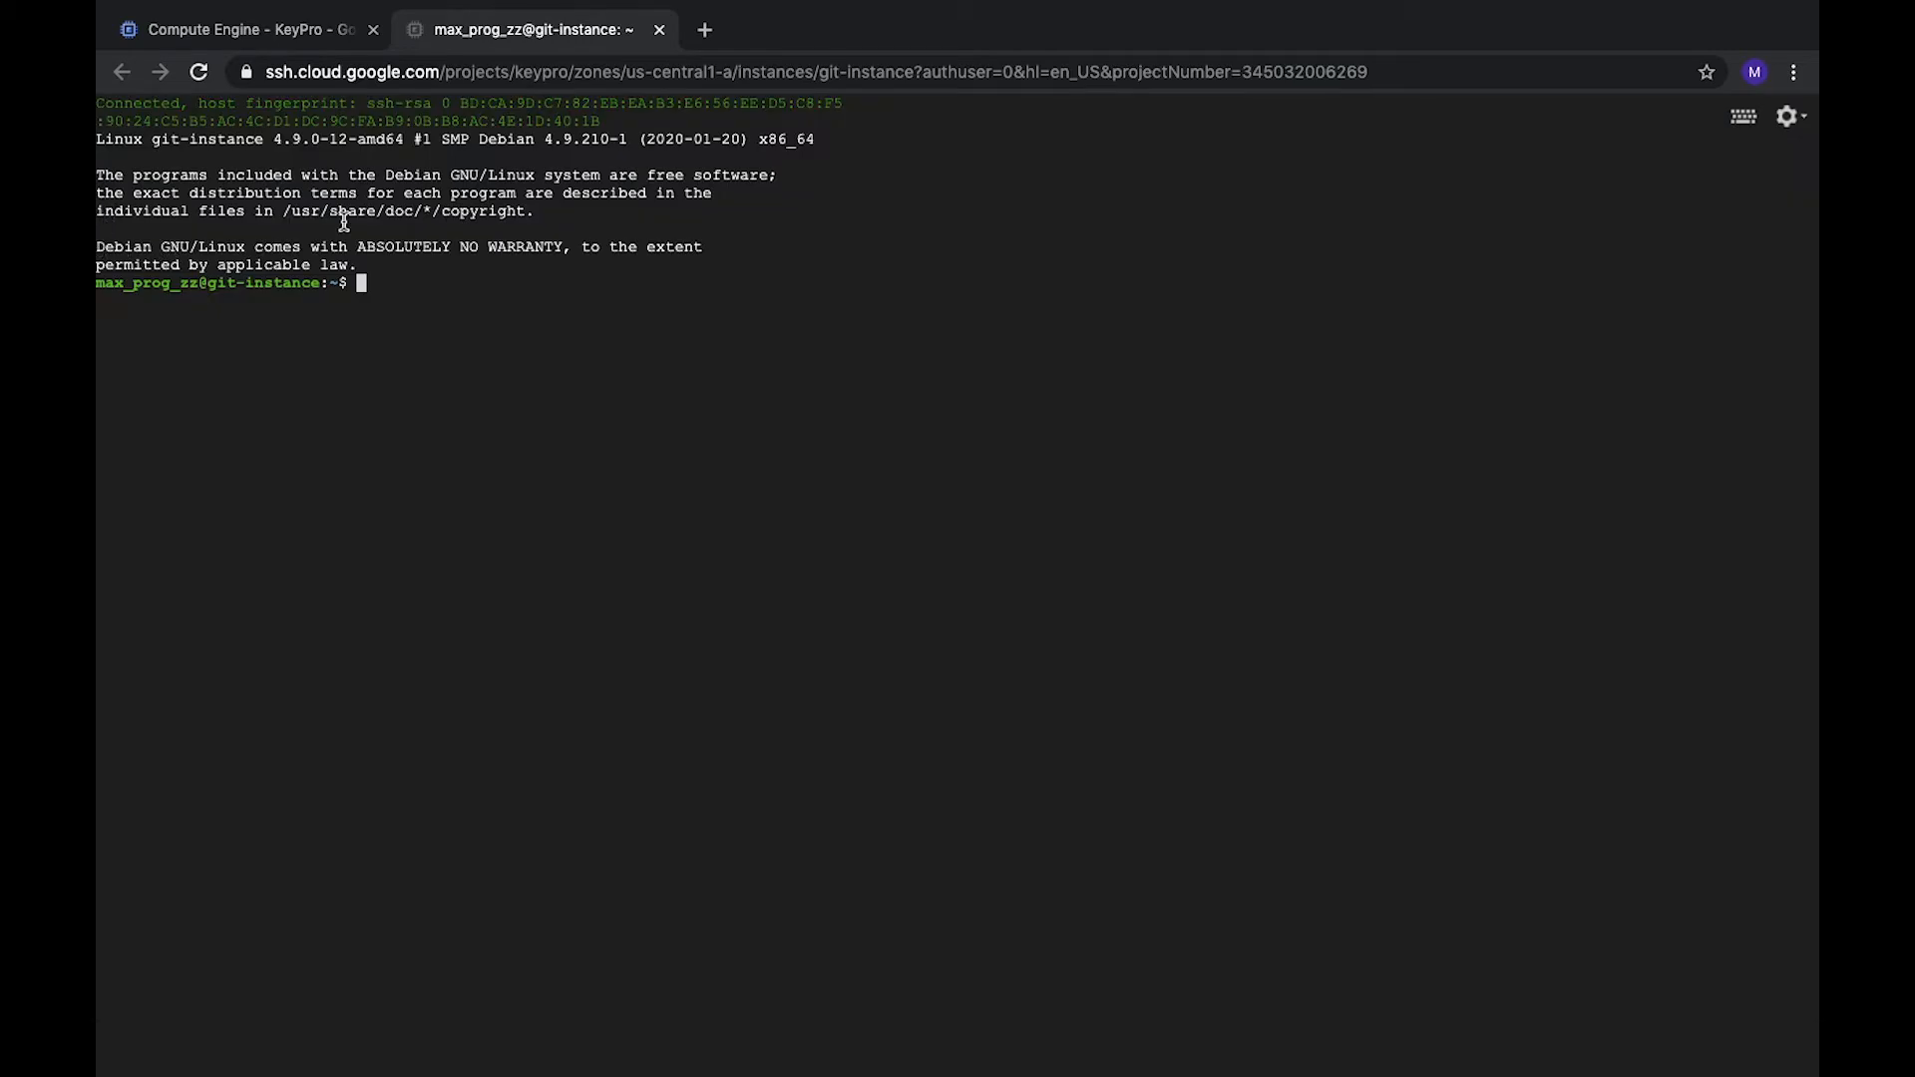
{"action": "mouse_move", "coordinate": [501, 399]}
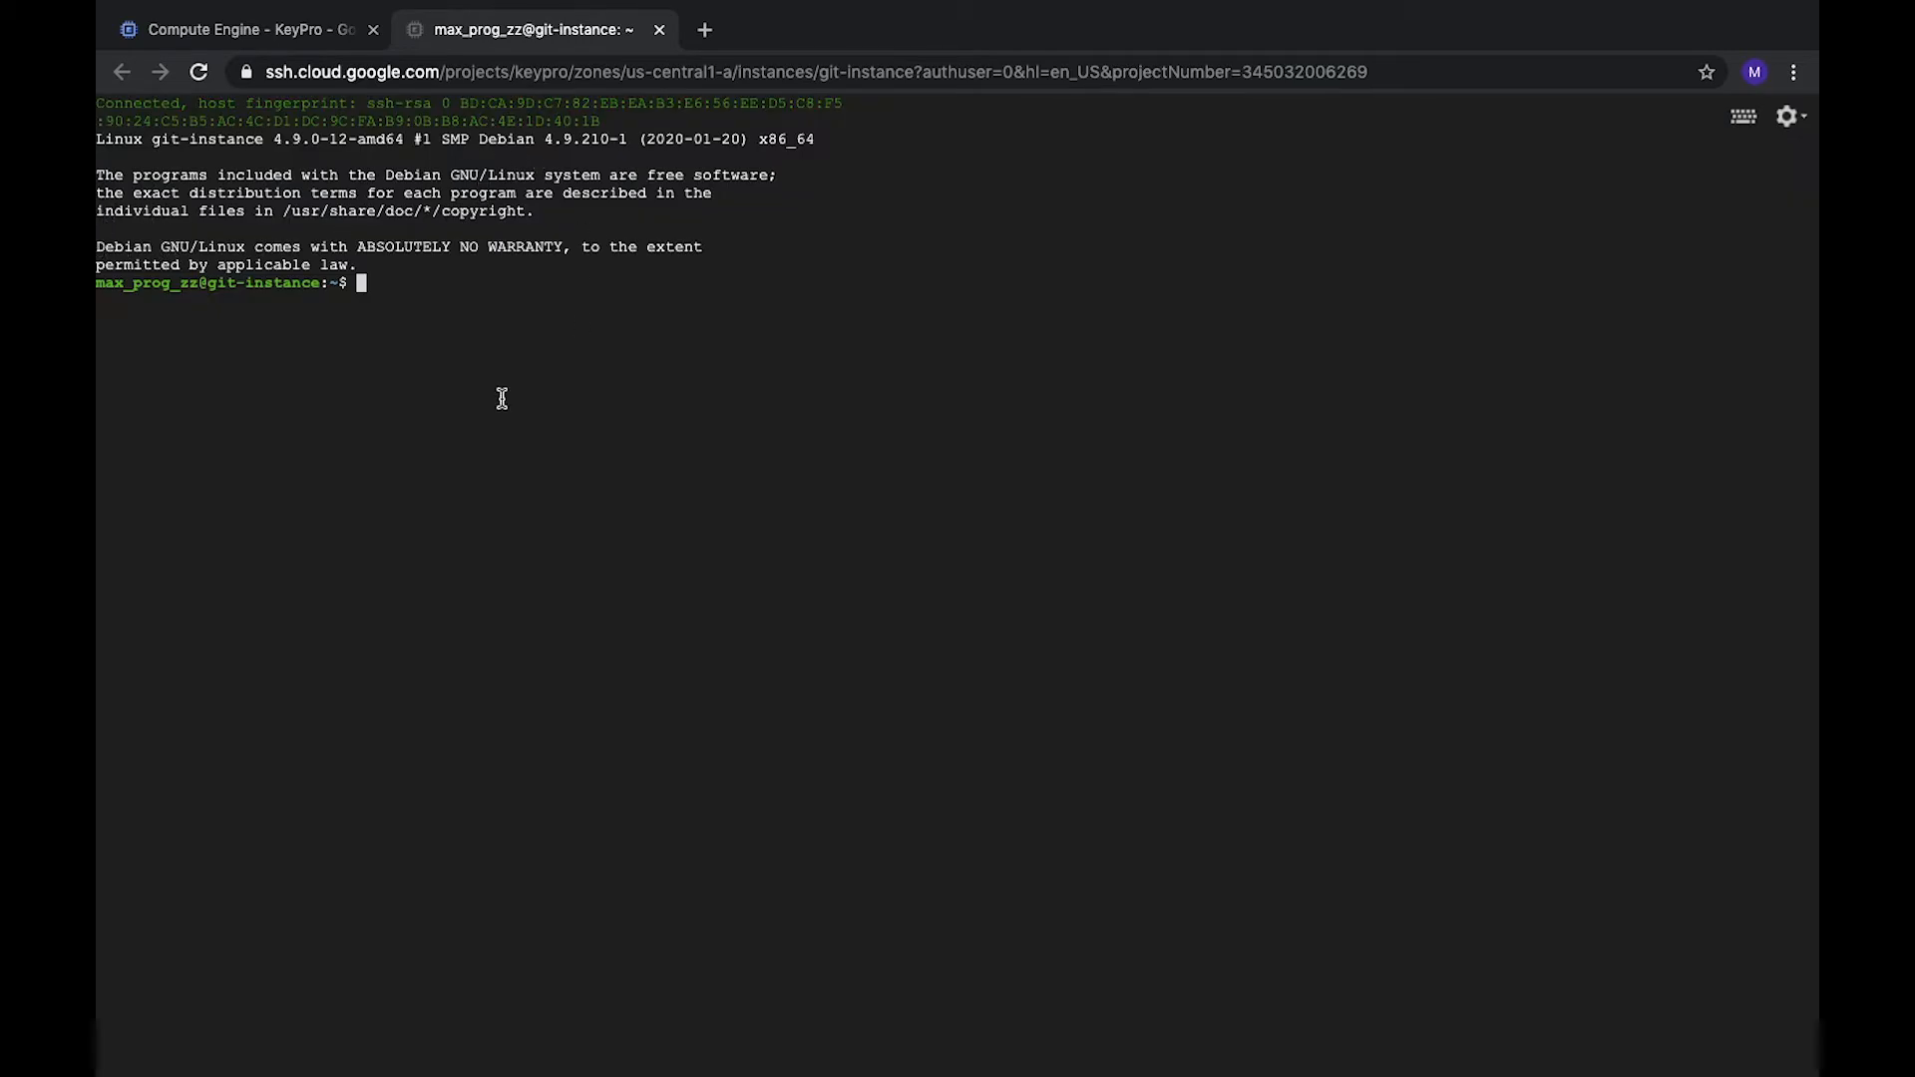
{"action": "mouse_move", "coordinate": [449, 383]}
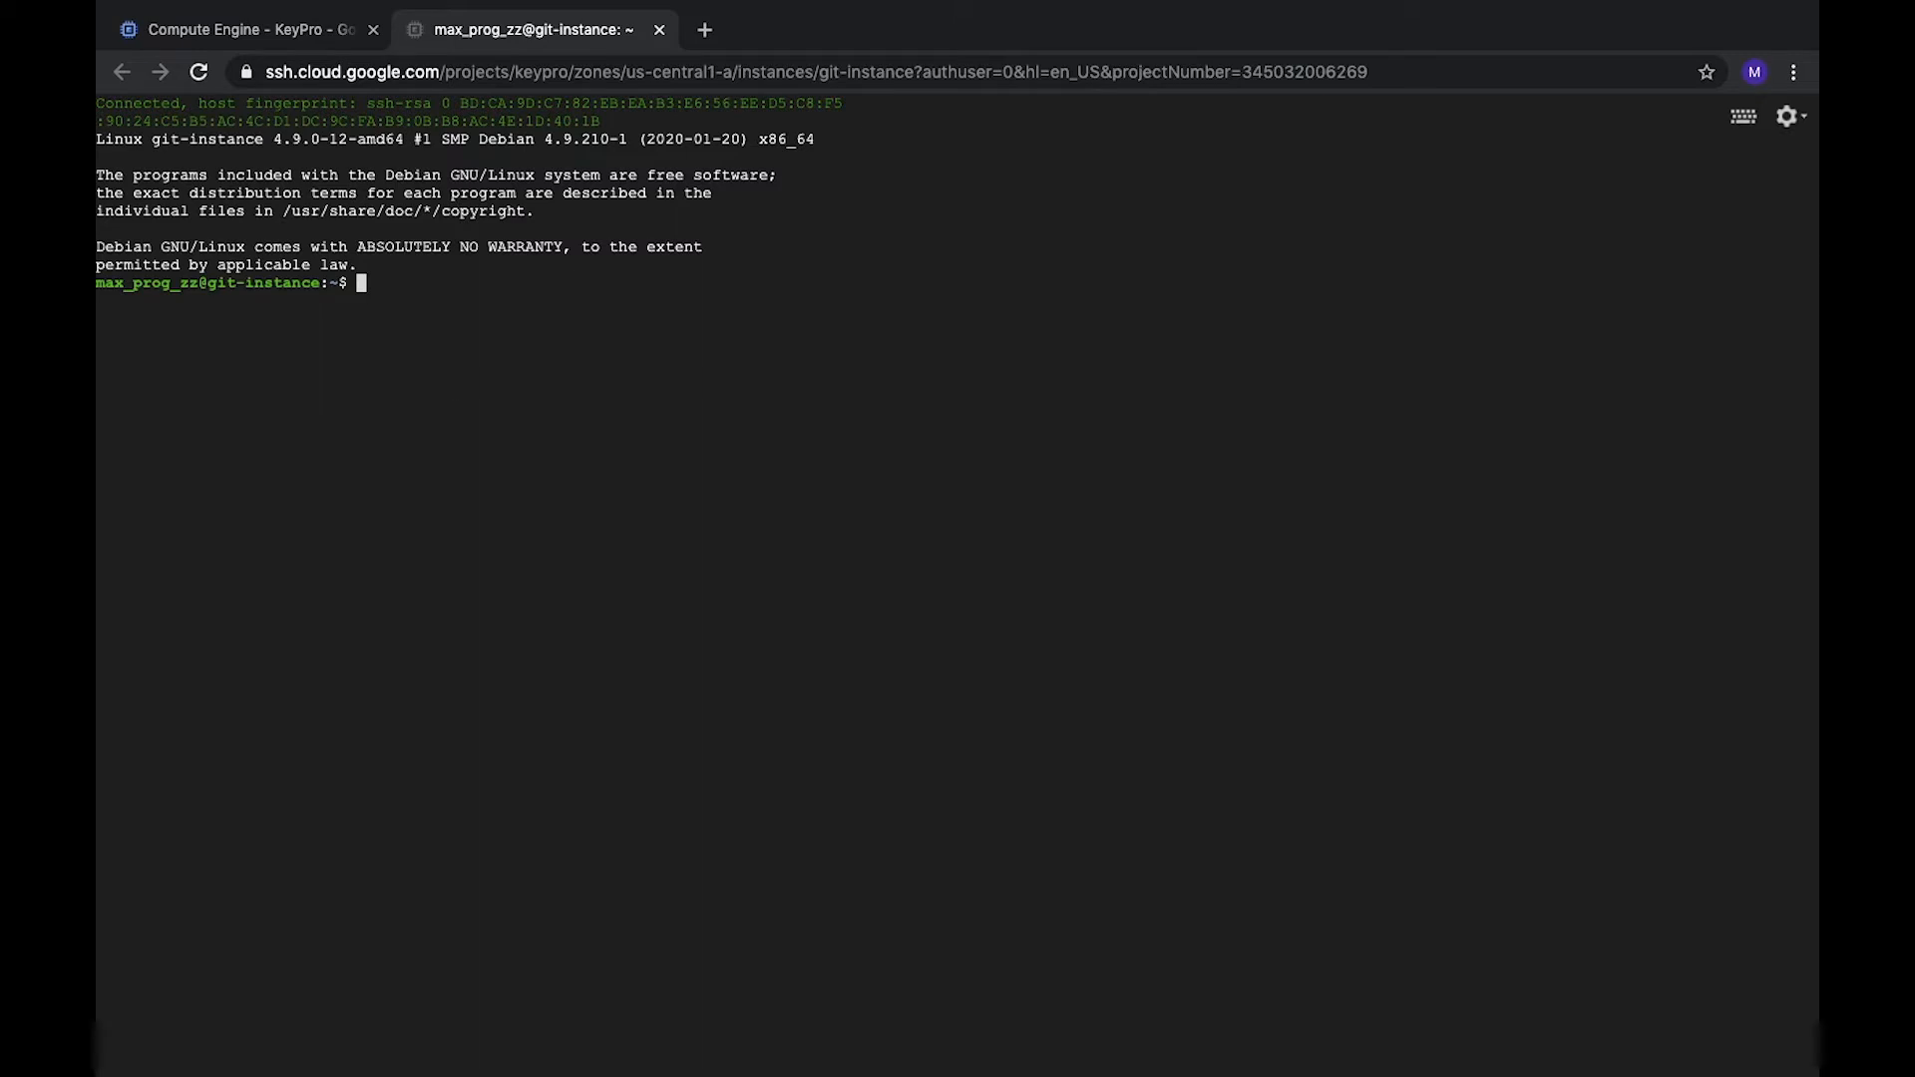
Step: Refresh the Debian VM's package lists with sudo apt-get update
{"action": "type", "text": "sudo aapt-get update"}
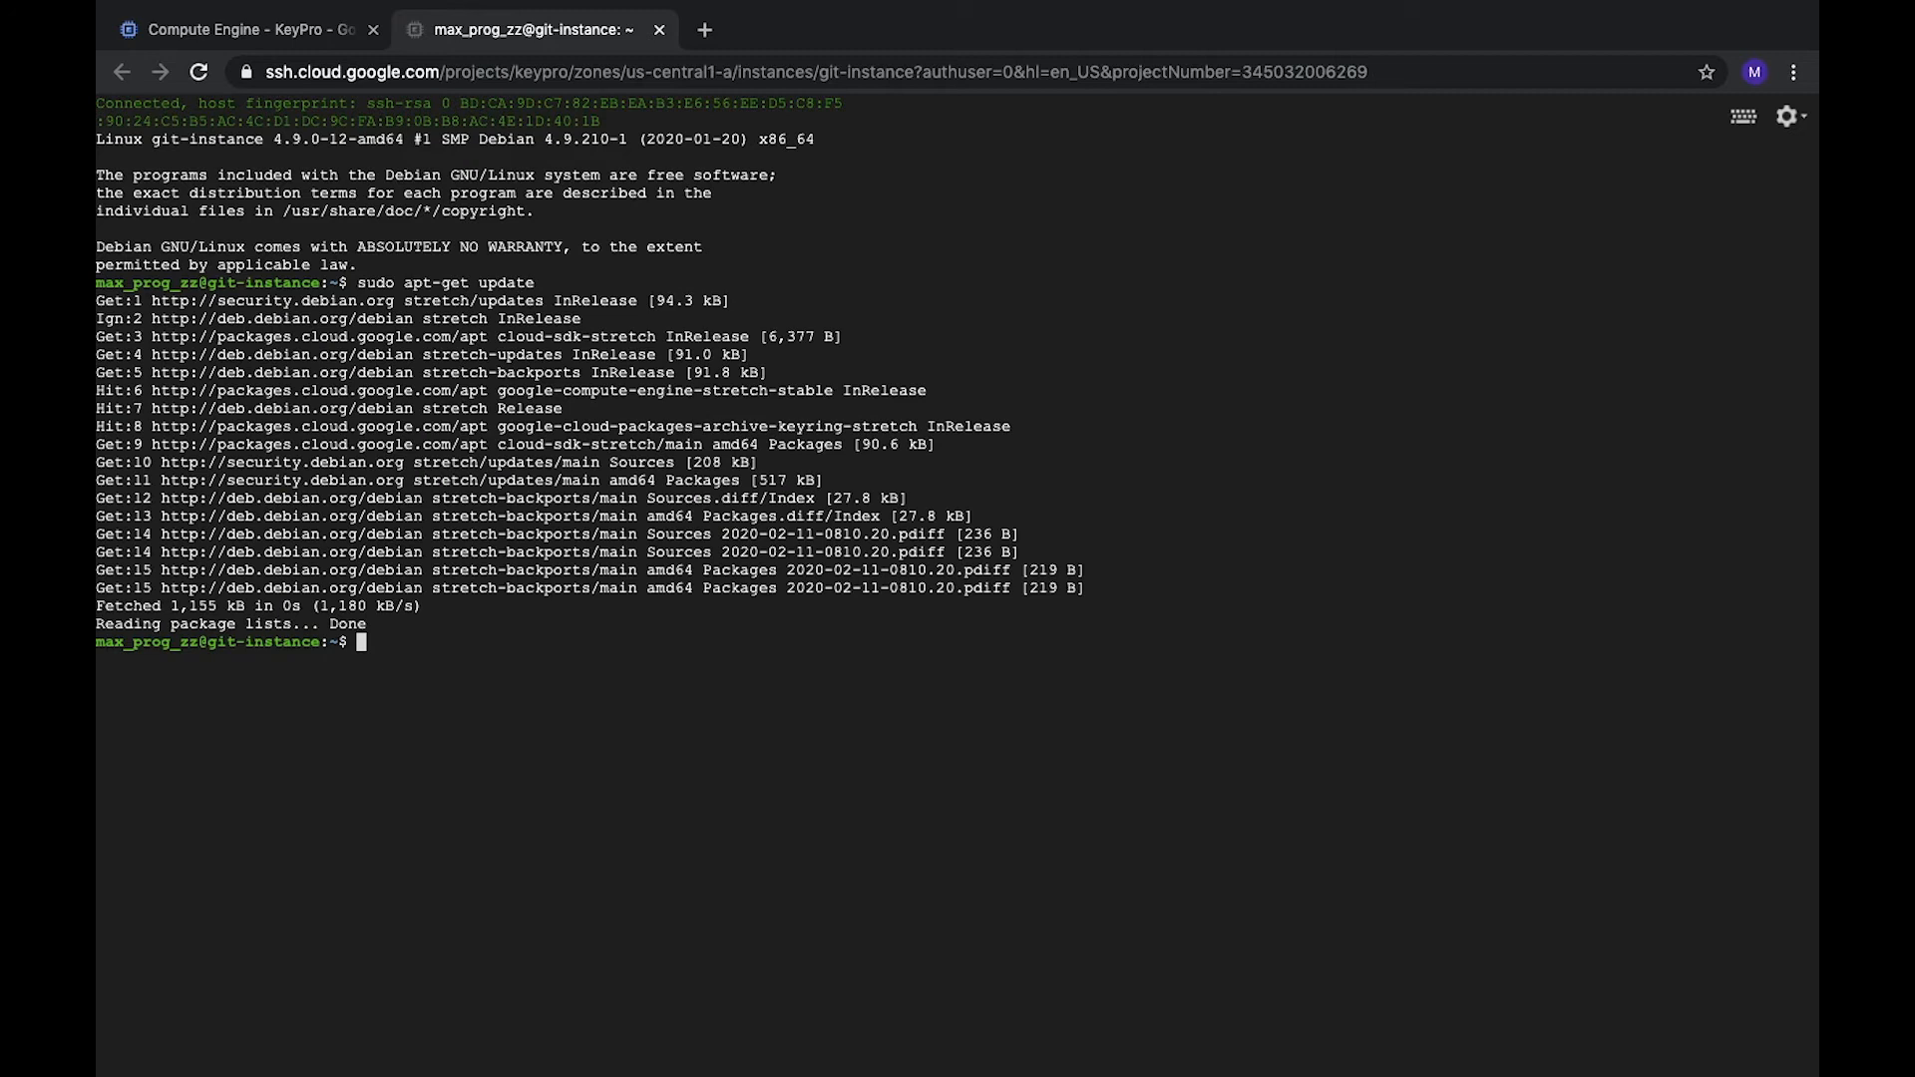
{"action": "type", "text": "sudo apt"}
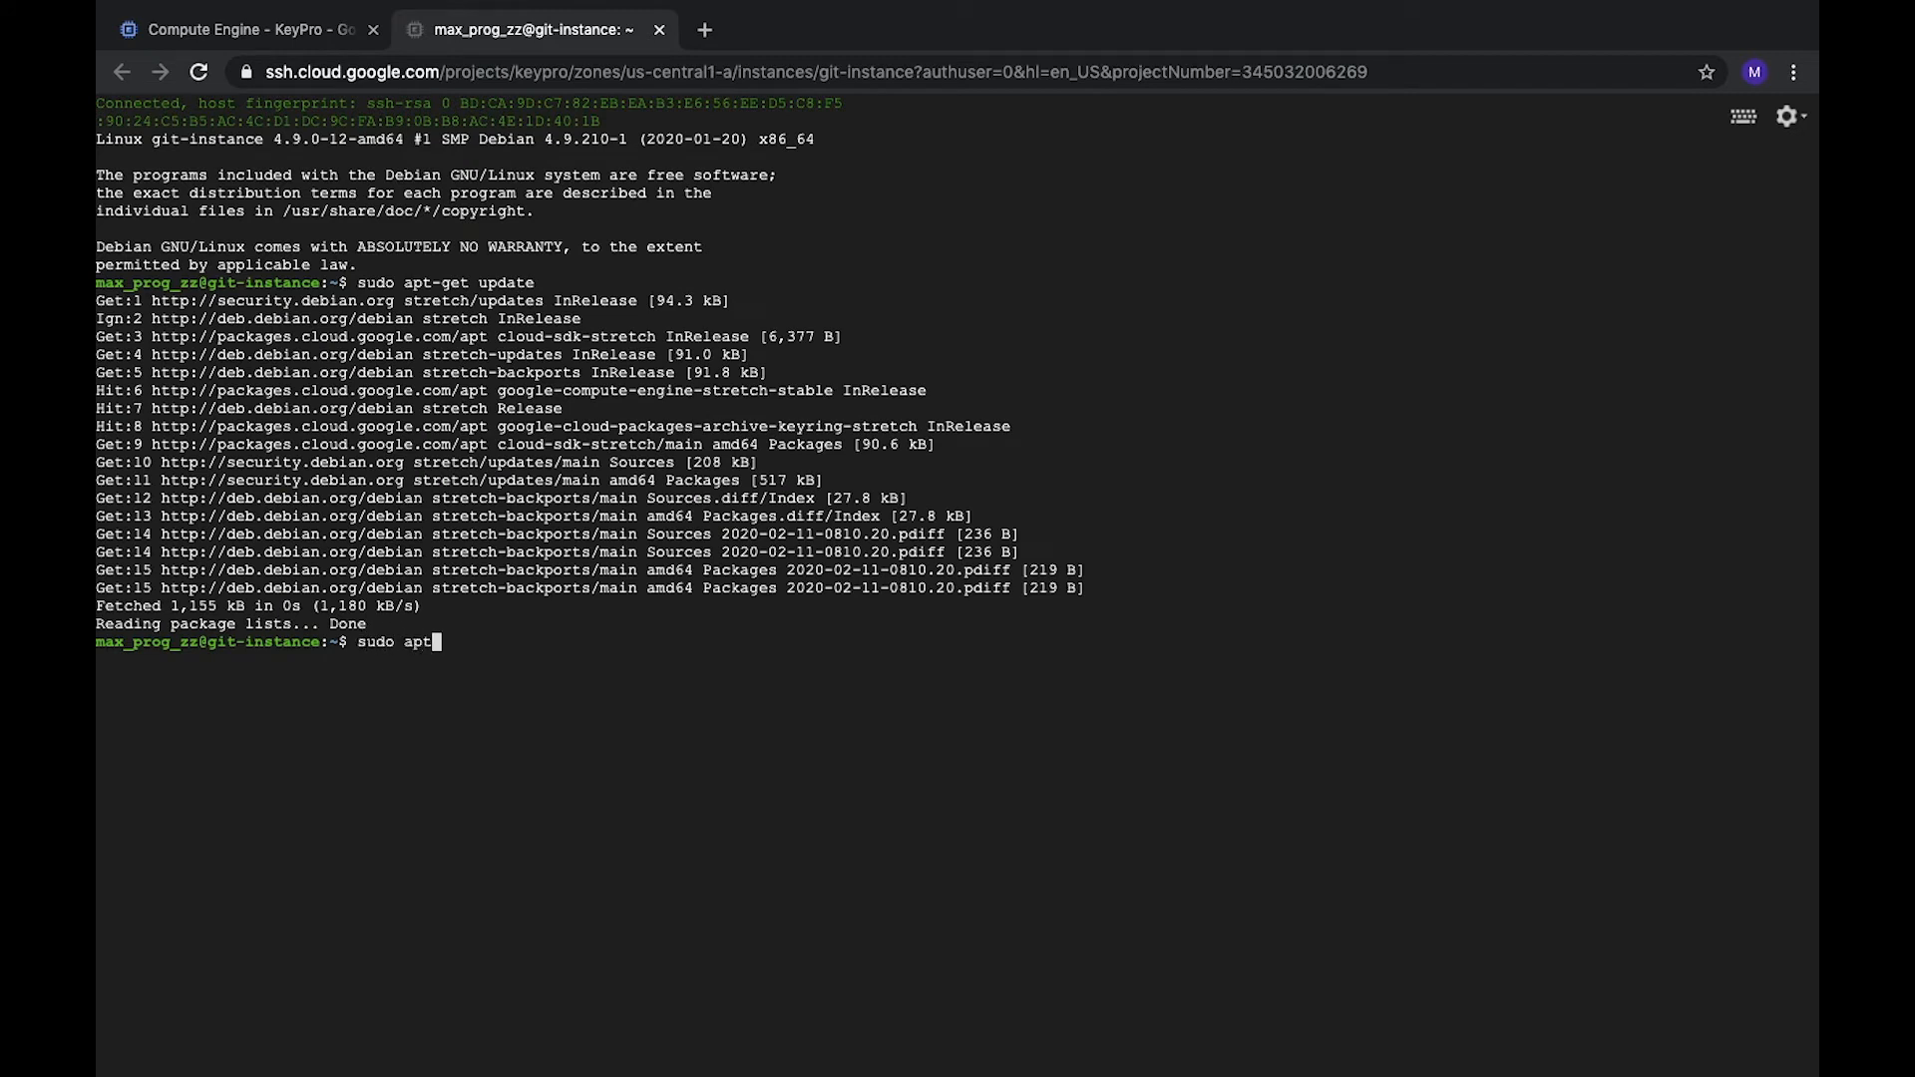
{"action": "type", "text": "-get update"}
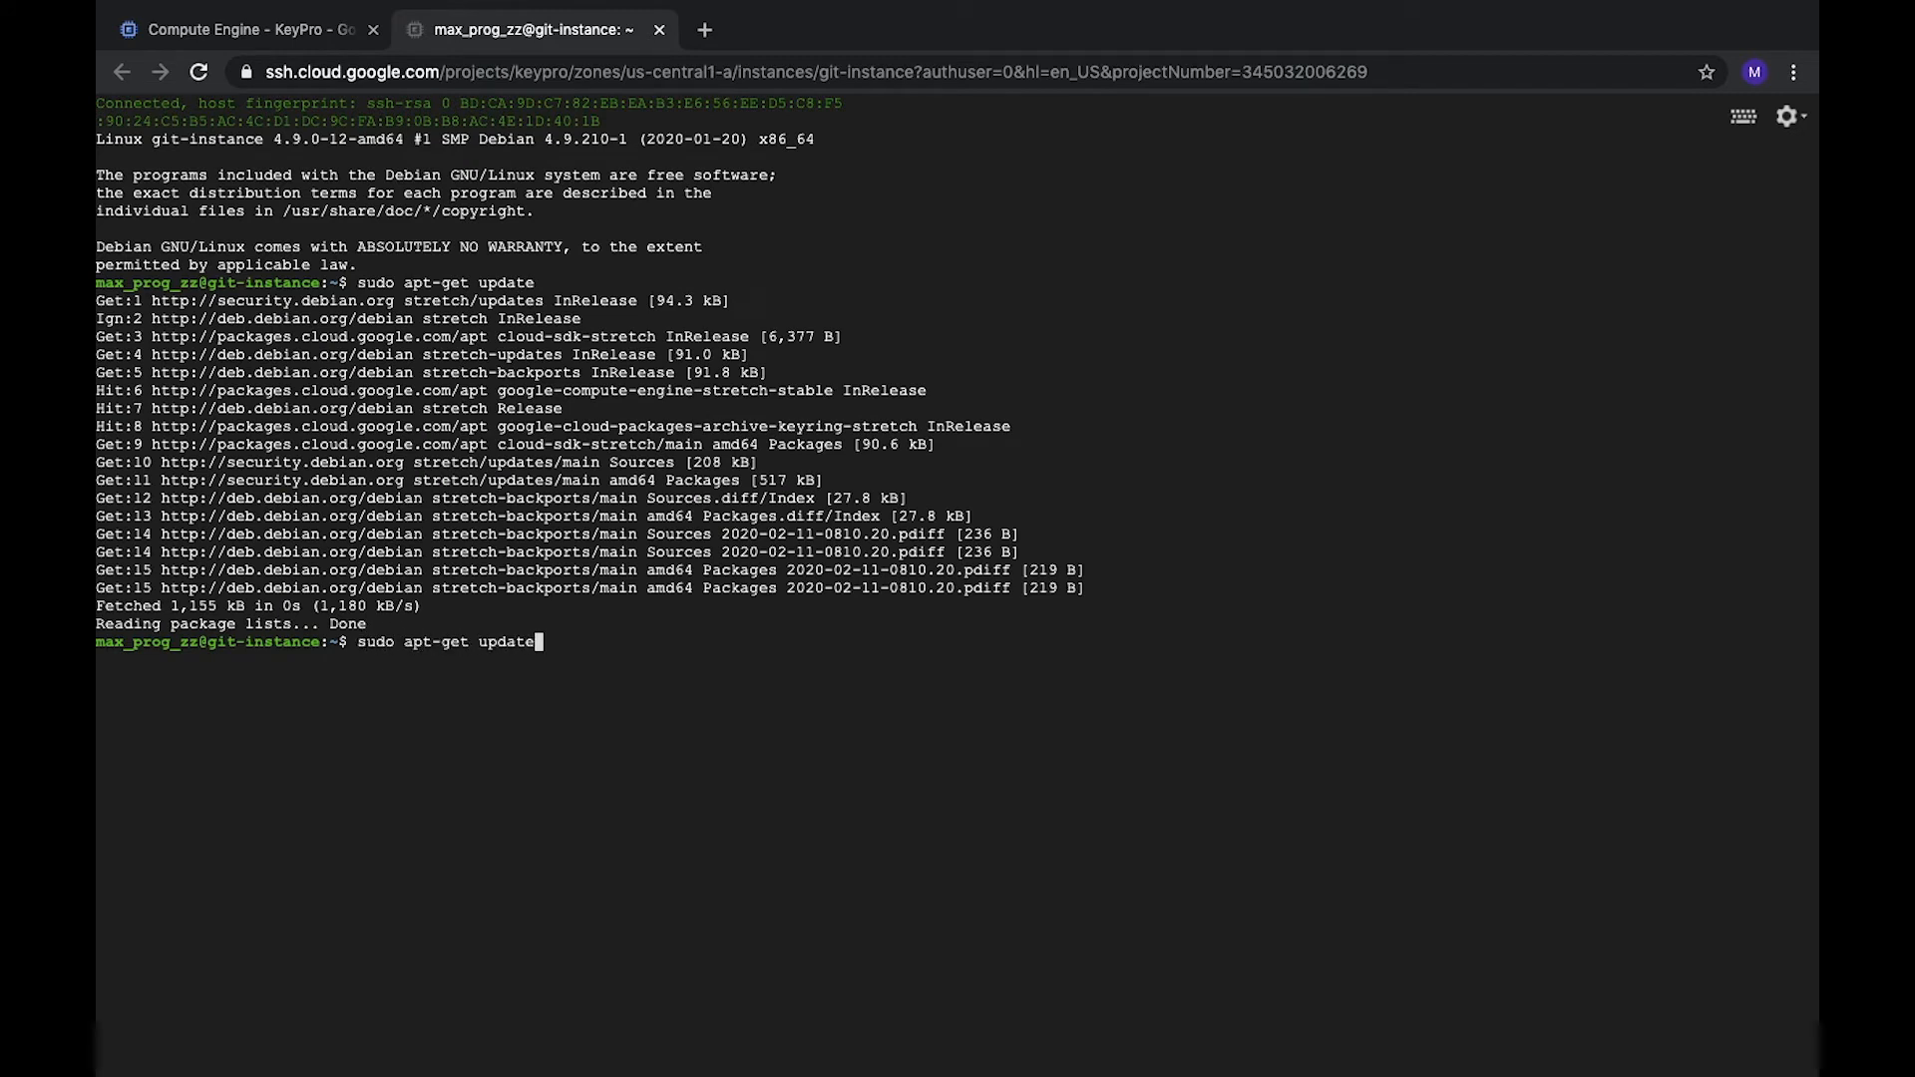
Step: Install git via sudo apt-get install git, answering Y, and confirm version 2.11.0
{"action": "type", "text": "git"}
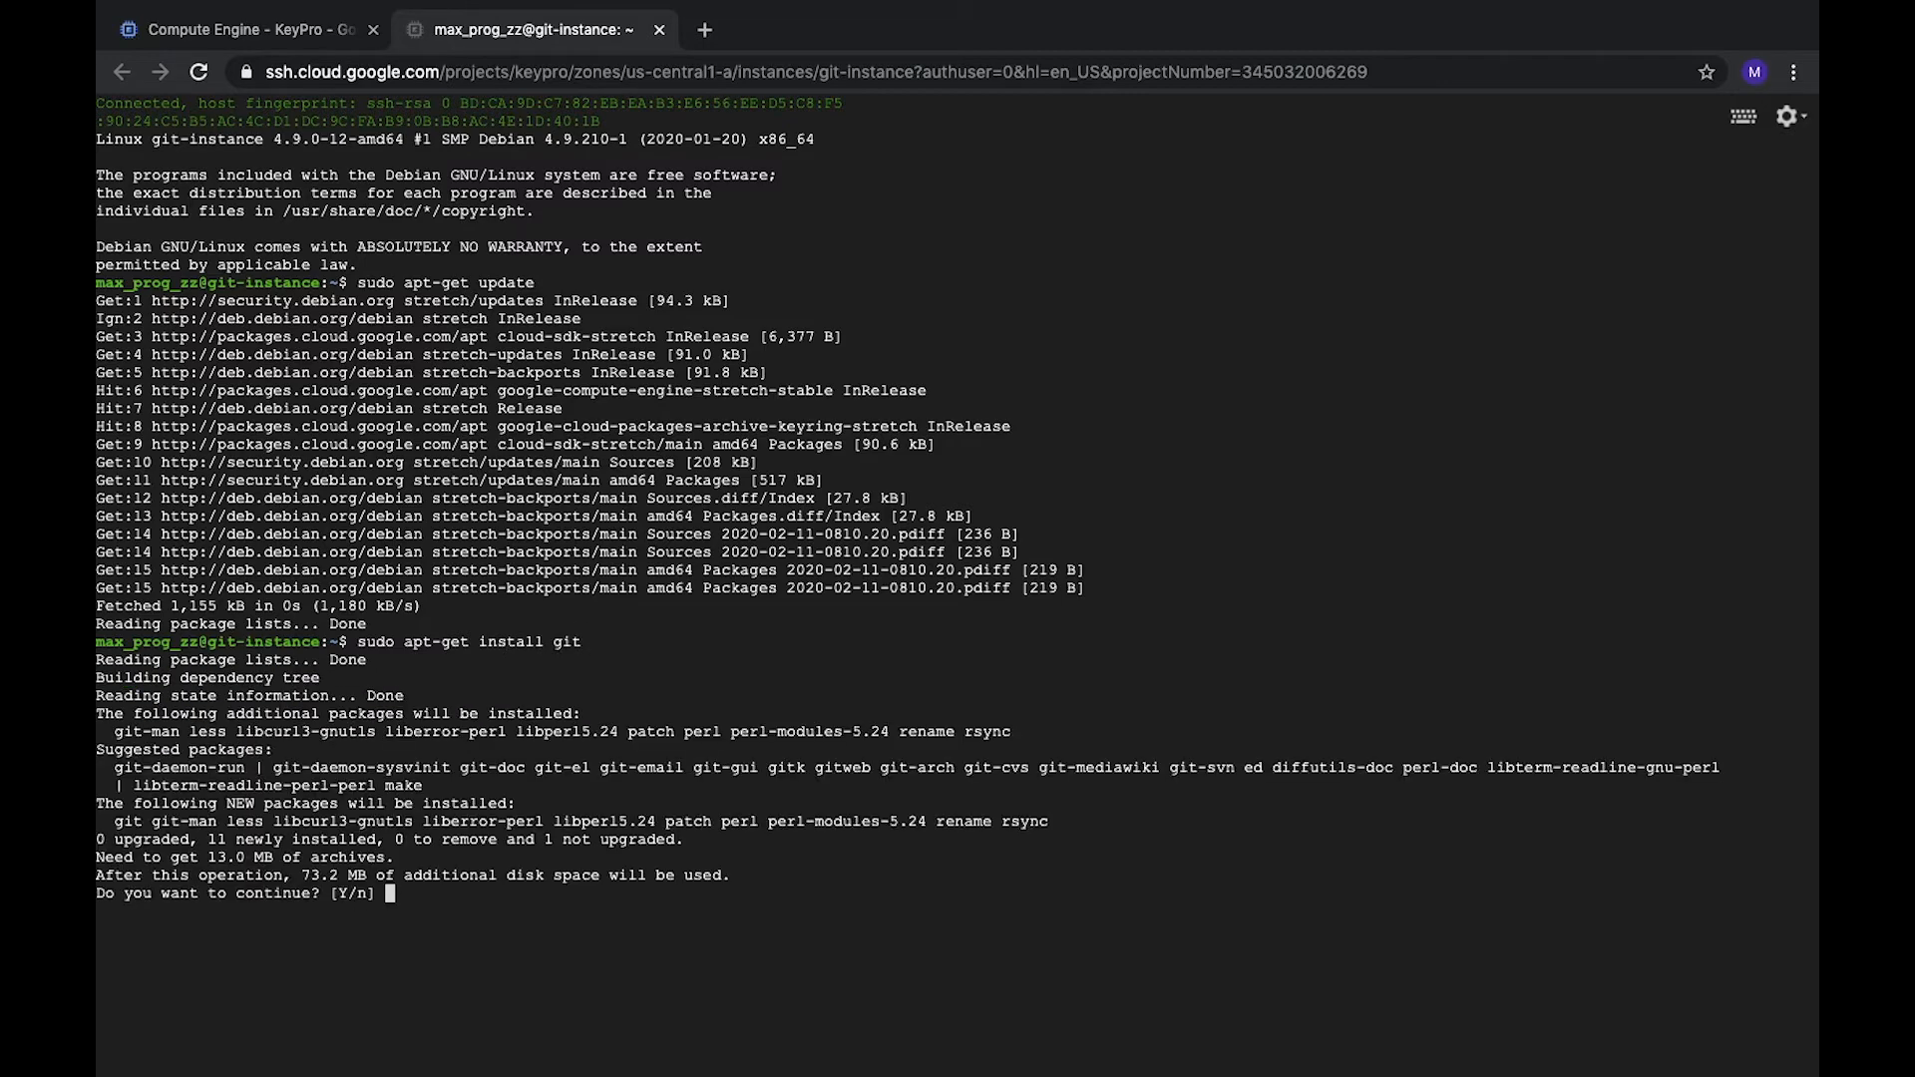
{"action": "type", "text": "Y"}
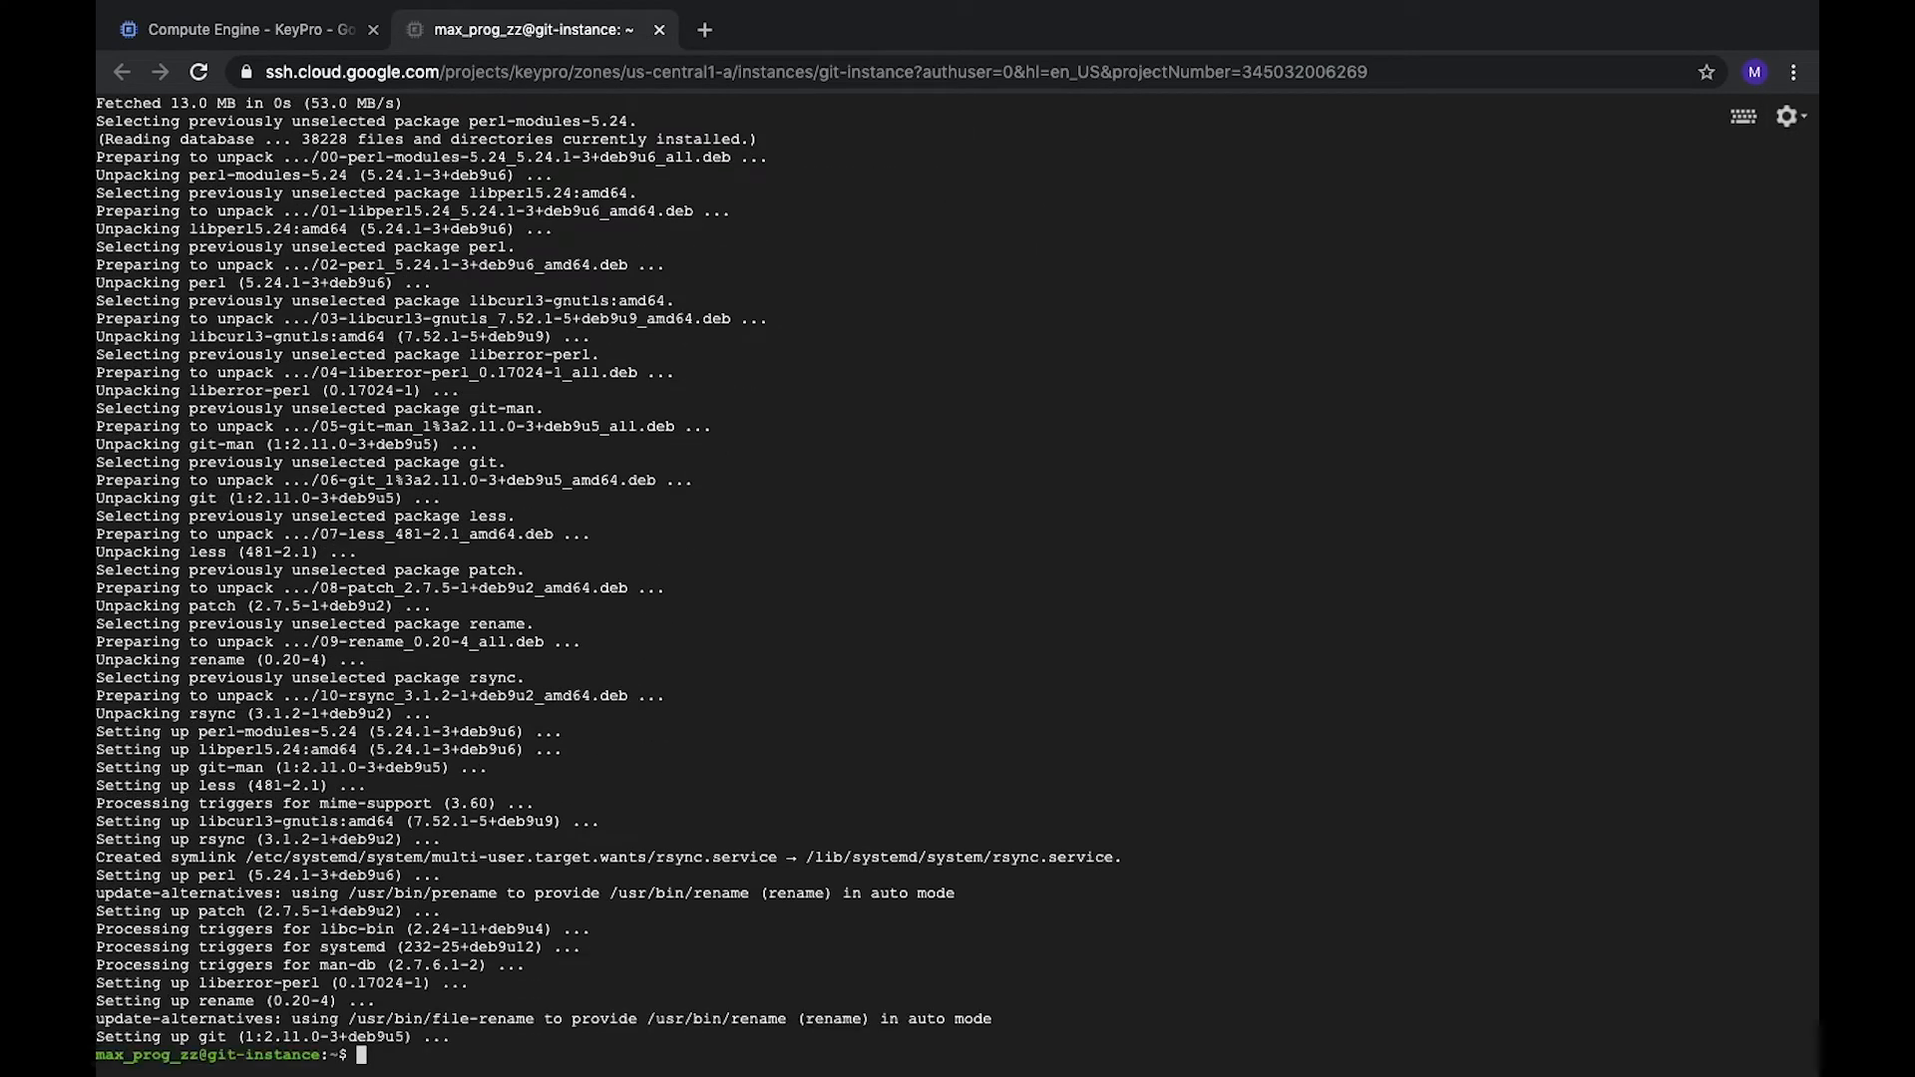
{"action": "type", "text": "git --version"}
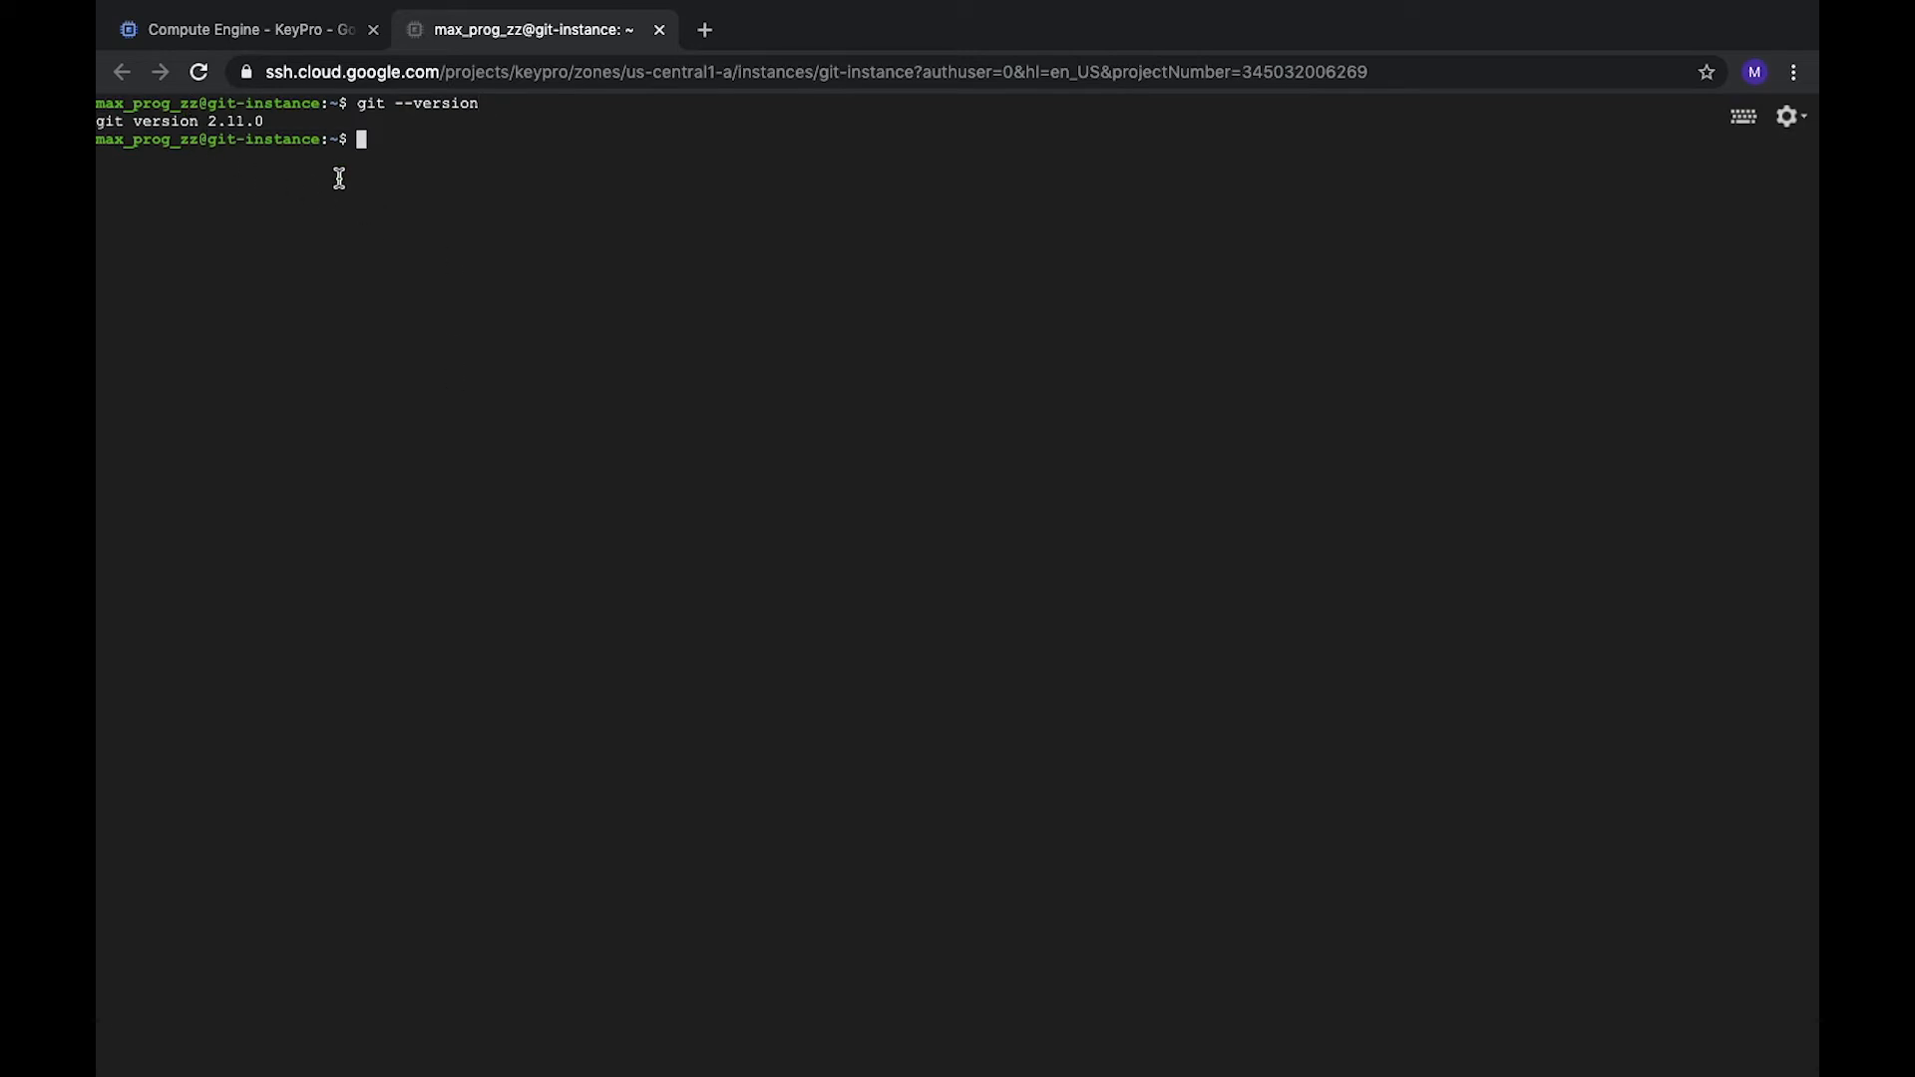
{"action": "mouse_move", "coordinate": [363, 287]}
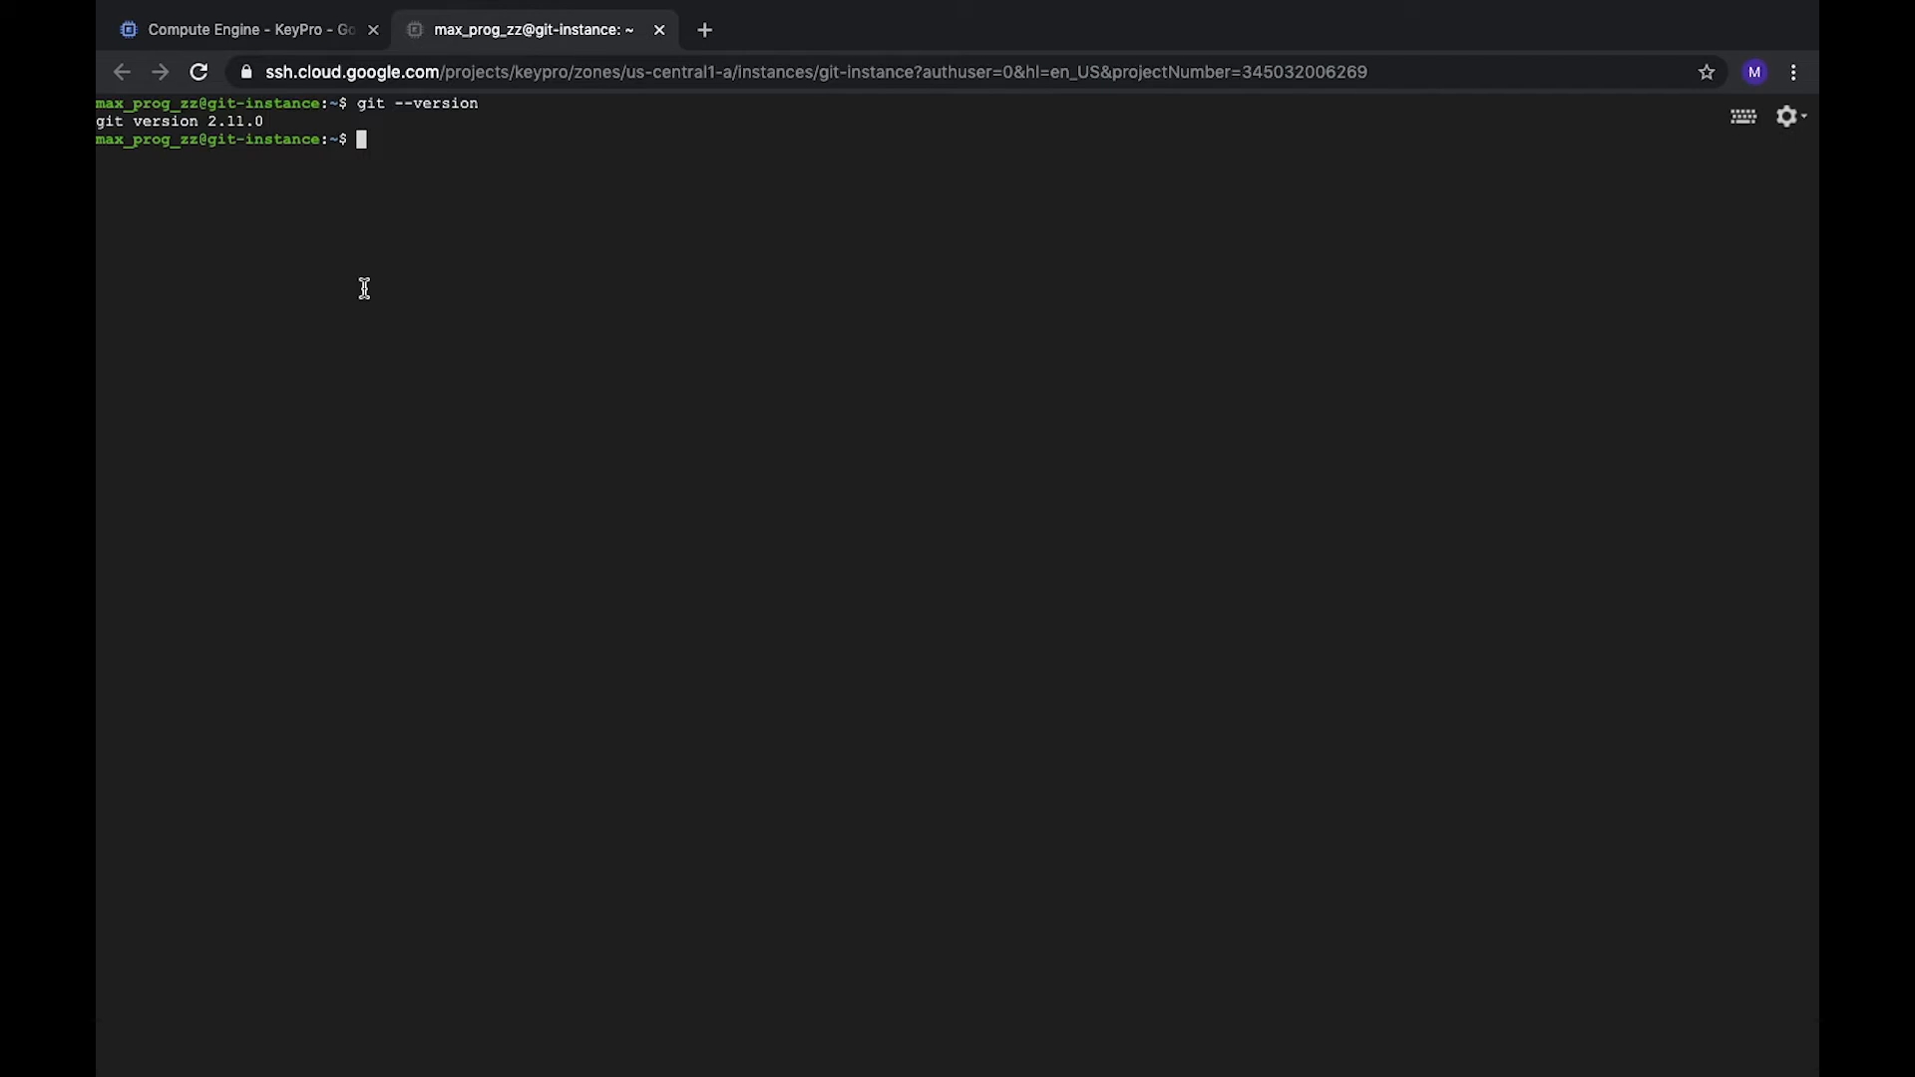
{"action": "mouse_move", "coordinate": [625, 343]}
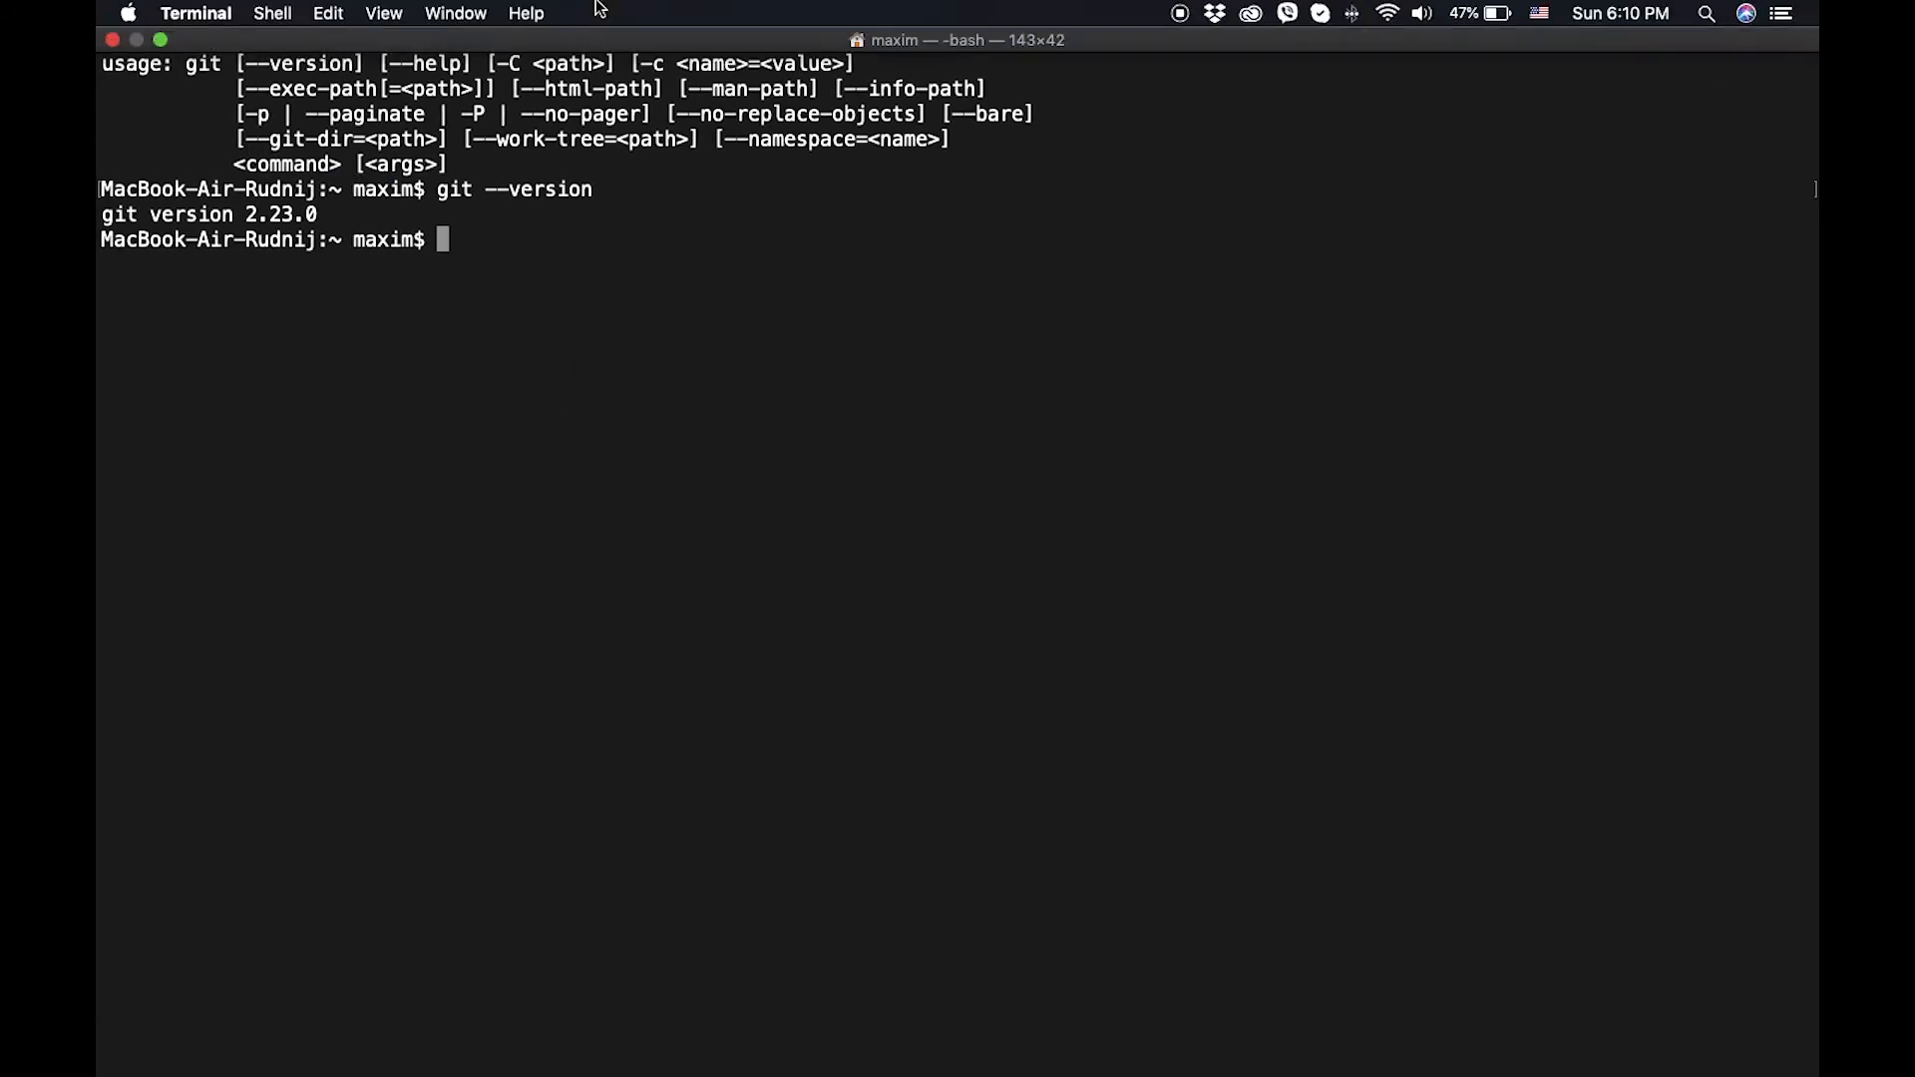
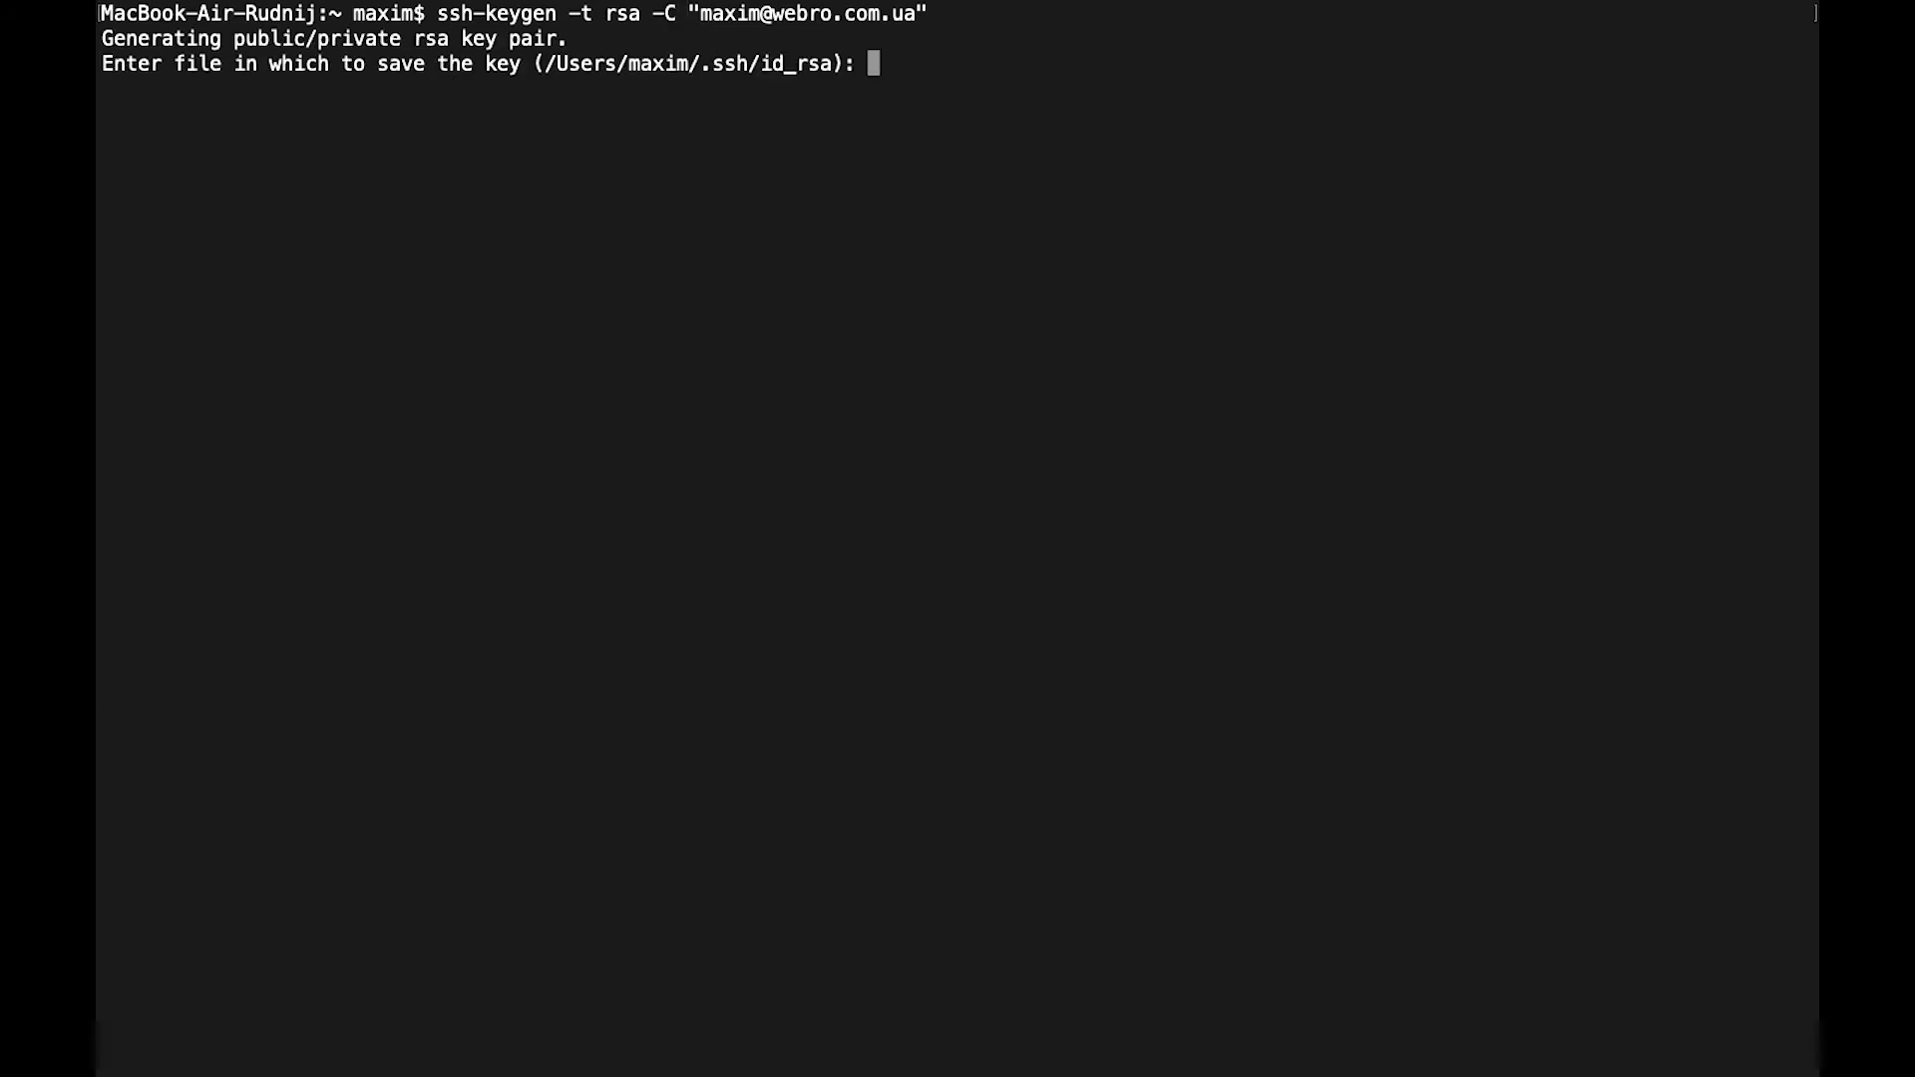
Step: Run ssh-keygen -t rsa -C with the email address as the key comment
{"action": "mouse_move", "coordinate": [680, 22]}
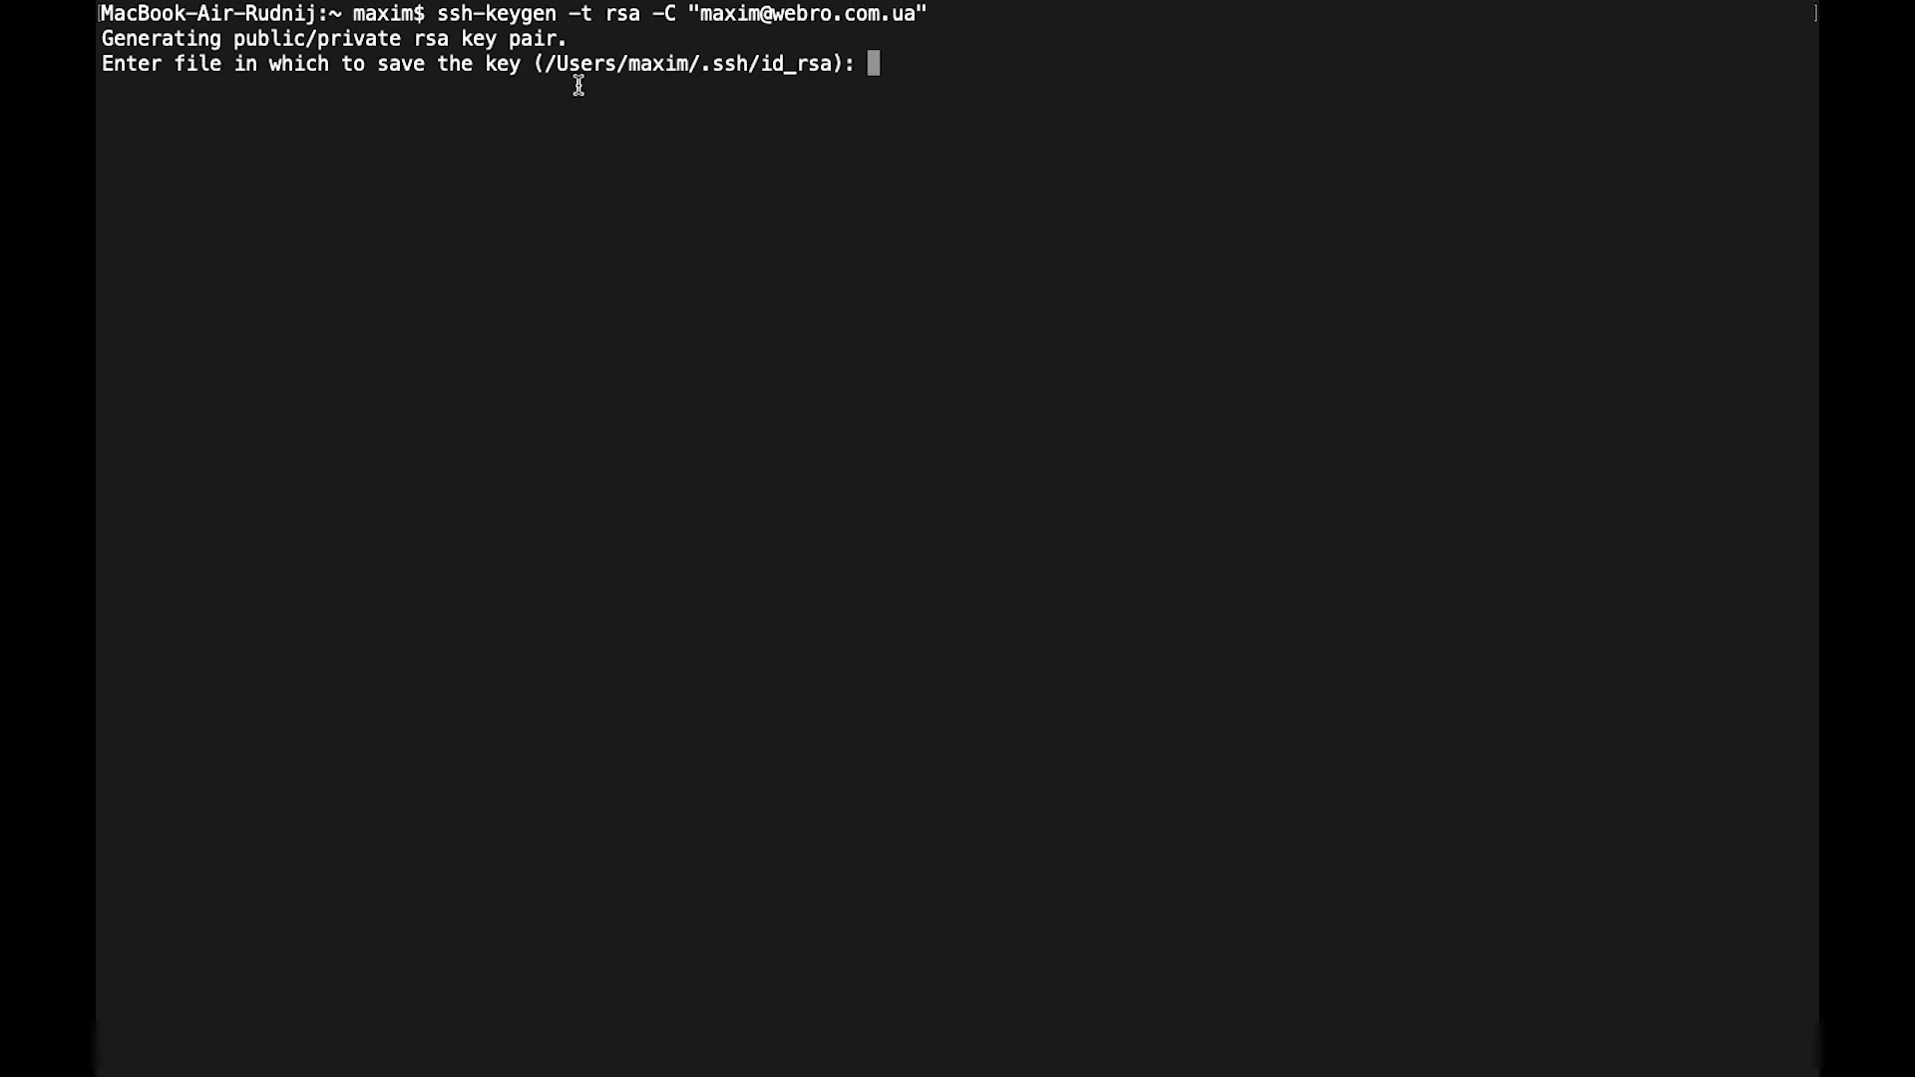
{"action": "mouse_move", "coordinate": [547, 75]}
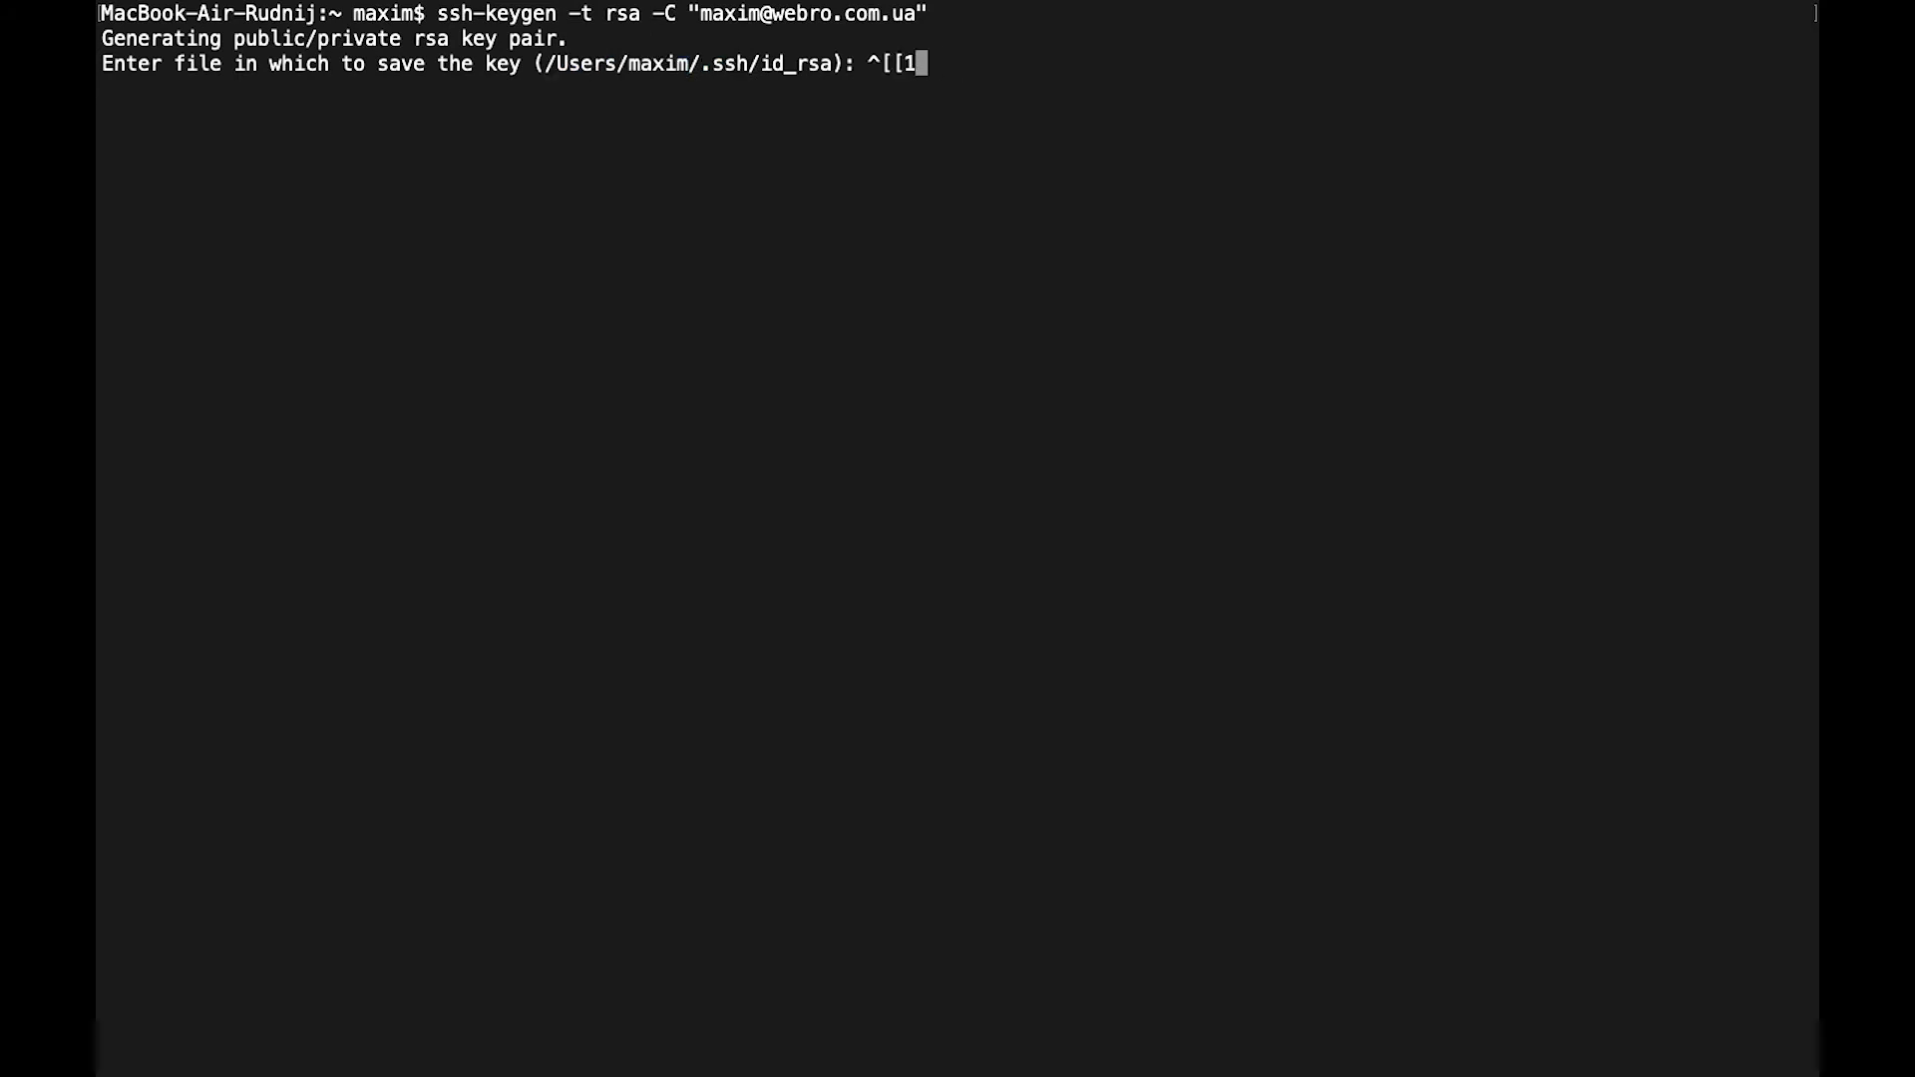
Step: Save the key as /Users/maxim/.ssh/git-basic with no passphrase
{"action": "double_click", "coordinate": [575, 64]}
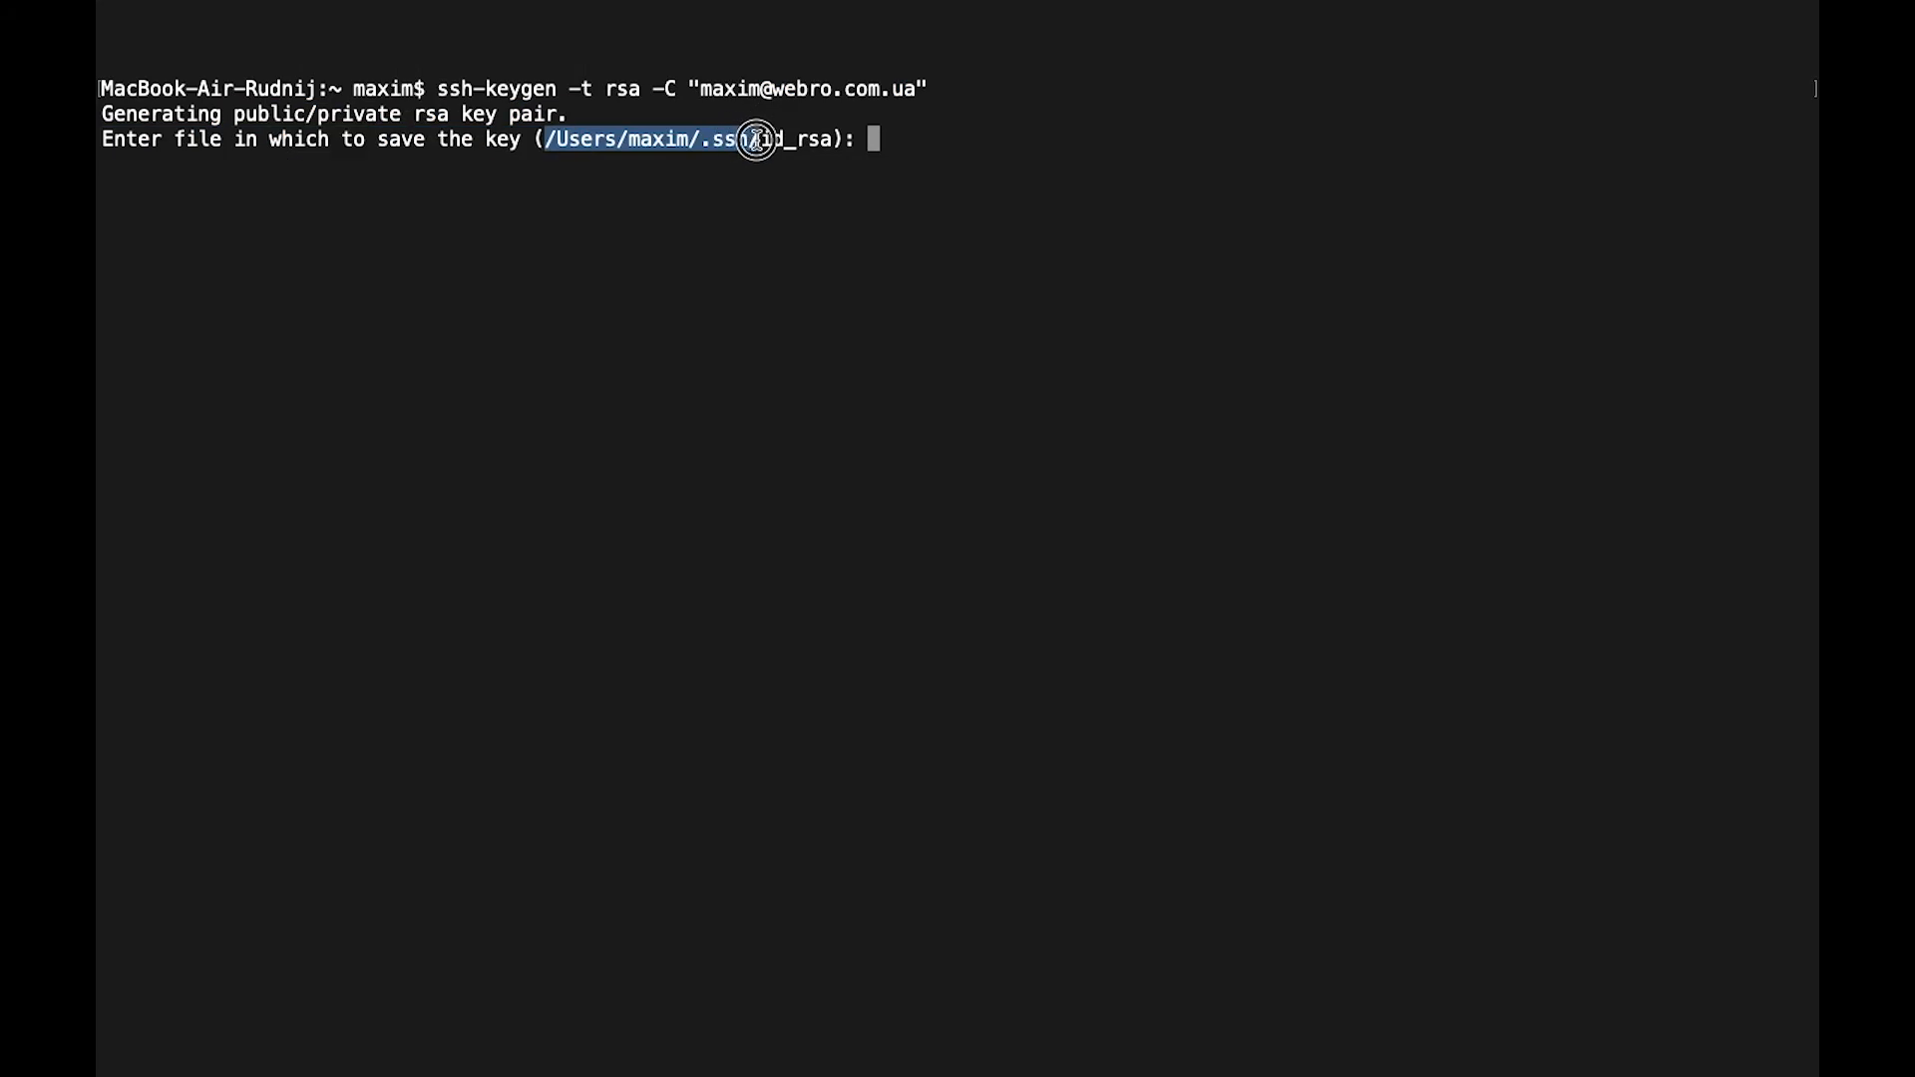
{"action": "type", "text": "/Users/maxim/.ssh/"}
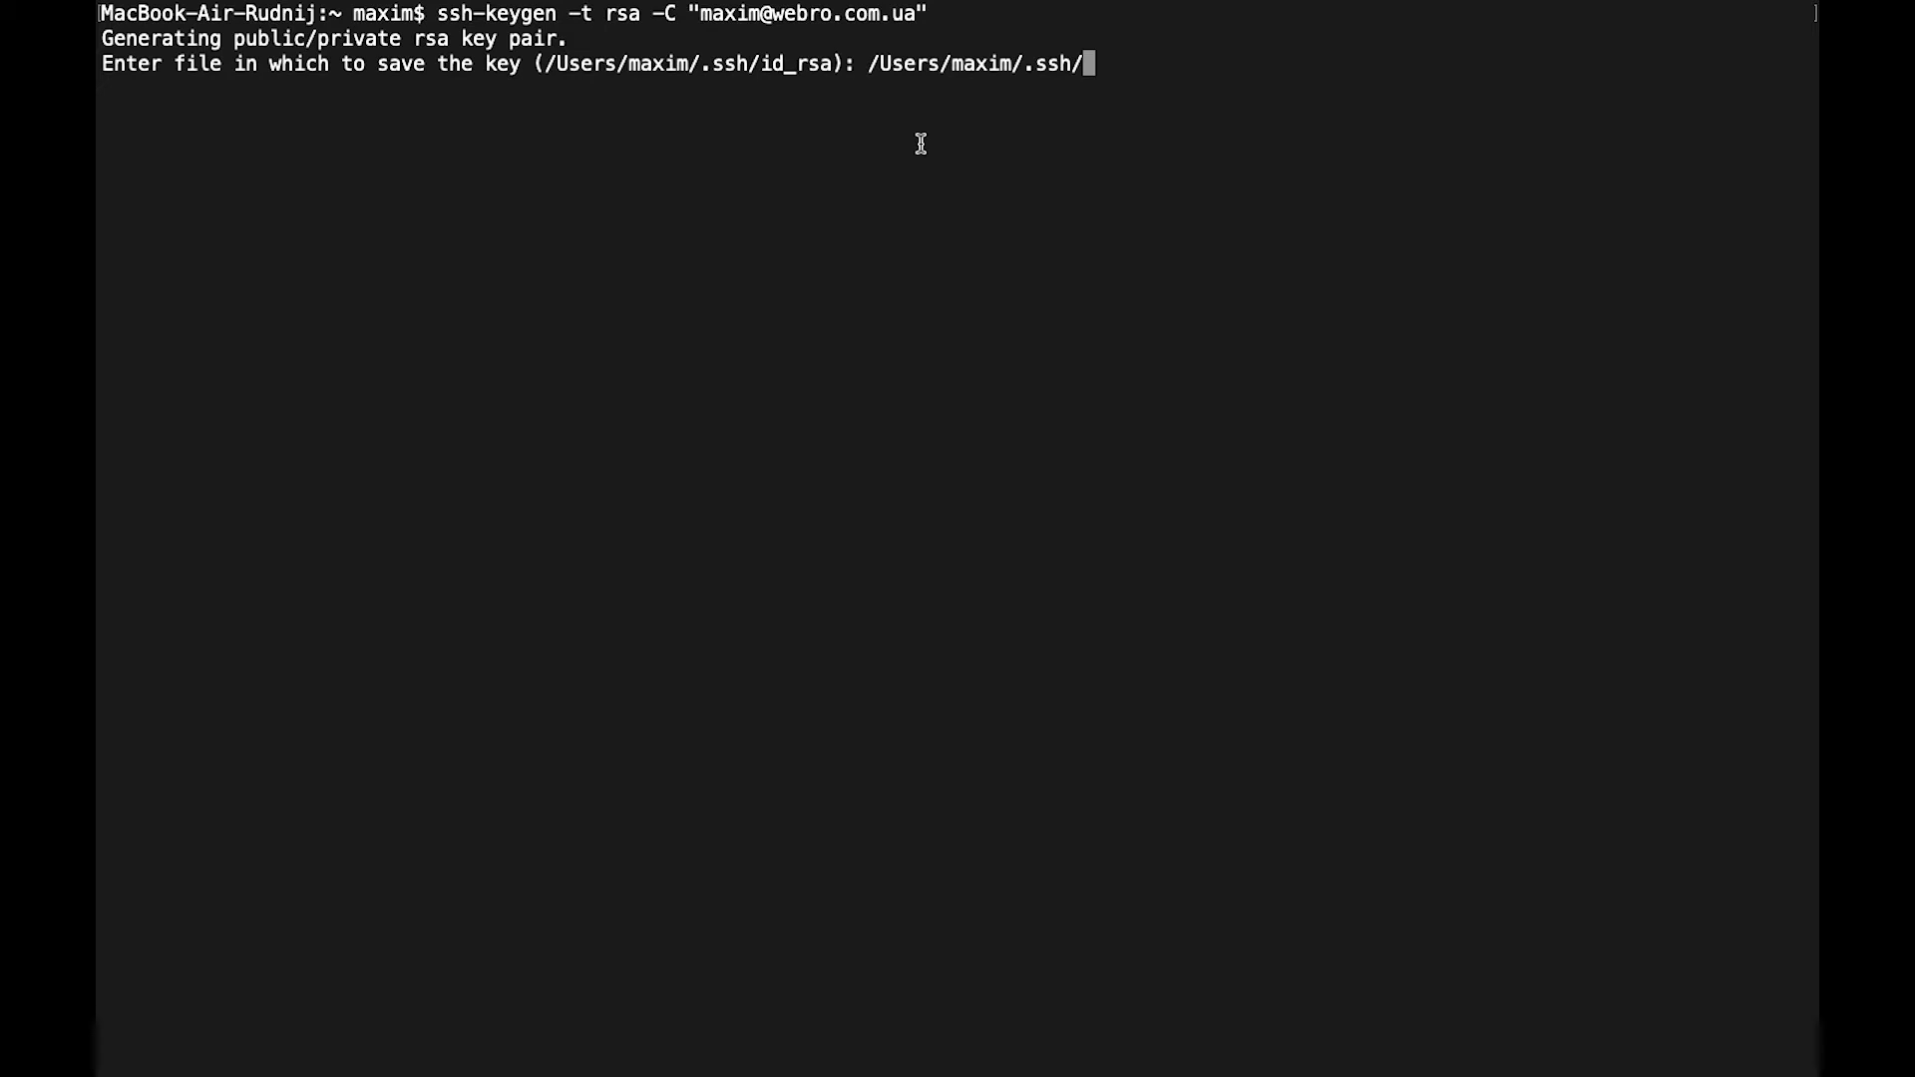
{"action": "type", "text": "git-basic"}
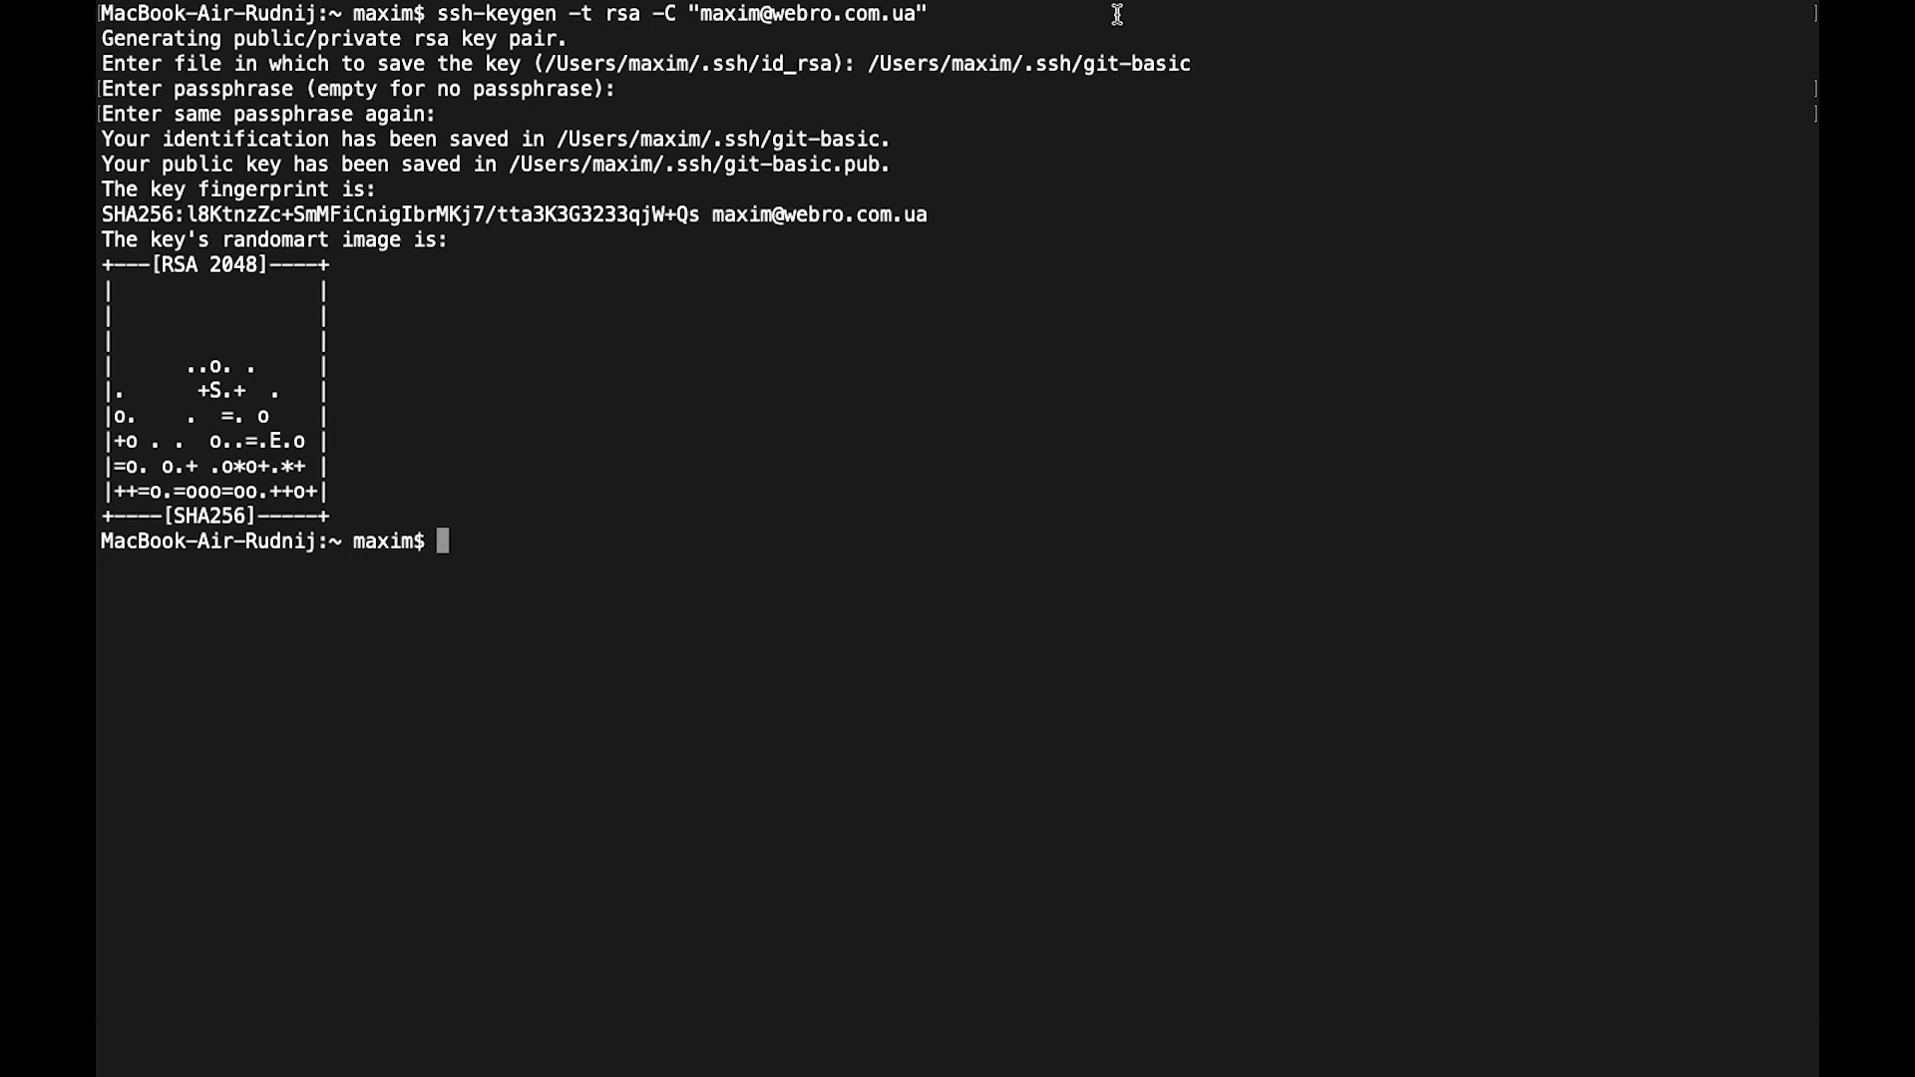
{"action": "mouse_move", "coordinate": [784, 355]}
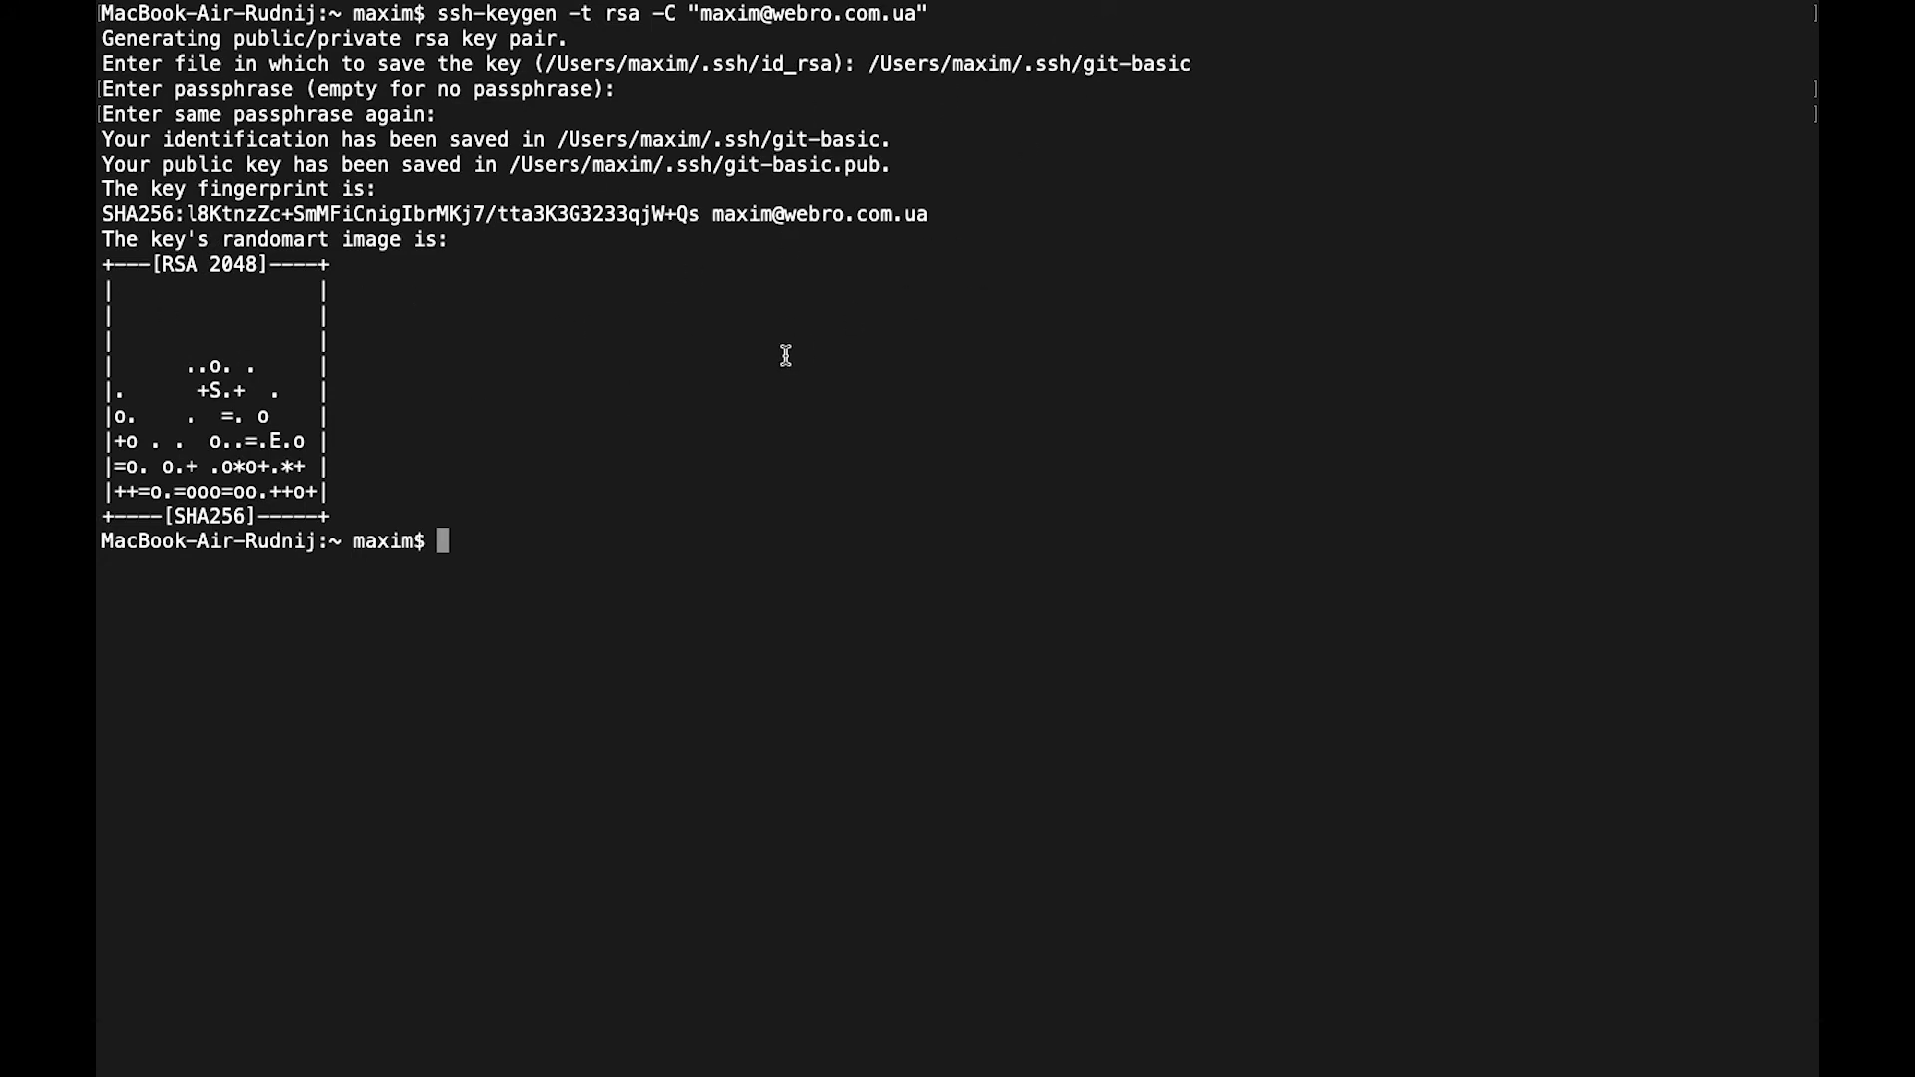
Step: Enter the .ssh folder, list git-basic and git-basic.pub, and cat the git-basic private key
{"action": "type", "text": "cd .."}
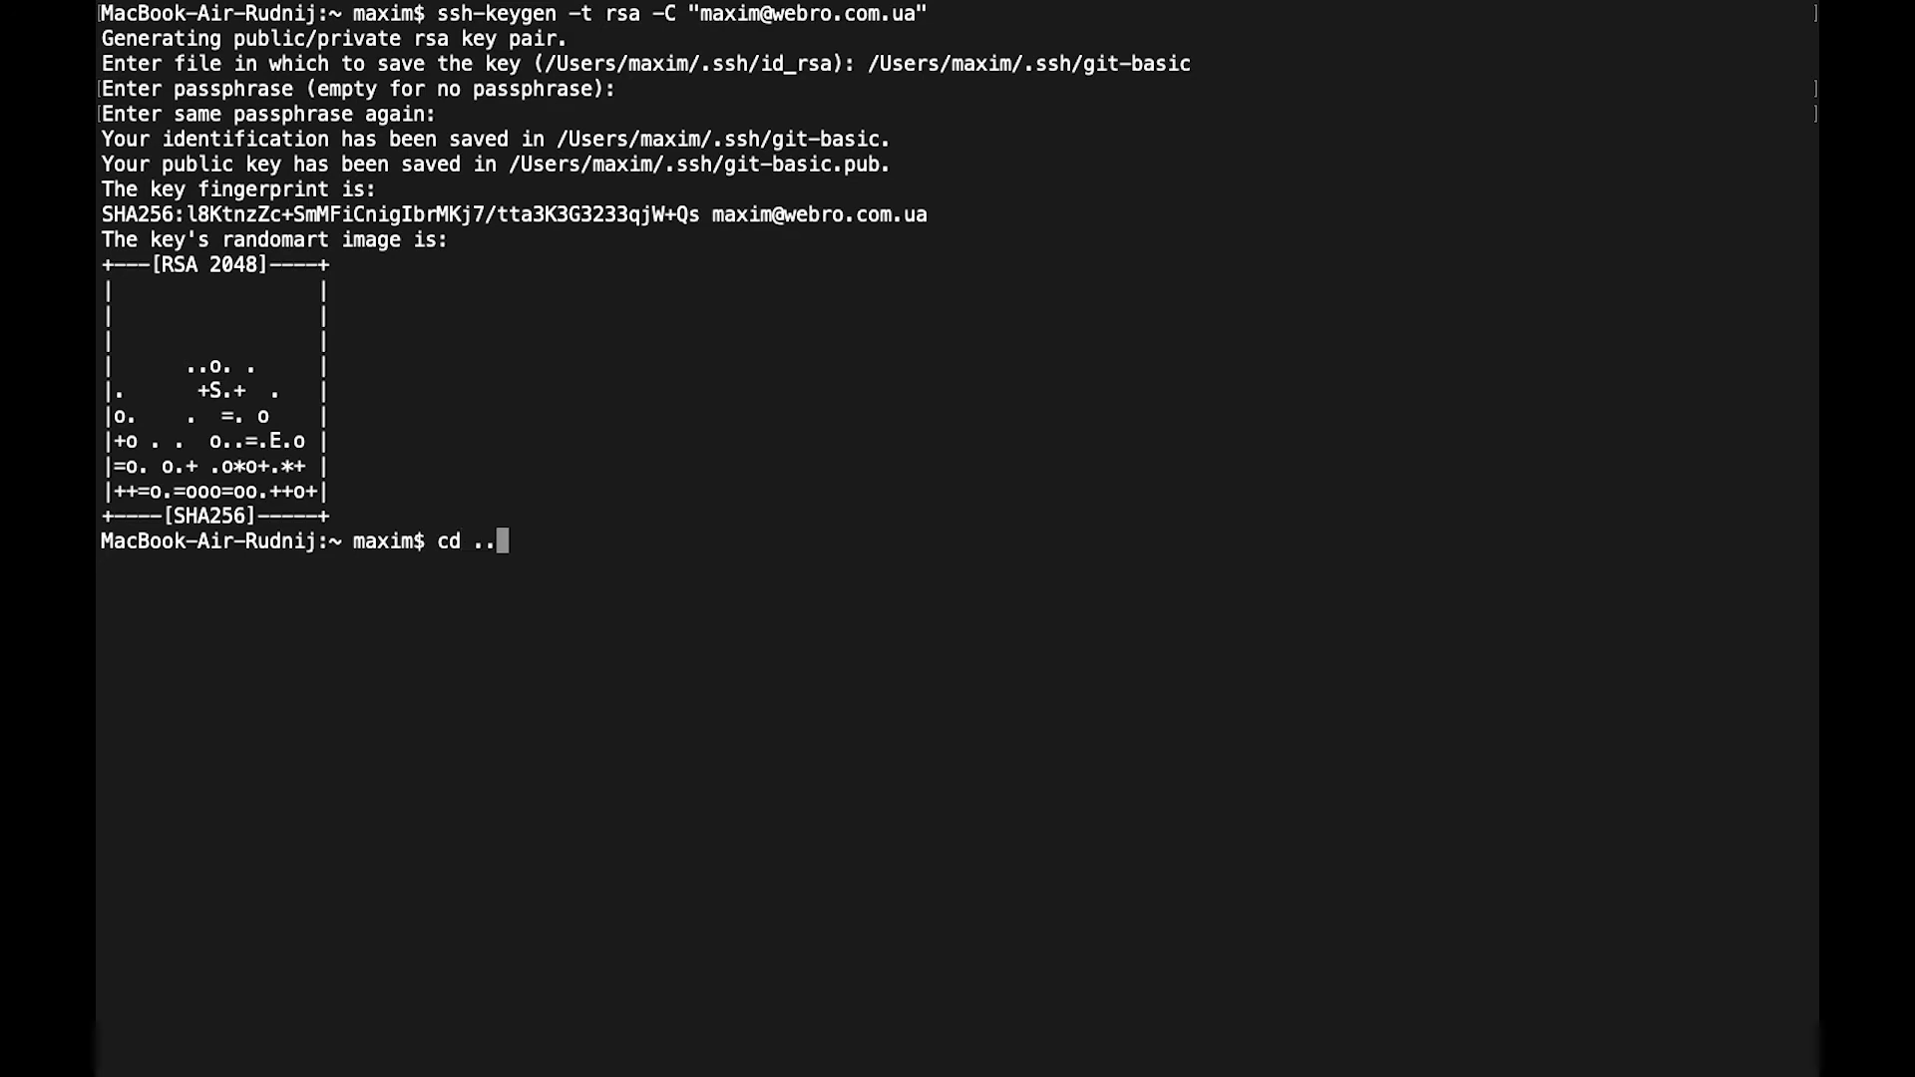
{"action": "key", "text": "Backspace"}
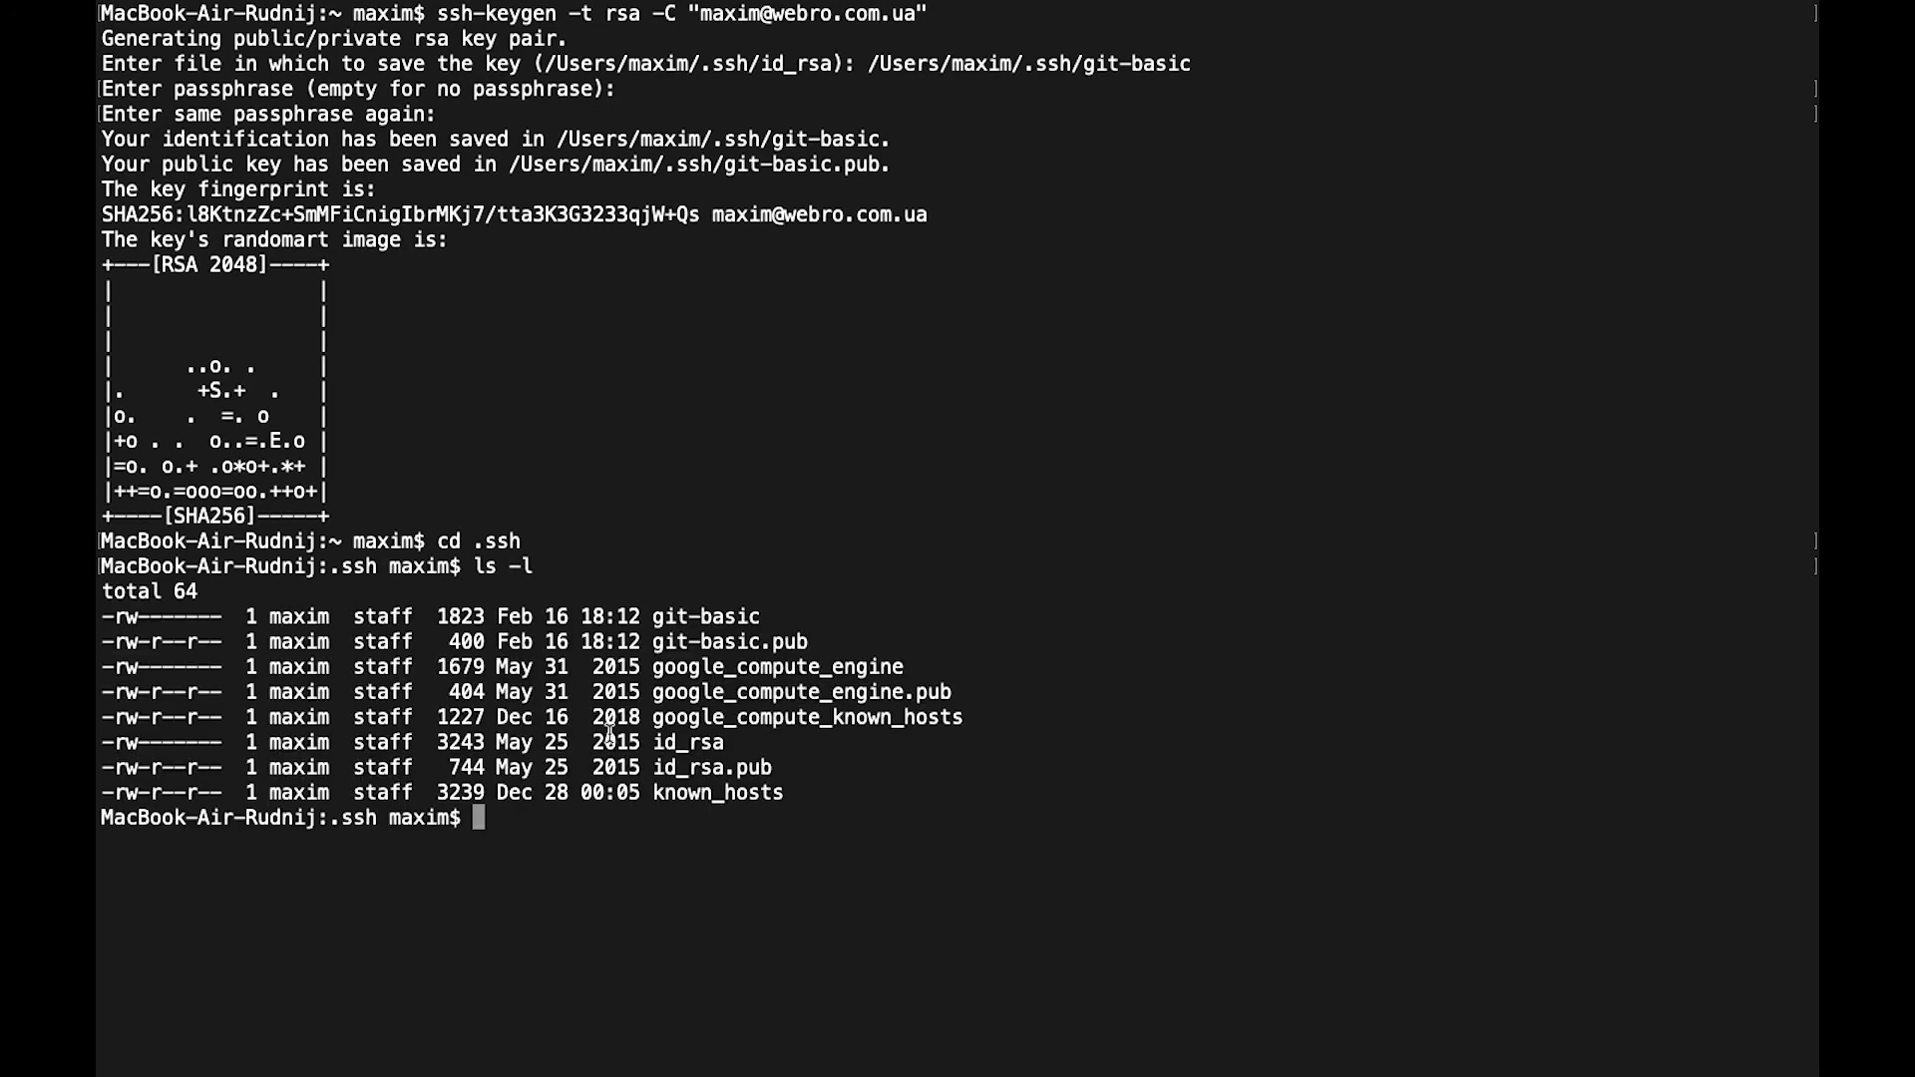
{"action": "mouse_move", "coordinate": [654, 640]}
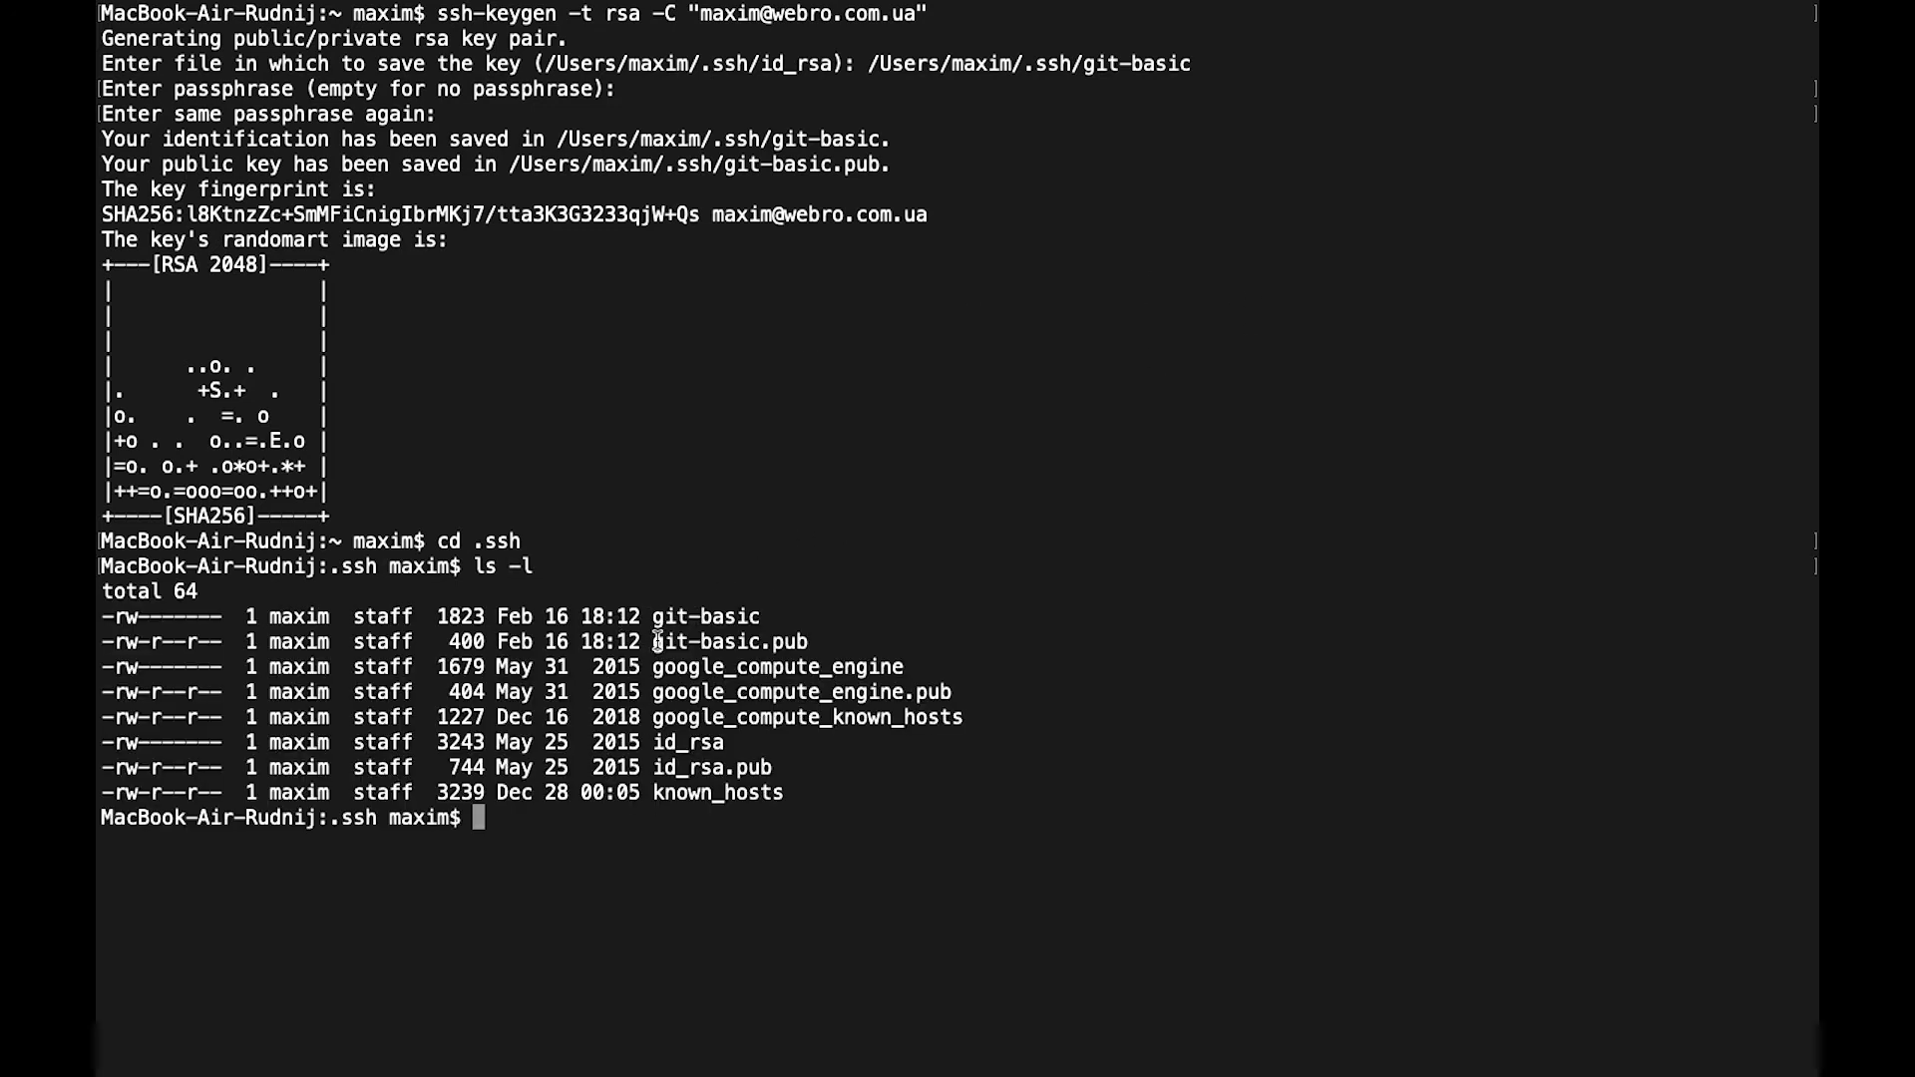
{"action": "double_click", "coordinate": [728, 641]}
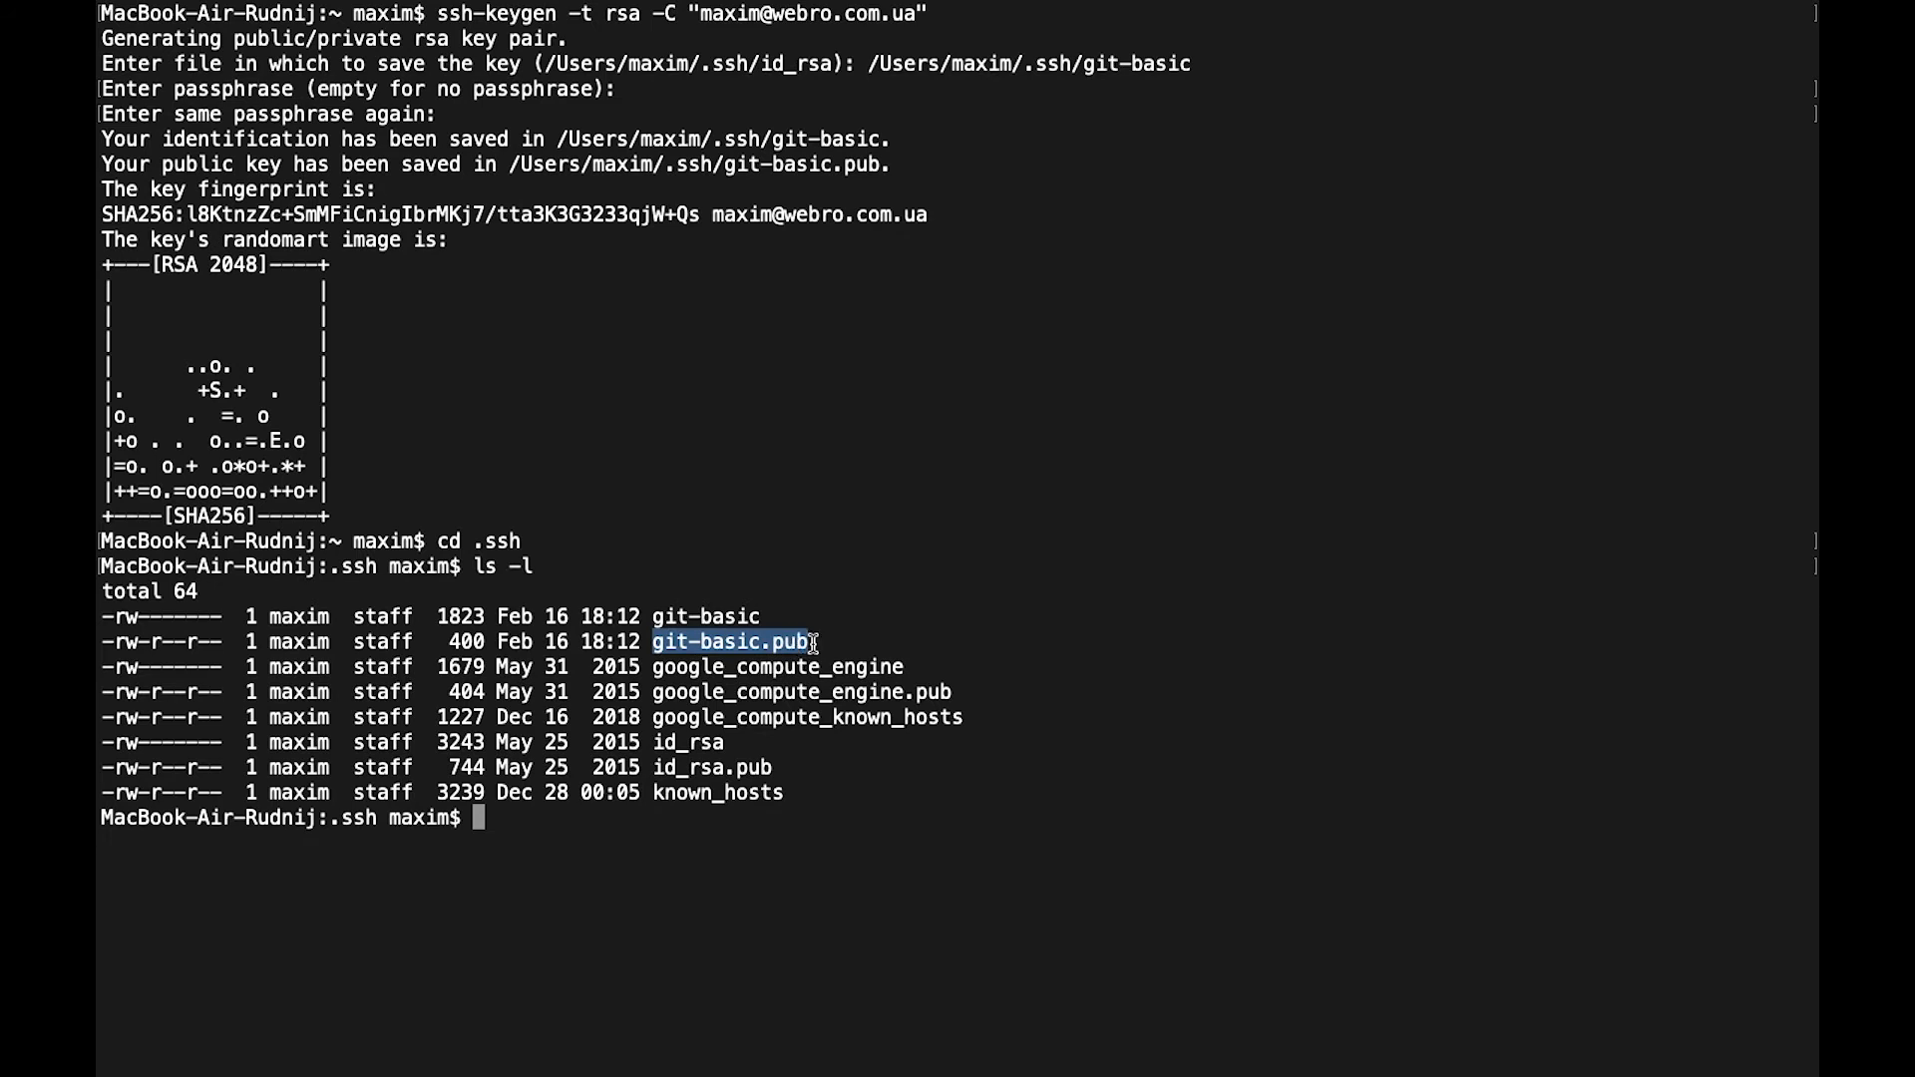
{"action": "mouse_move", "coordinate": [697, 679]}
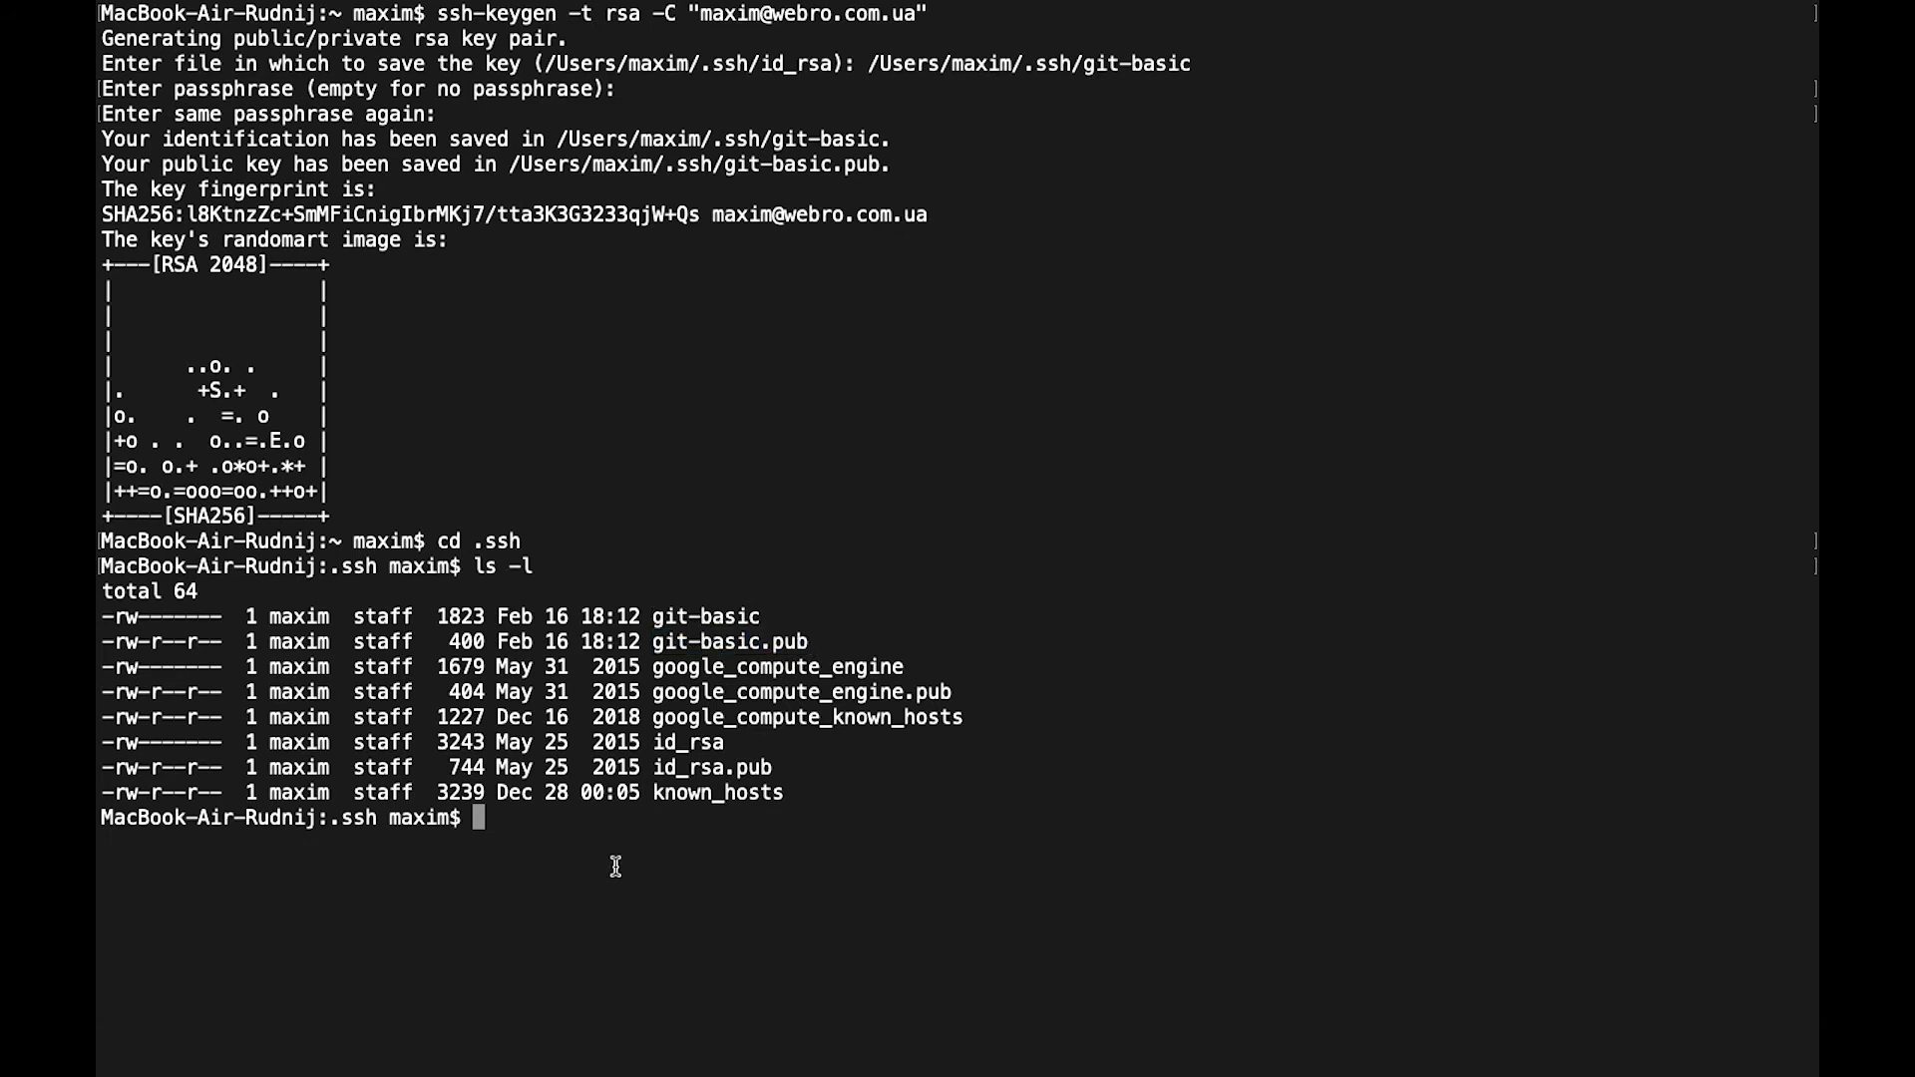
{"action": "type", "text": "cat git-basic"}
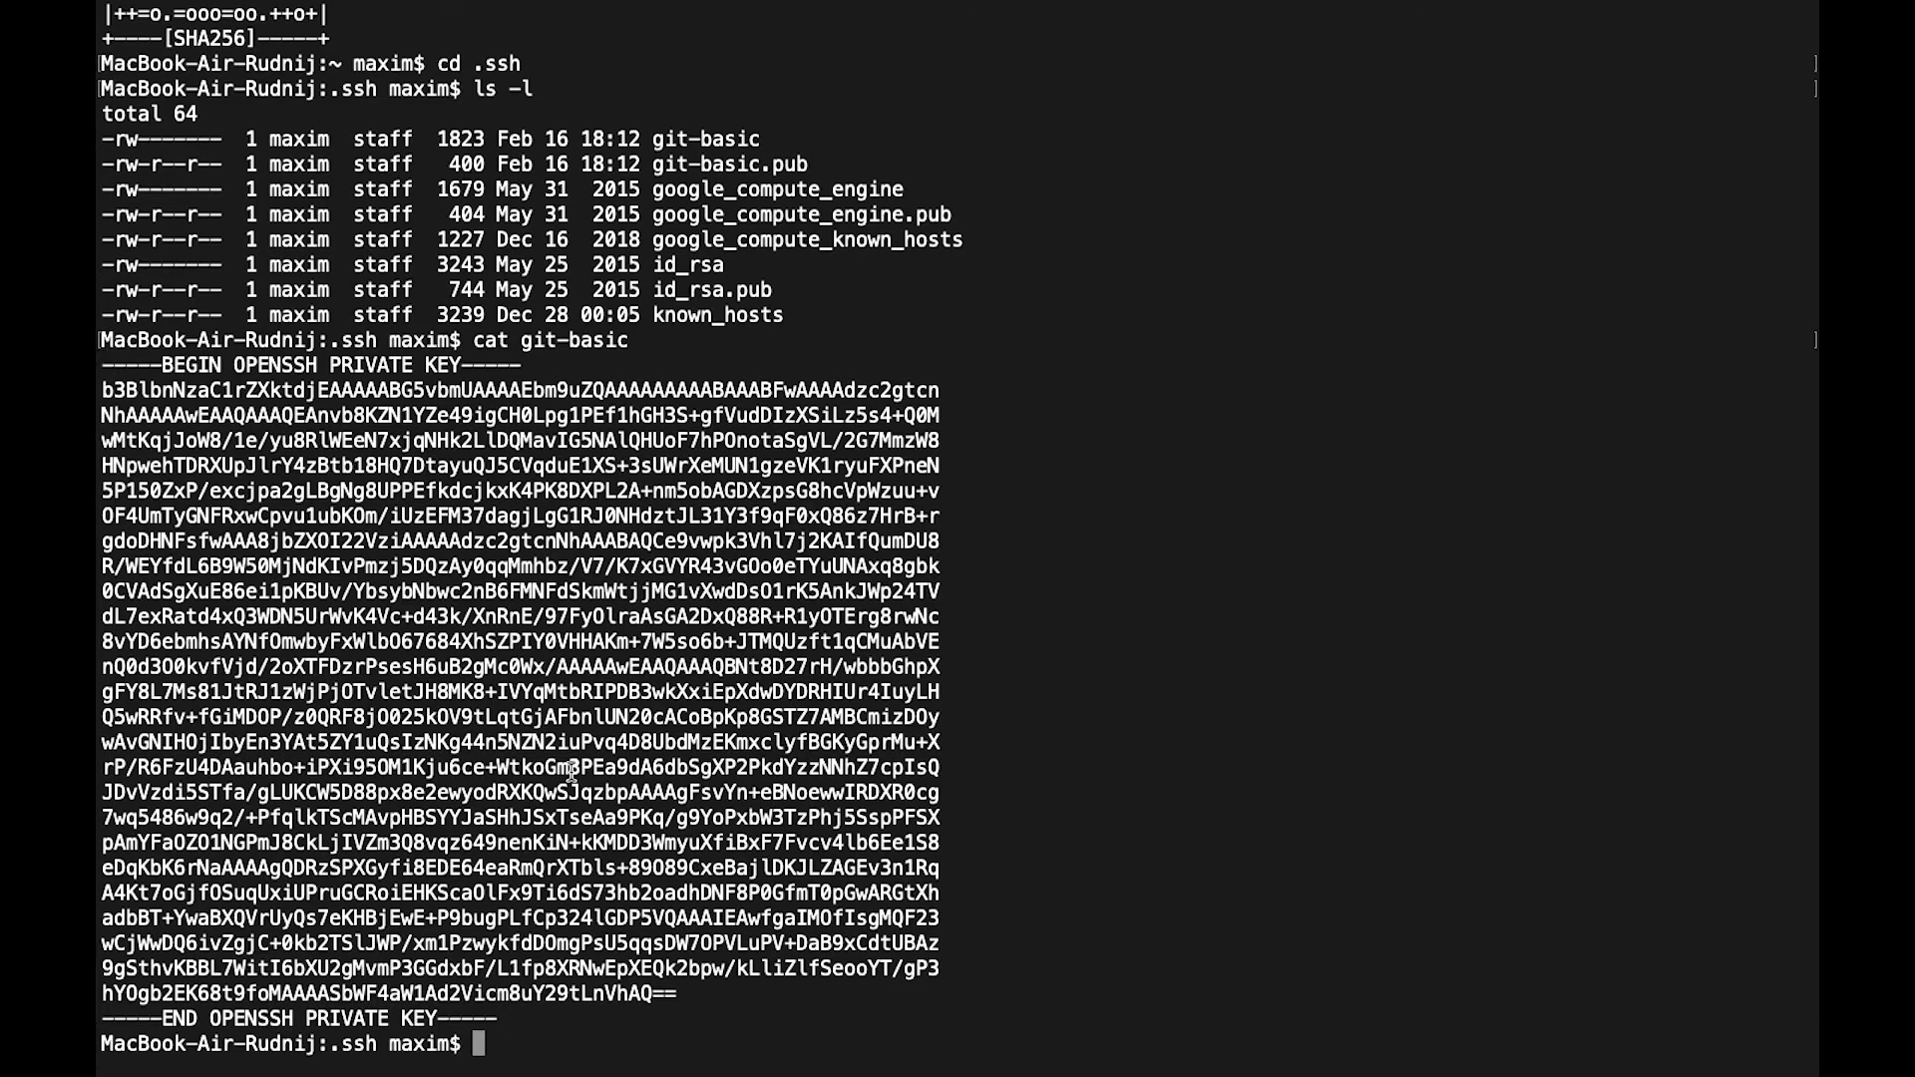
{"action": "mouse_move", "coordinate": [742, 754]}
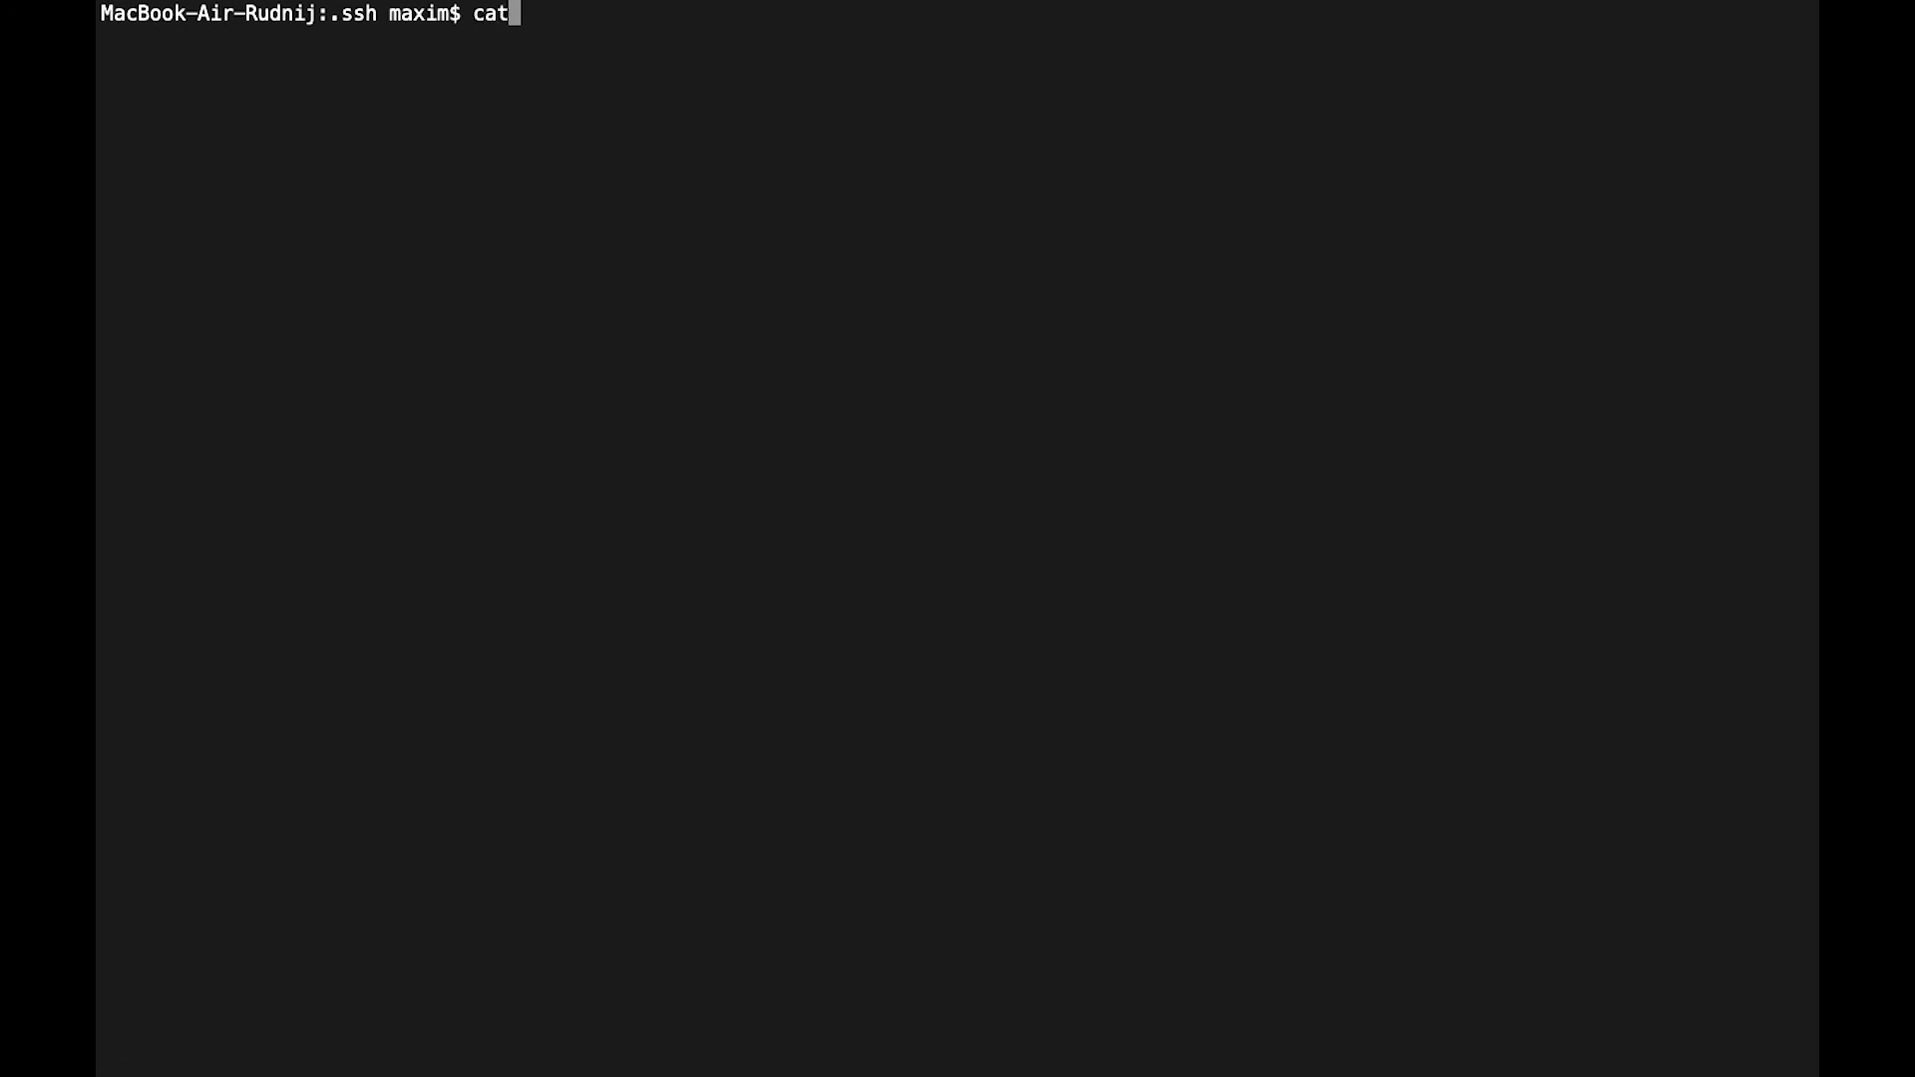
Step: Print git-basic.pub with cat and select the public key text to copy
{"action": "type", "text": "git-basic.pub"}
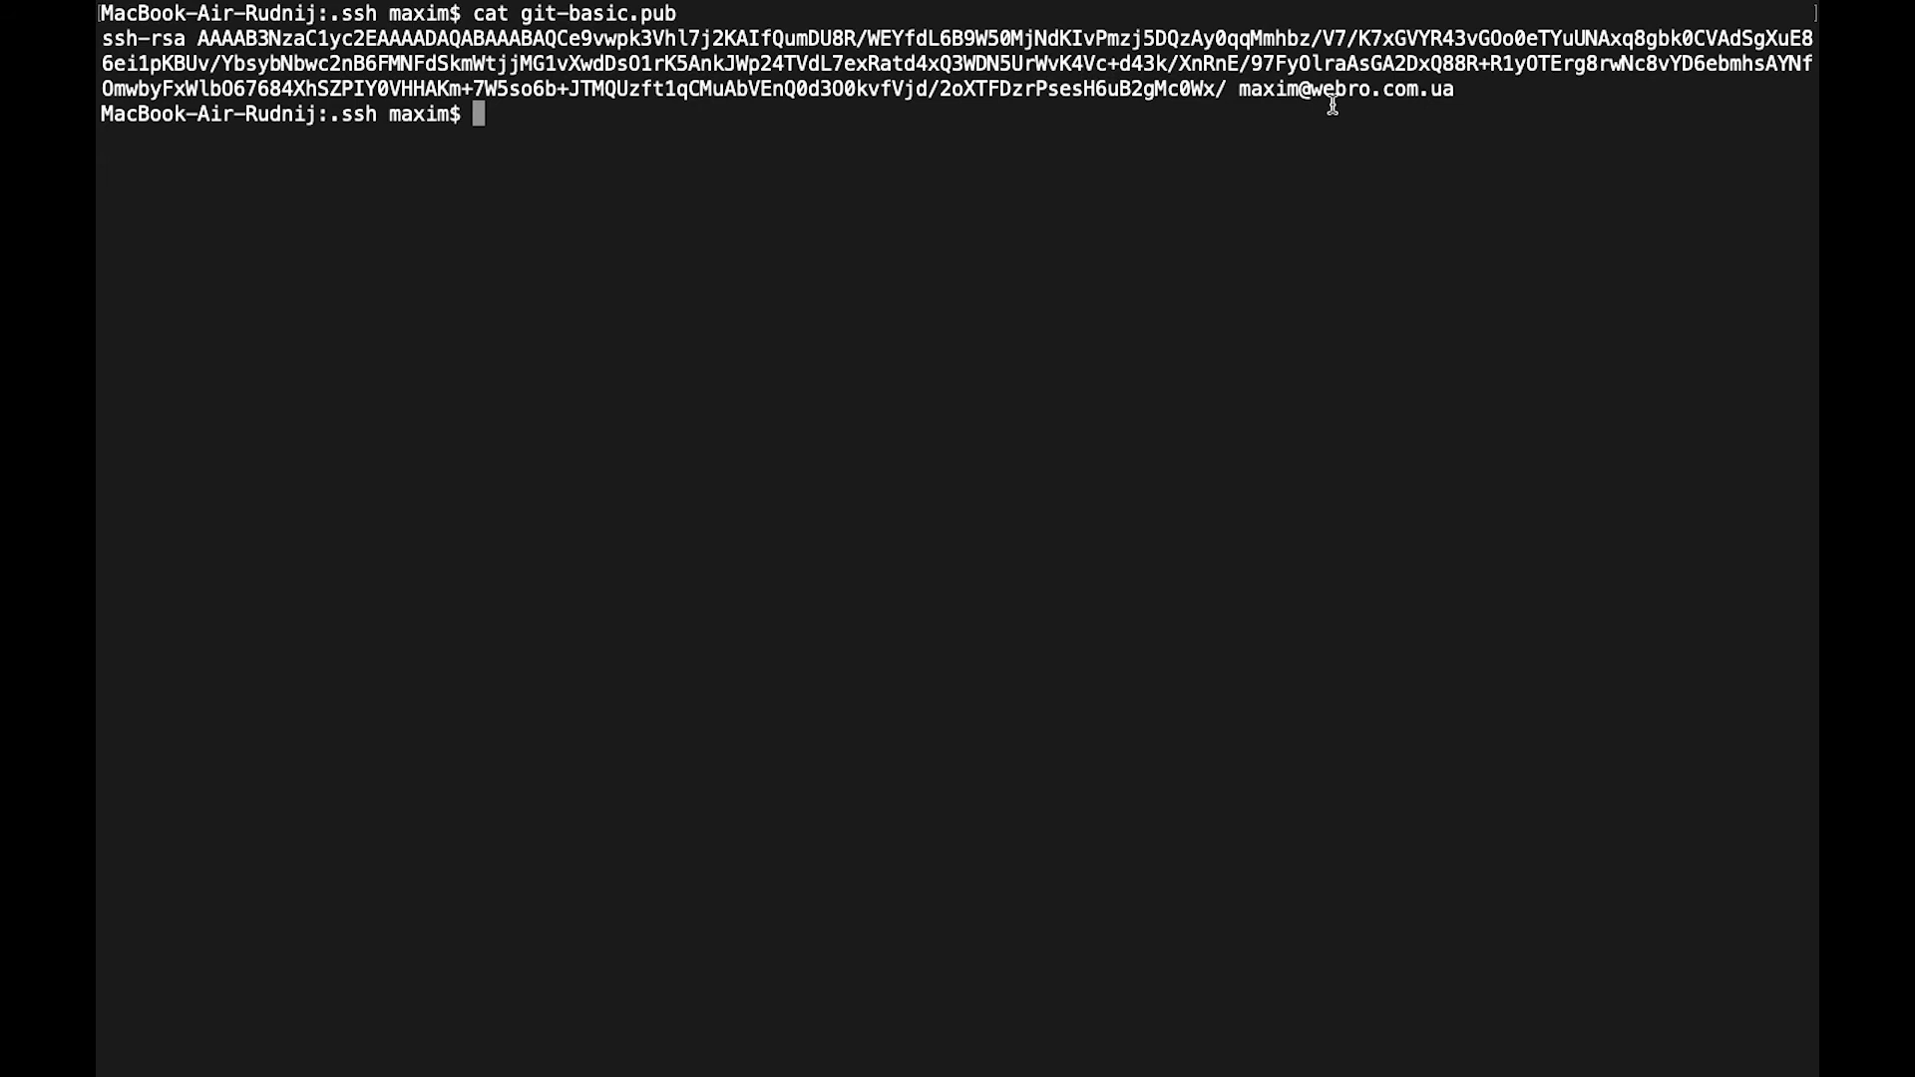
{"action": "double_click", "coordinate": [1343, 90]}
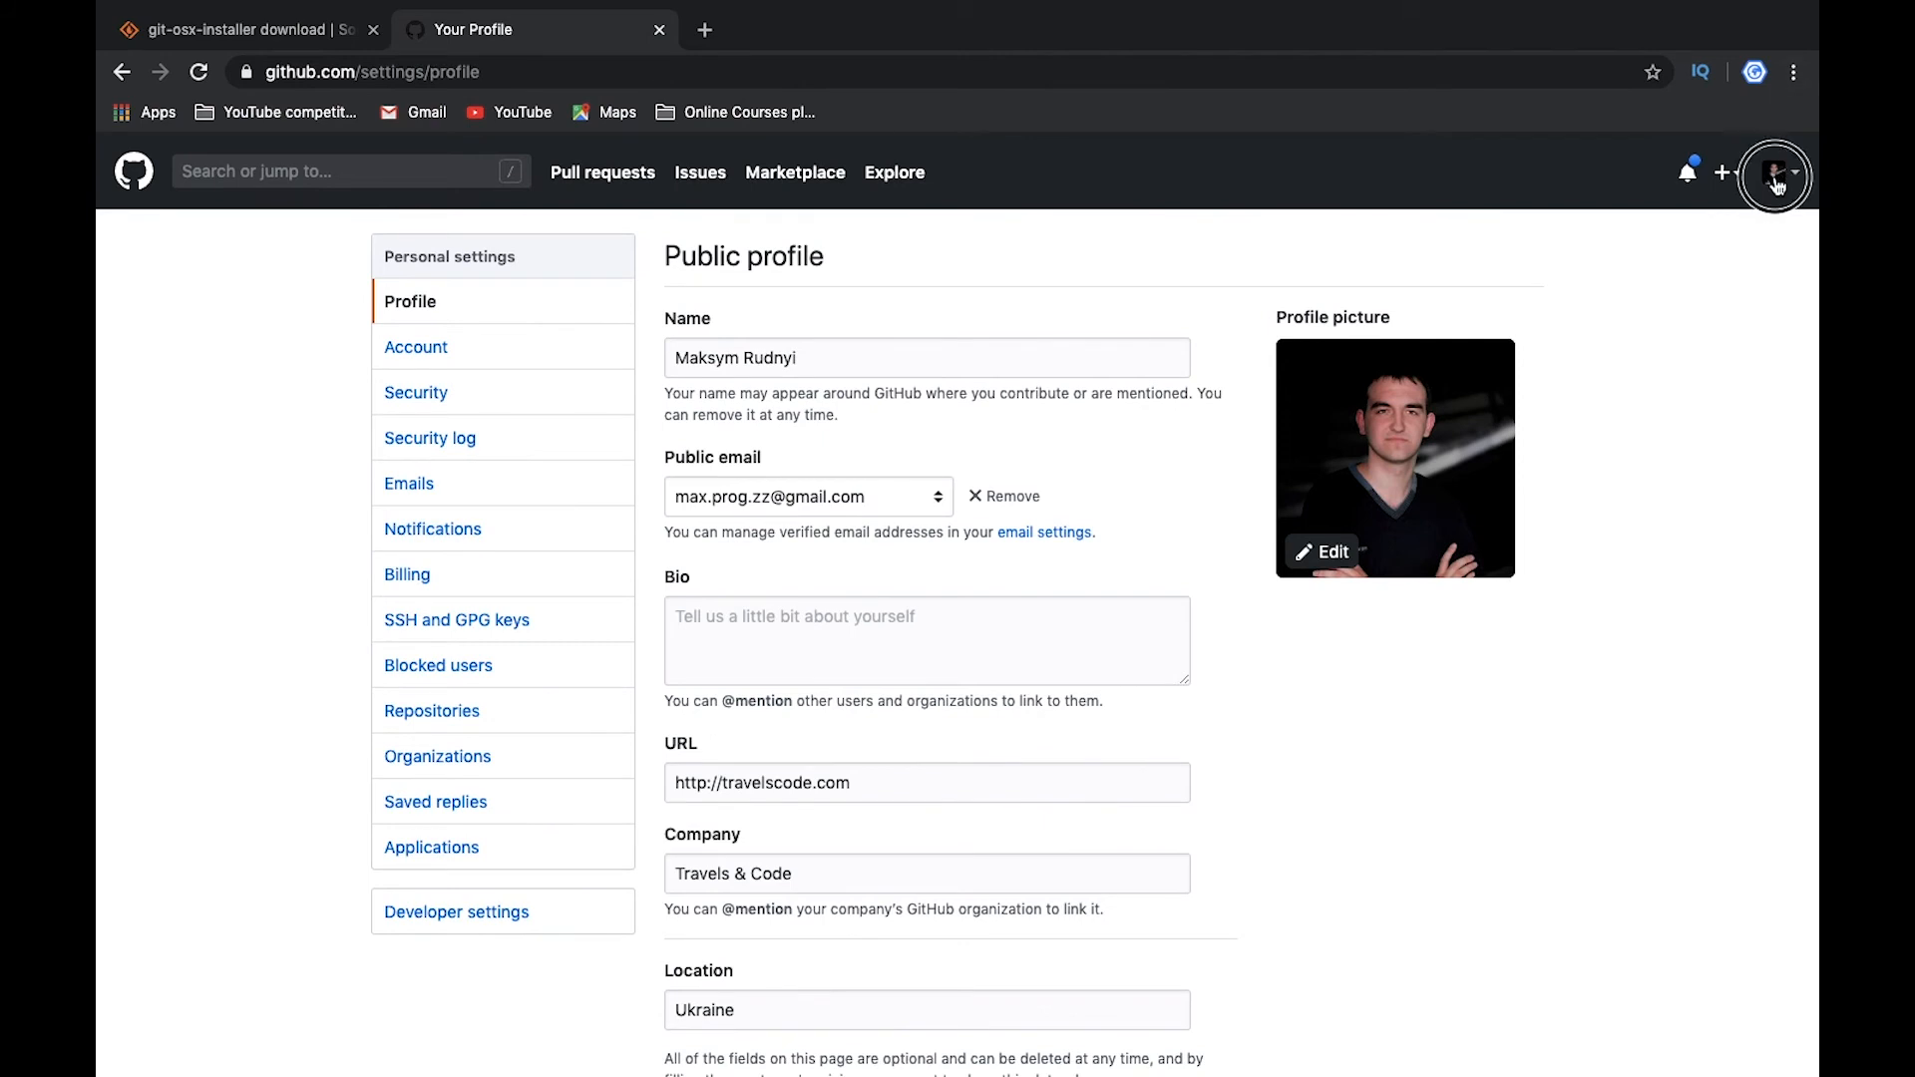
Step: Navigate from the GitHub profile menu to Settings > SSH and GPG keys
{"action": "left_click", "coordinate": [1775, 172]}
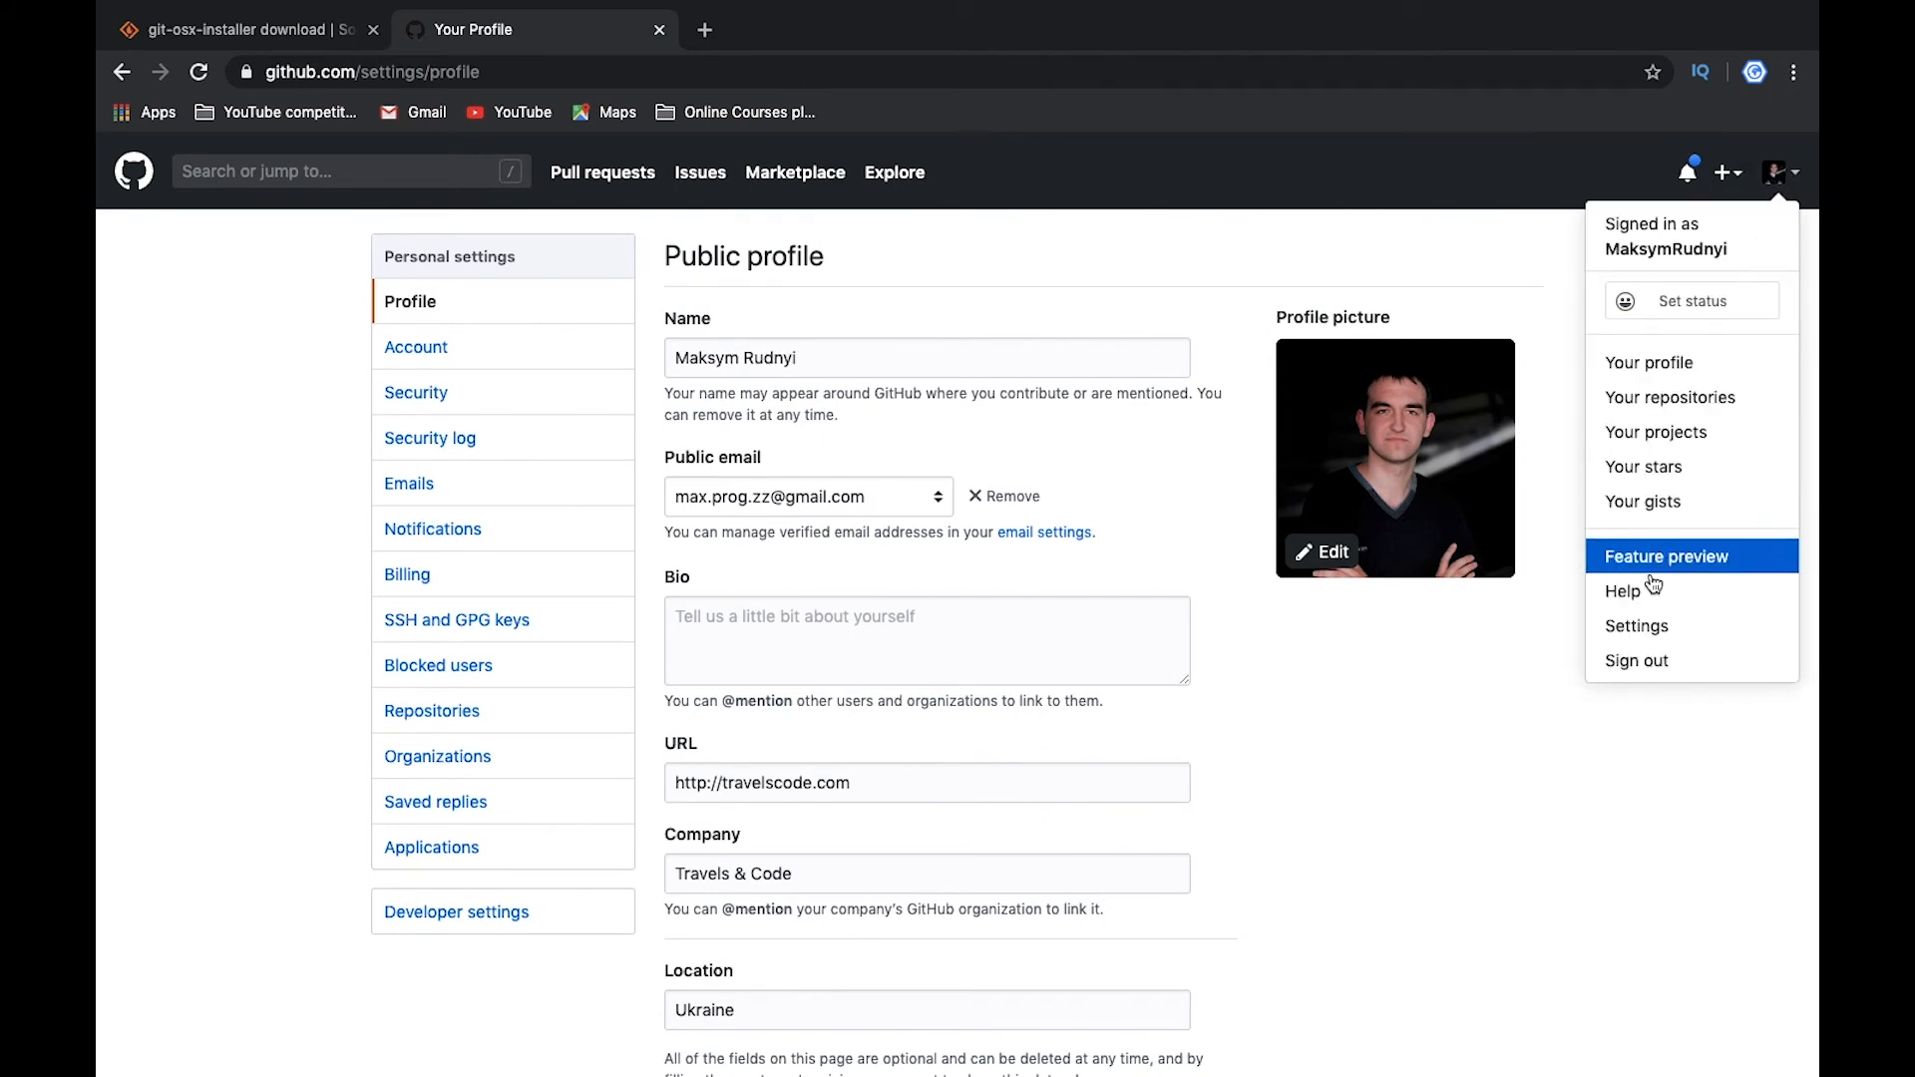
{"action": "left_click", "coordinate": [651, 568]}
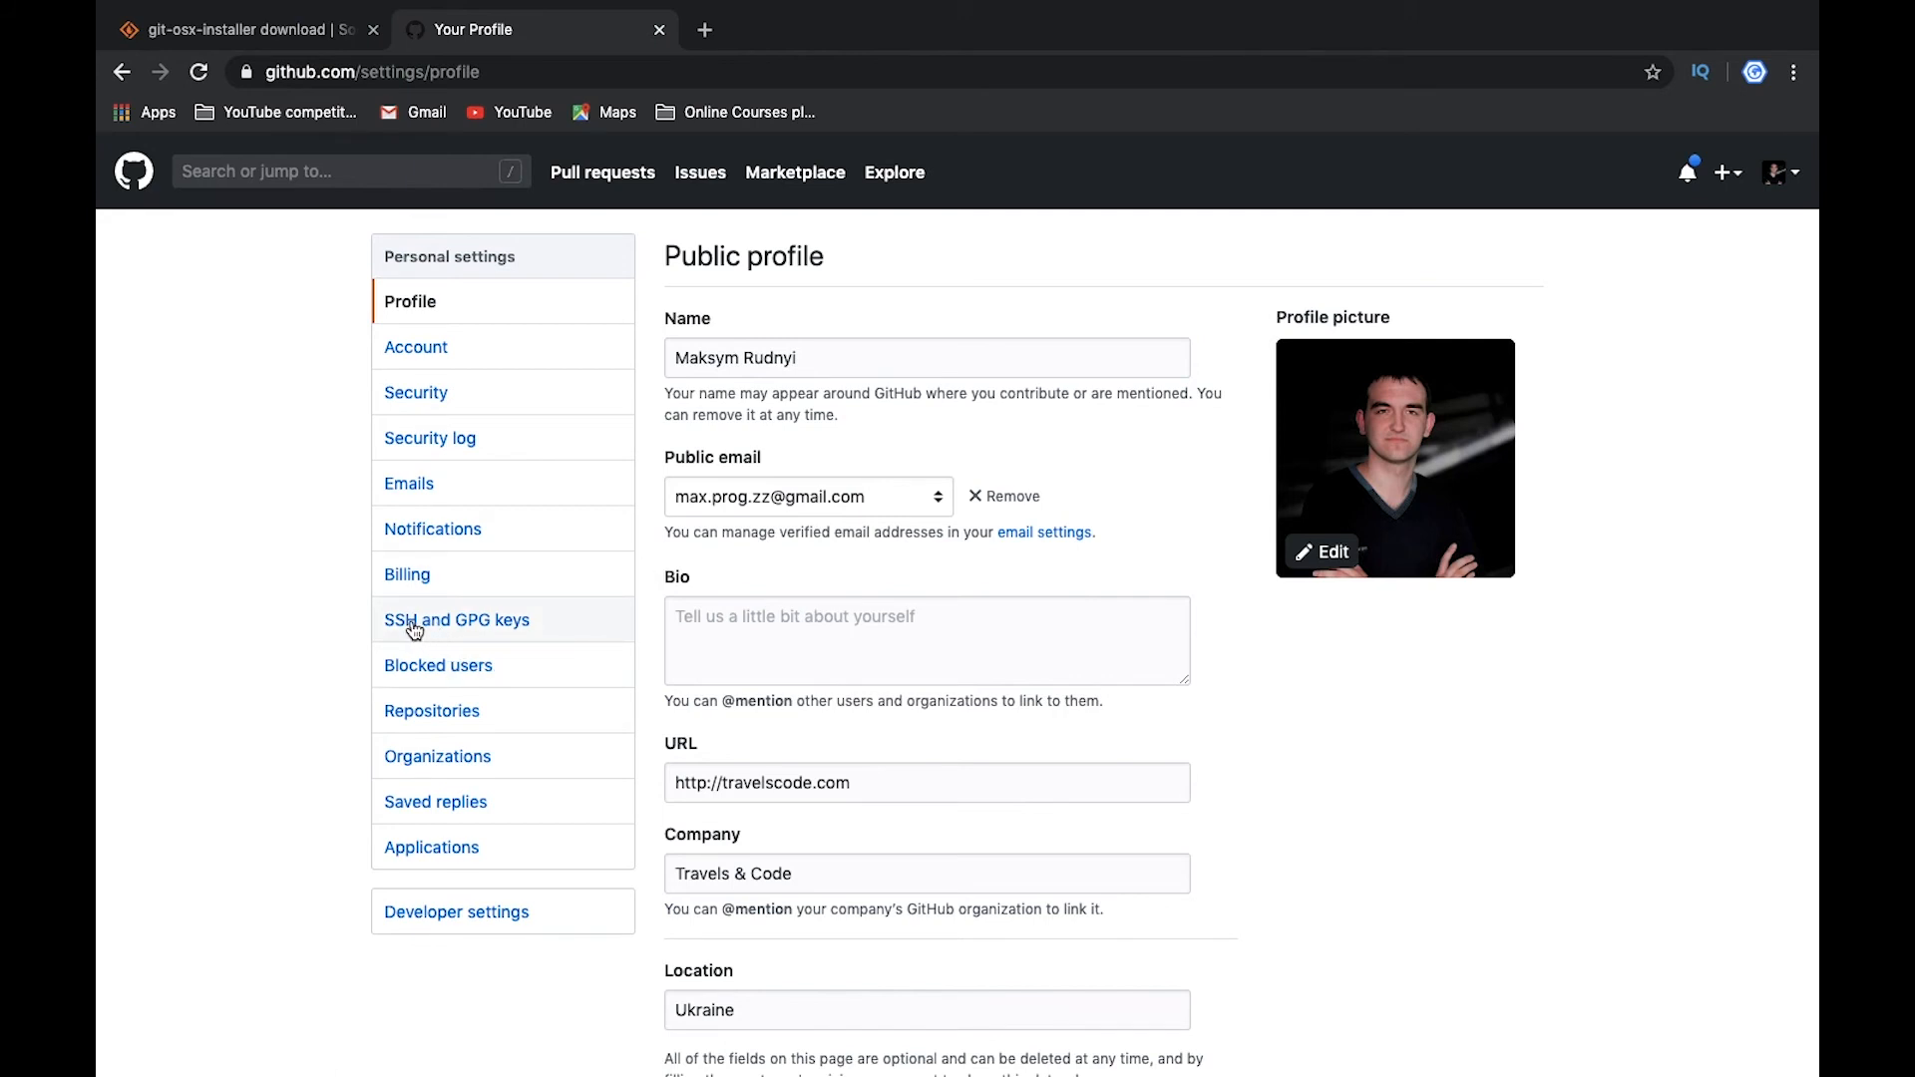
{"action": "left_click", "coordinate": [456, 619]}
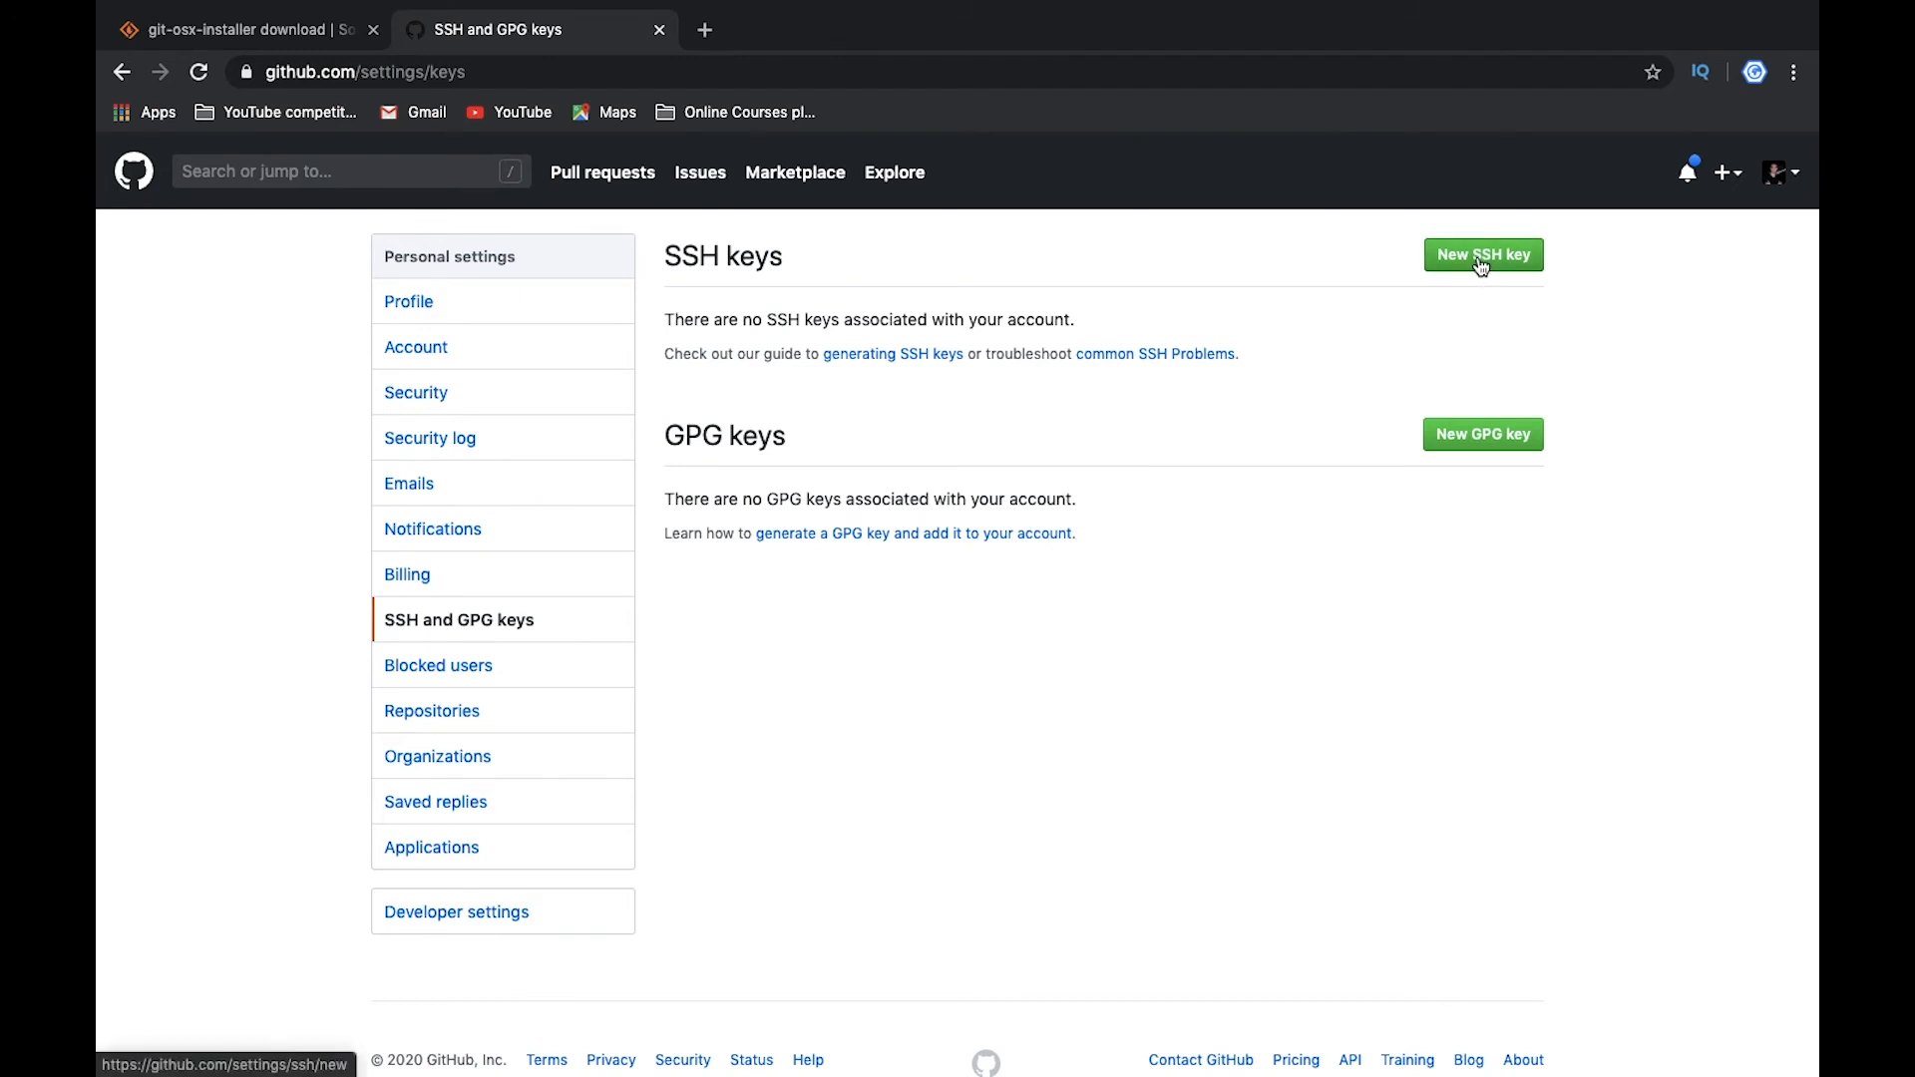
Step: Add a new SSH key titled git-basic with the pasted public key and submit it
{"action": "left_click", "coordinate": [1482, 253]}
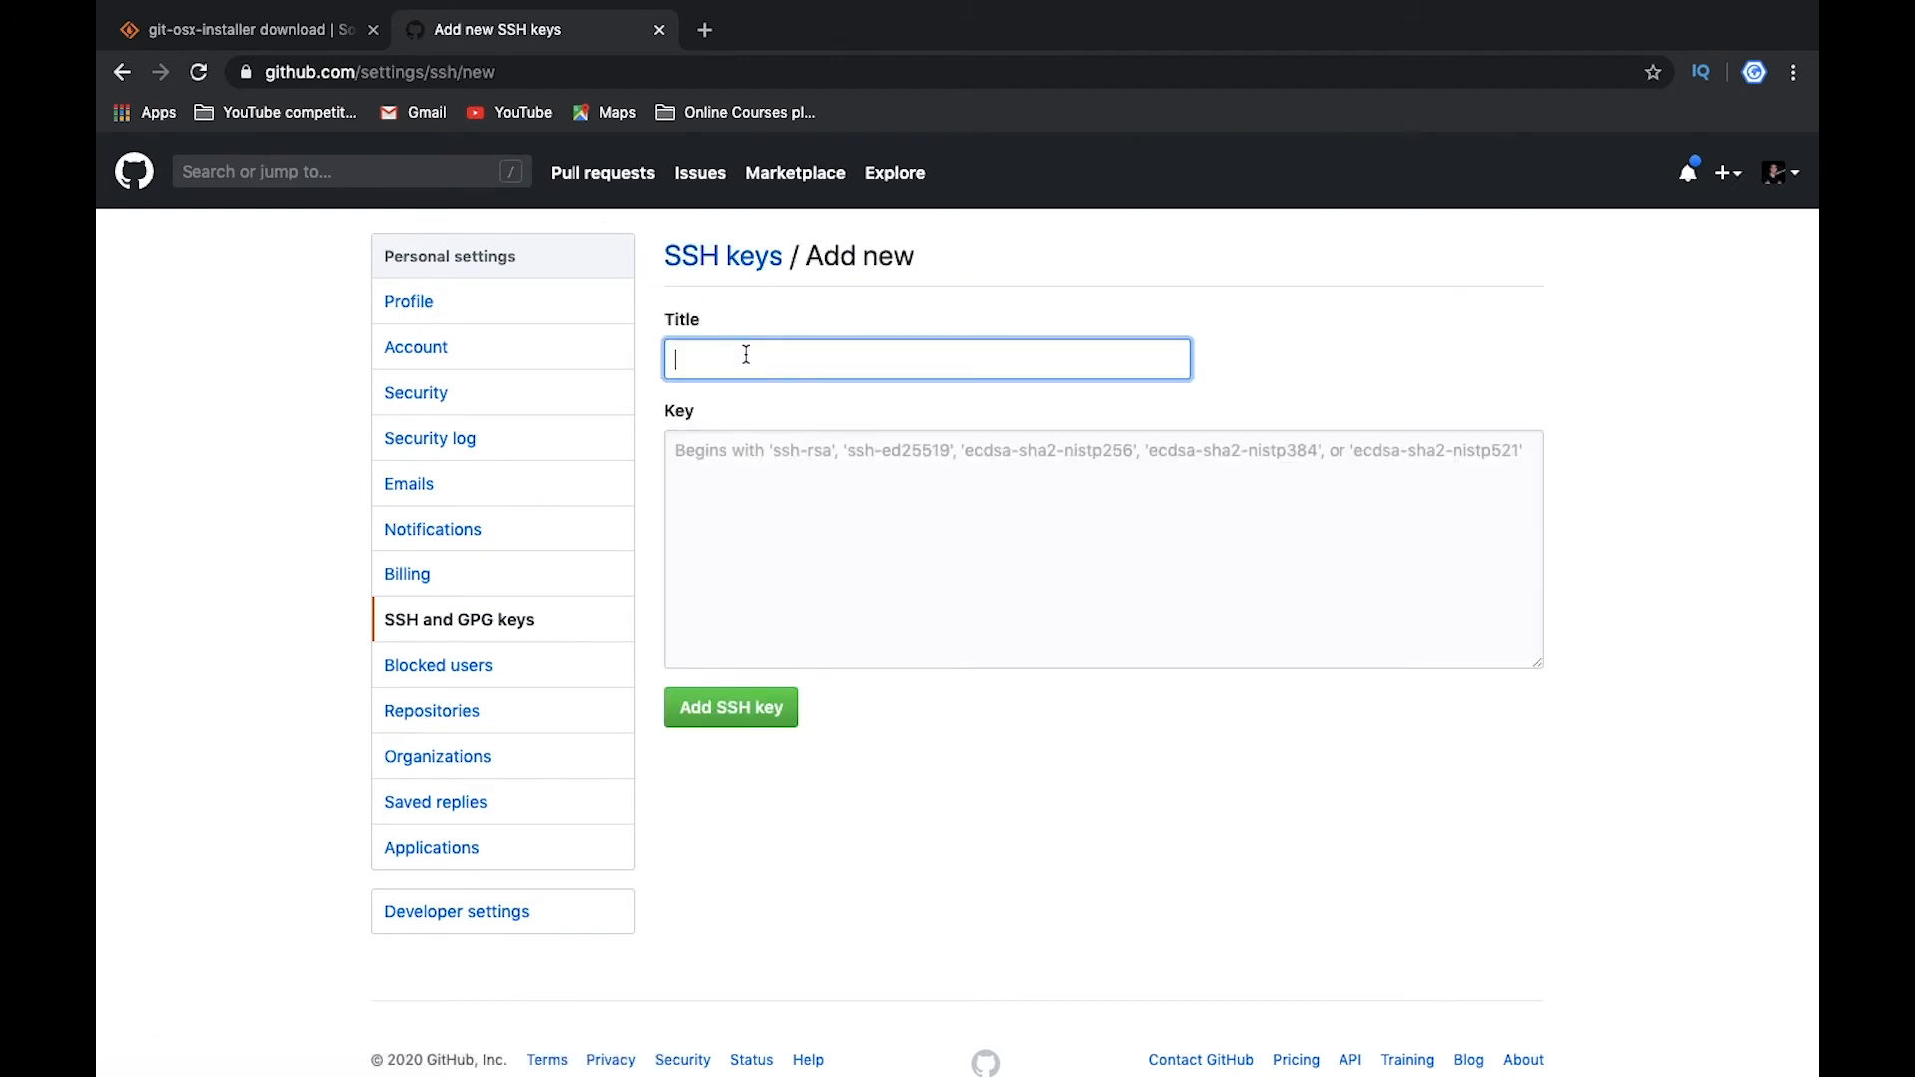
{"action": "type", "text": "git-bas"}
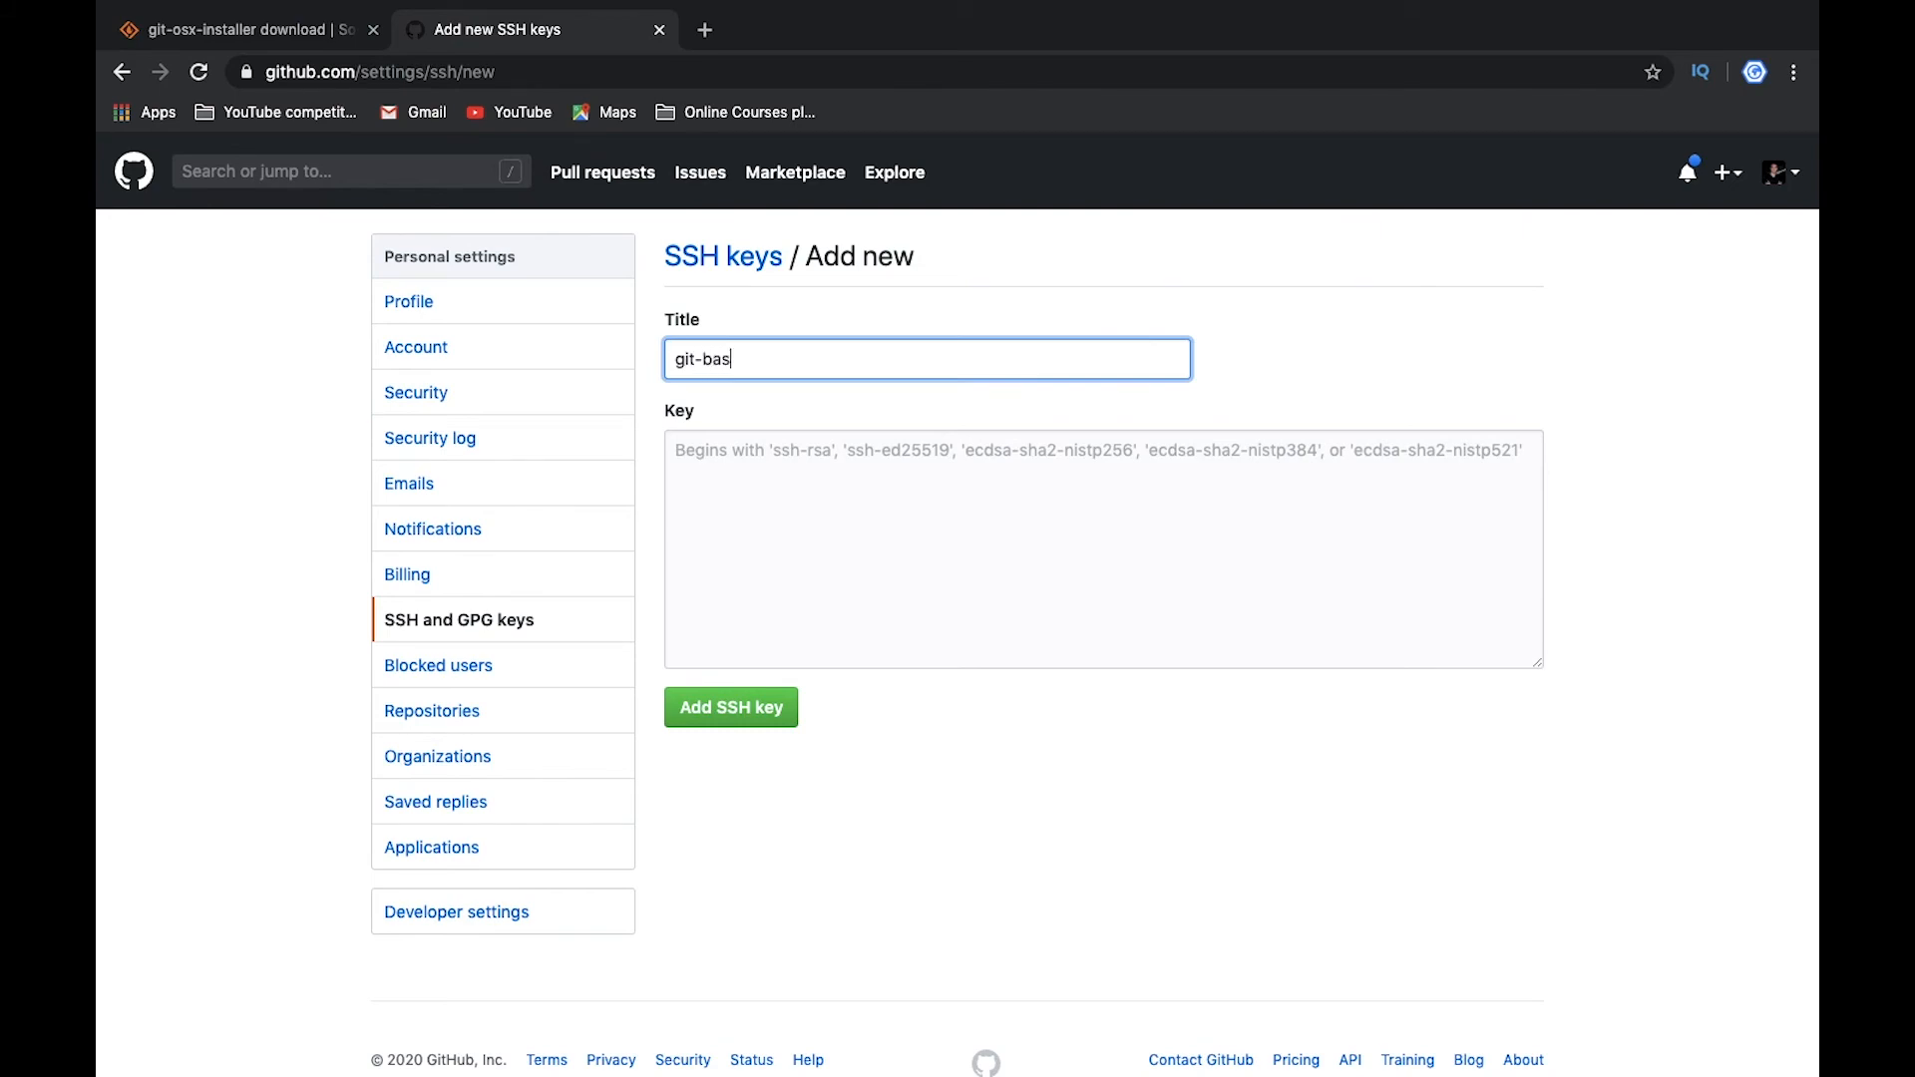
{"action": "left_click", "coordinate": [1099, 548]}
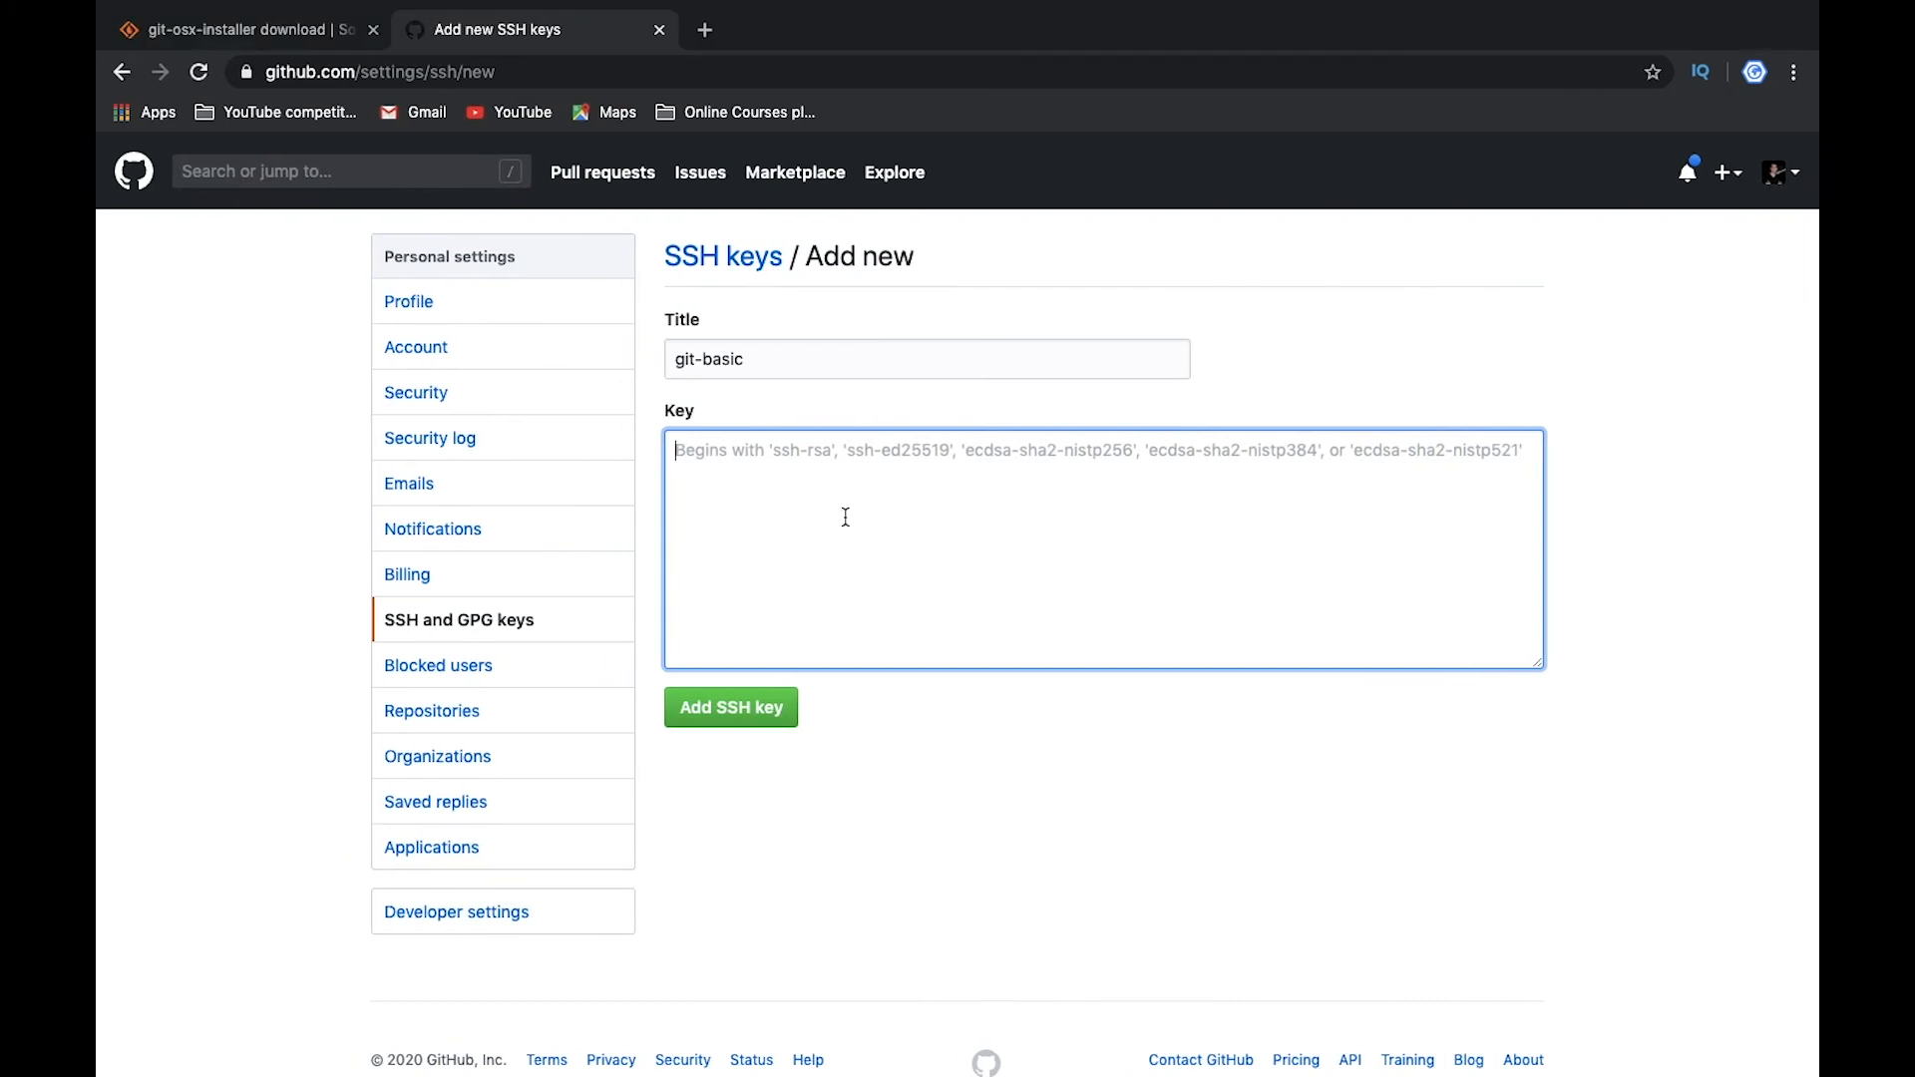
{"action": "left_click", "coordinate": [730, 706]}
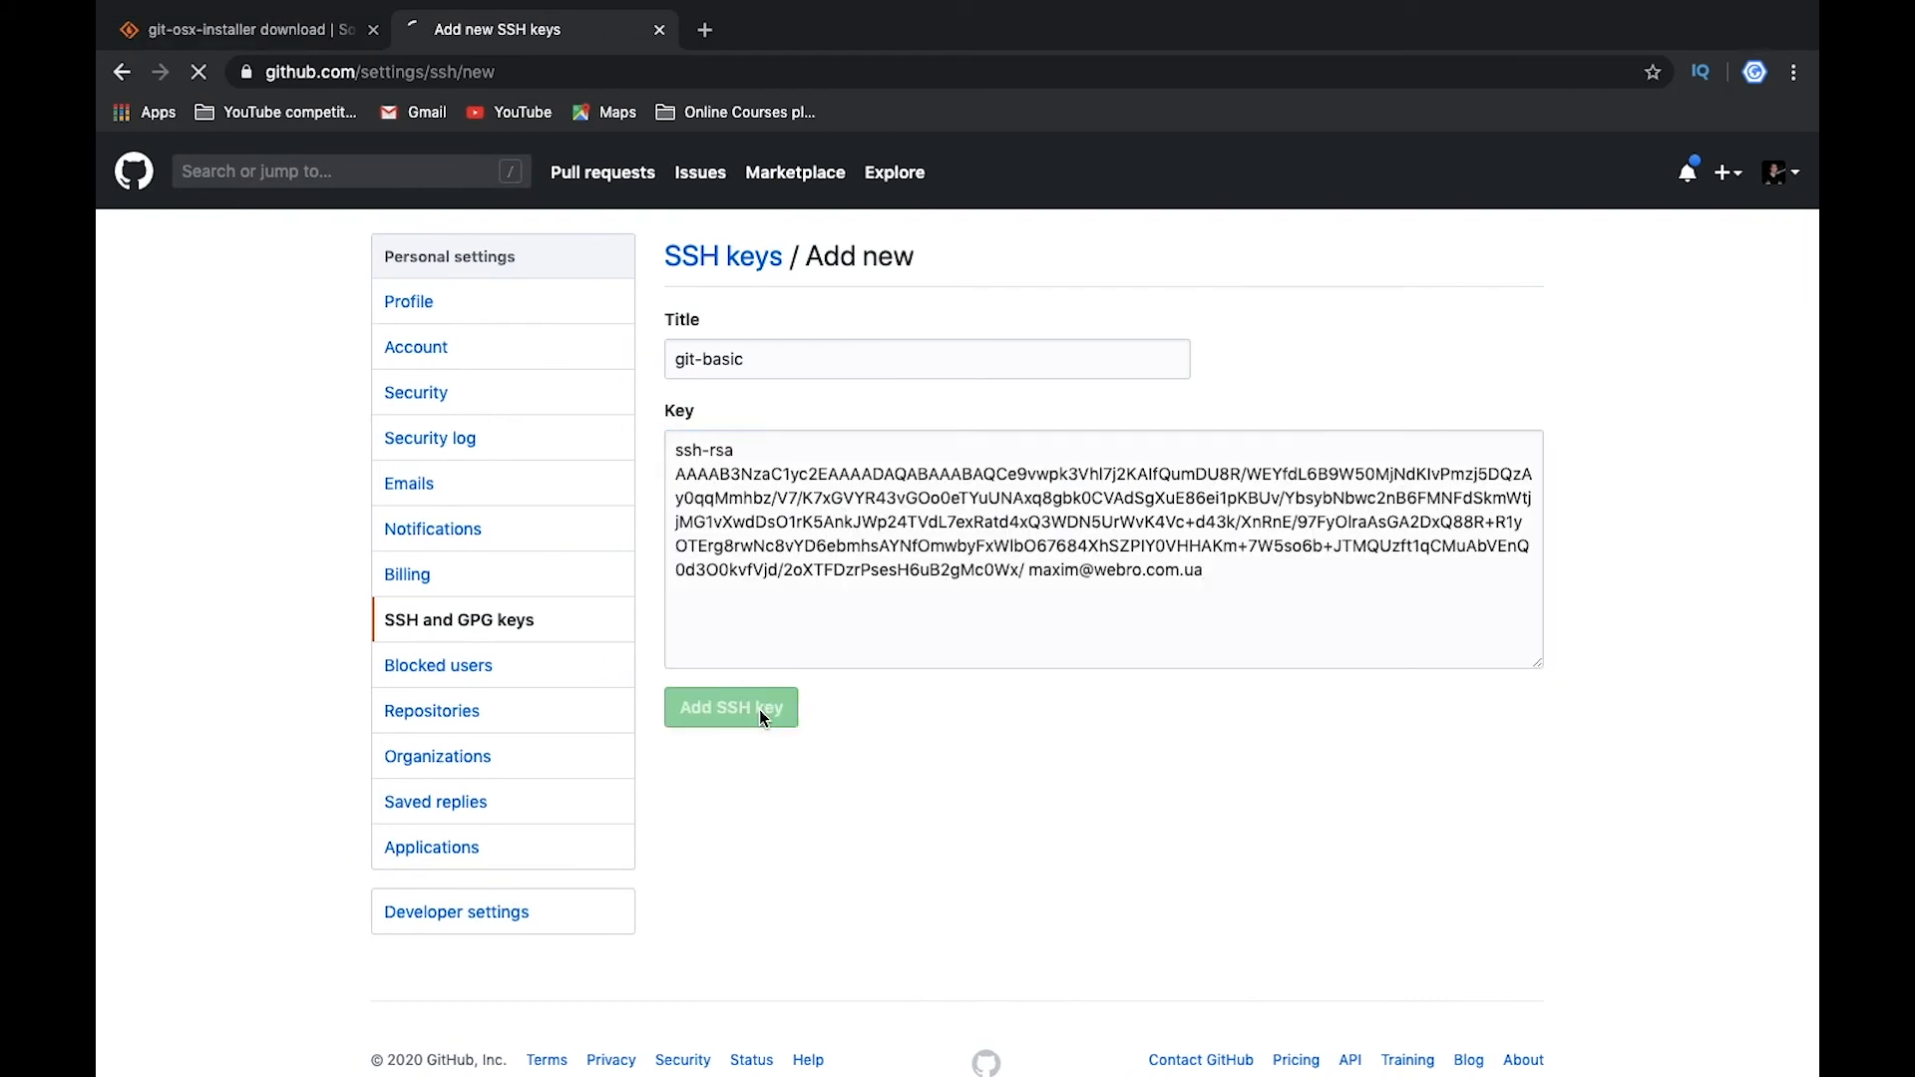
{"action": "left_click", "coordinate": [730, 706]}
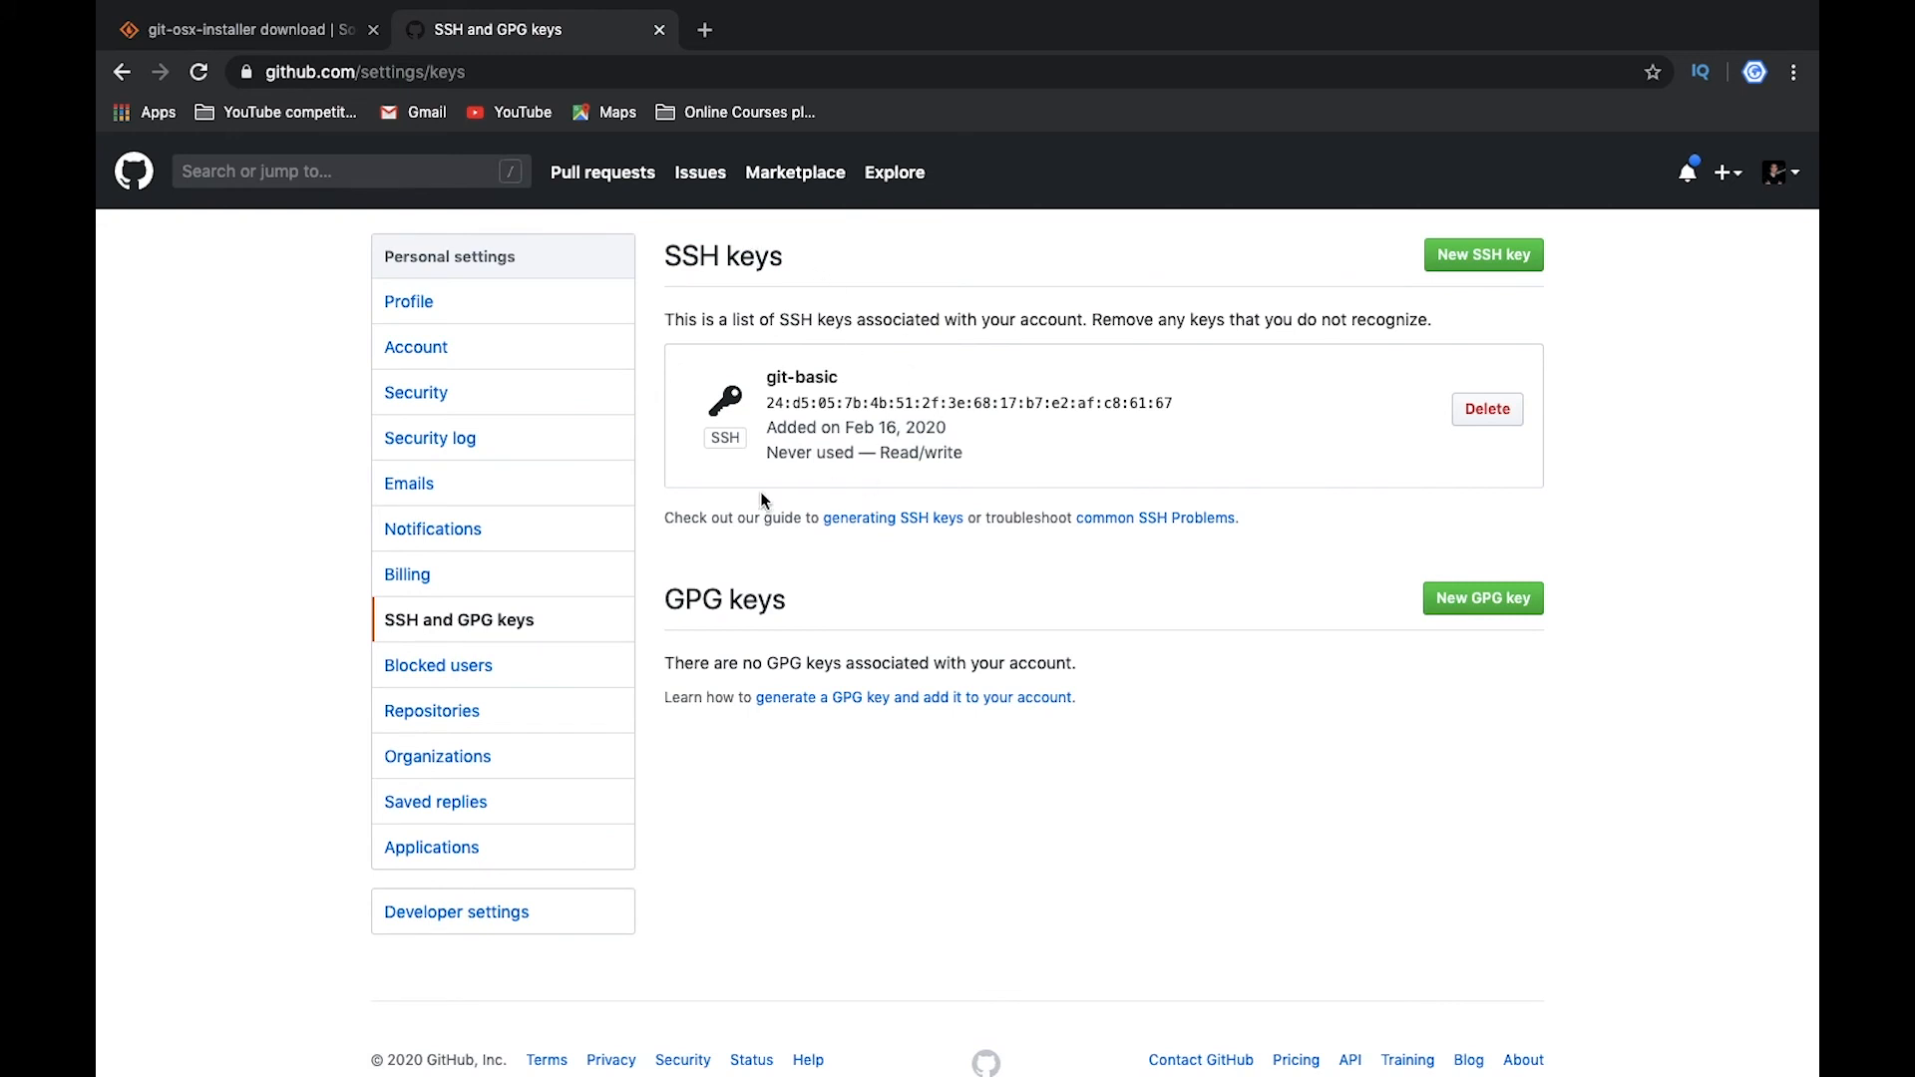
{"action": "mouse_move", "coordinate": [499, 610]}
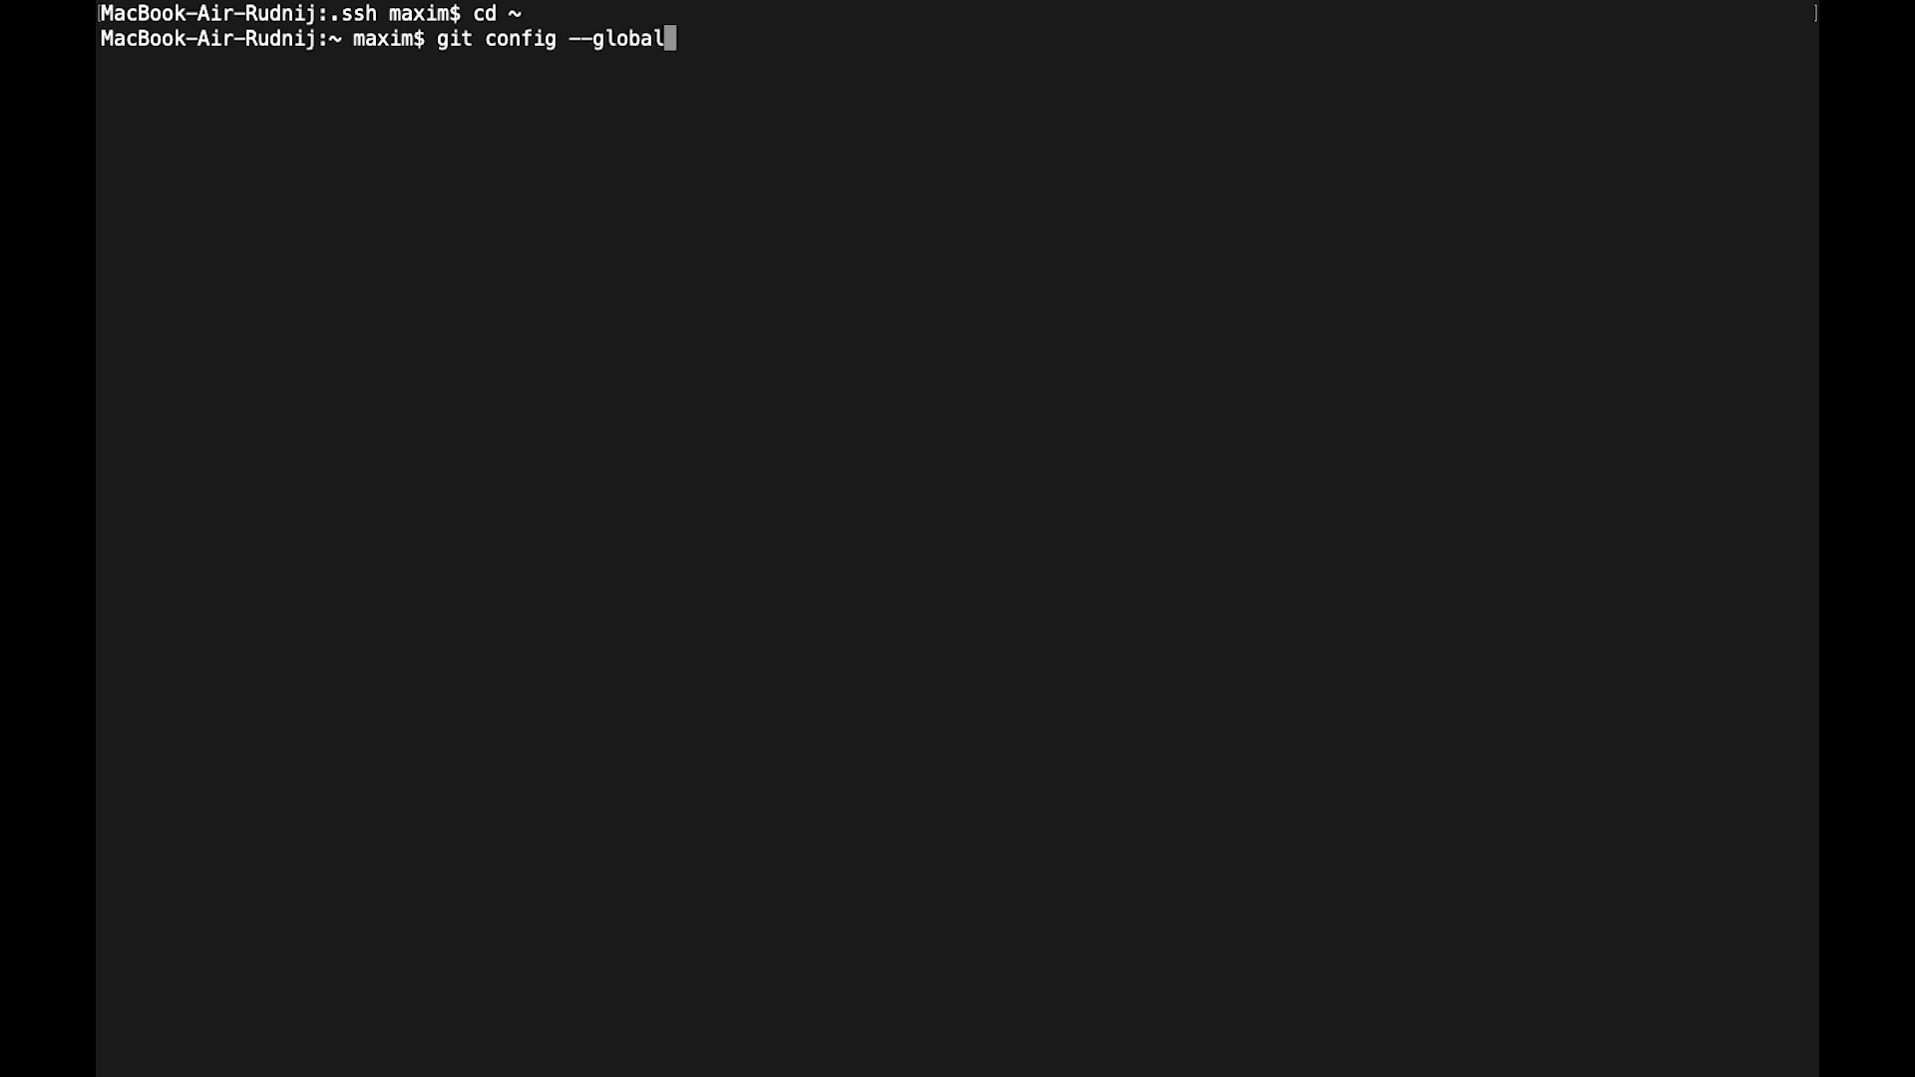
Step: Set the global Git user.name to "Maksym Rudnyi" via git config --global
{"action": "type", "text": "user"}
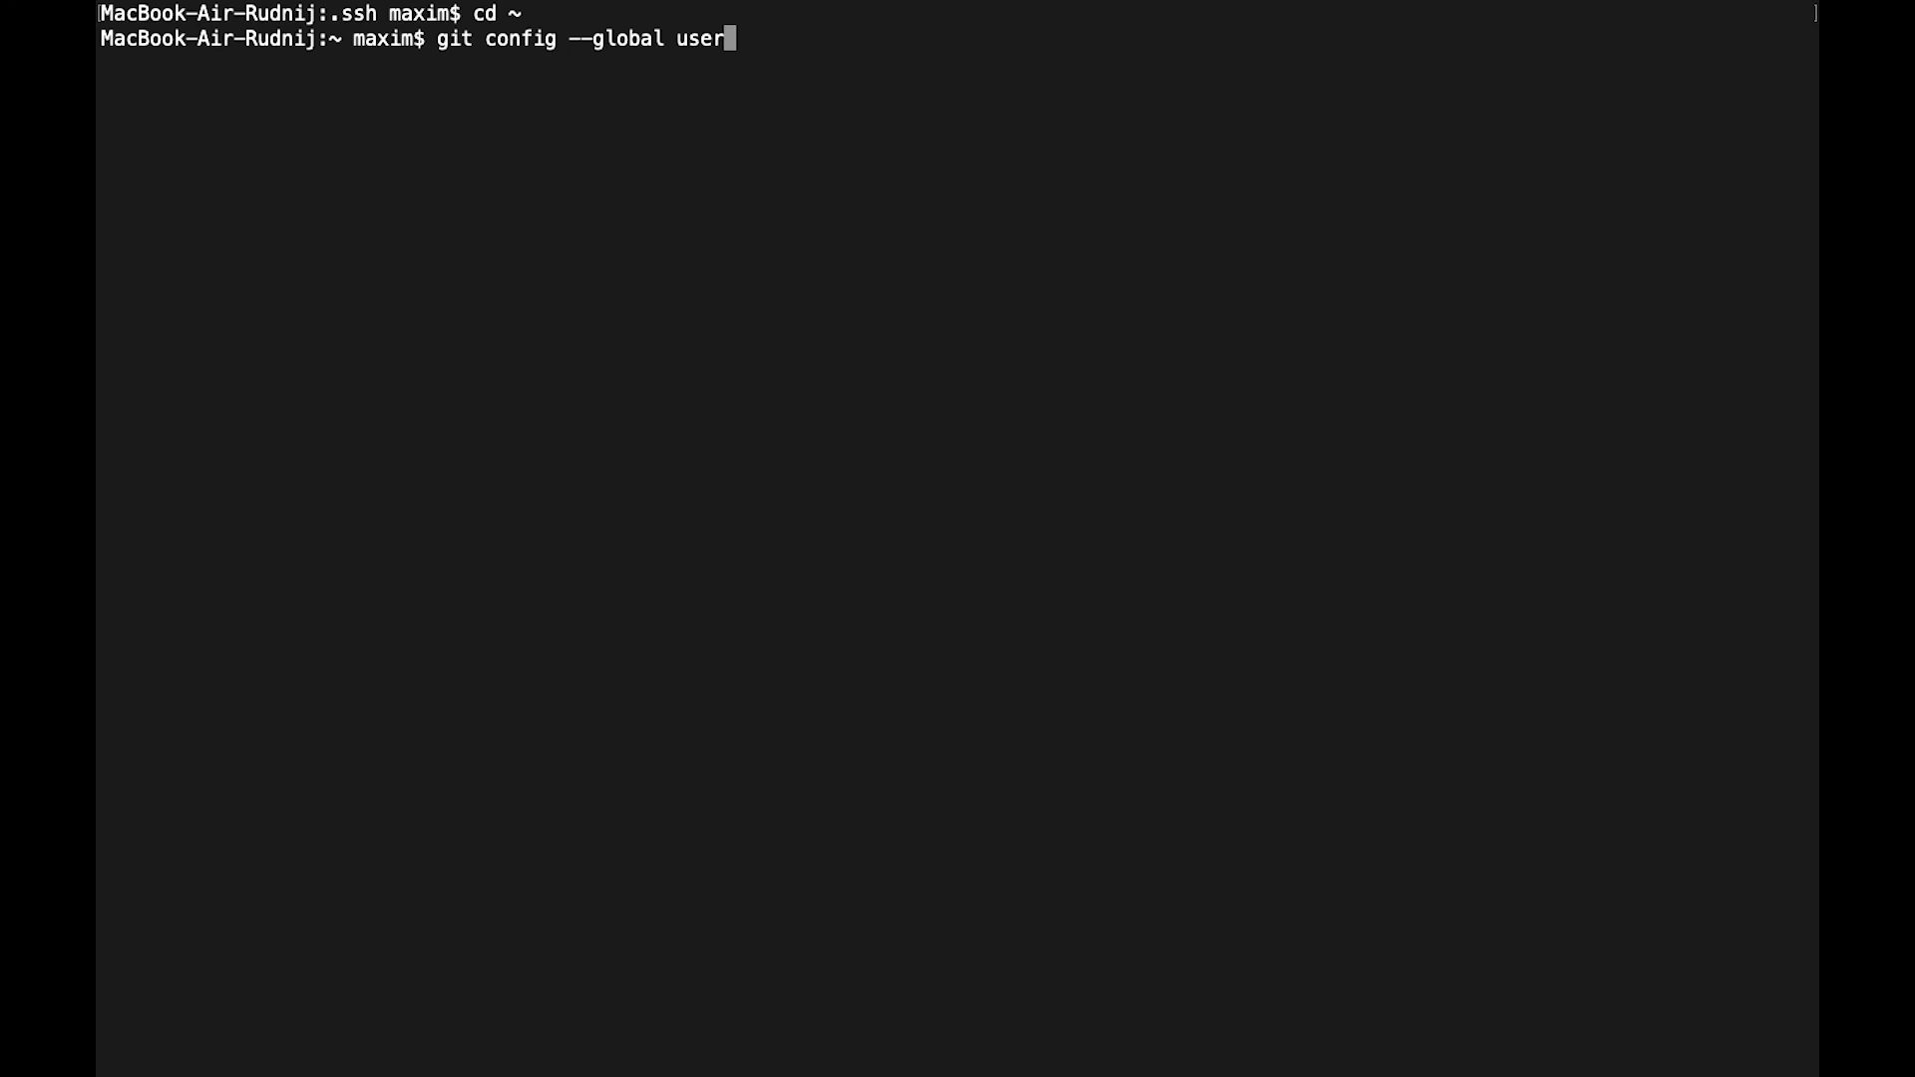
{"action": "type", "text": ".name"}
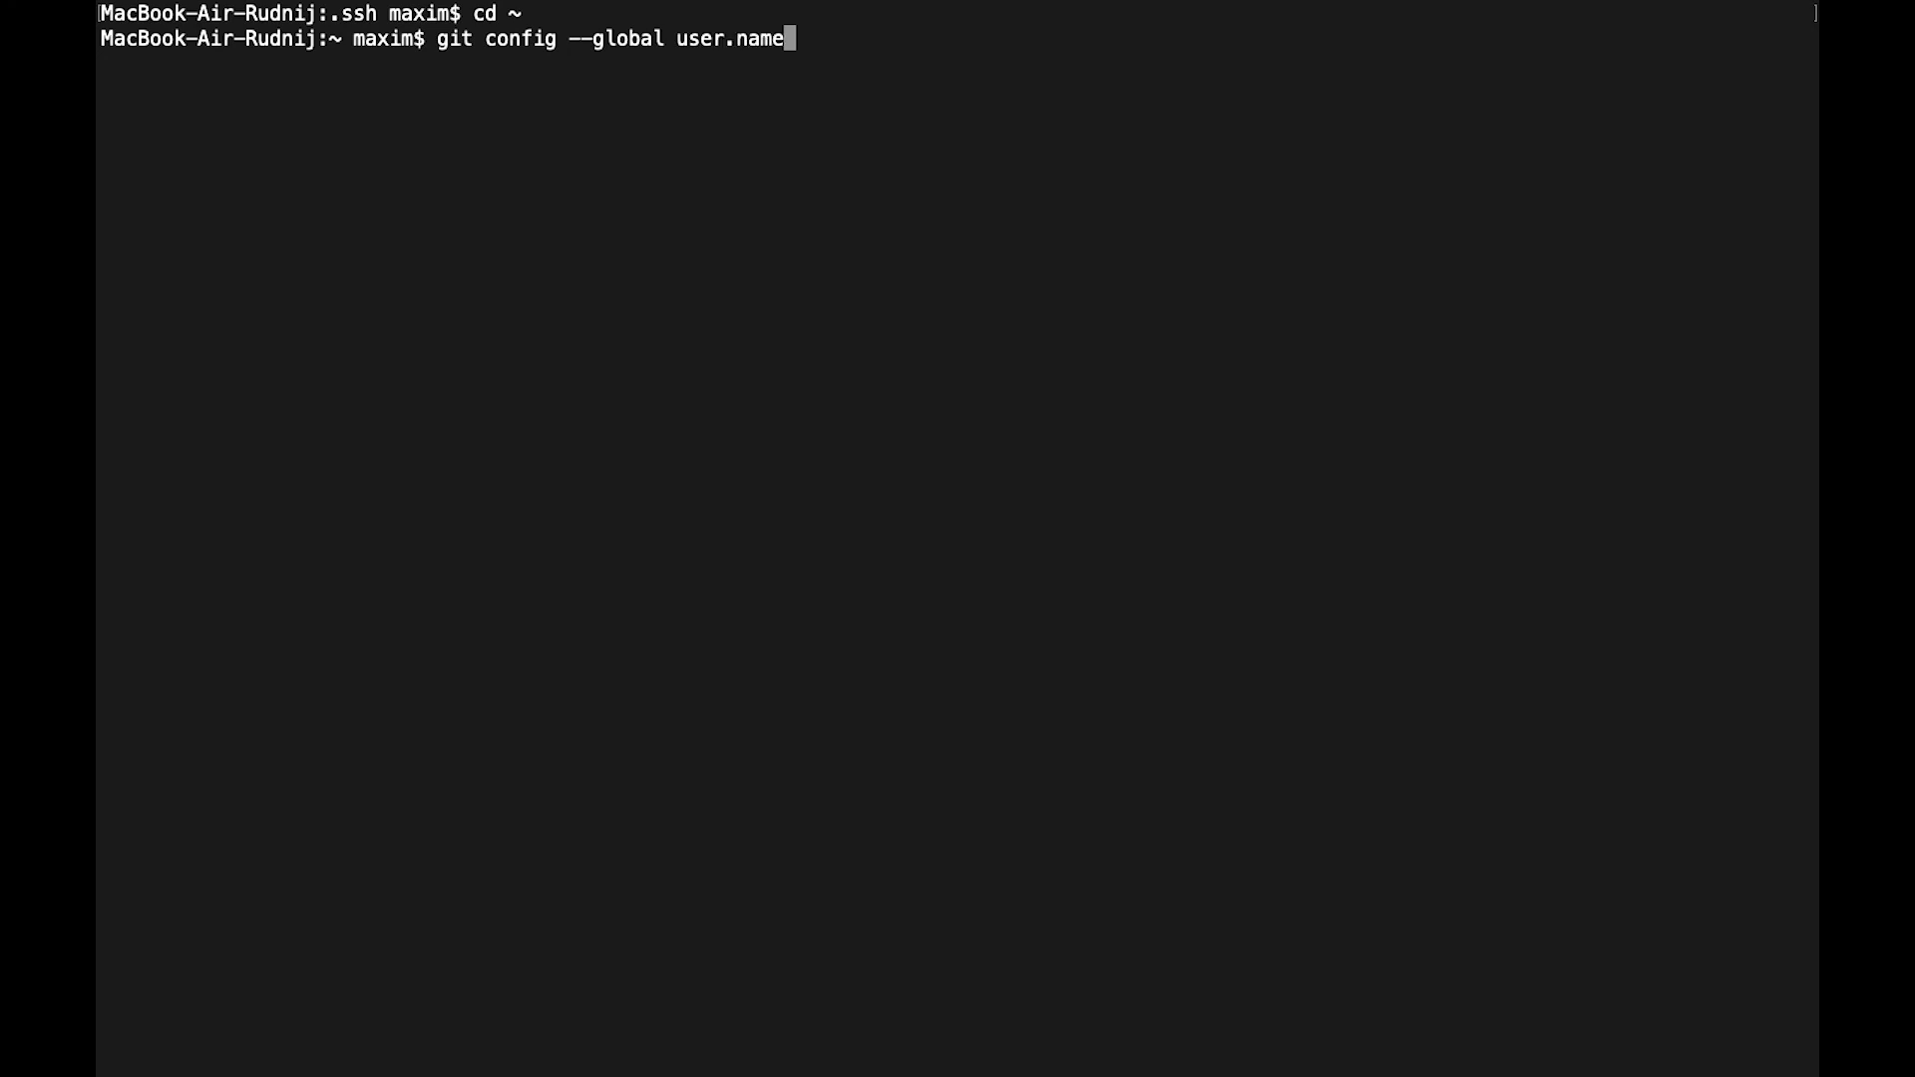
{"action": "type", "text": "\"m"}
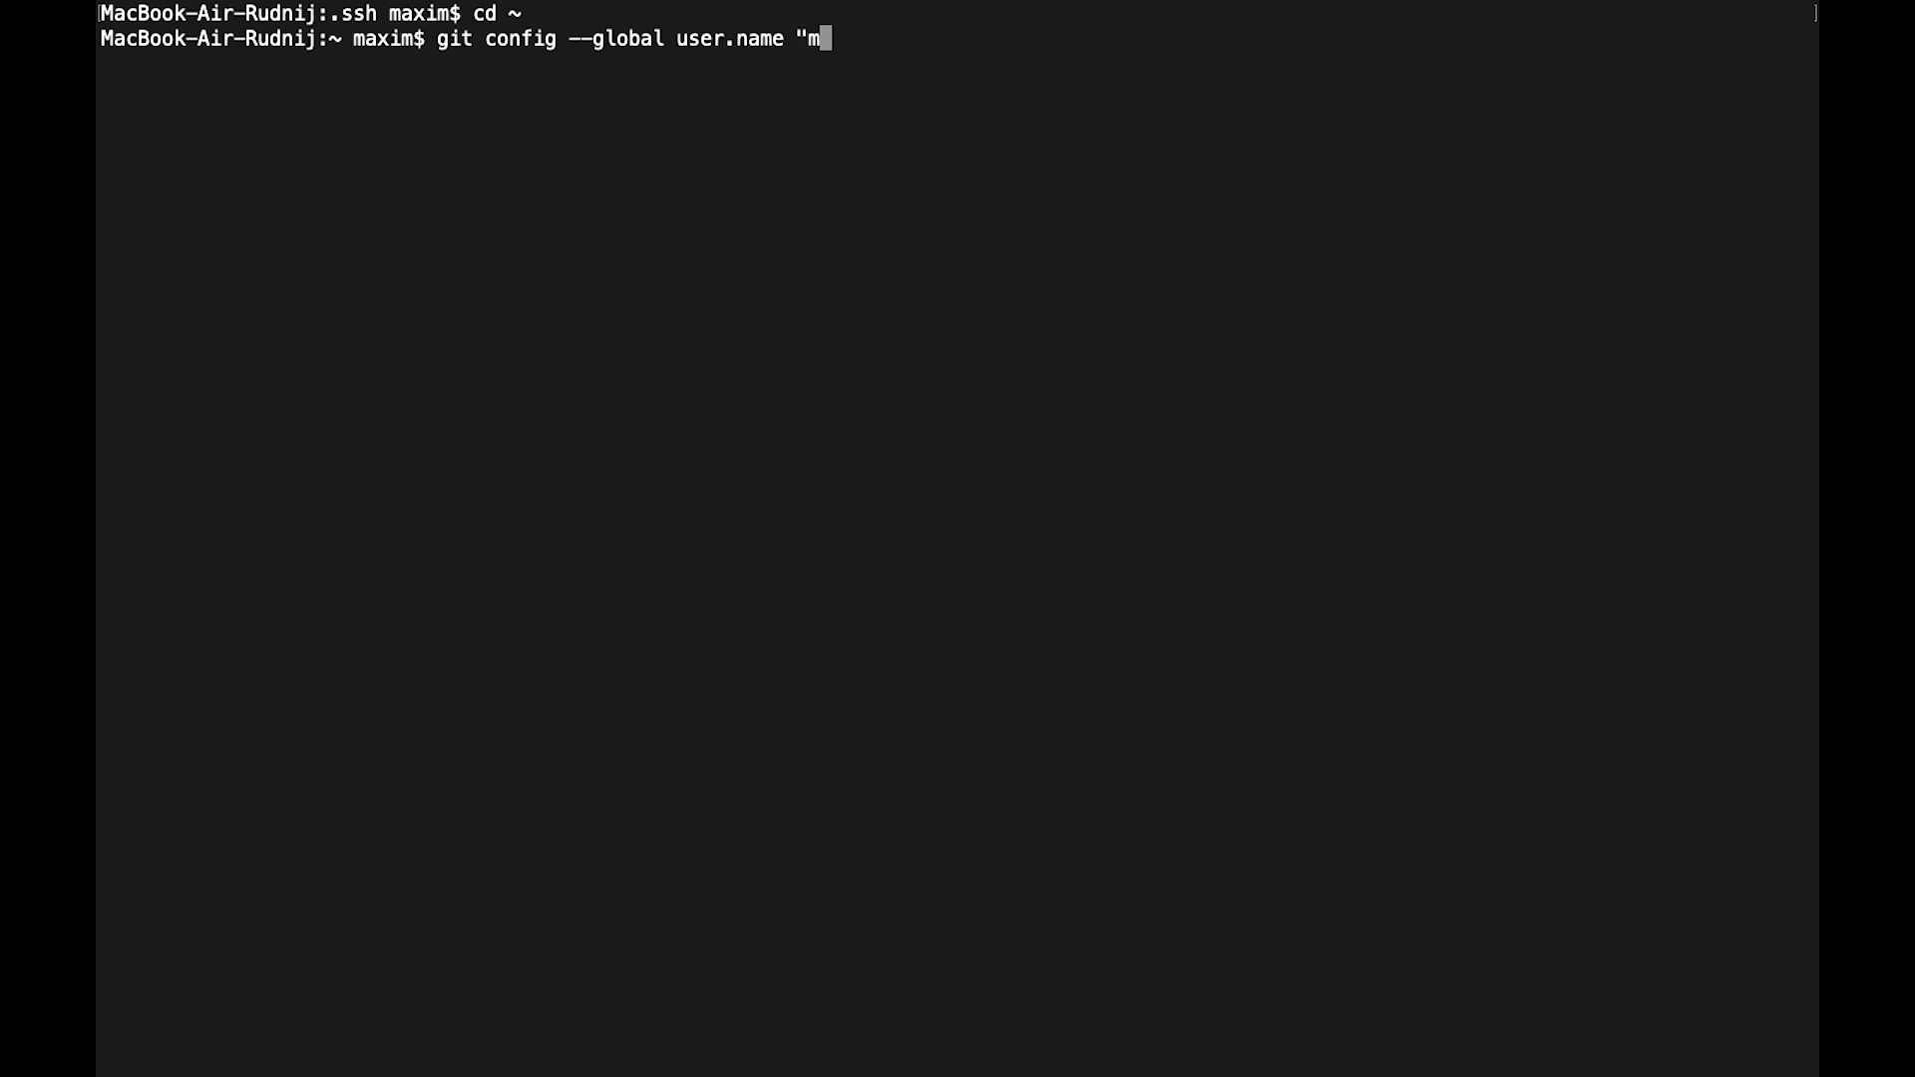
{"action": "type", "text": "aksym Rudn"}
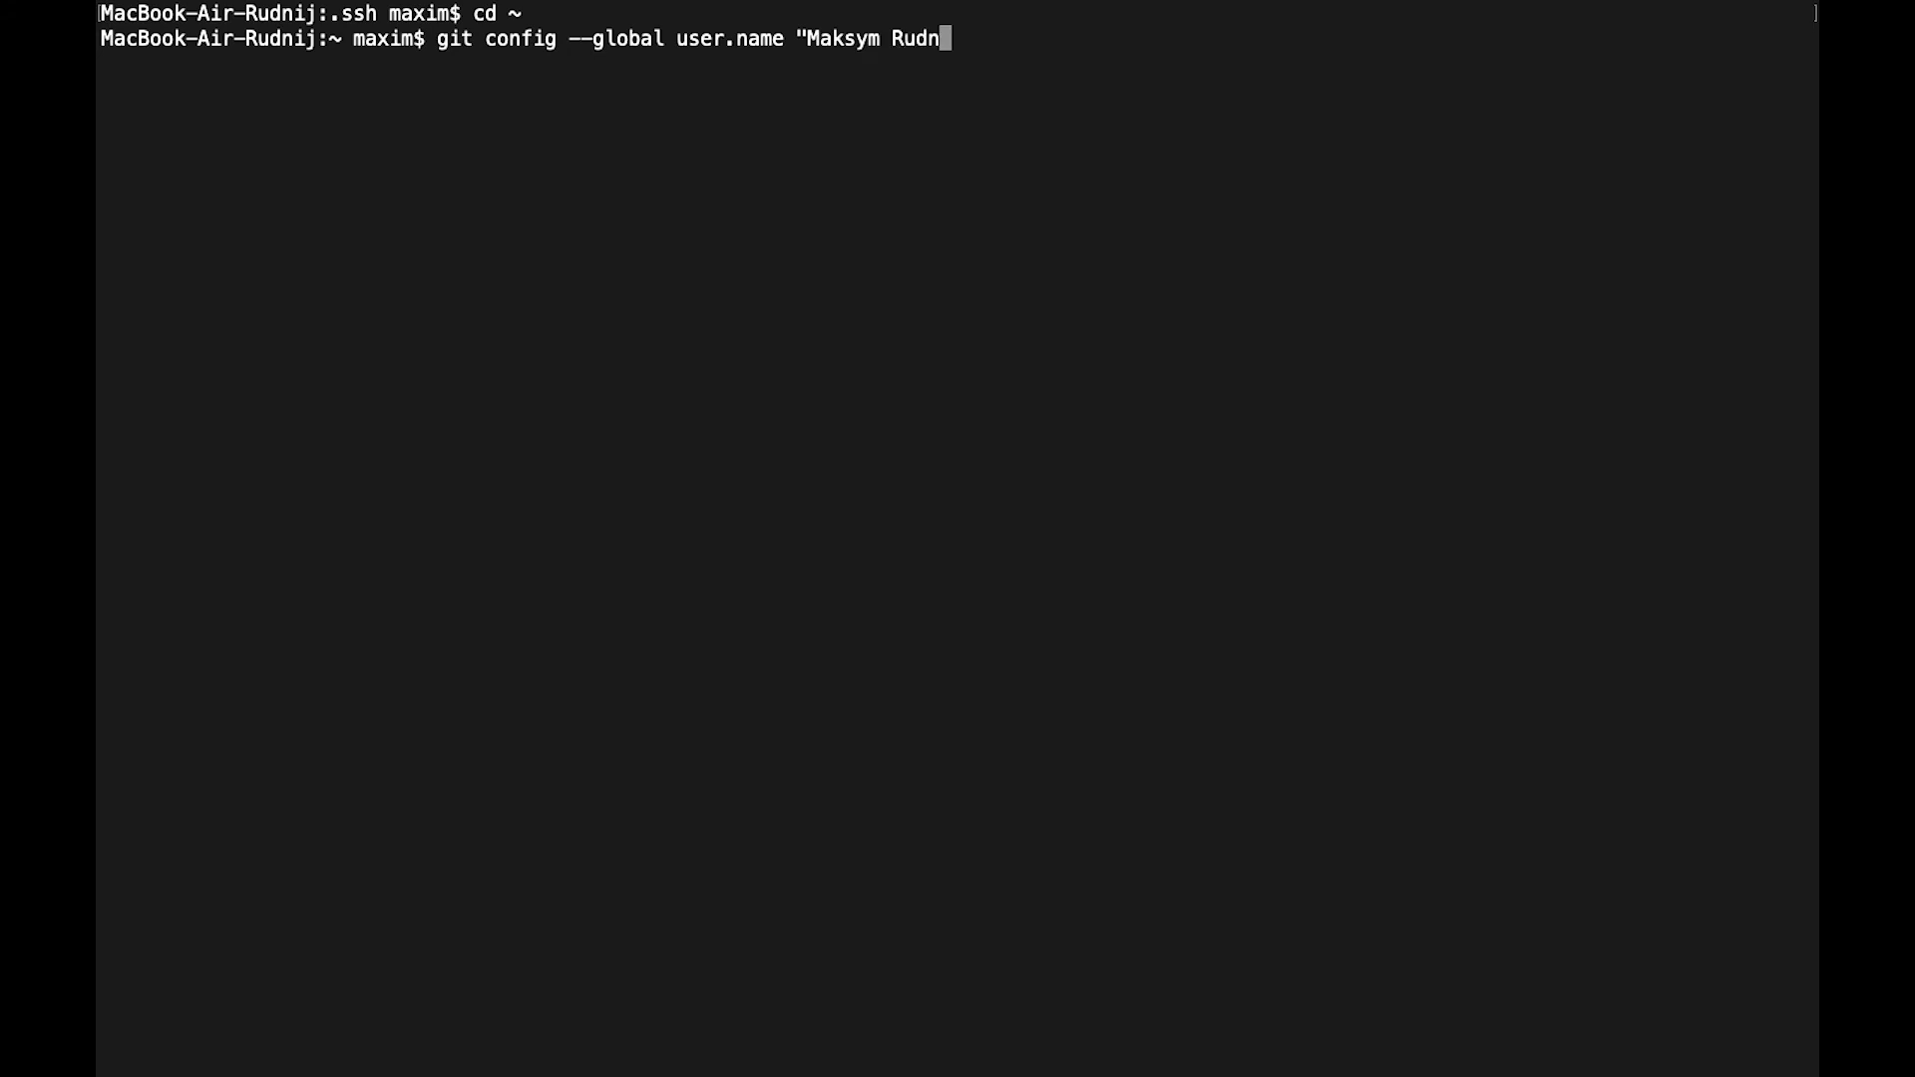
{"action": "key", "text": "enter"}
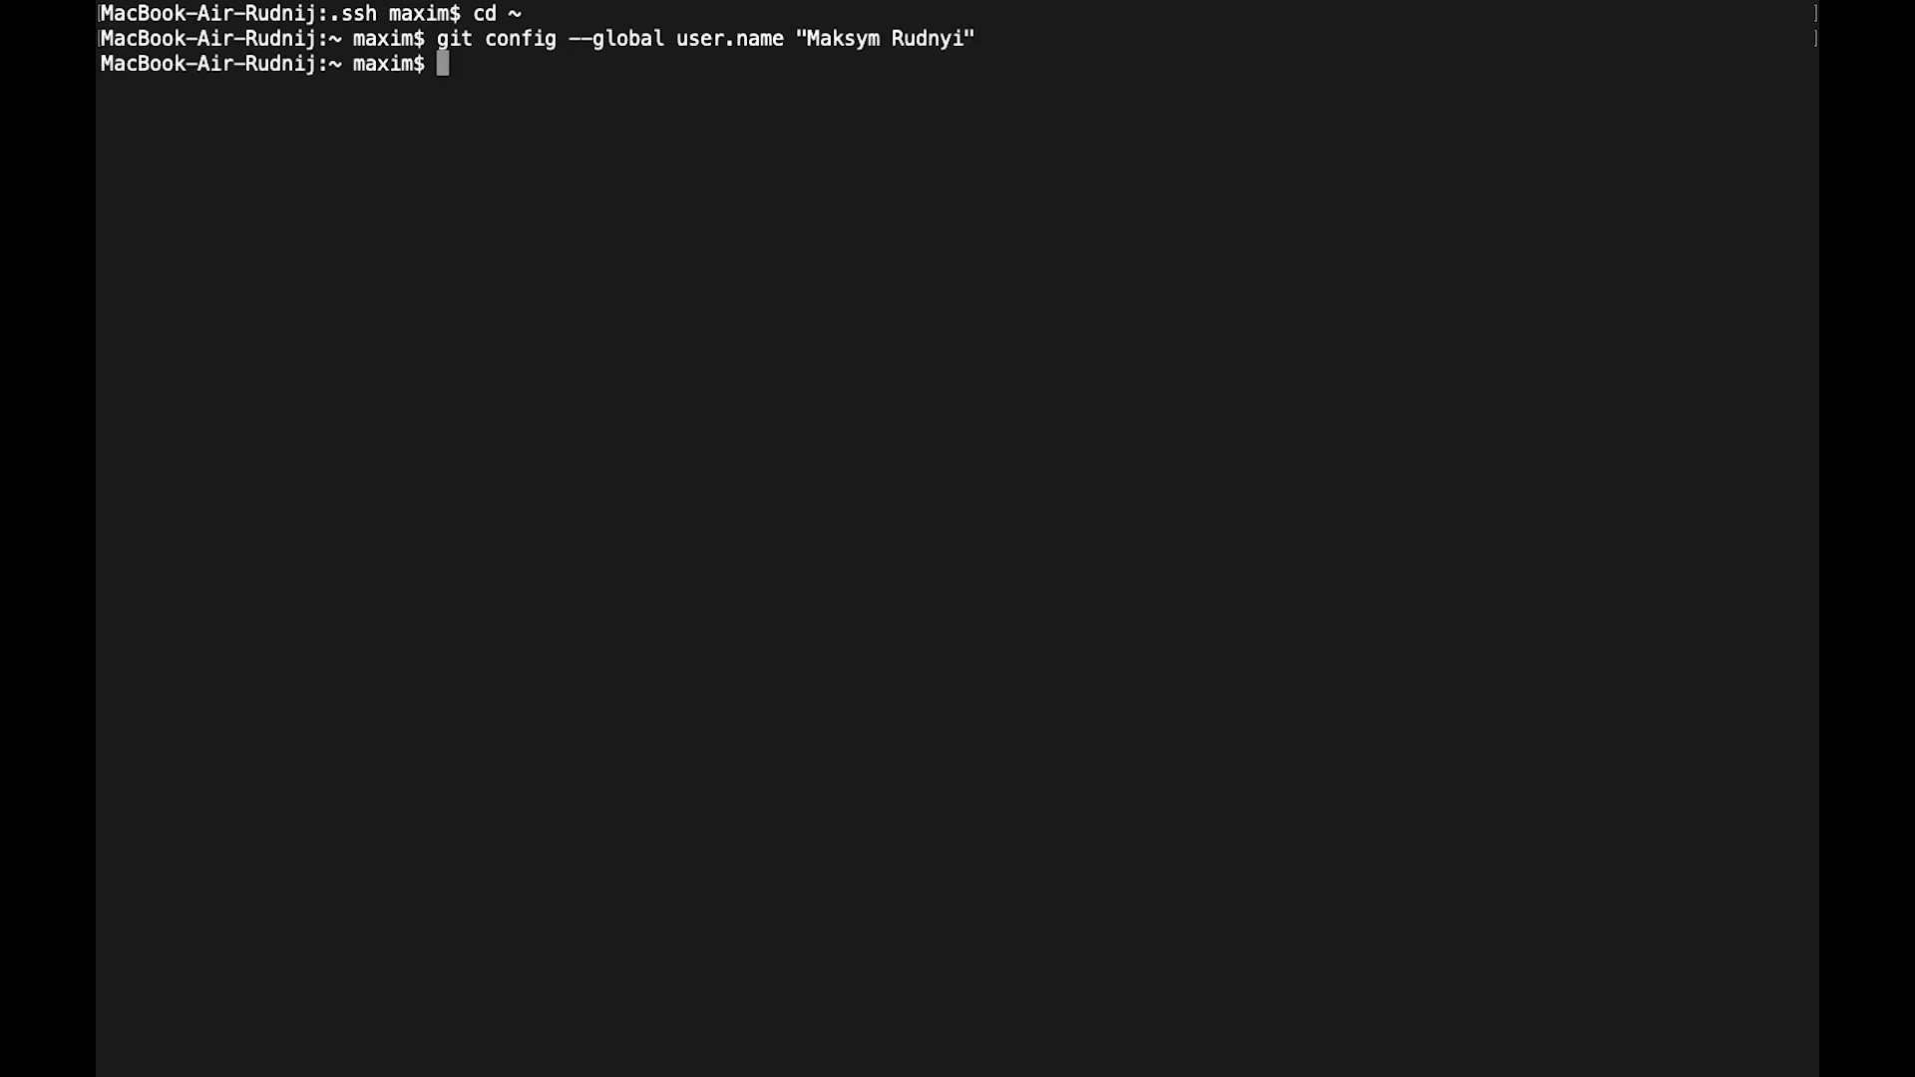
{"action": "type", "text": "git config --global user.name \"Maksym Rudn"}
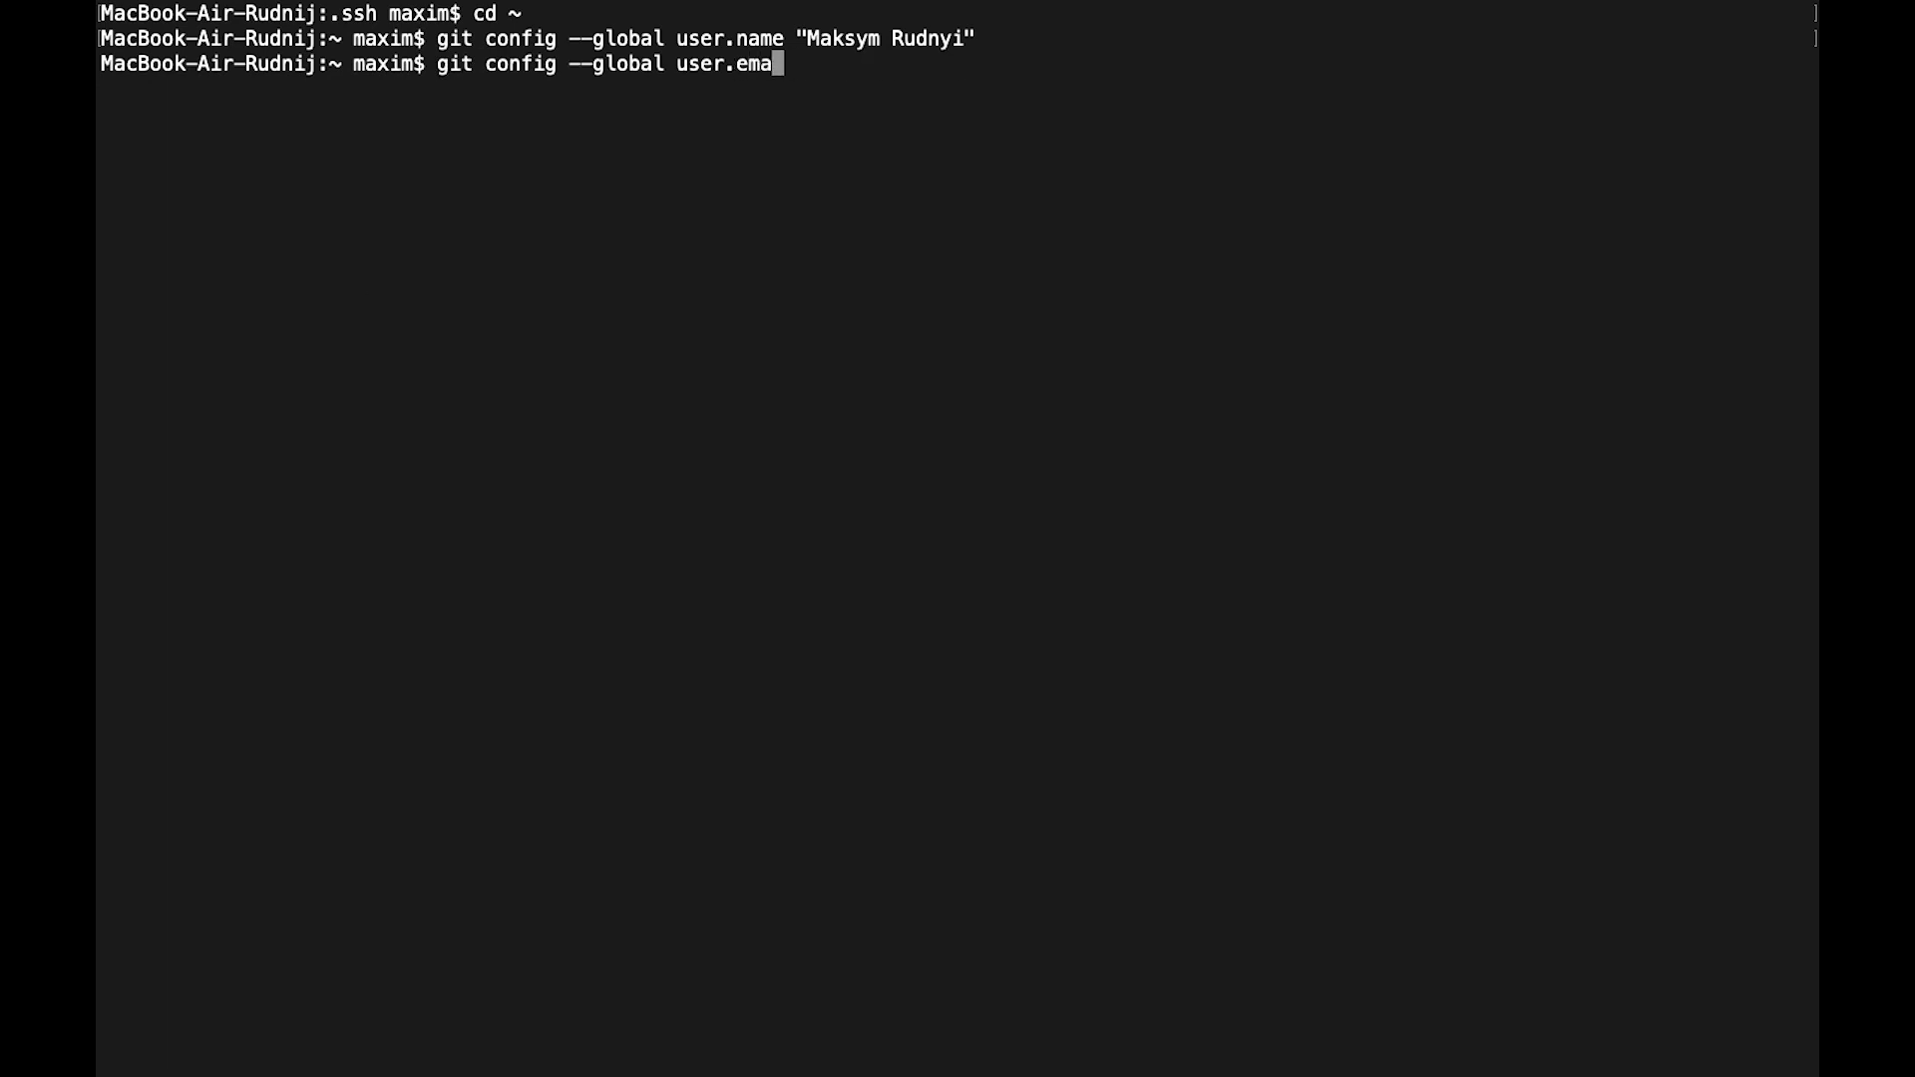
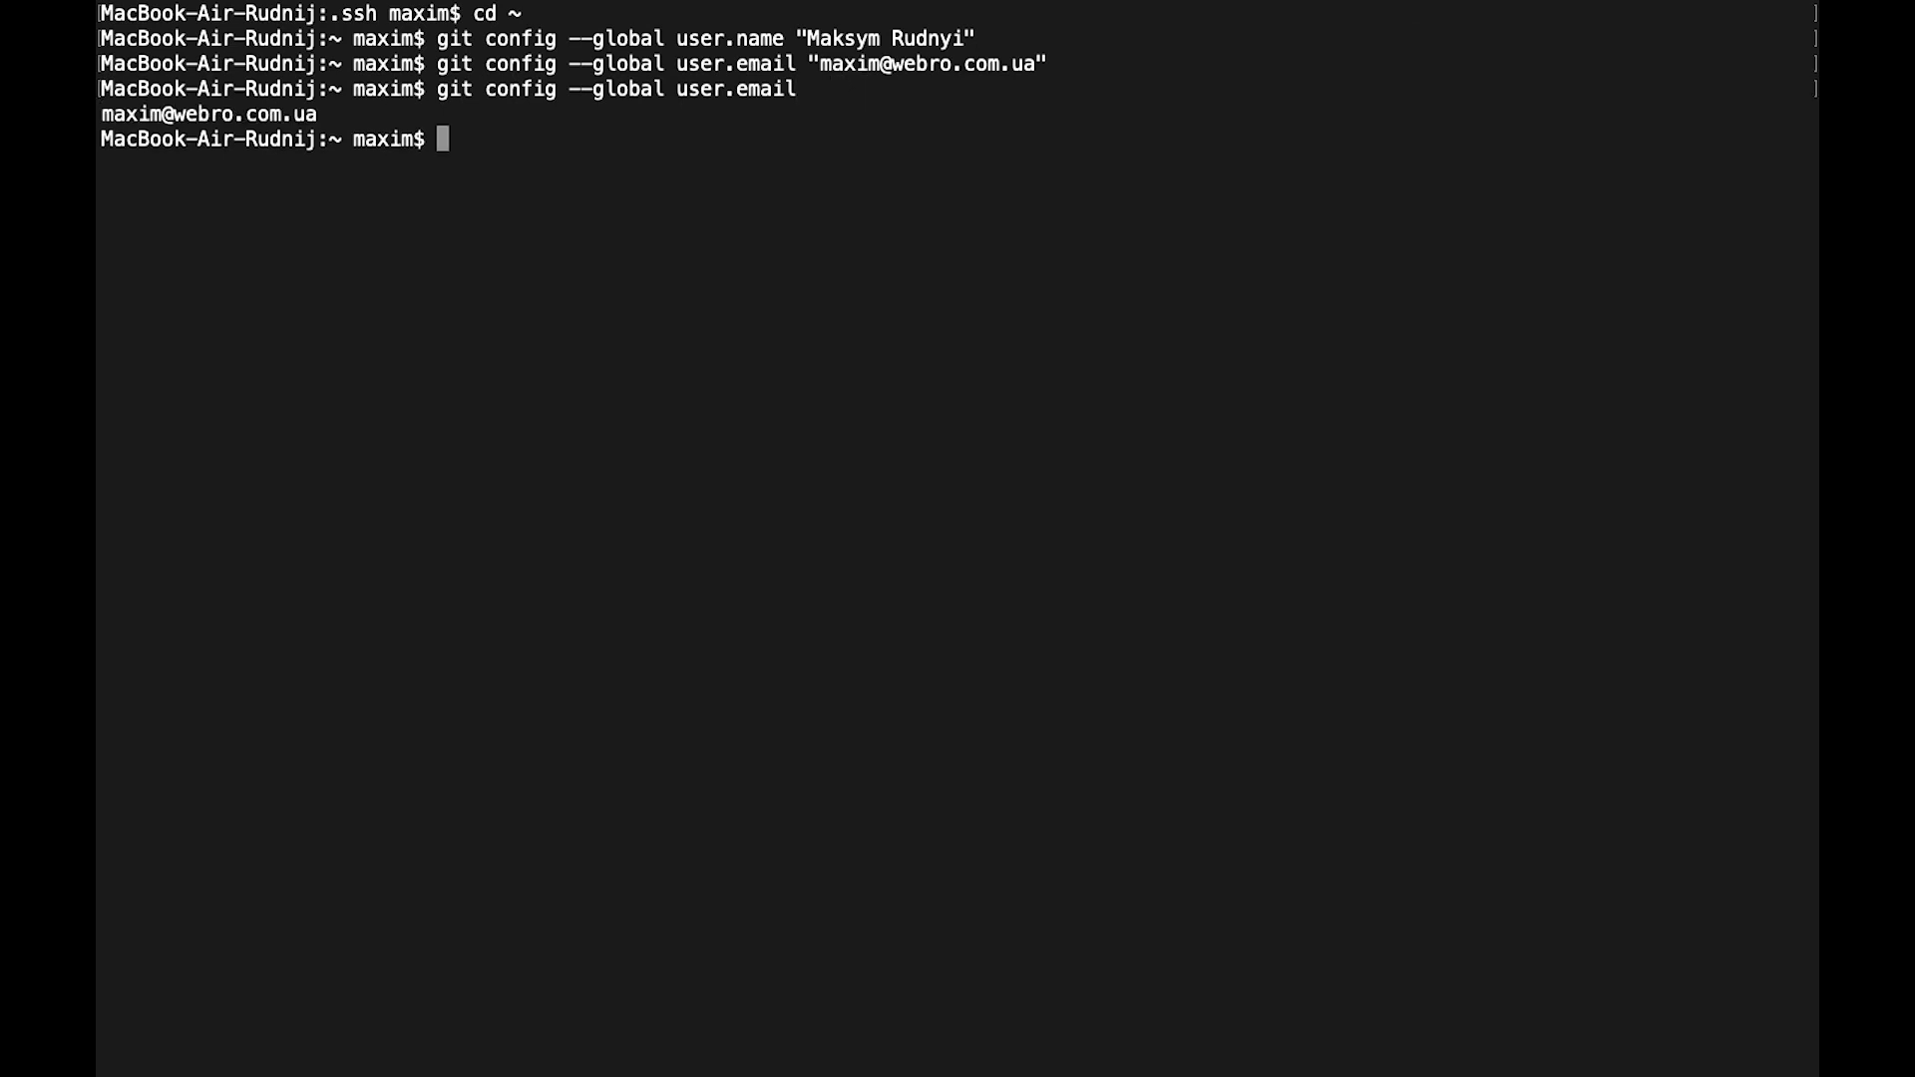
Step: Query git config --global user.name to confirm it reads back "Maksym Rudnyi"
{"action": "type", "text": "git config --global user.name \"Maksym Rudnyi\""}
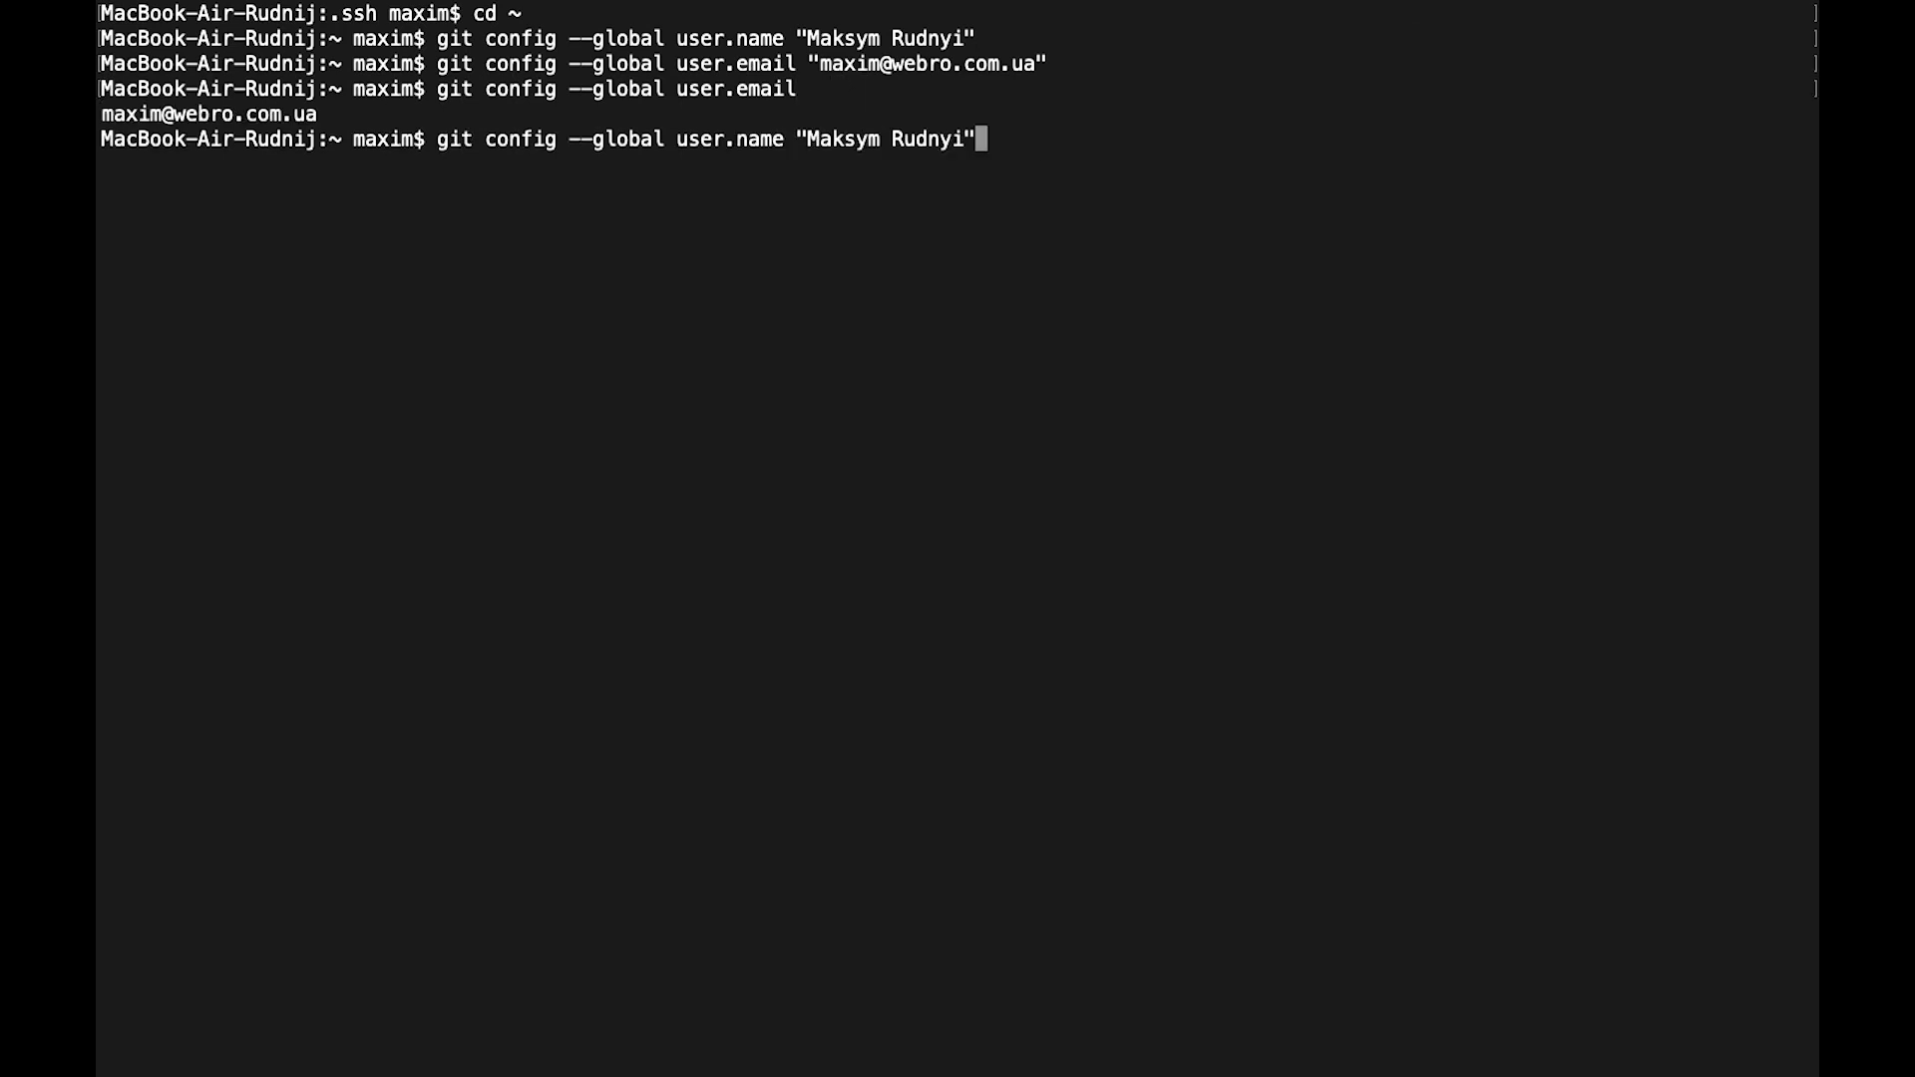
{"action": "key", "text": "backspace"}
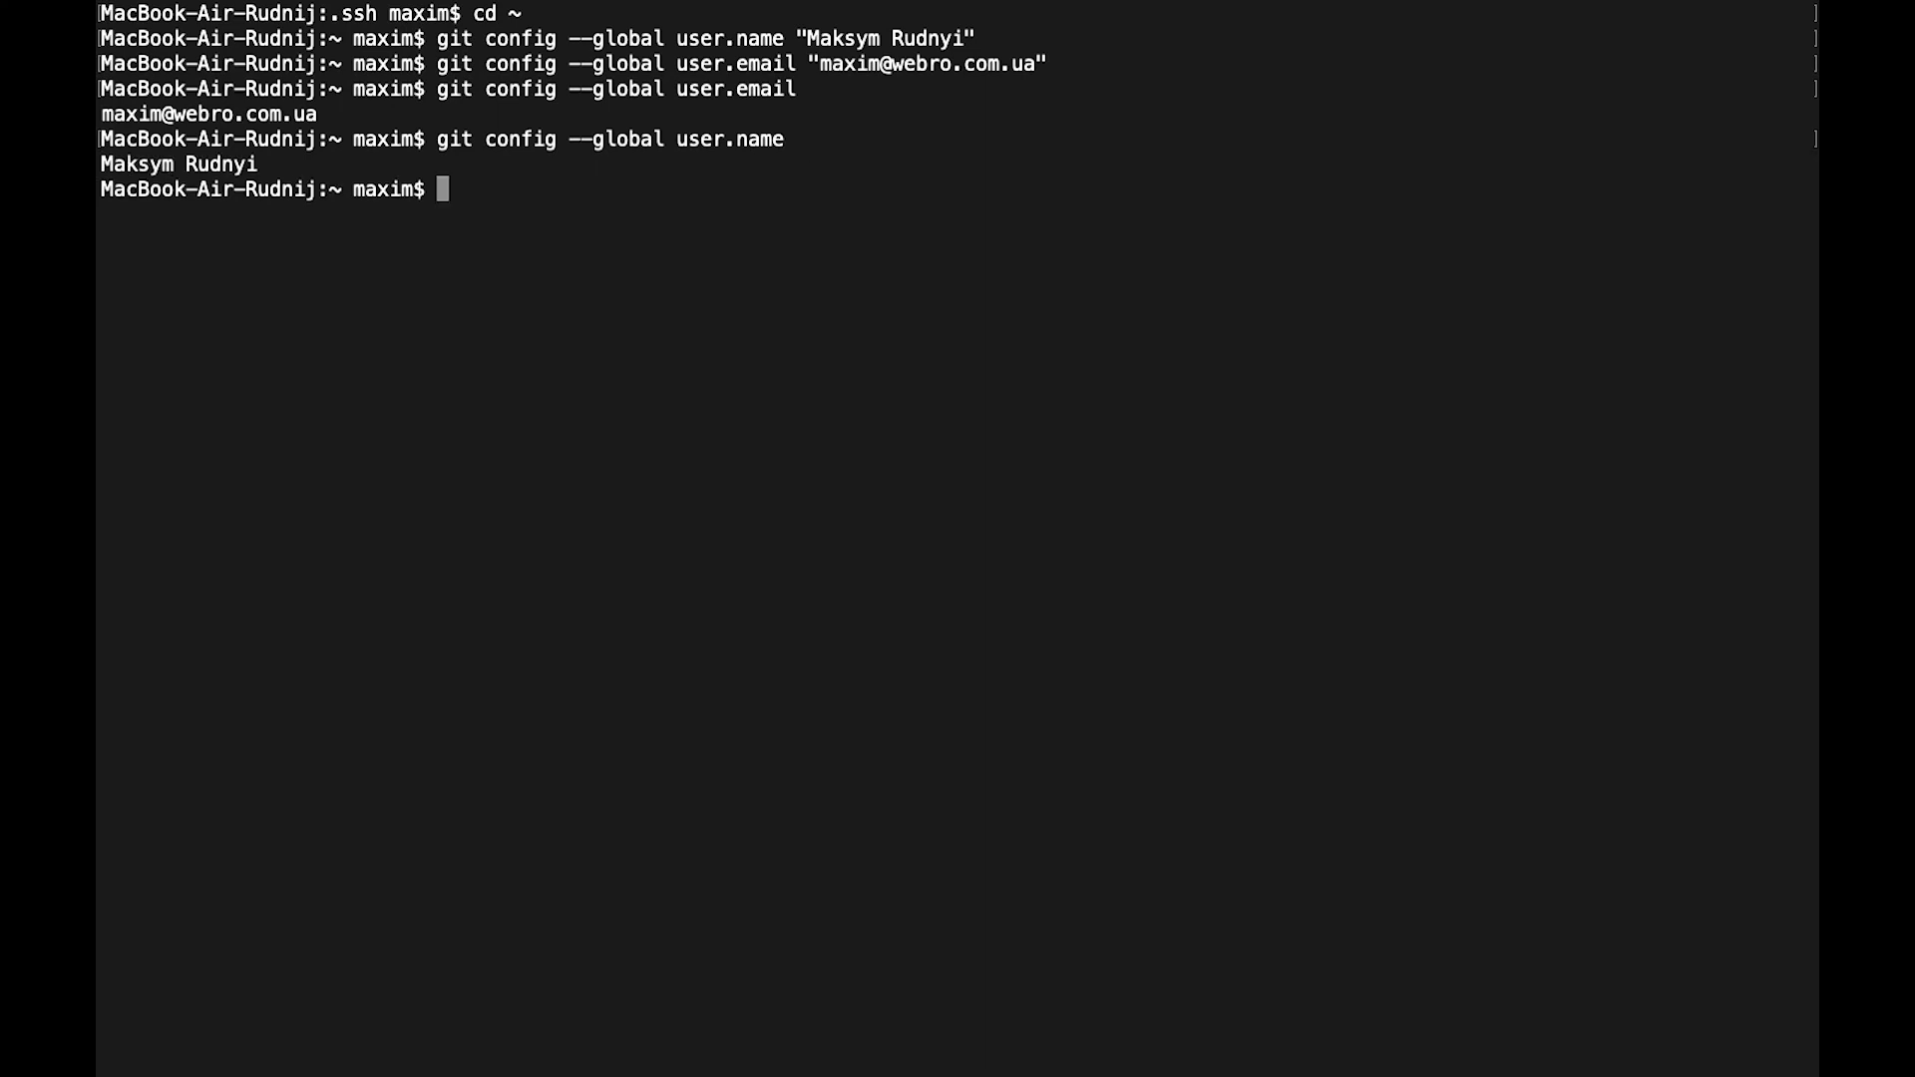
{"action": "mouse_move", "coordinate": [661, 300]}
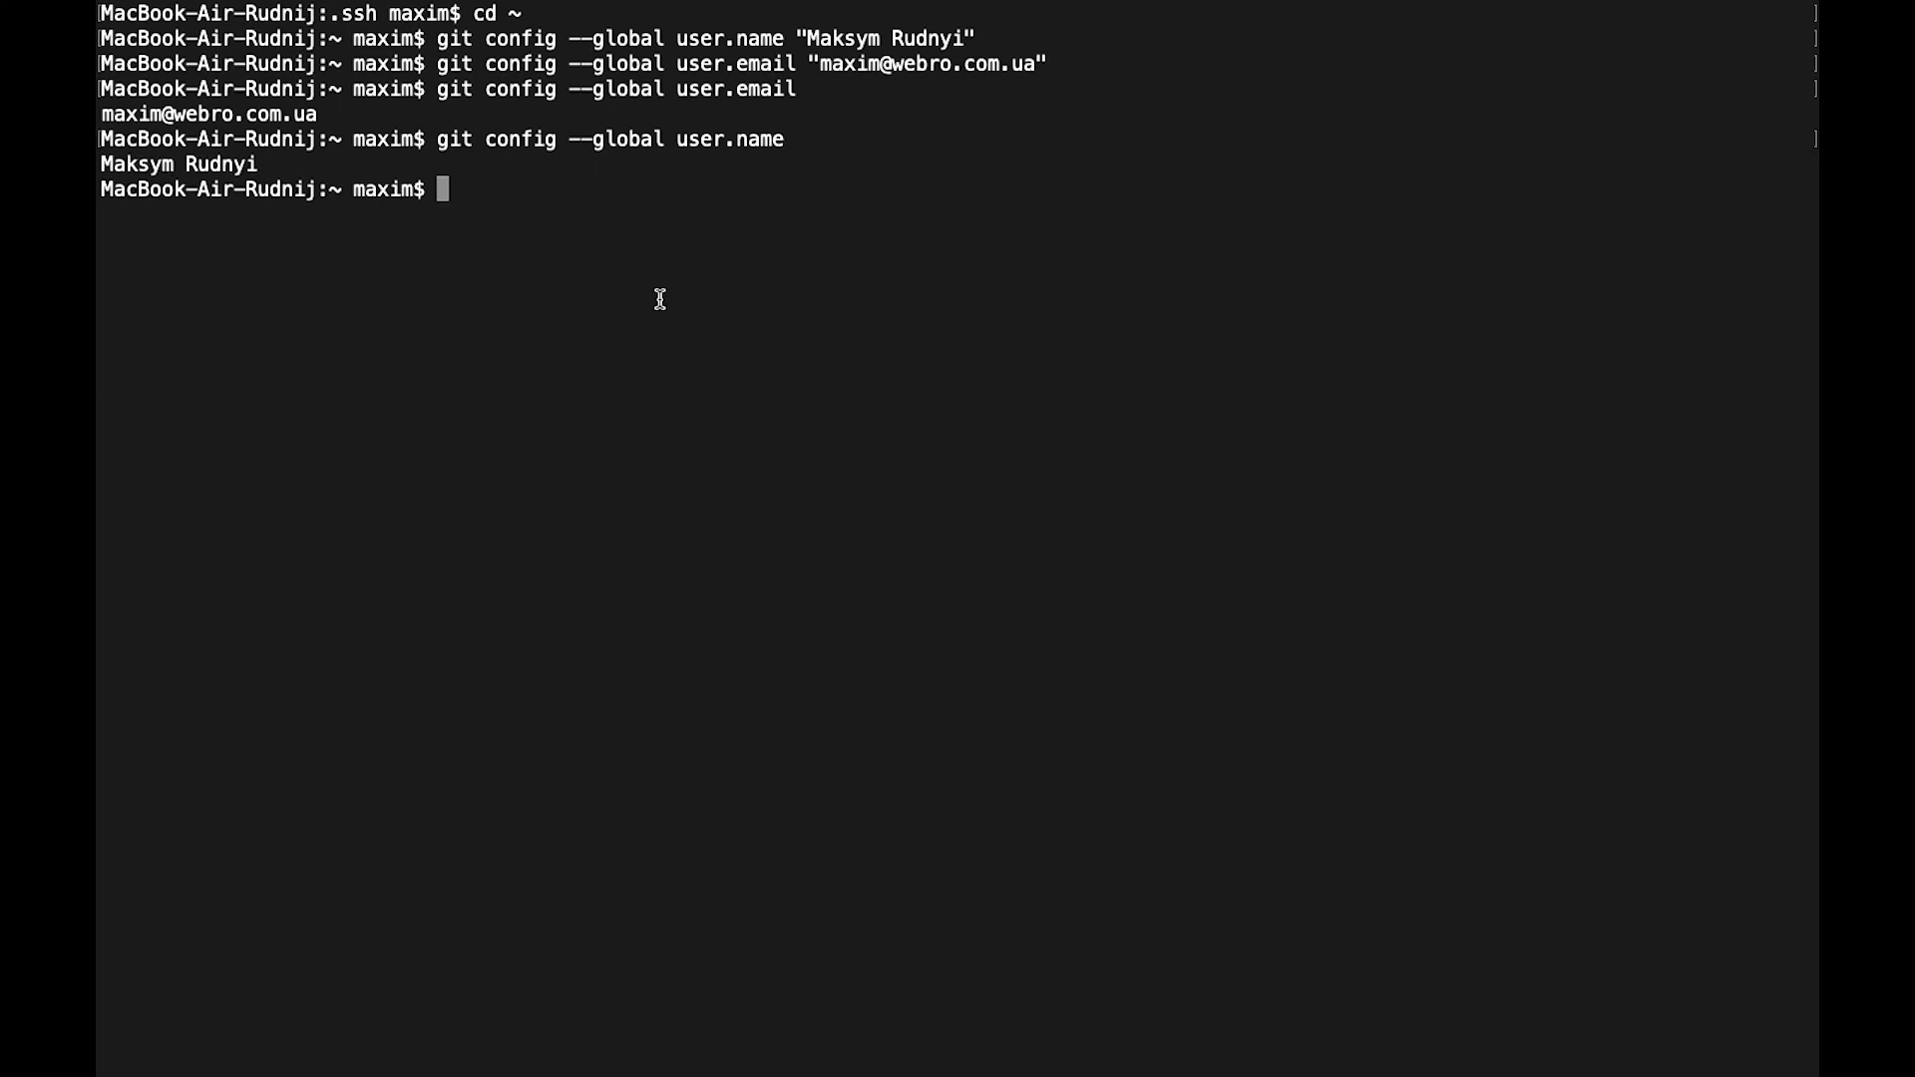
{"action": "mouse_move", "coordinate": [623, 164]}
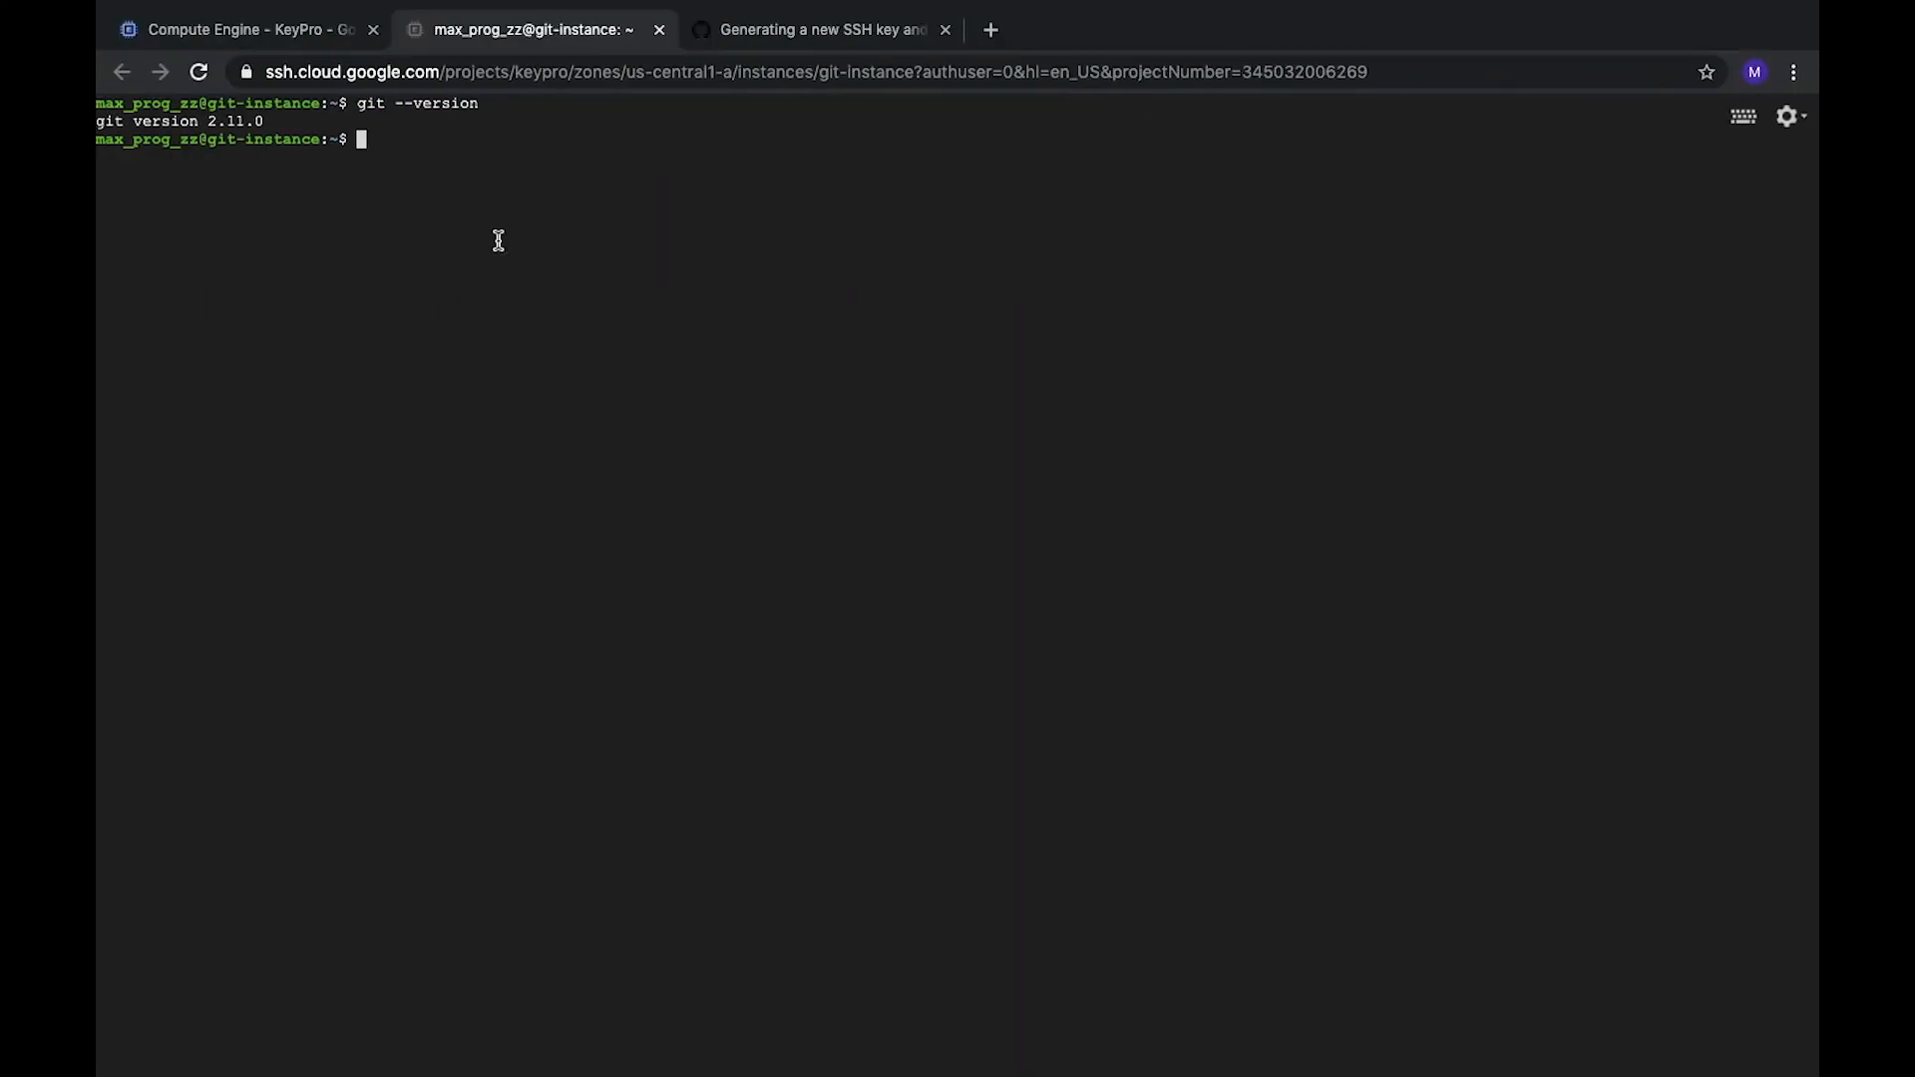
Step: Query git config --global user.name on the VM, which returns nothing
{"action": "type", "text": "git config --global user.name"}
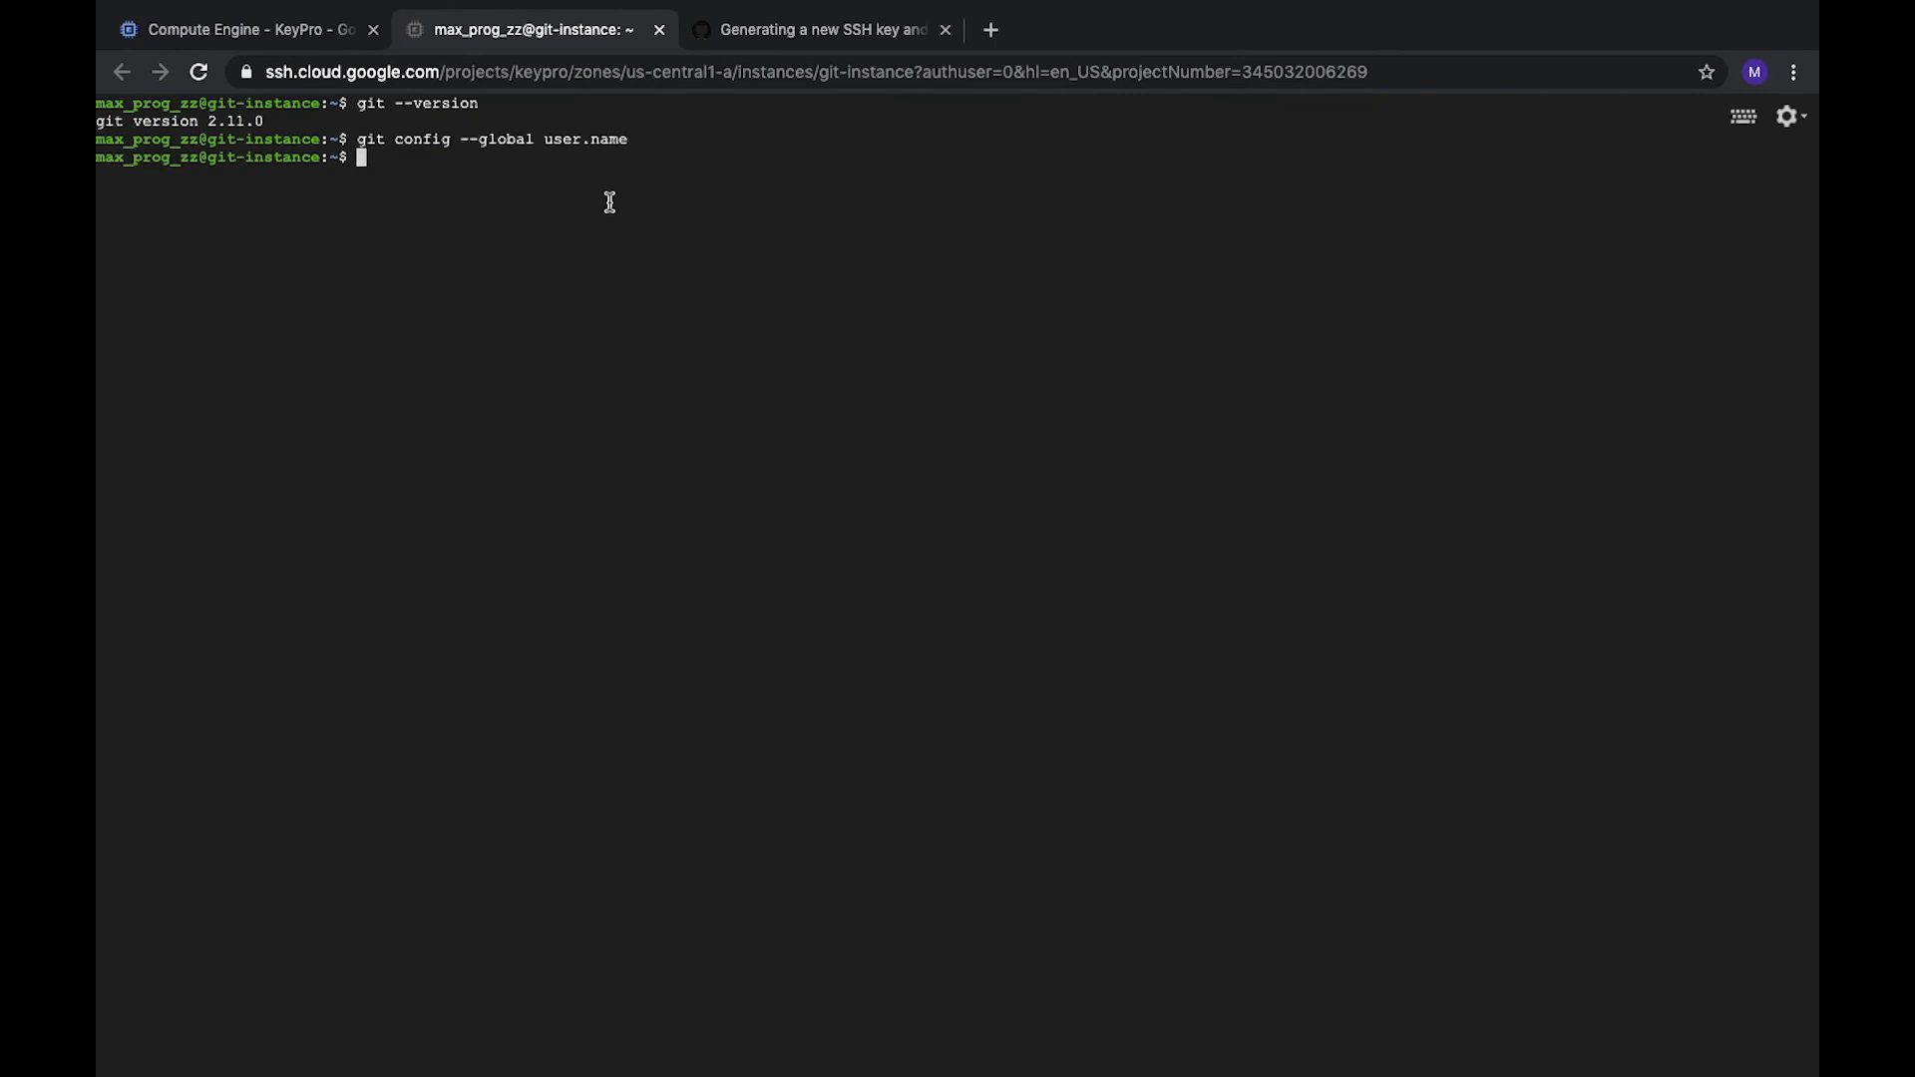
{"action": "mouse_move", "coordinate": [700, 301]}
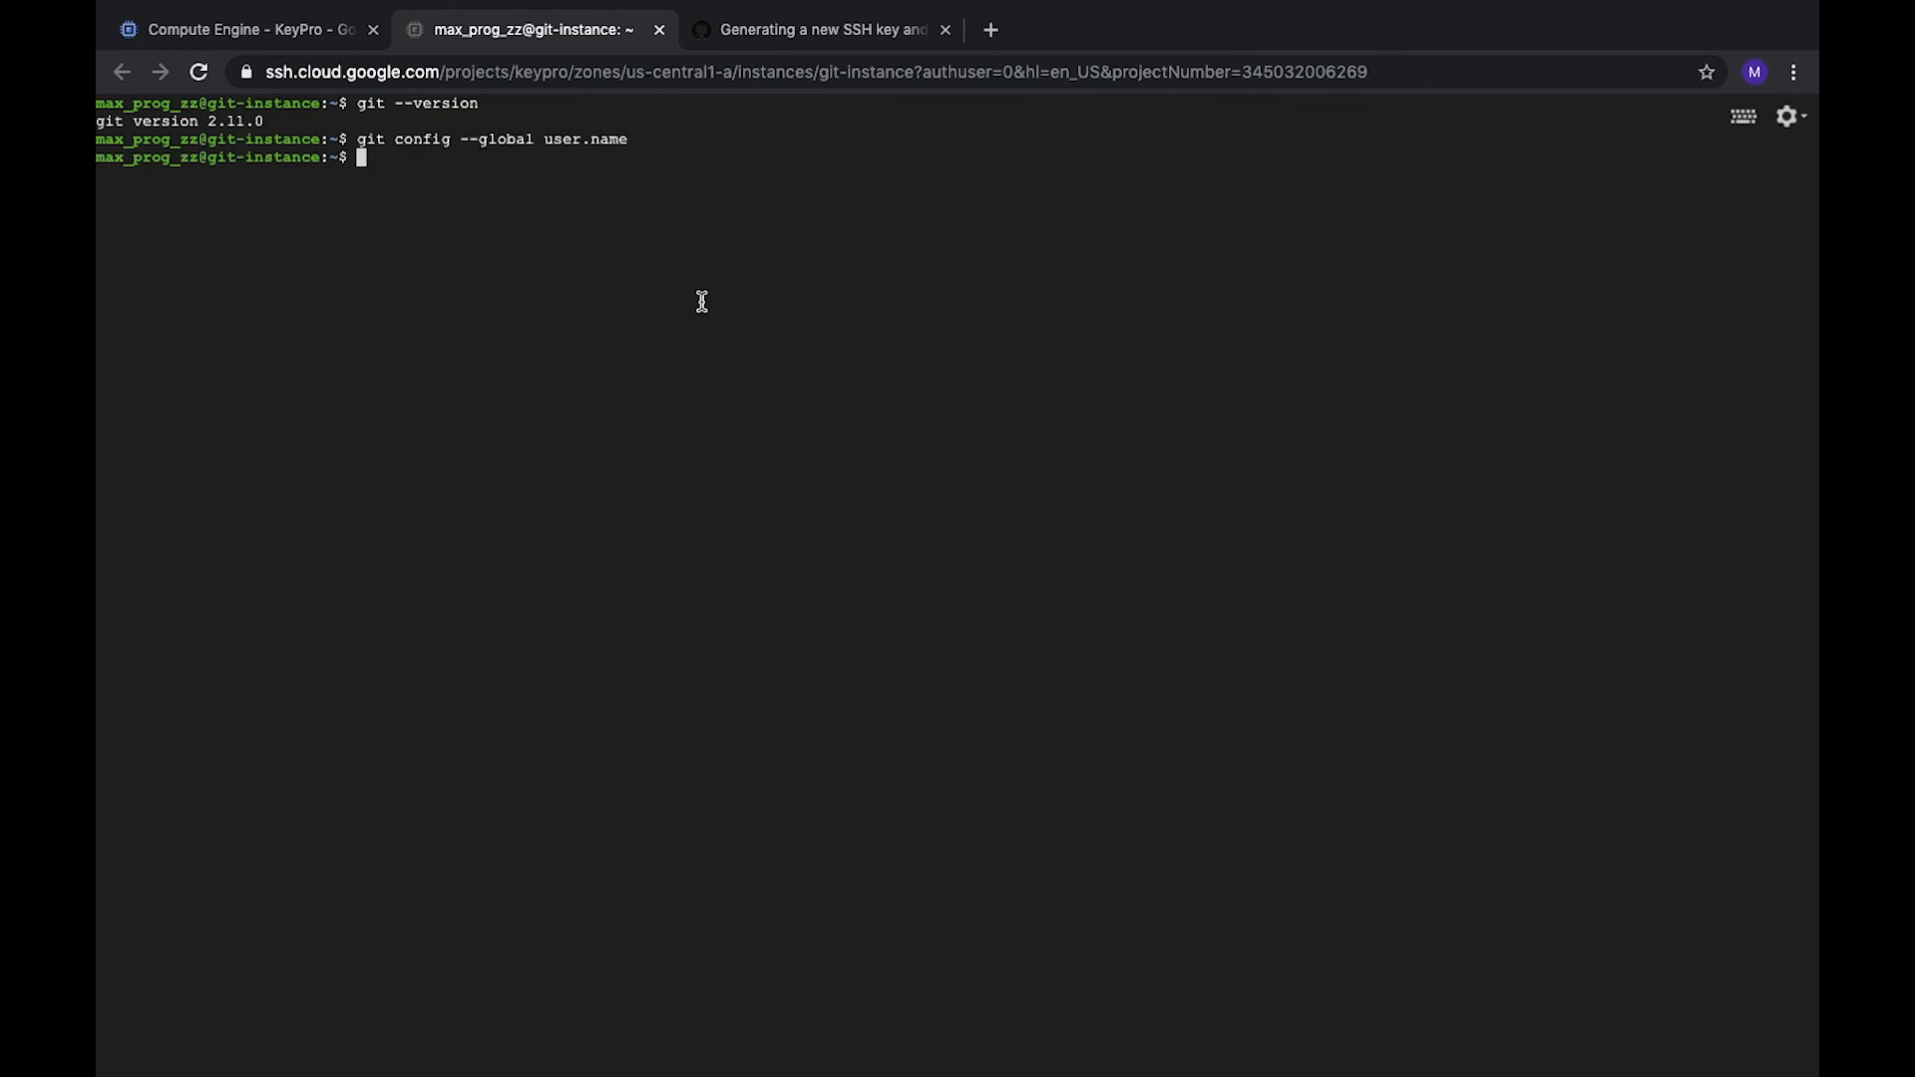
{"action": "mouse_move", "coordinate": [457, 237]}
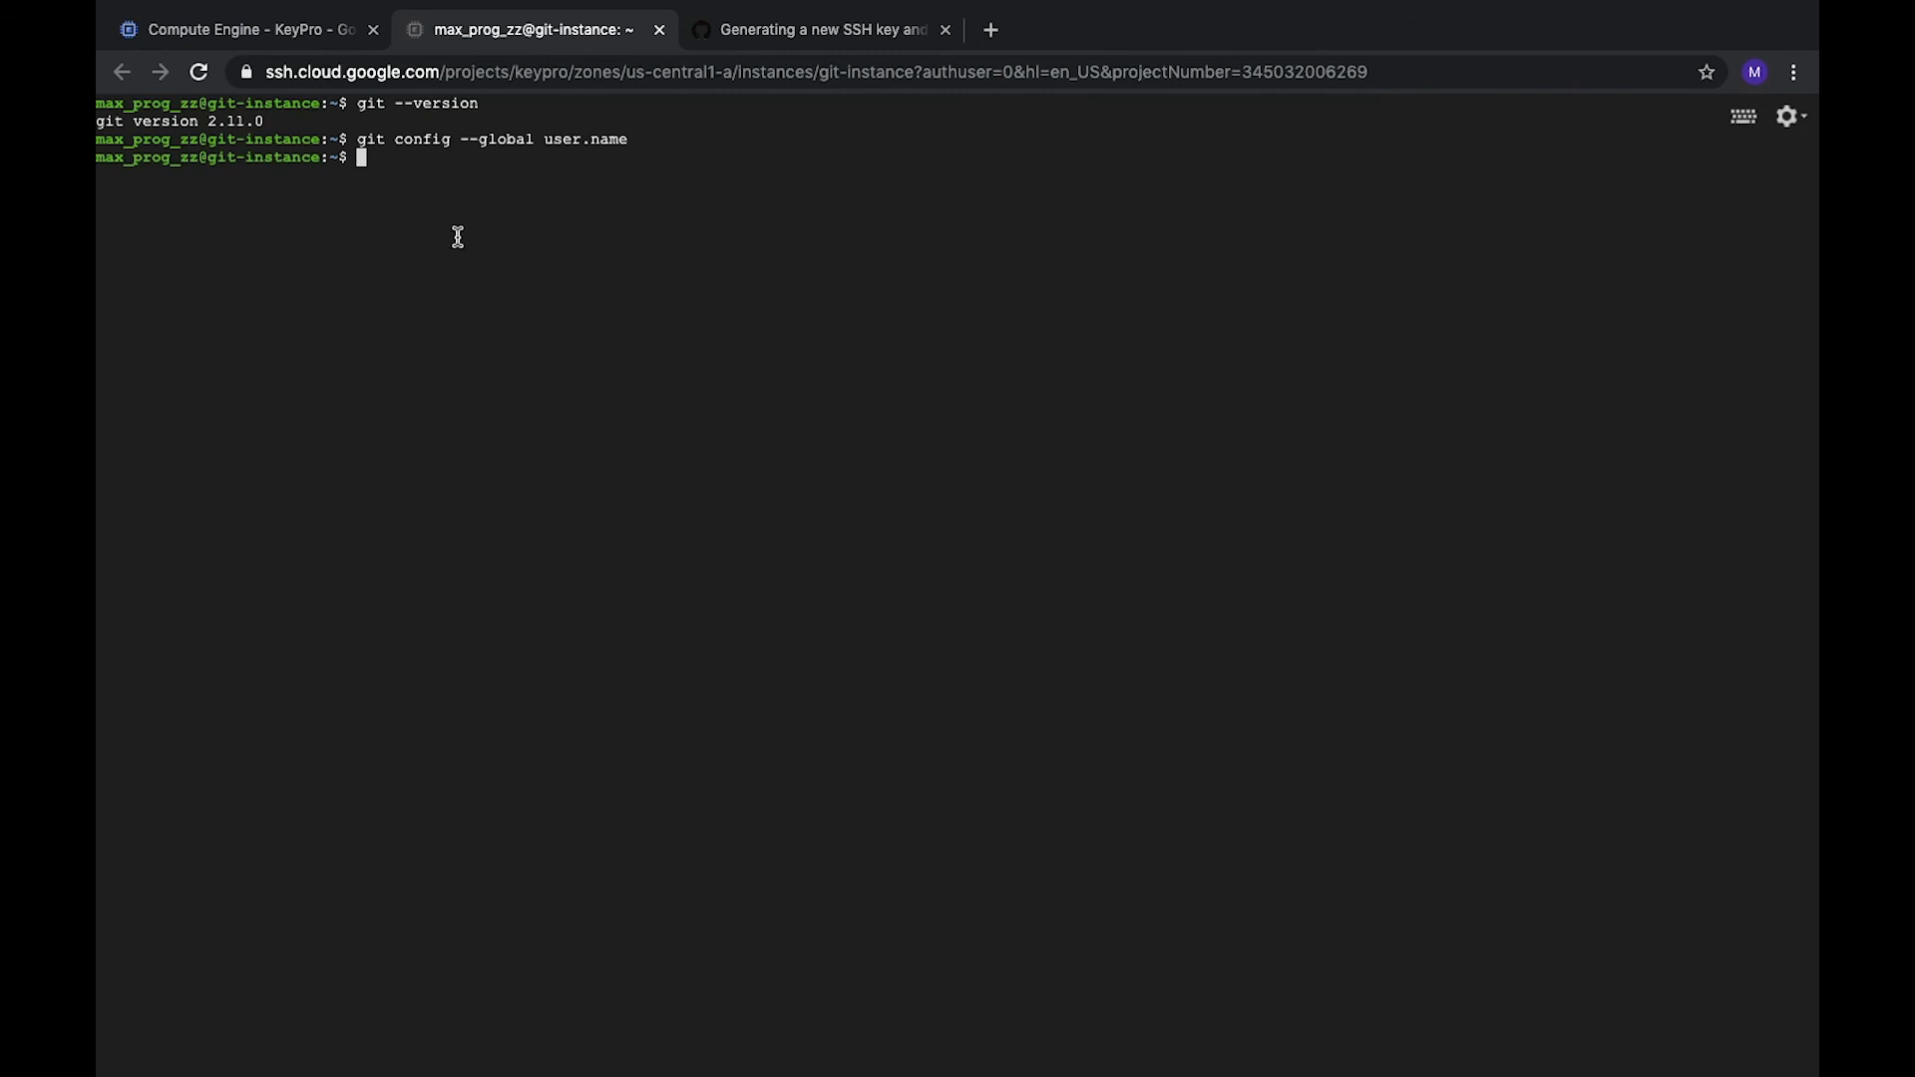